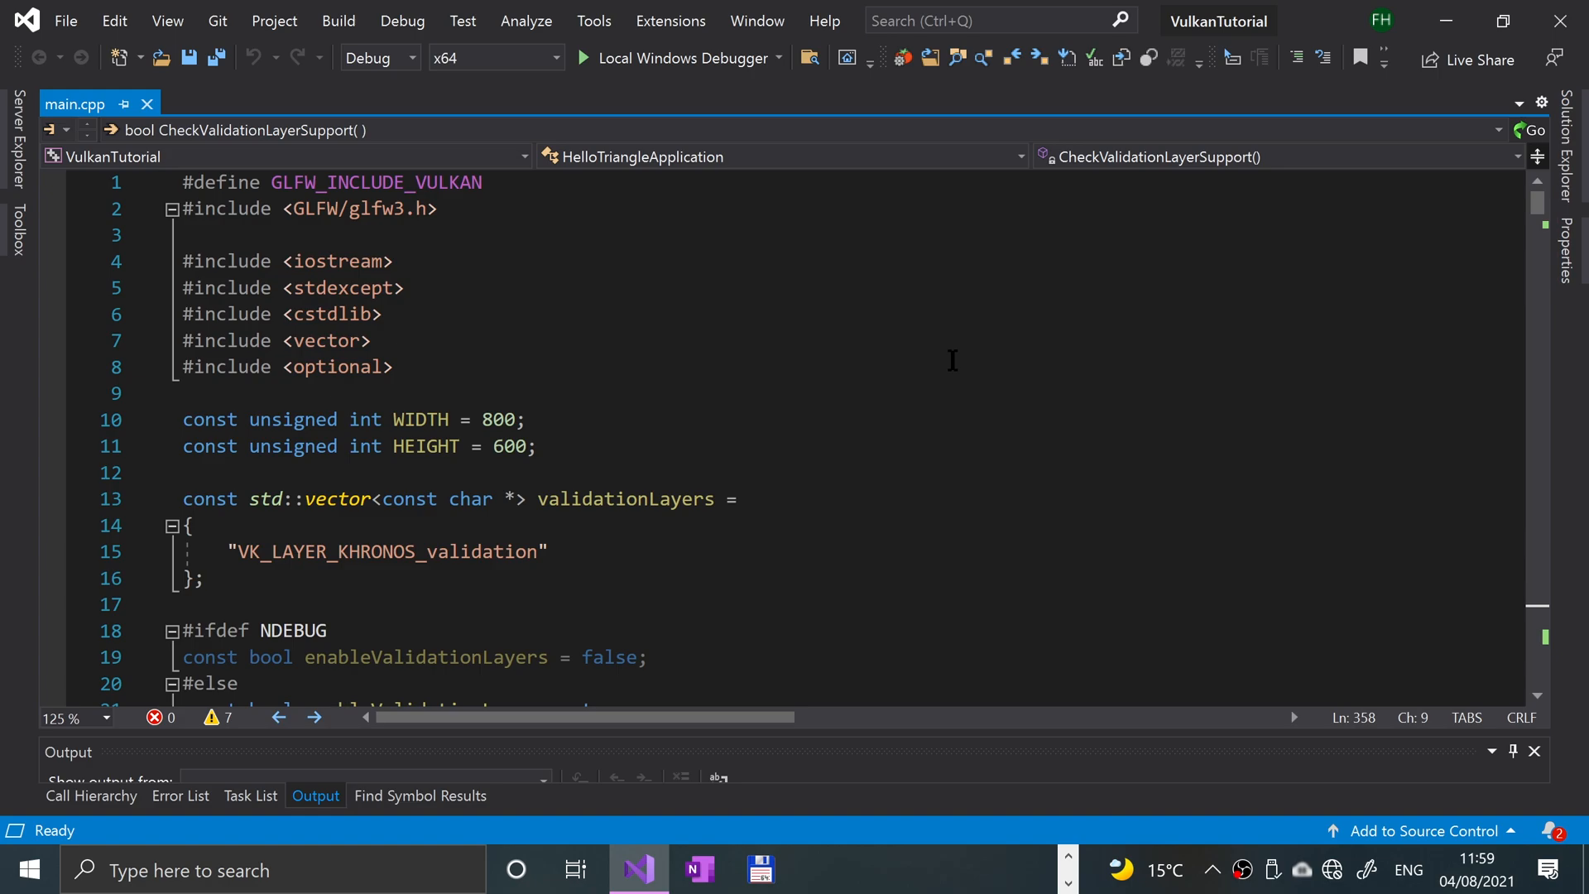
{"action": "mouse_move", "coordinate": [445, 386]}
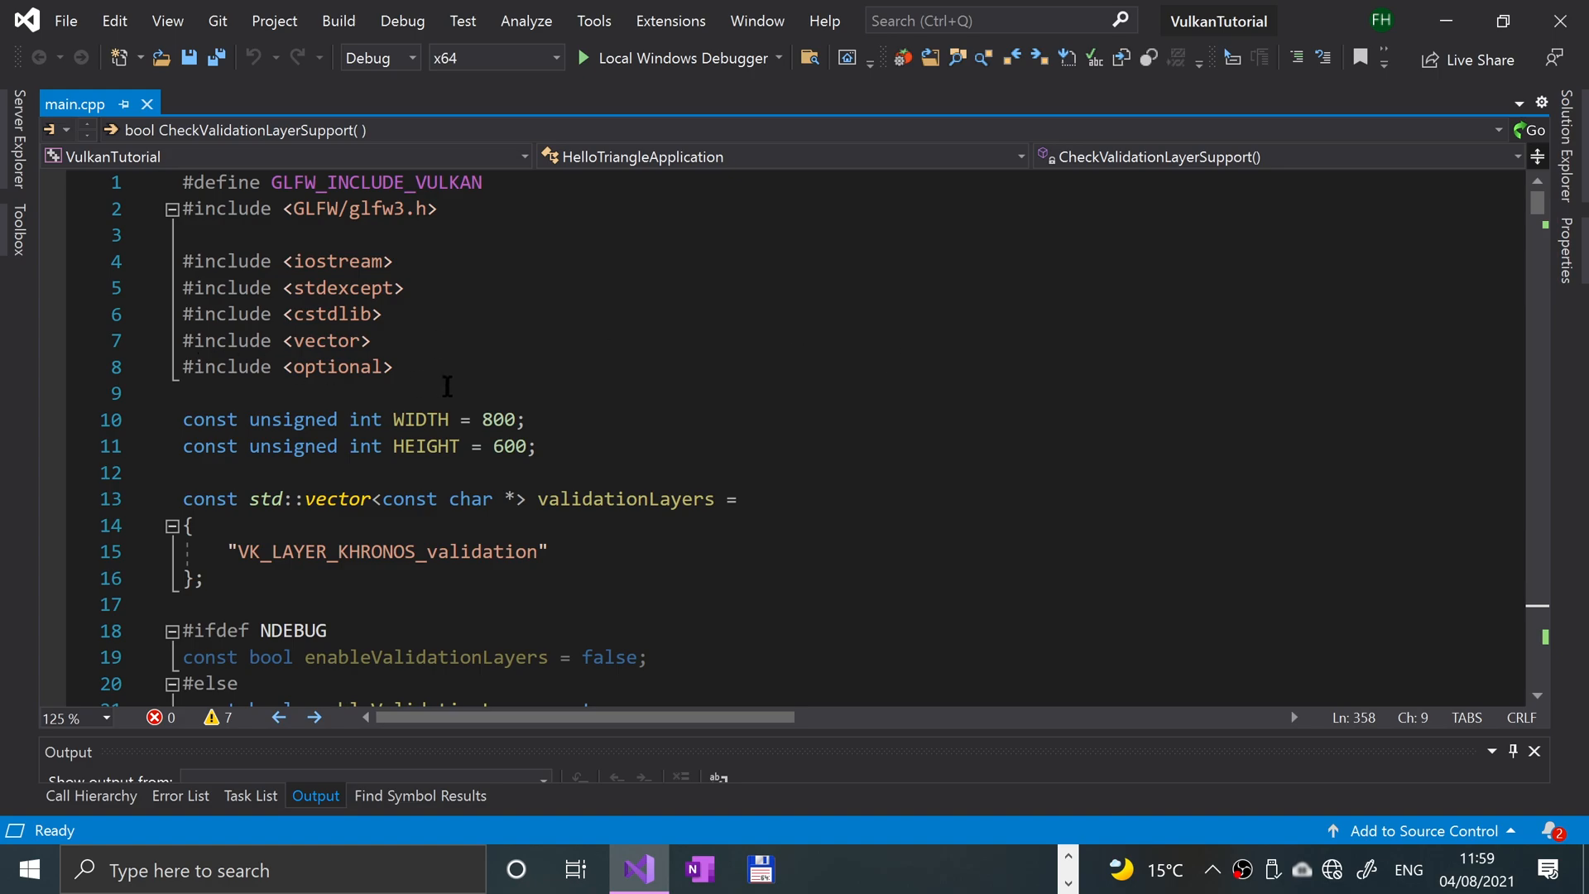
- Start a new '#' directive line below the #include <optional> line
{"action": "left_click", "coordinate": [394, 367]}
{"action": "type", "text": "#"}
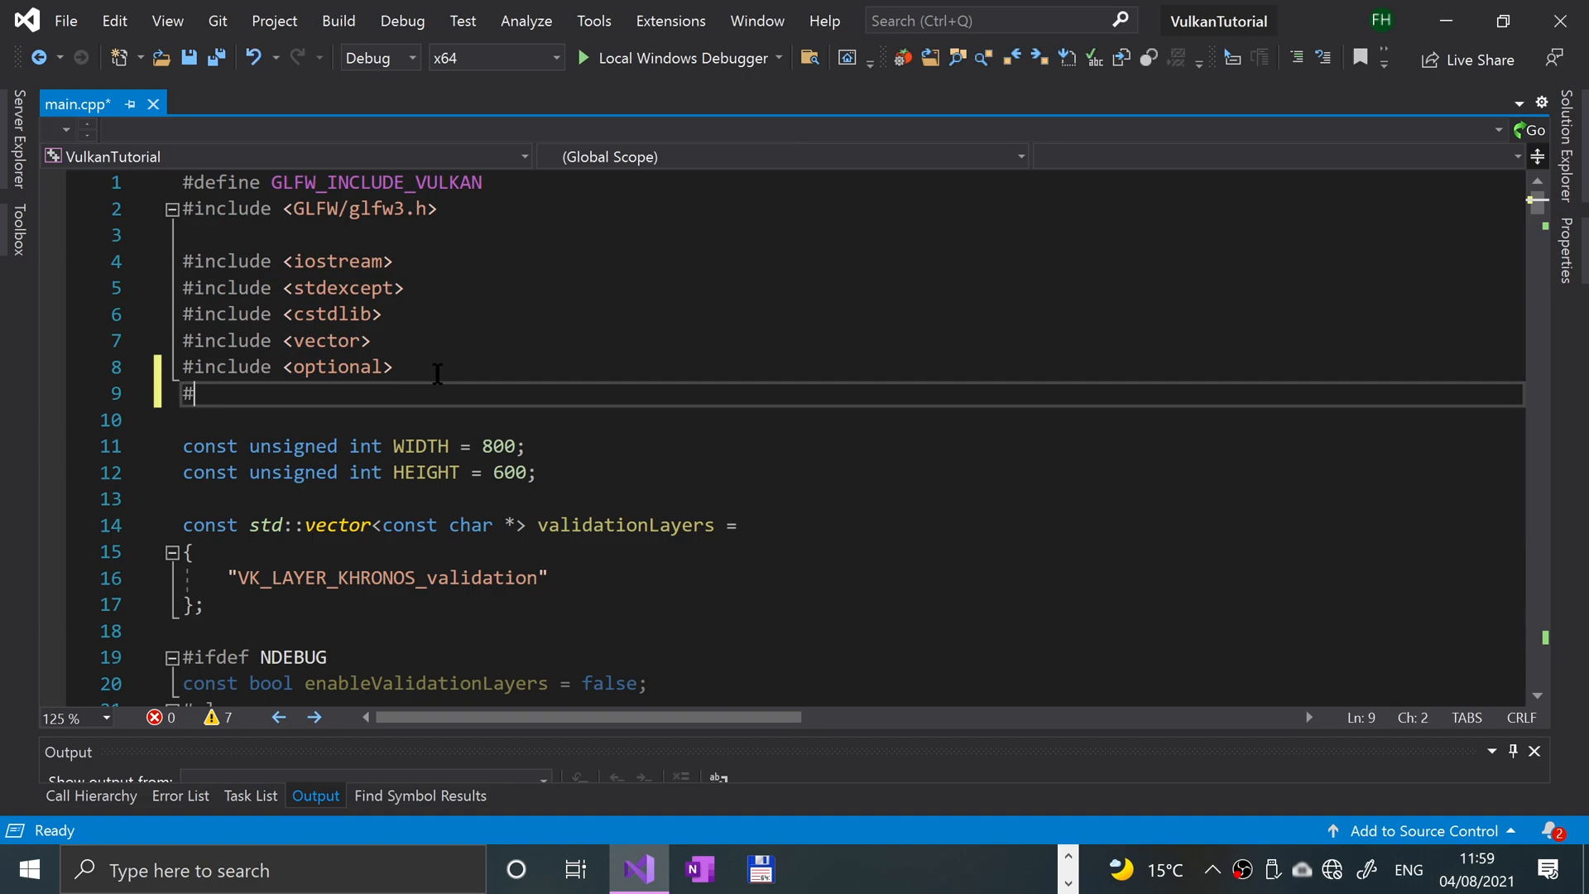
- Add #include <set> after the optional include and move down to the QueueFamilyIndices struct
{"action": "type", "text": "include <>"}
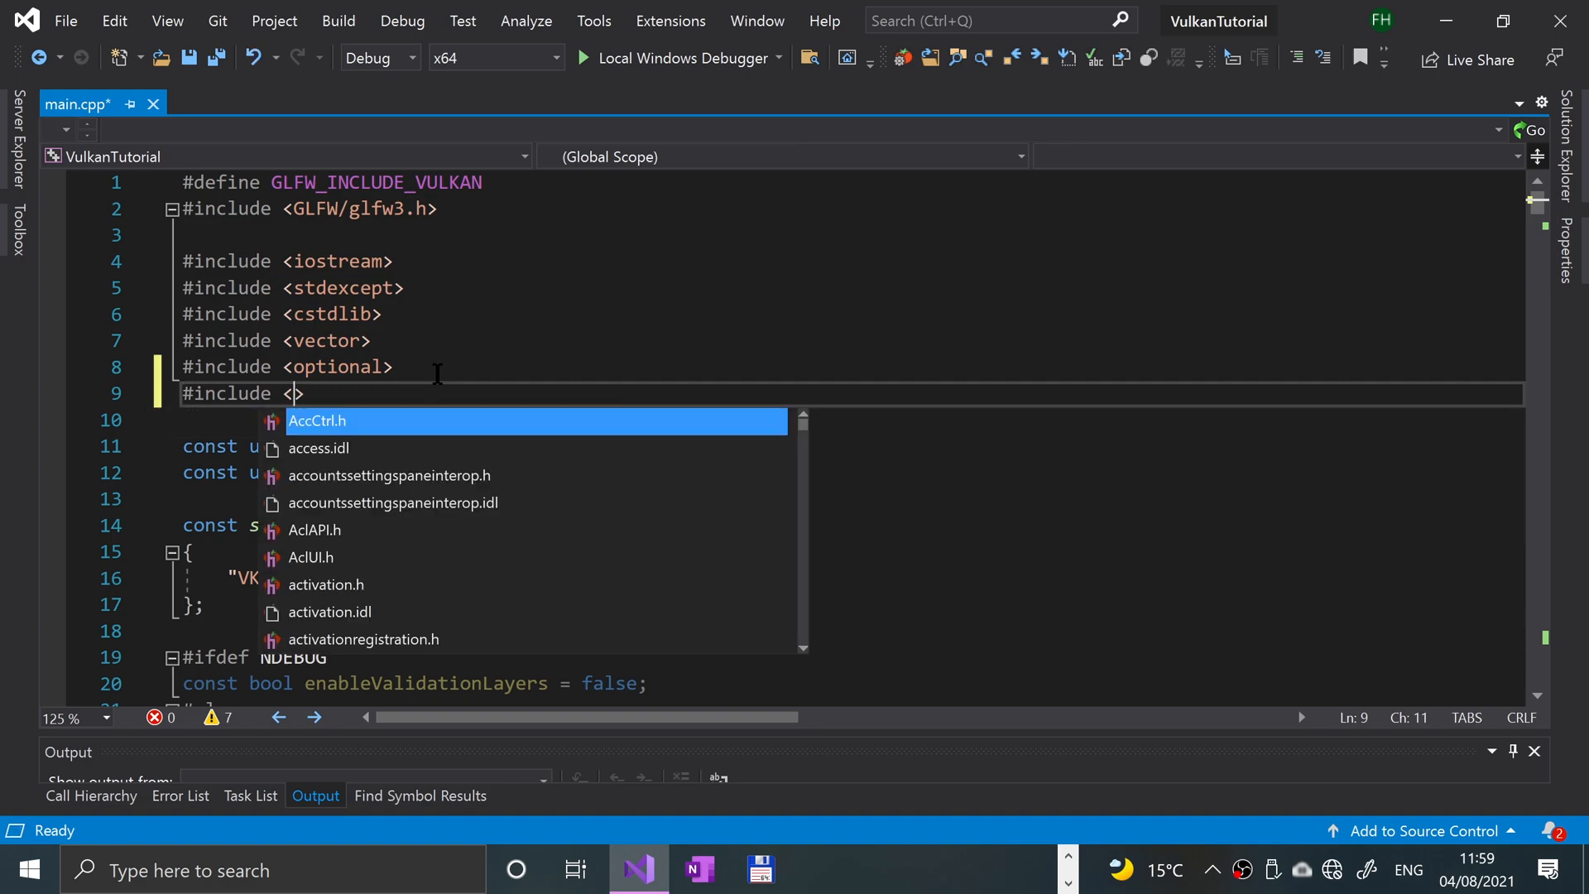
{"action": "type", "text": "set"}
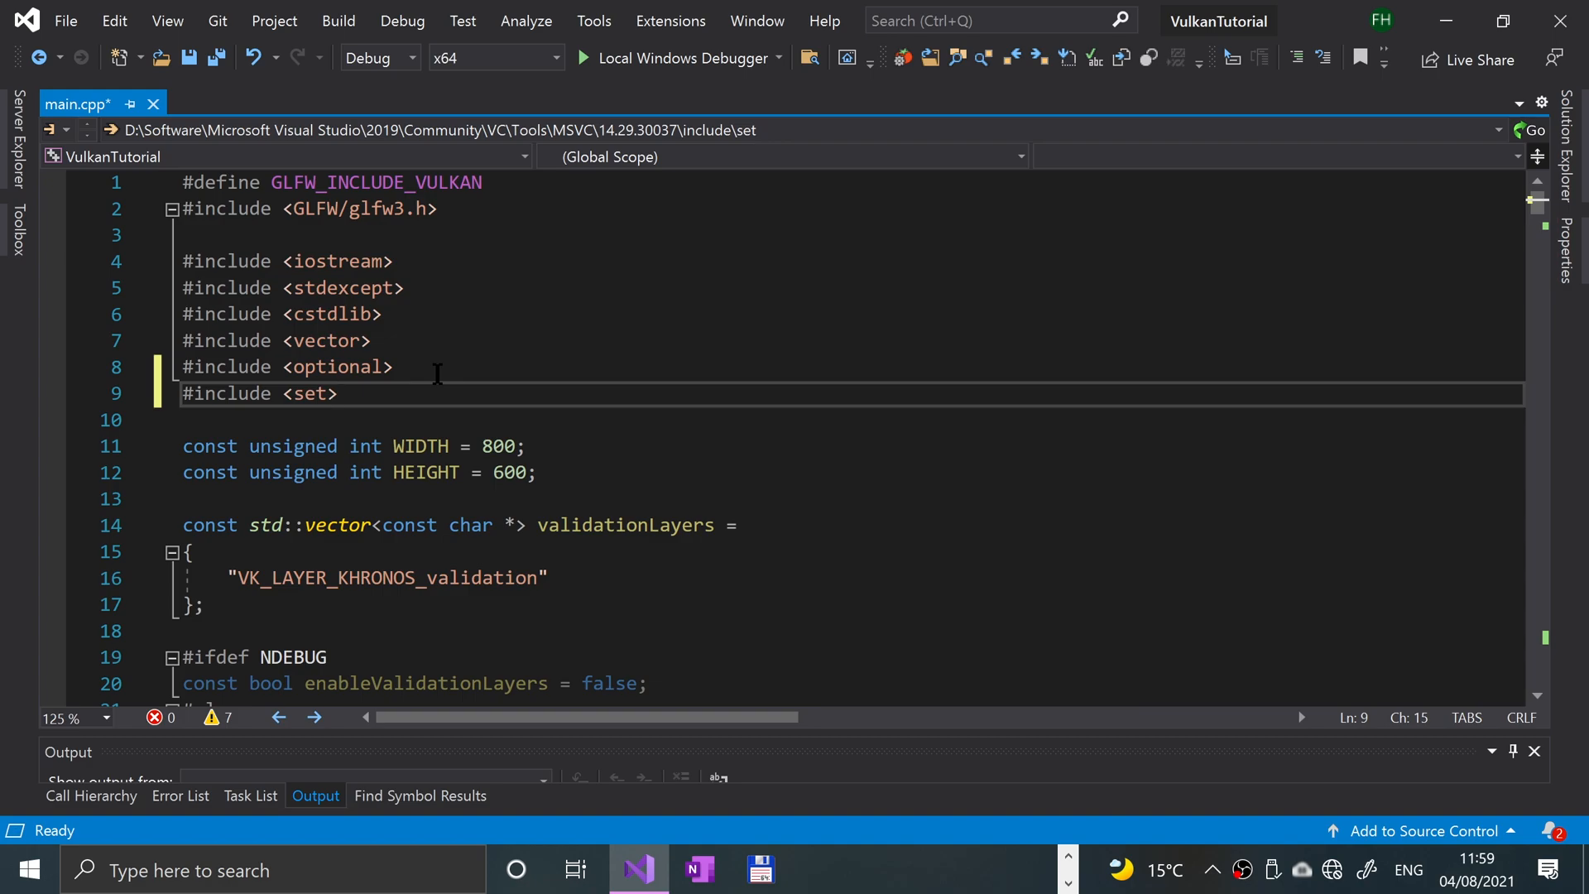
{"action": "scroll", "scroll_direction": "down", "scroll_amount": 3}
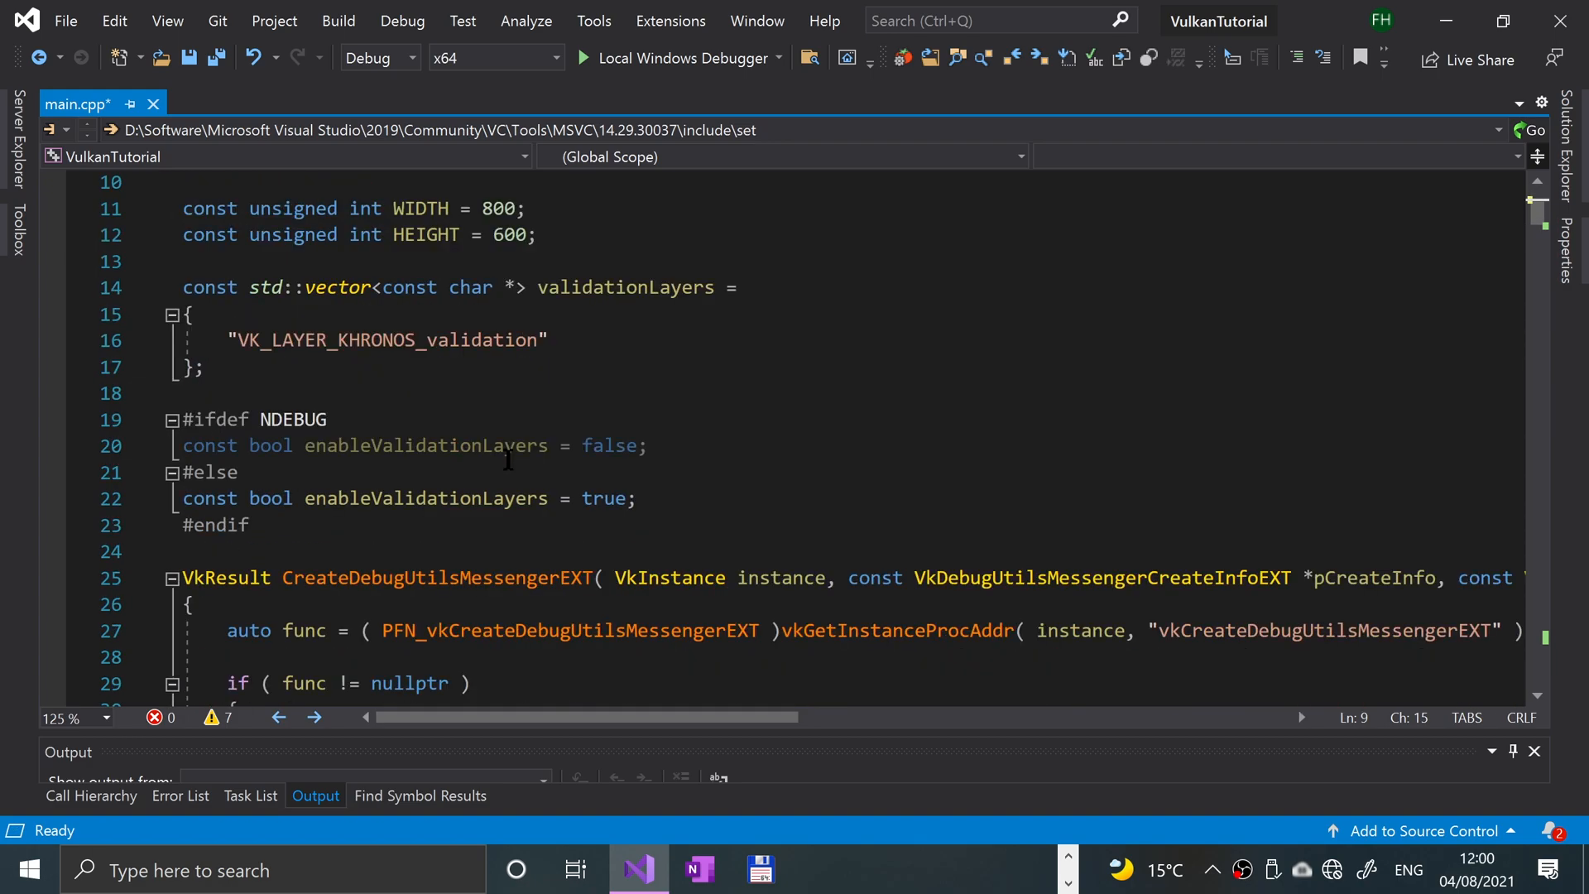
{"action": "scroll", "scroll_direction": "down", "scroll_amount": 3}
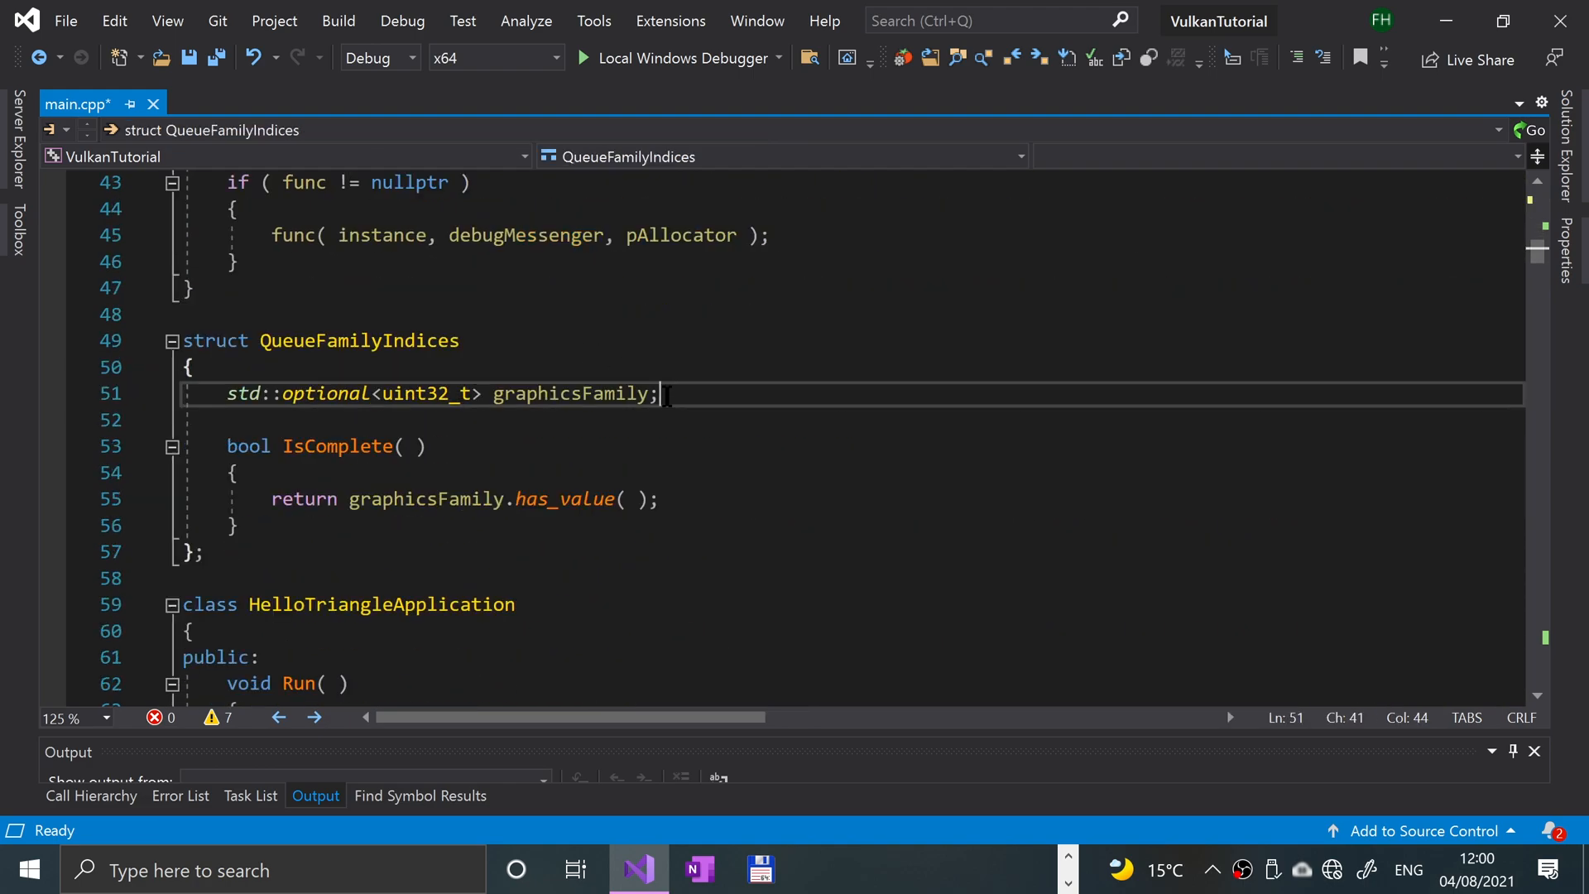
- Add std::optional<unsigned int> presentFamily and change graphicsFamily's type to unsigned int
{"action": "type", "text": "std"}
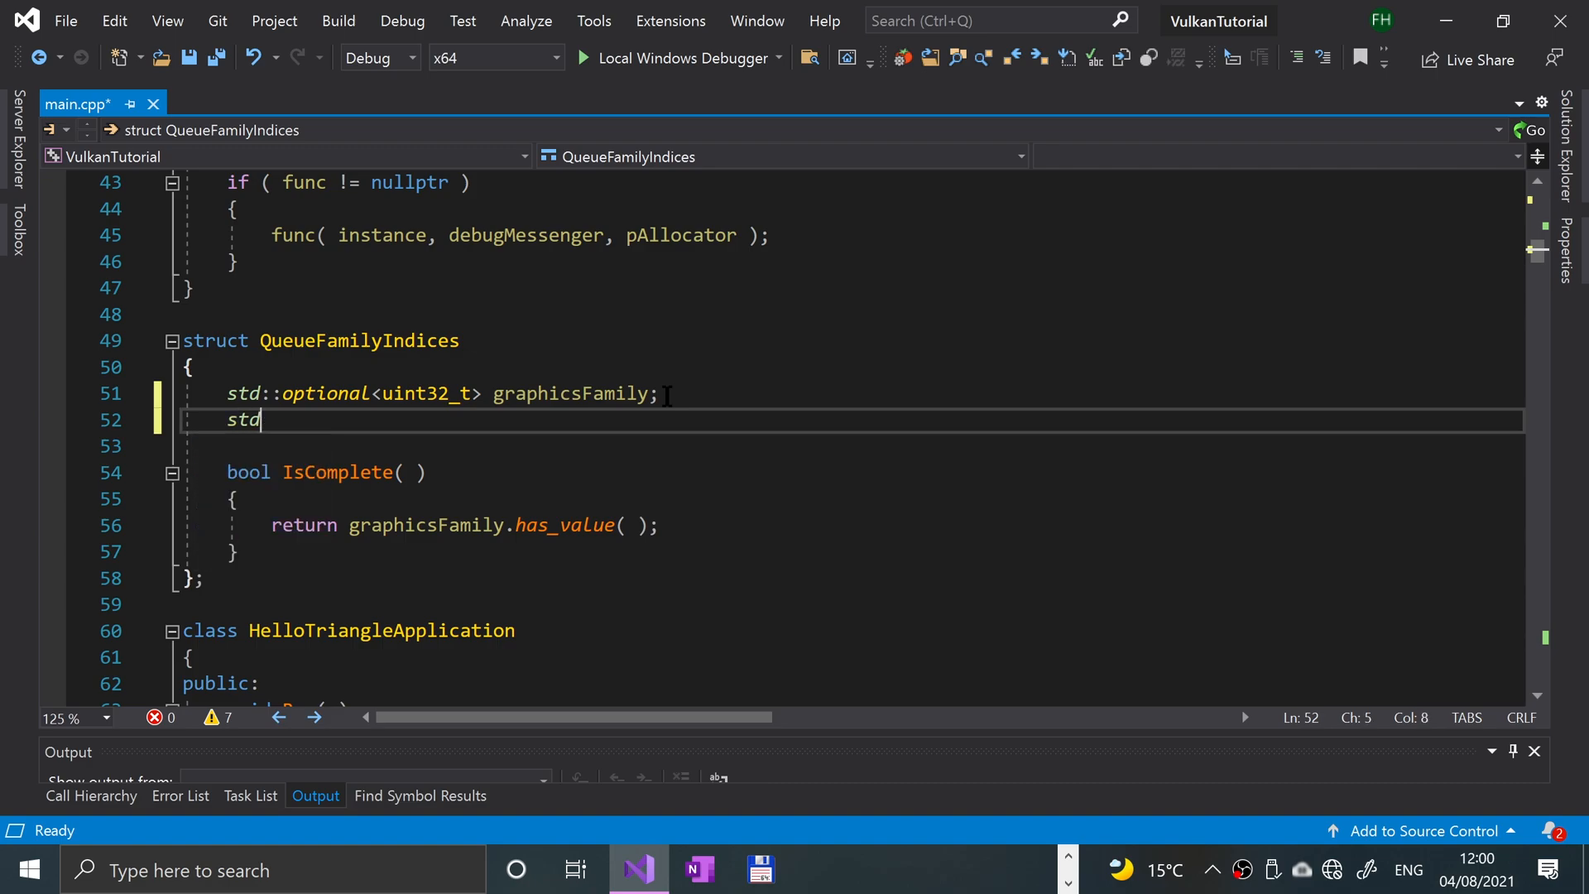
{"action": "type", "text": "::option"}
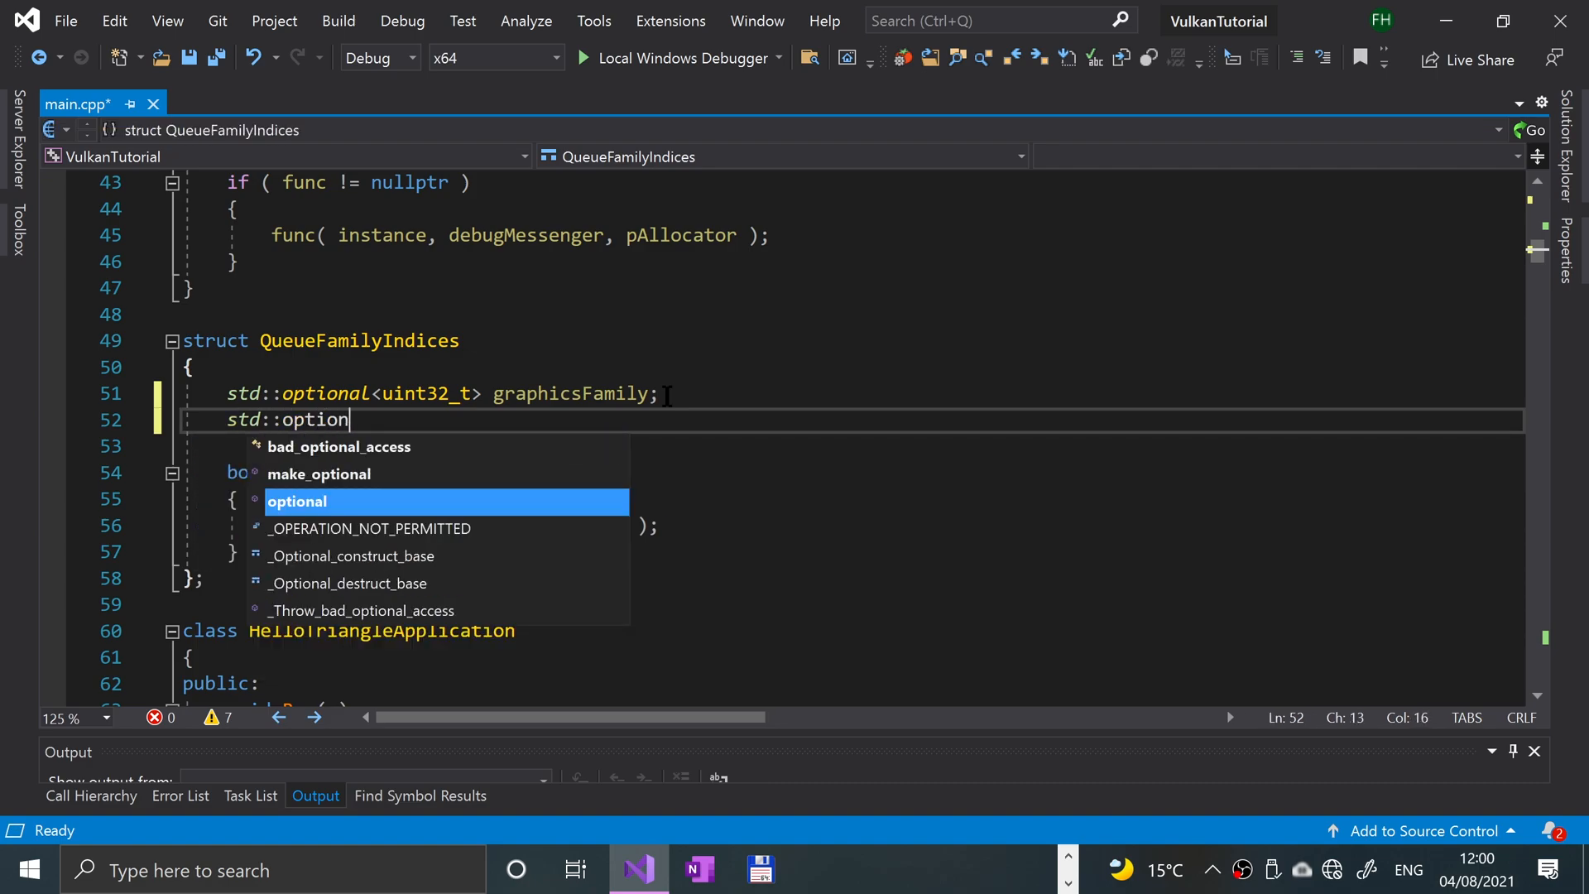
{"action": "type", "text": "al"}
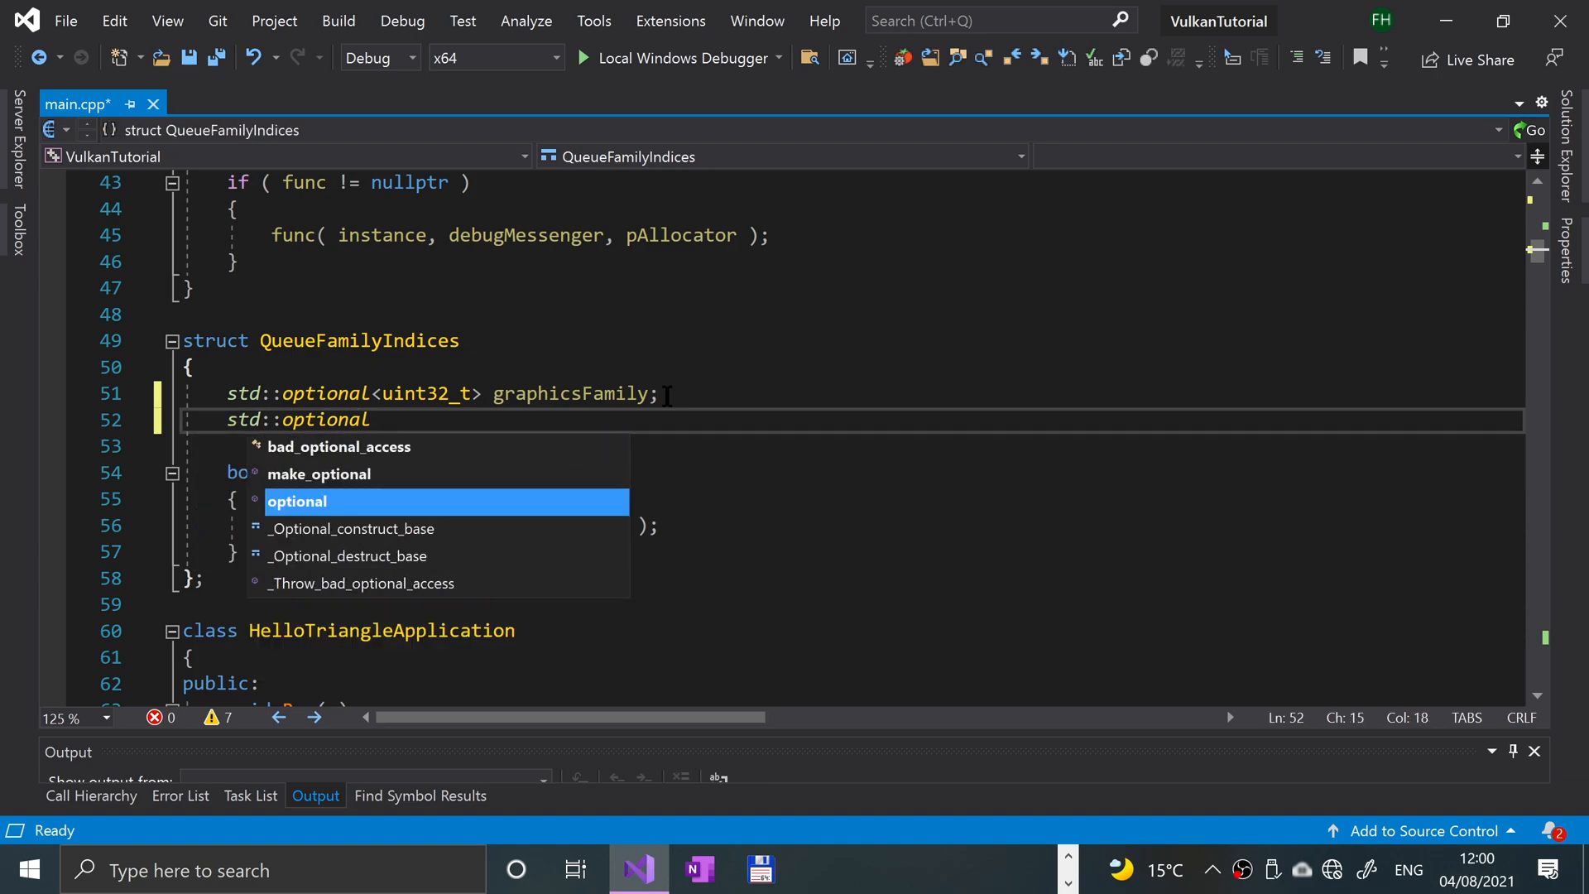
{"action": "type", "text": "<"}
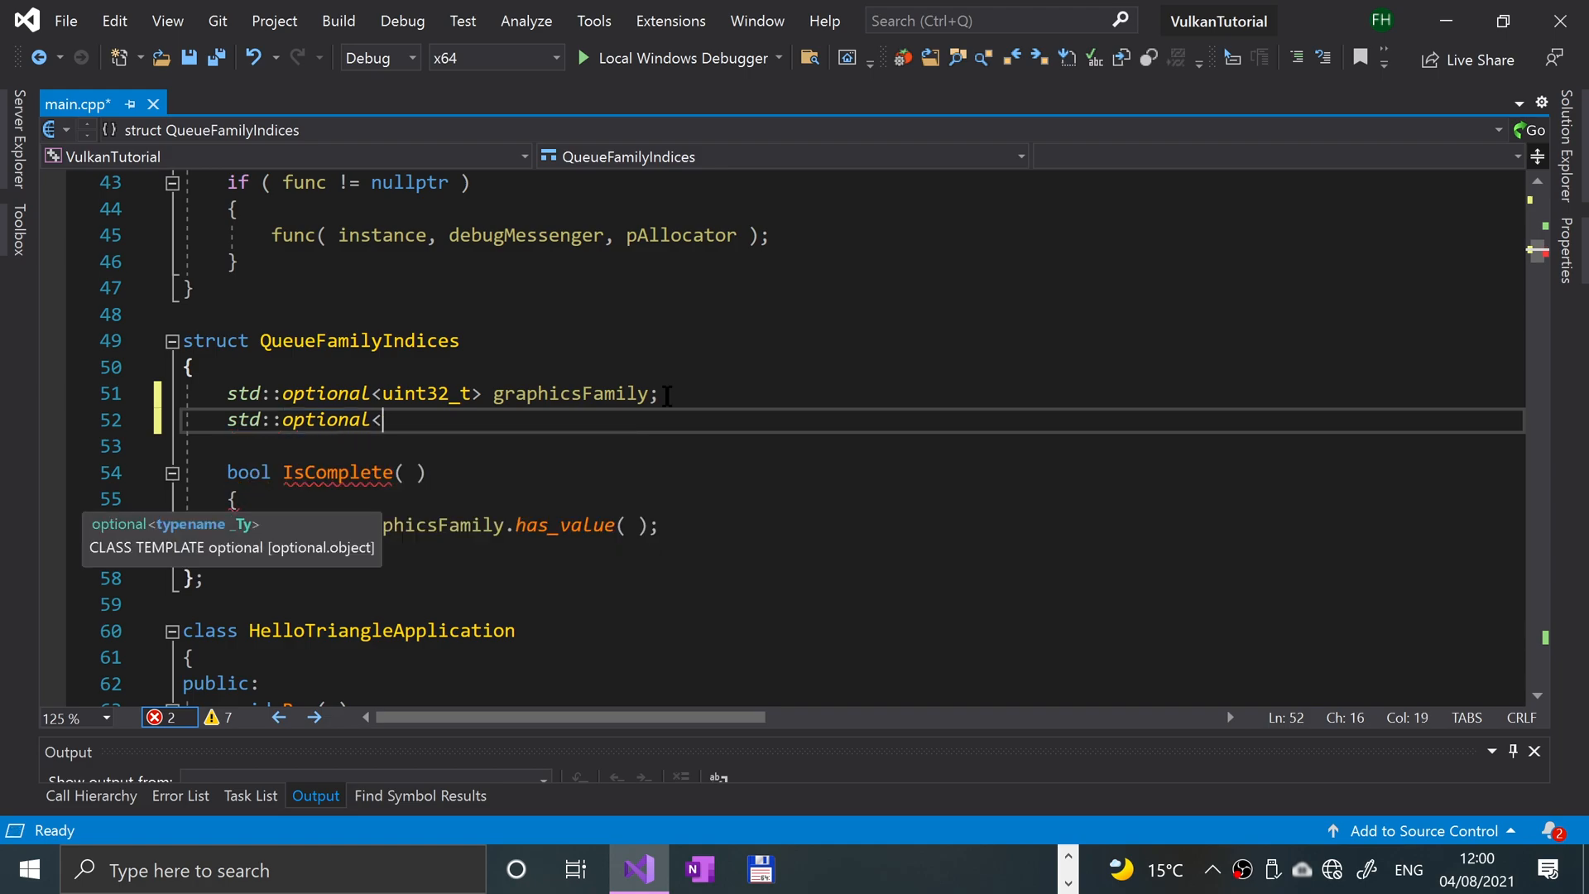
{"action": "type", "text": "unsigned int>"}
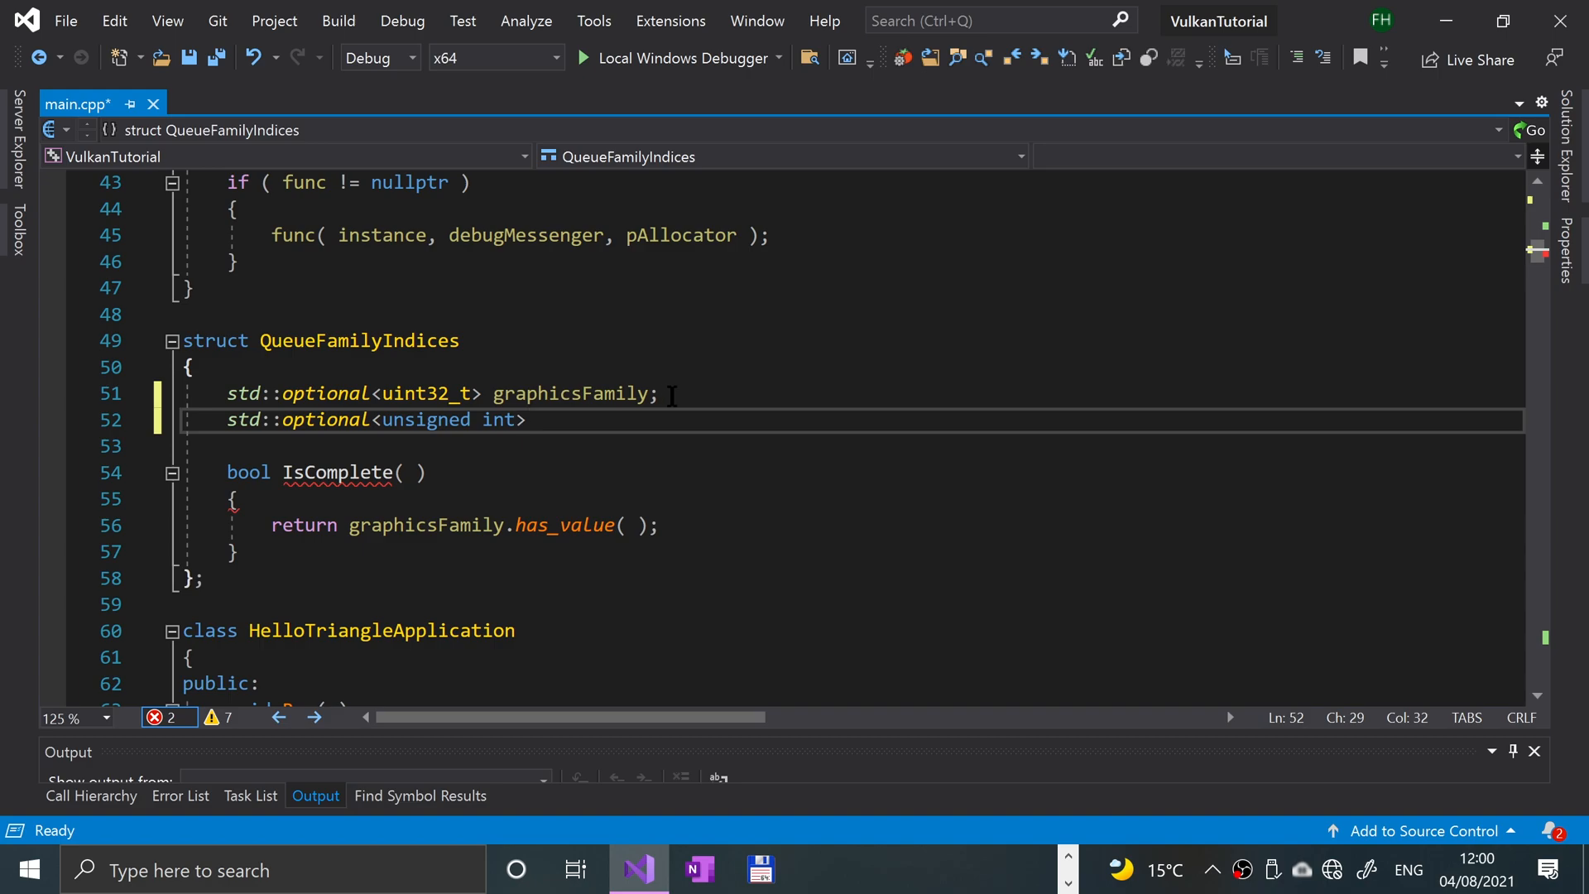
{"action": "double_click", "coordinate": [427, 394]}
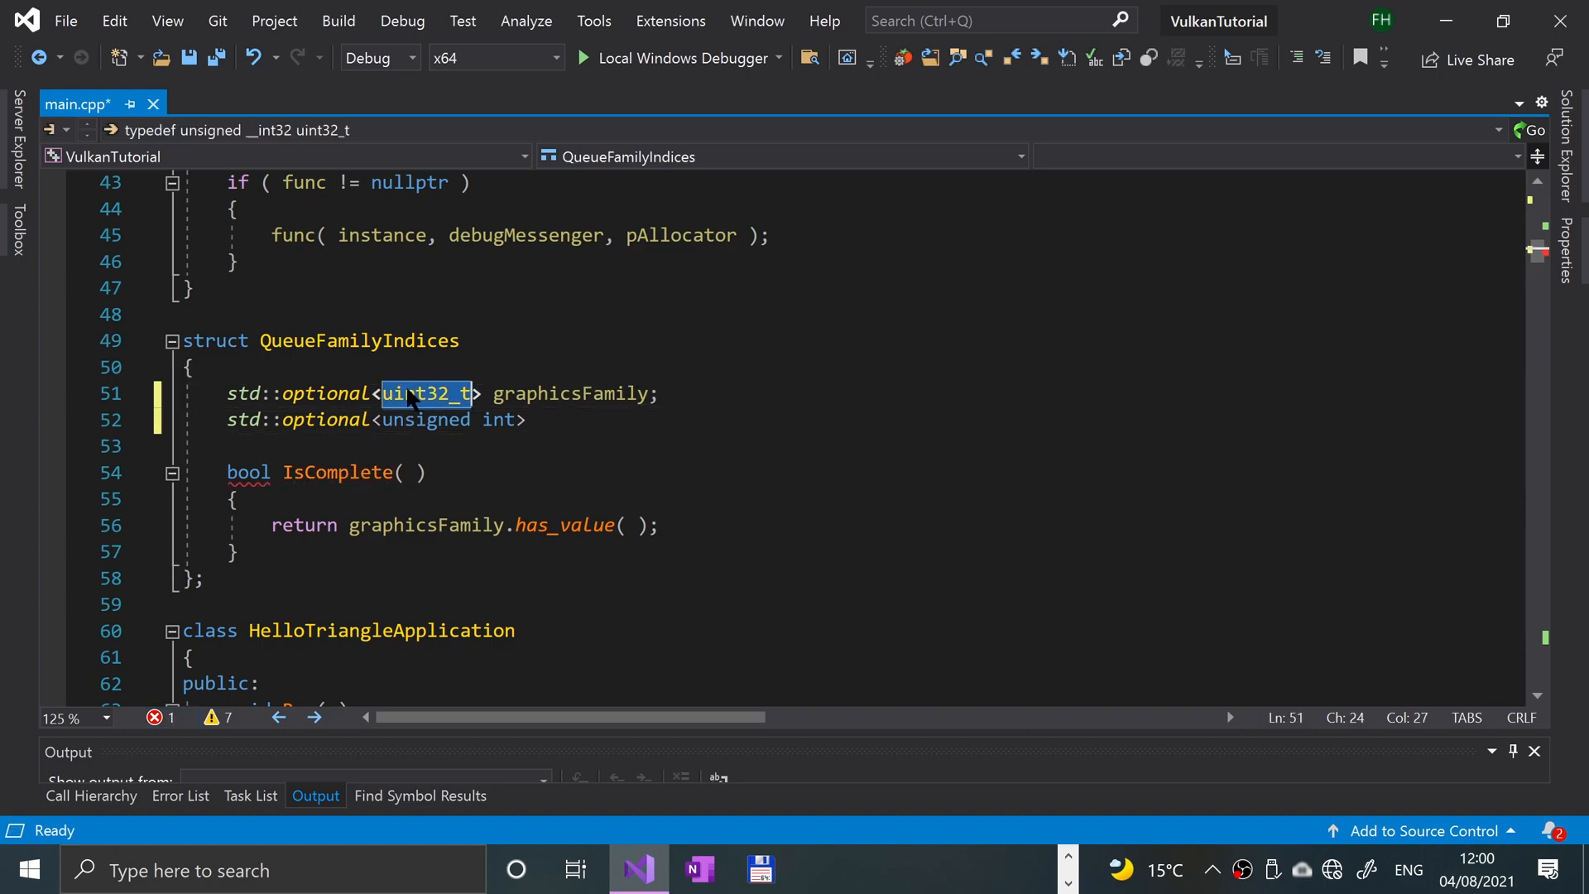
{"action": "type", "text": "unsigned int"}
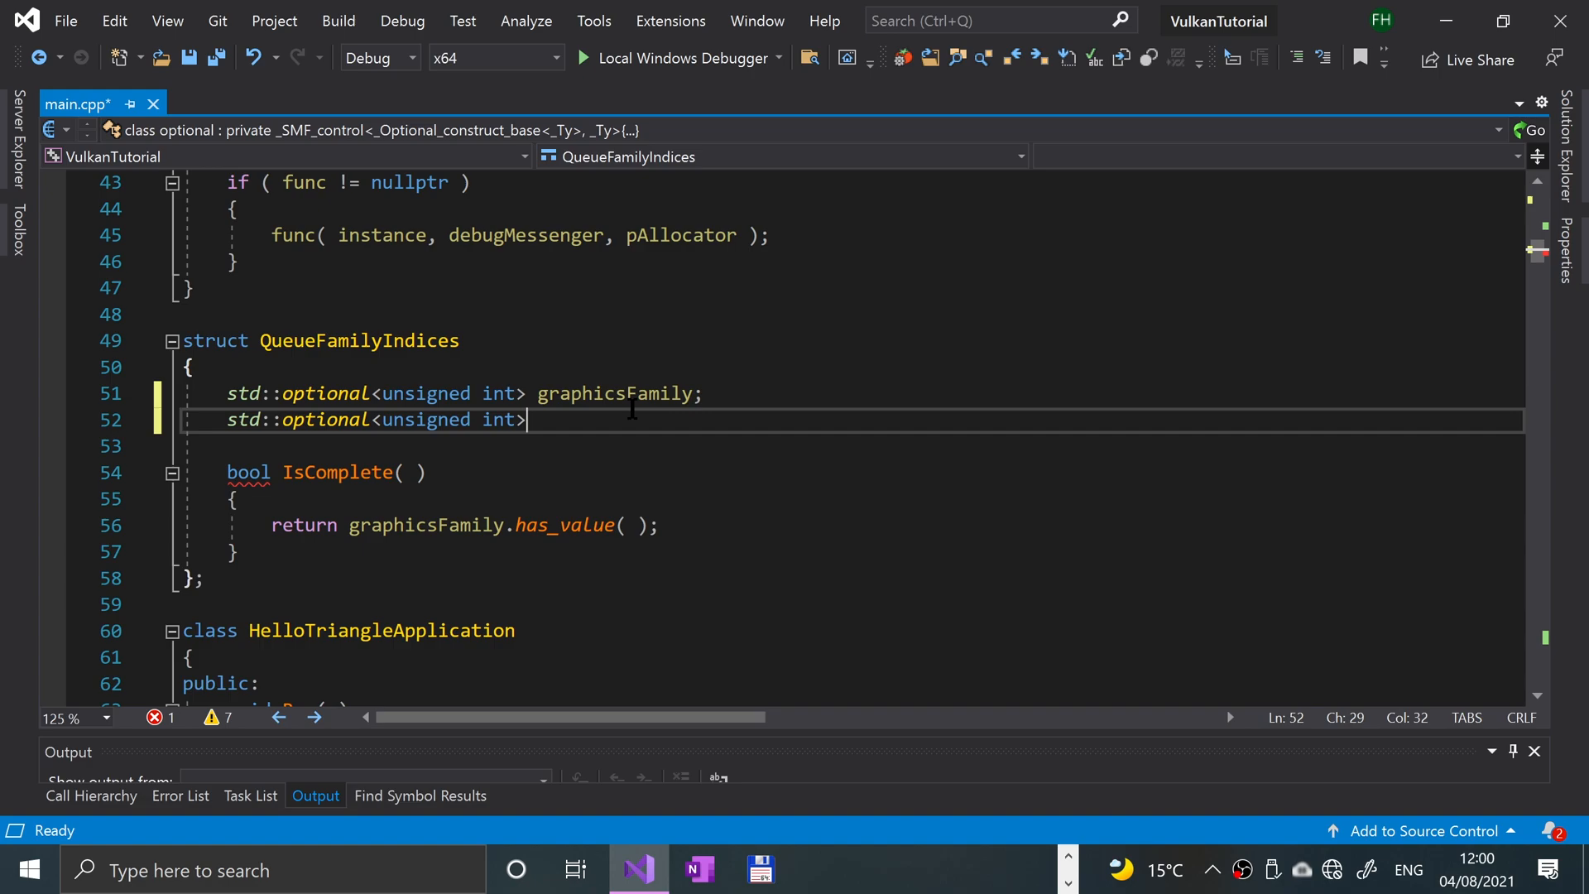
{"action": "type", "text": "presentFamily"}
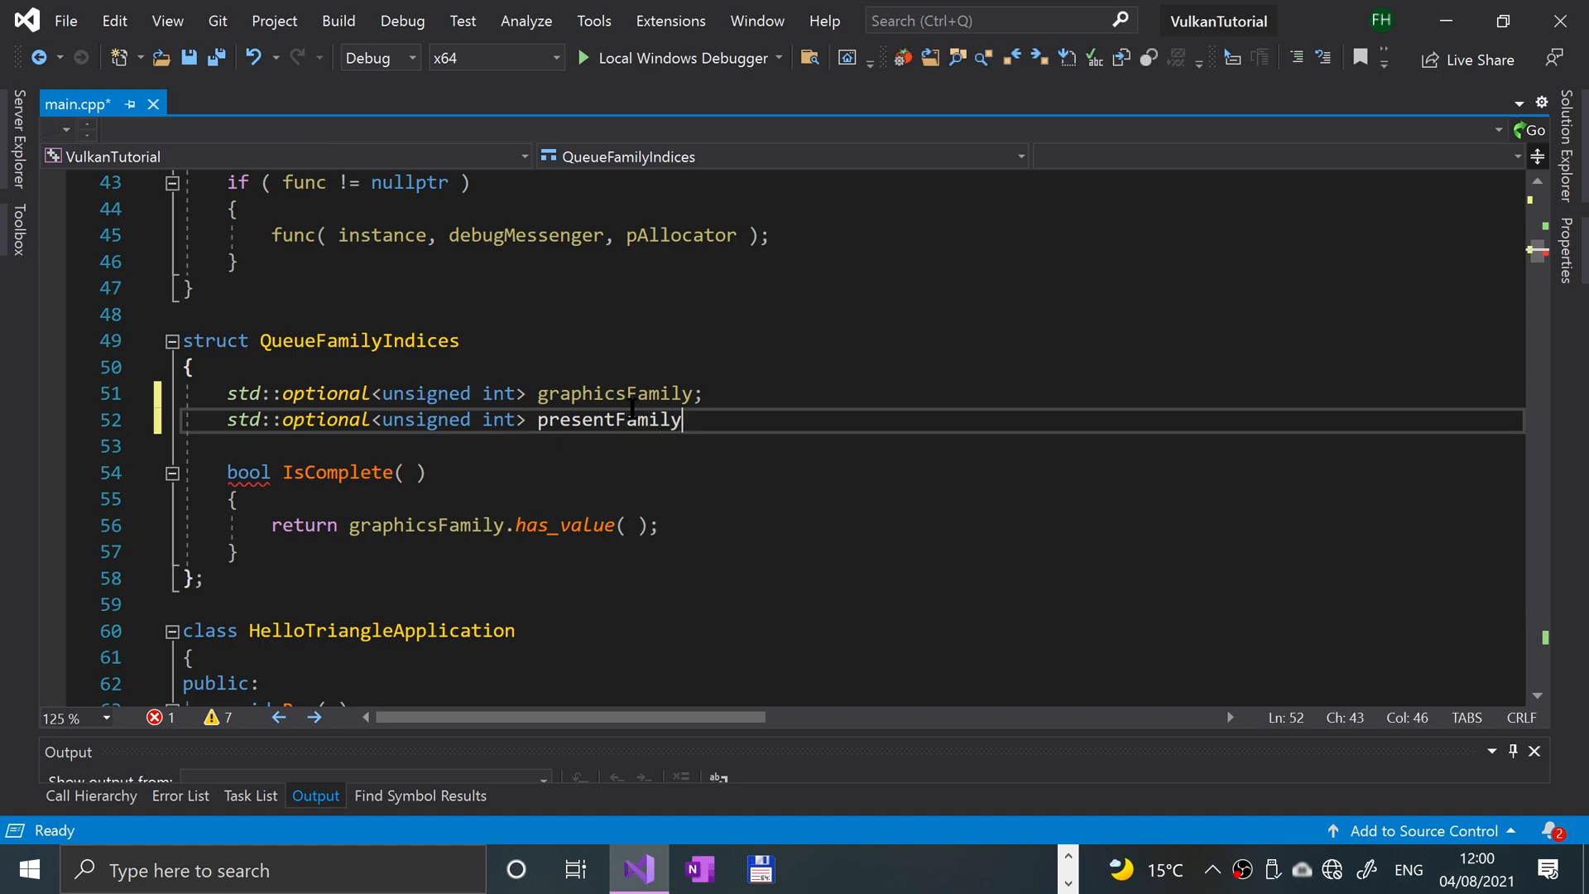
{"action": "type", "text": ";"}
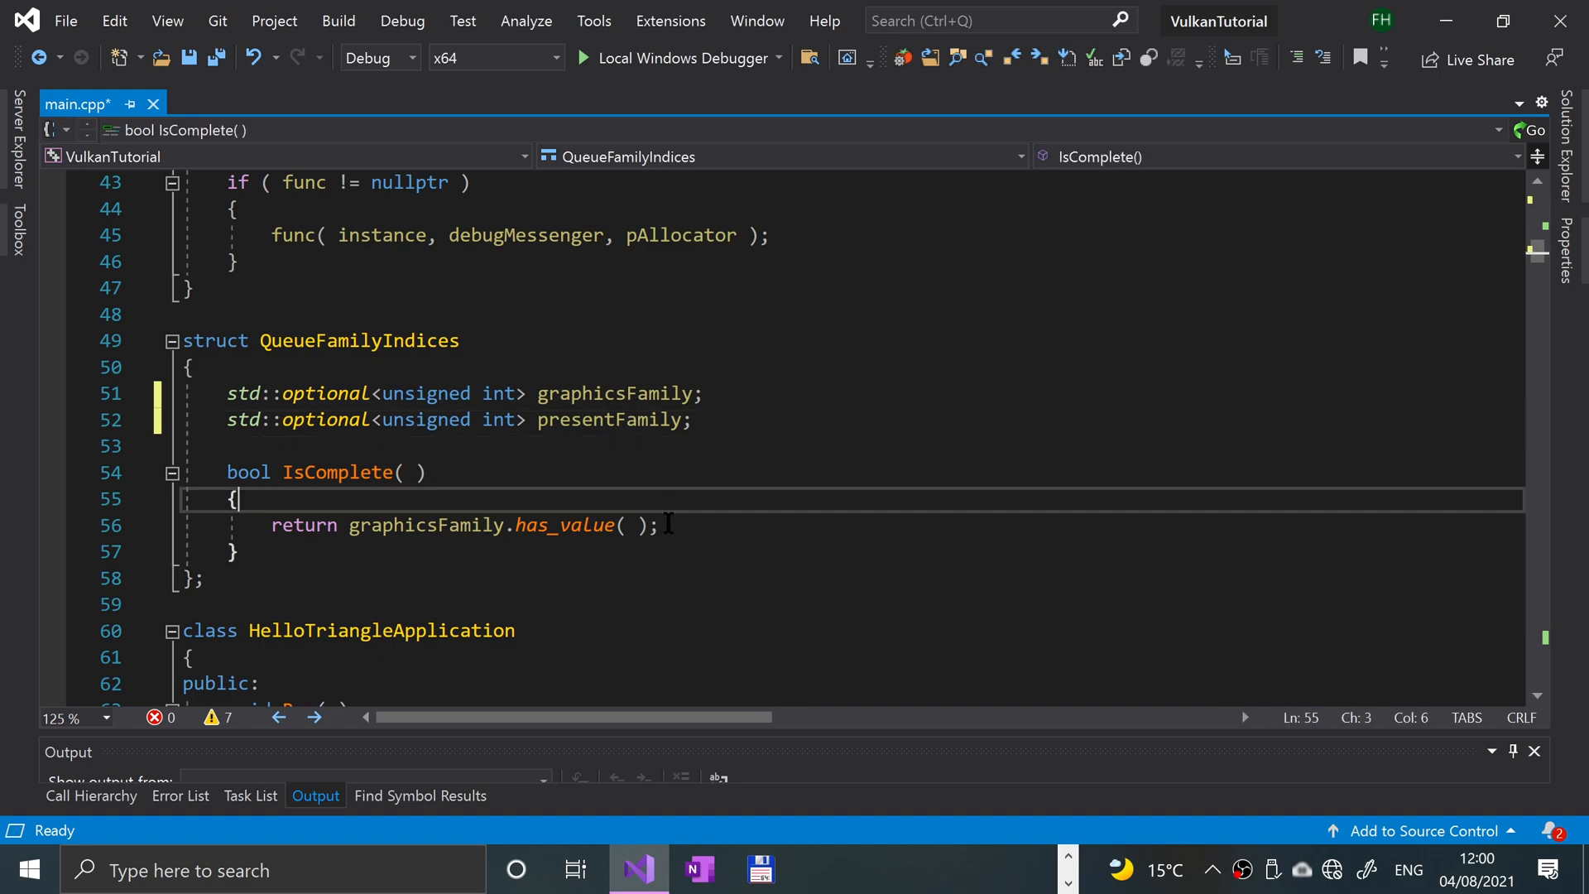
- Extend IsComplete to also require presentFamily.has_value()
{"action": "type", "text": "&&"}
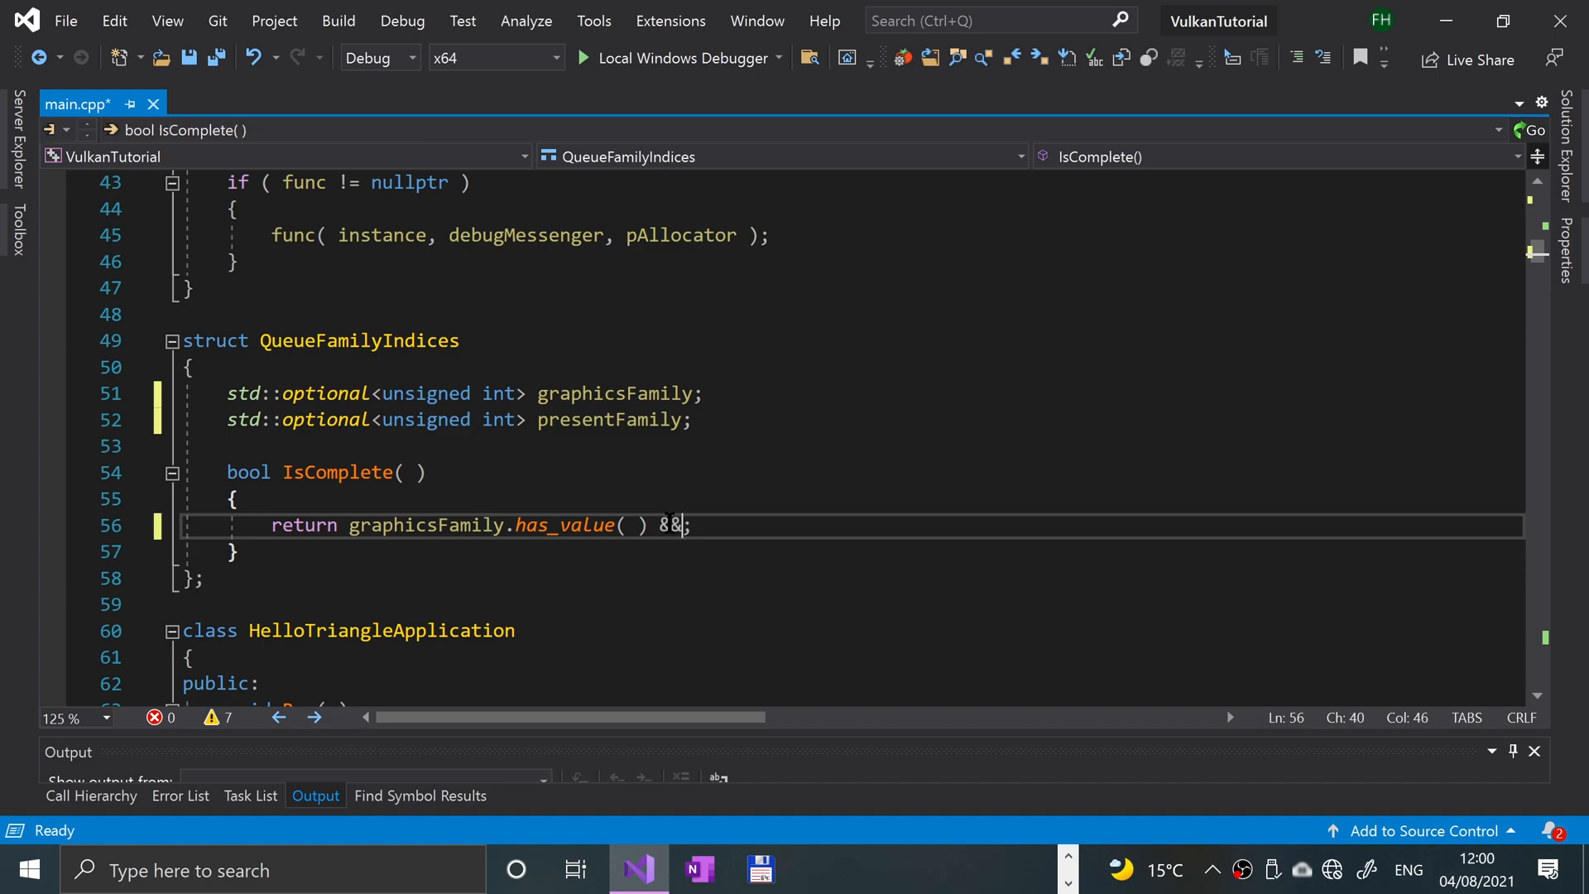
{"action": "type", "text": "pre"}
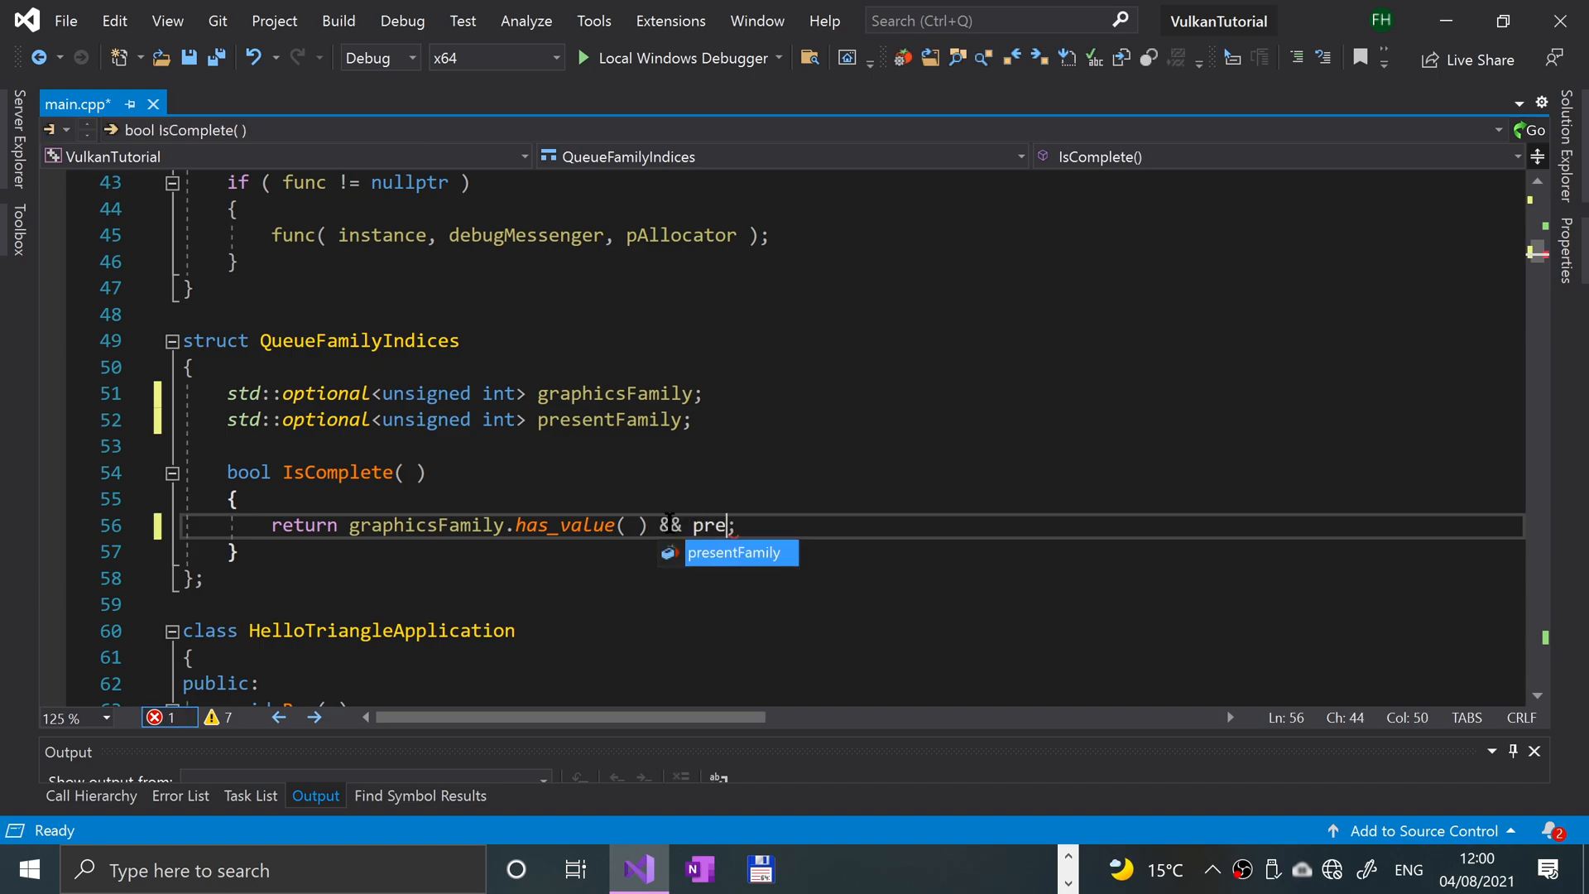
{"action": "type", "text": "sentFamily->ha"}
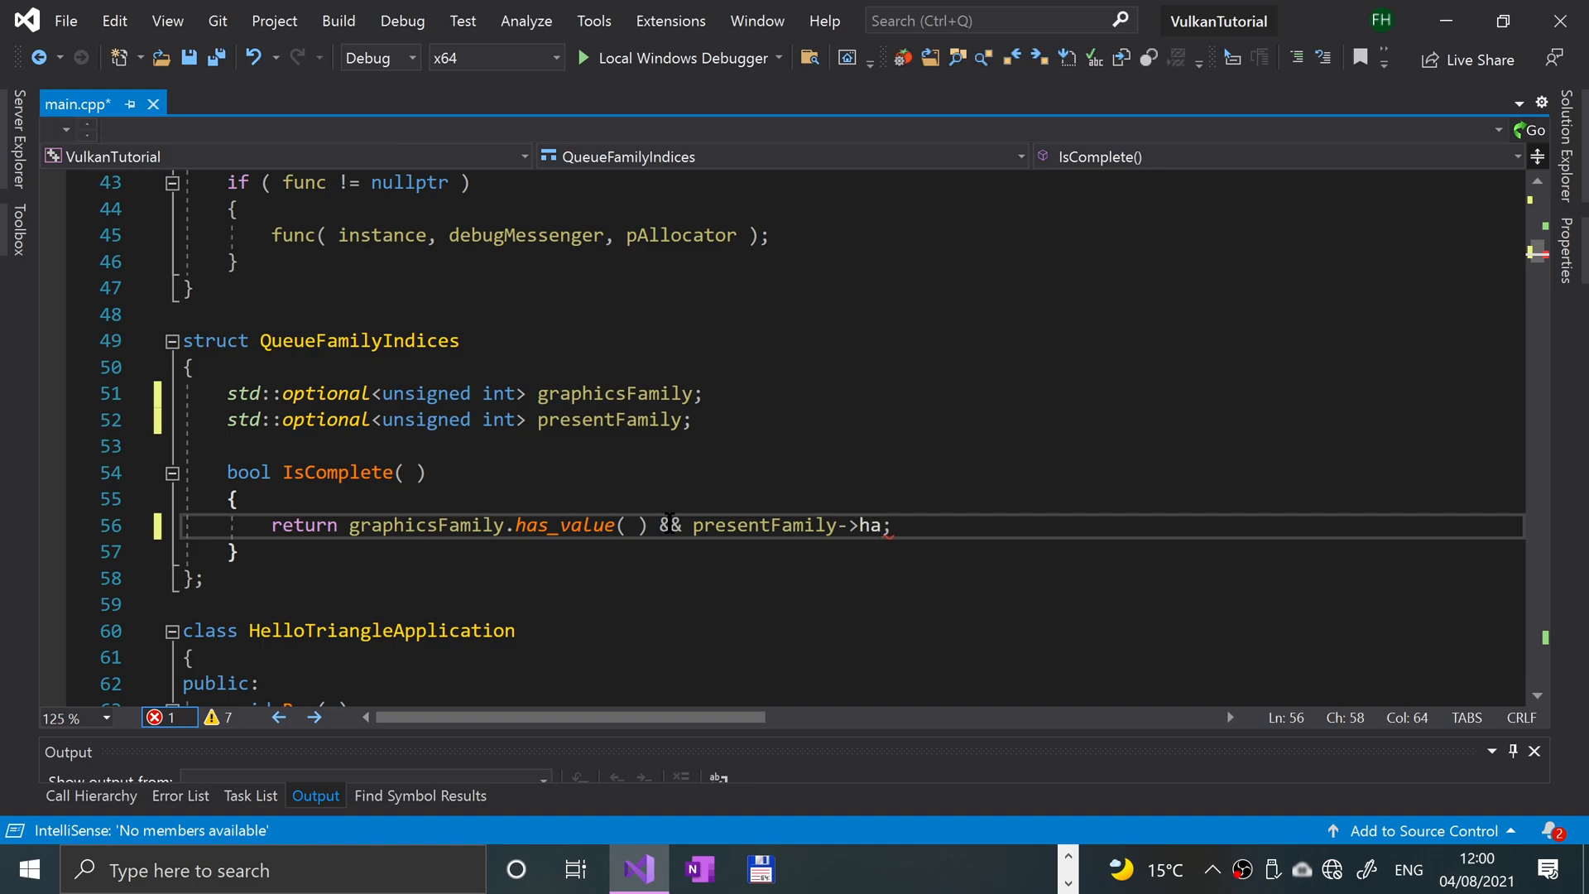
{"action": "key", "text": "Backspace"}
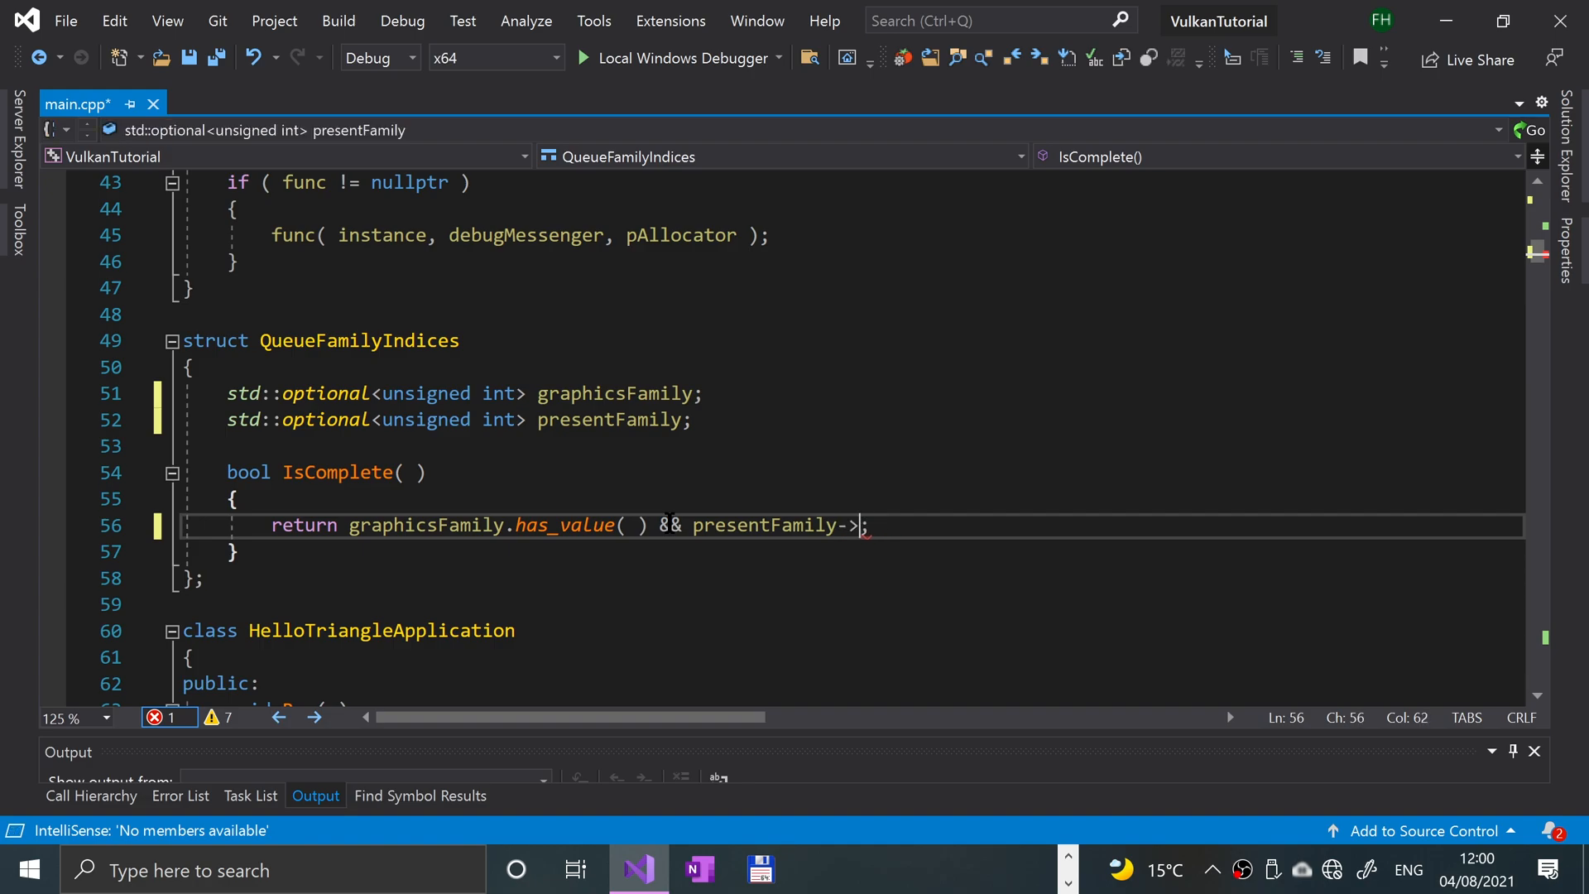
{"action": "type", "text": ".has_value()"}
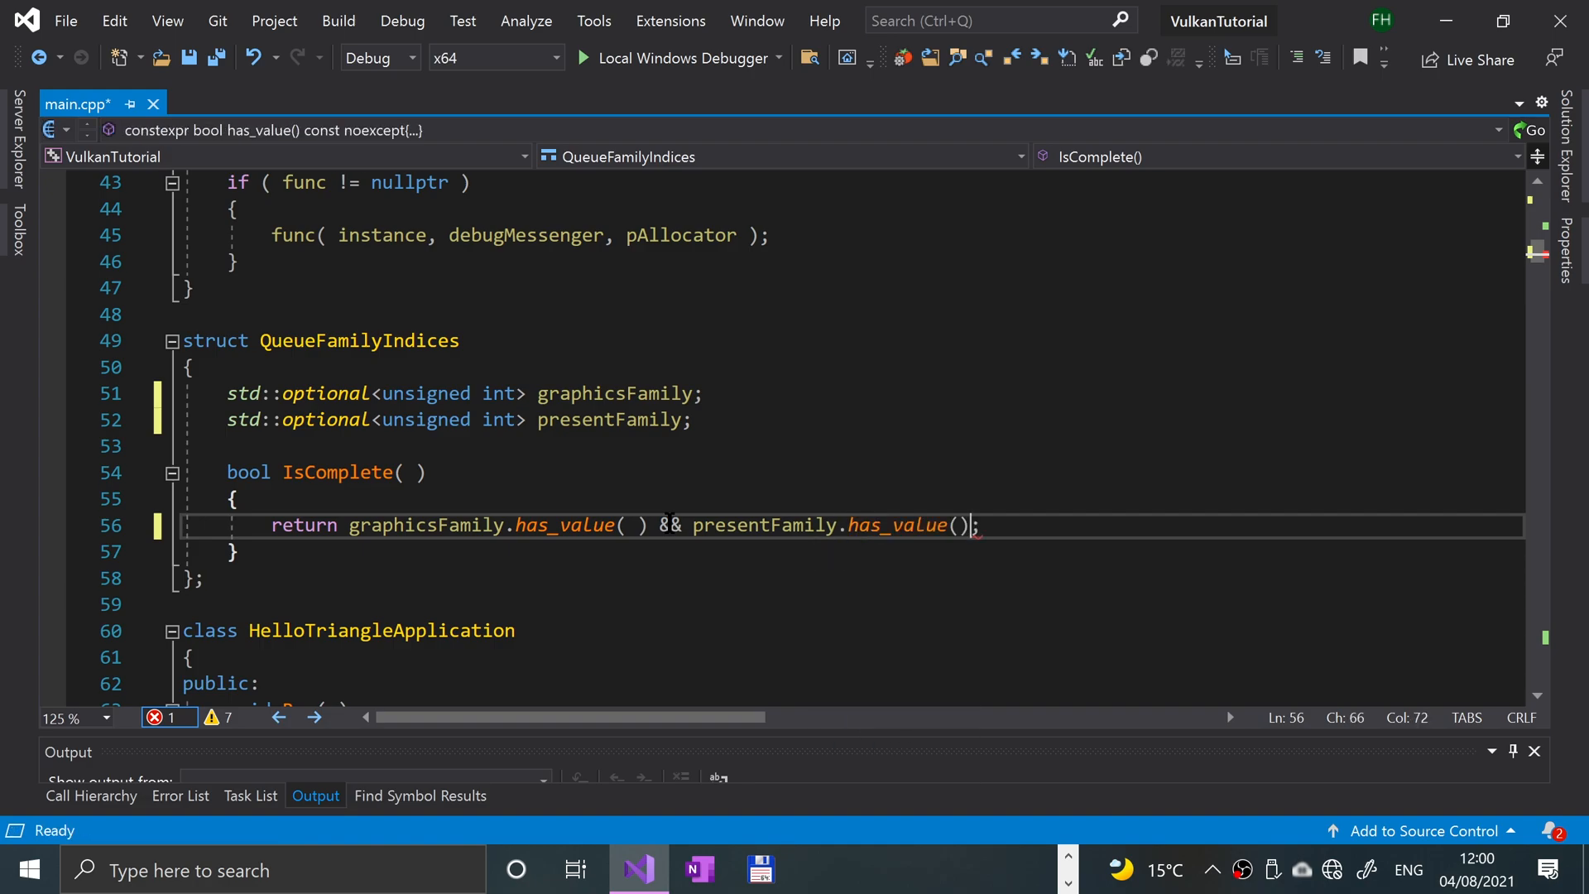
{"action": "type", "text": "\" \""}
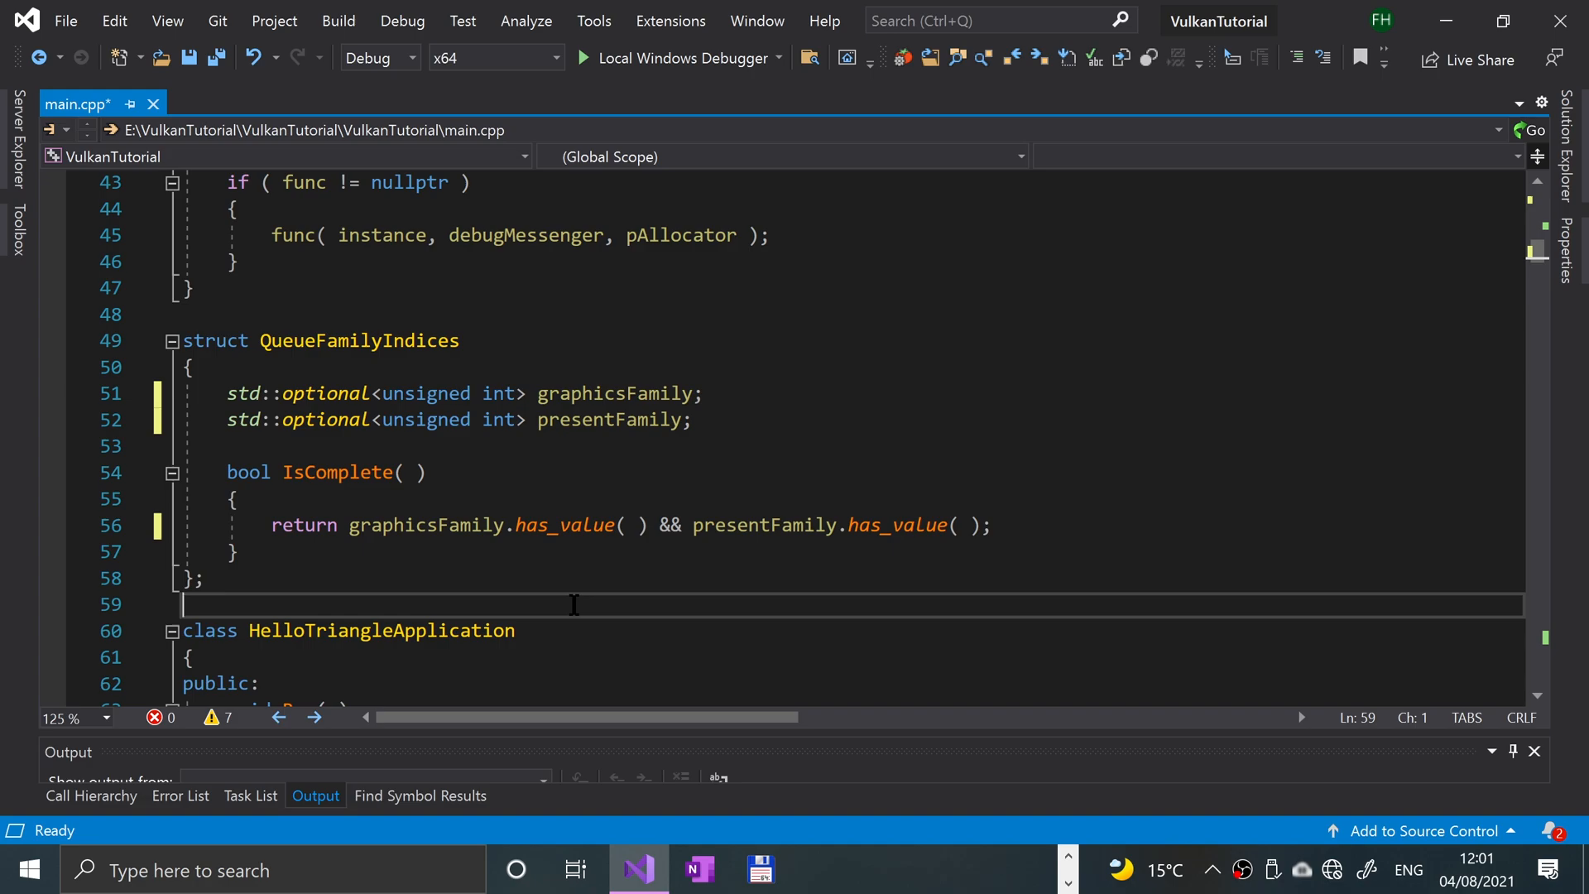
- Scroll down through main.cpp to the private _device and _graphicsQueue members, removing the comment above them
{"action": "scroll", "scroll_direction": "down", "scroll_amount": 3}
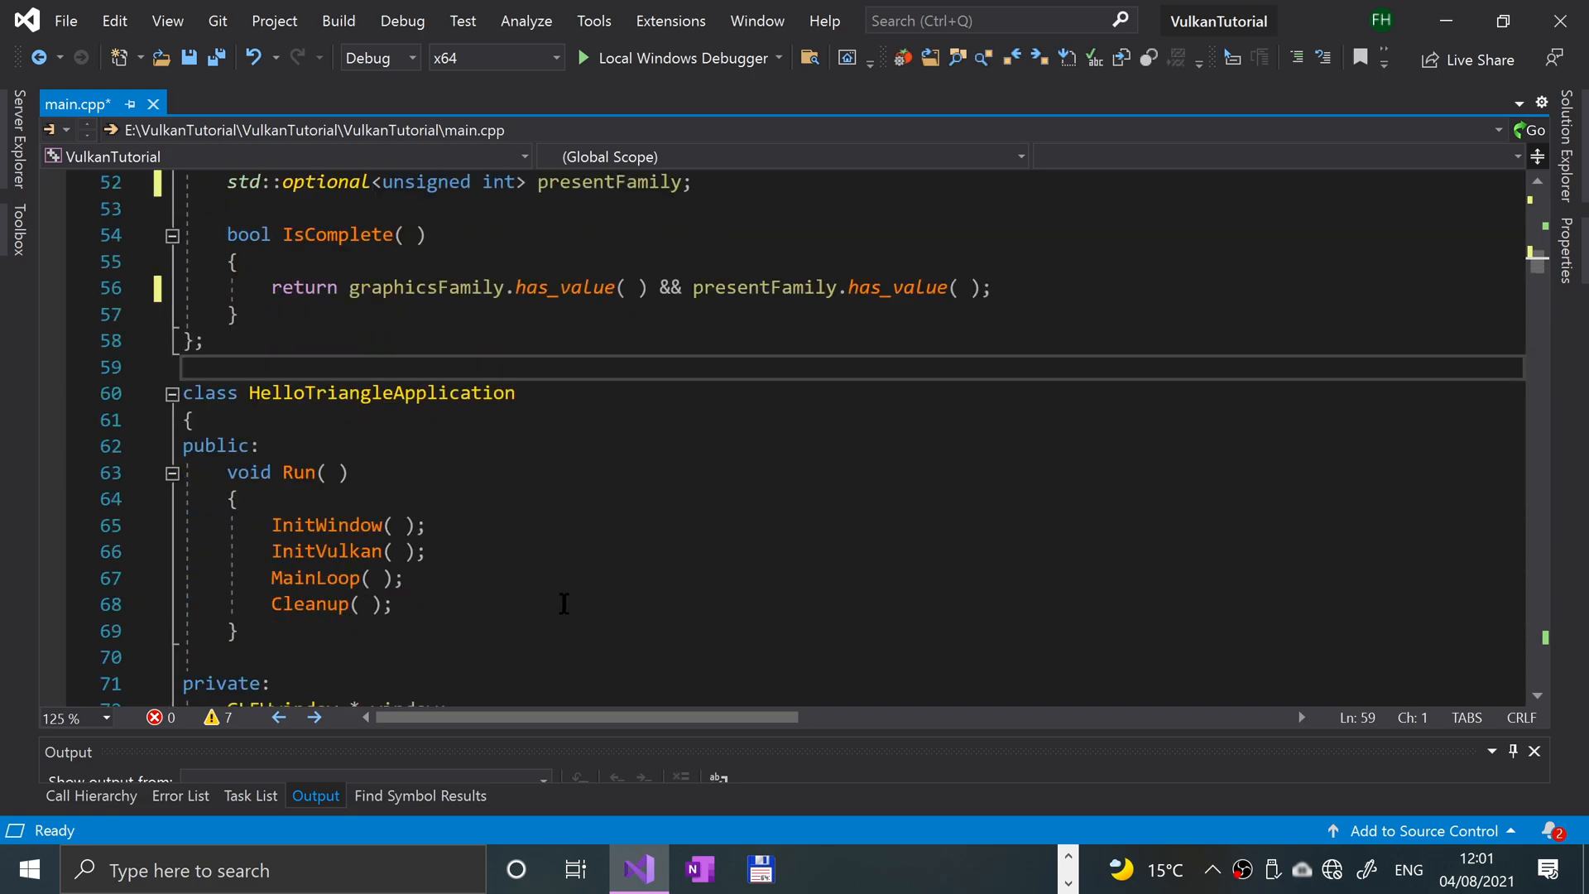
{"action": "scroll", "scroll_direction": "down", "scroll_amount": 3}
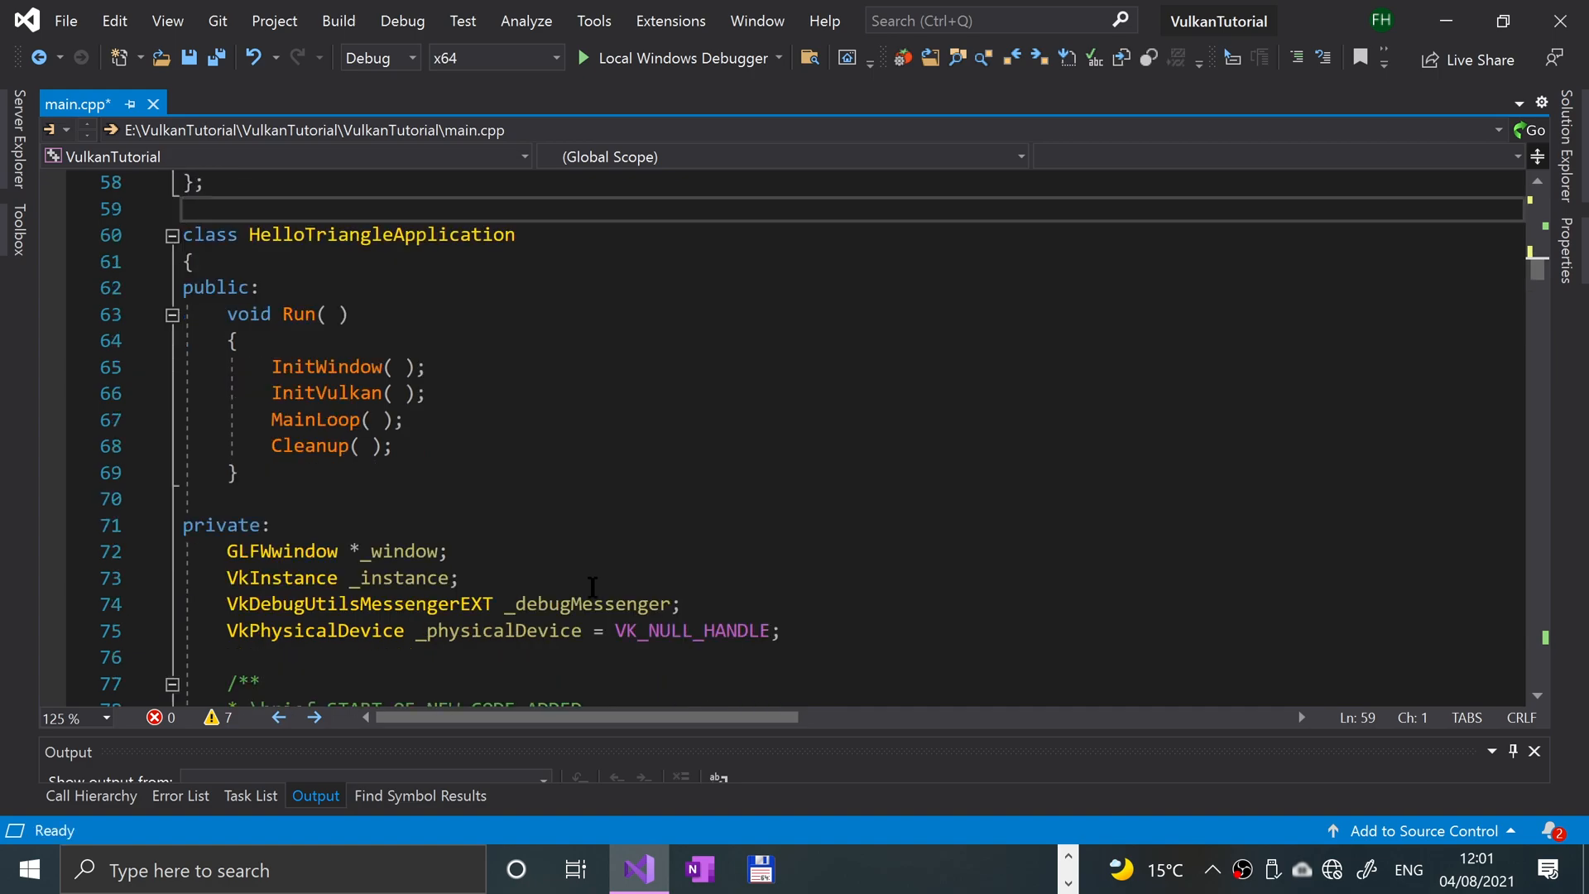
{"action": "scroll", "scroll_direction": "down", "scroll_amount": 3}
{"action": "type", "text": "vkDestroyDevice( _device, nullptr );"}
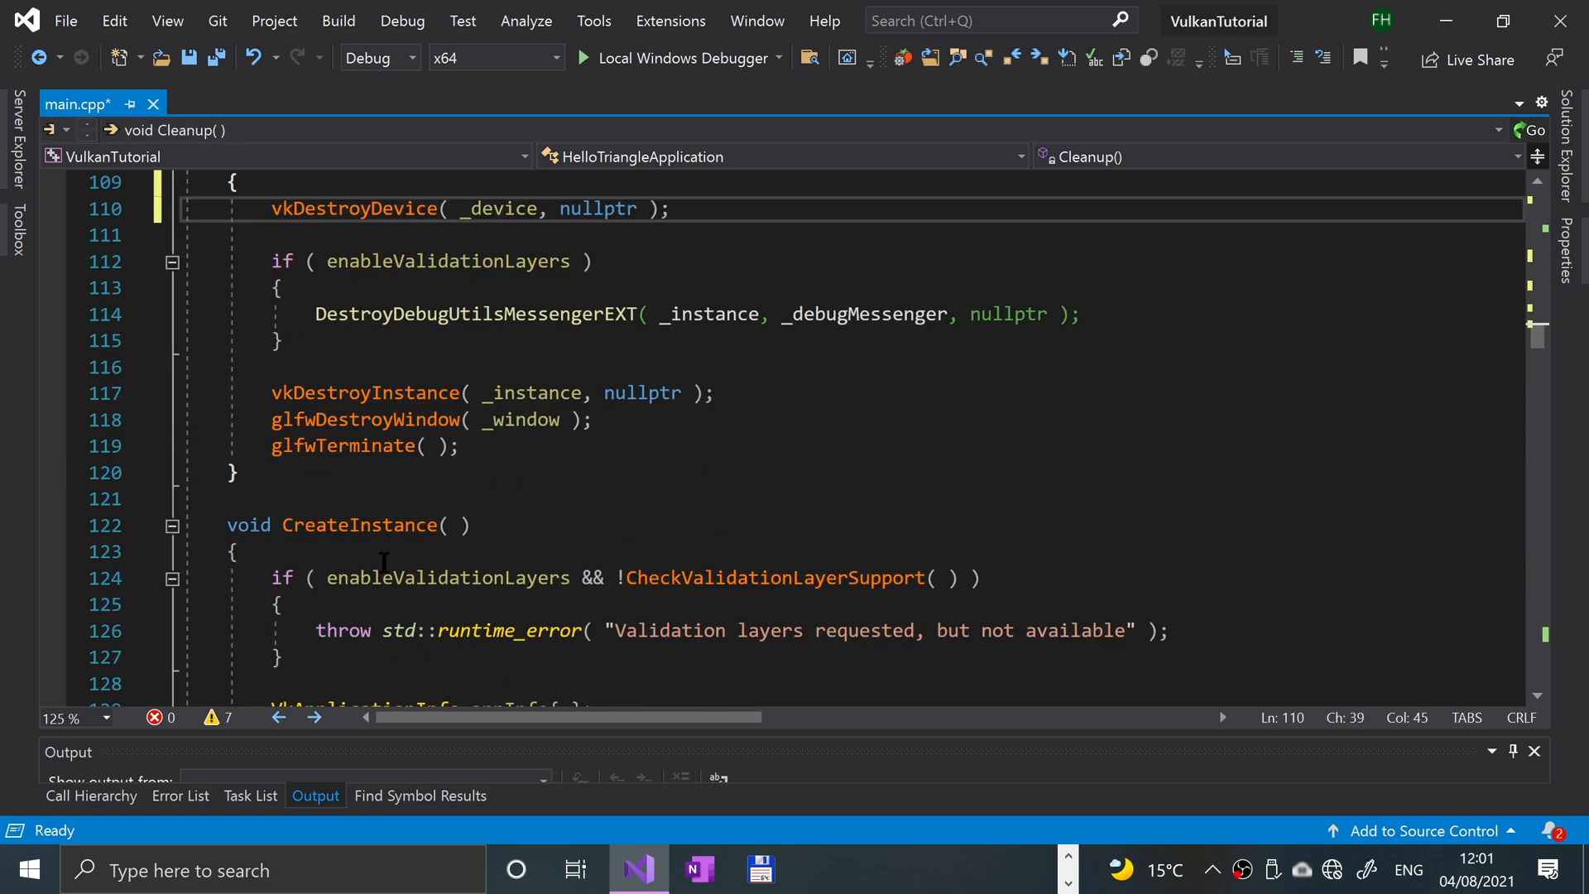
{"action": "scroll", "scroll_direction": "down", "scroll_amount": 3}
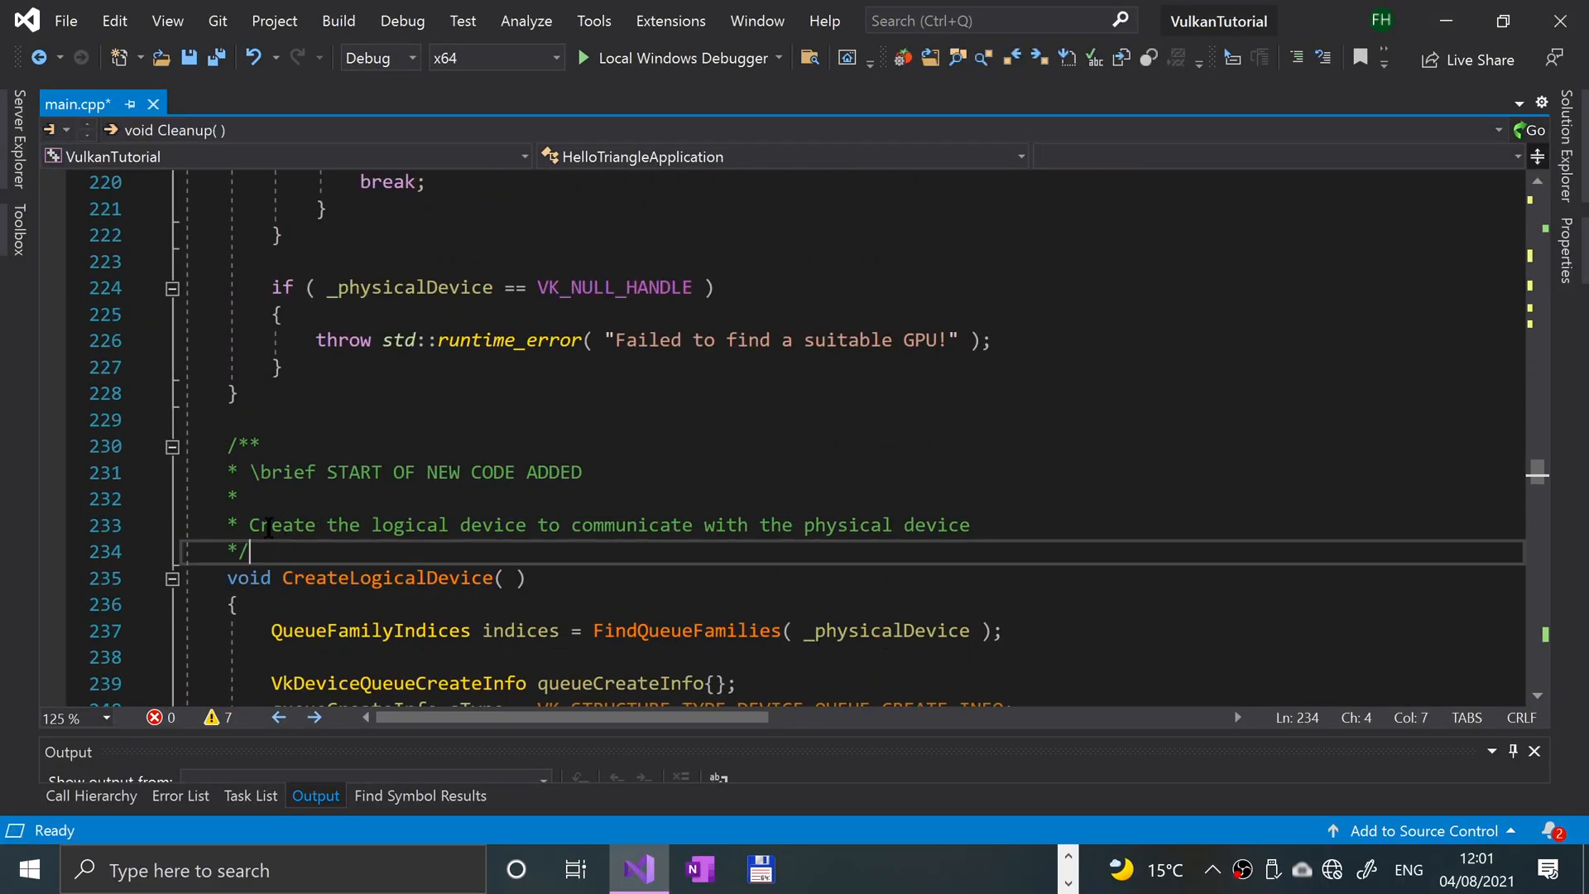
{"action": "scroll", "scroll_direction": "down", "scroll_amount": 3}
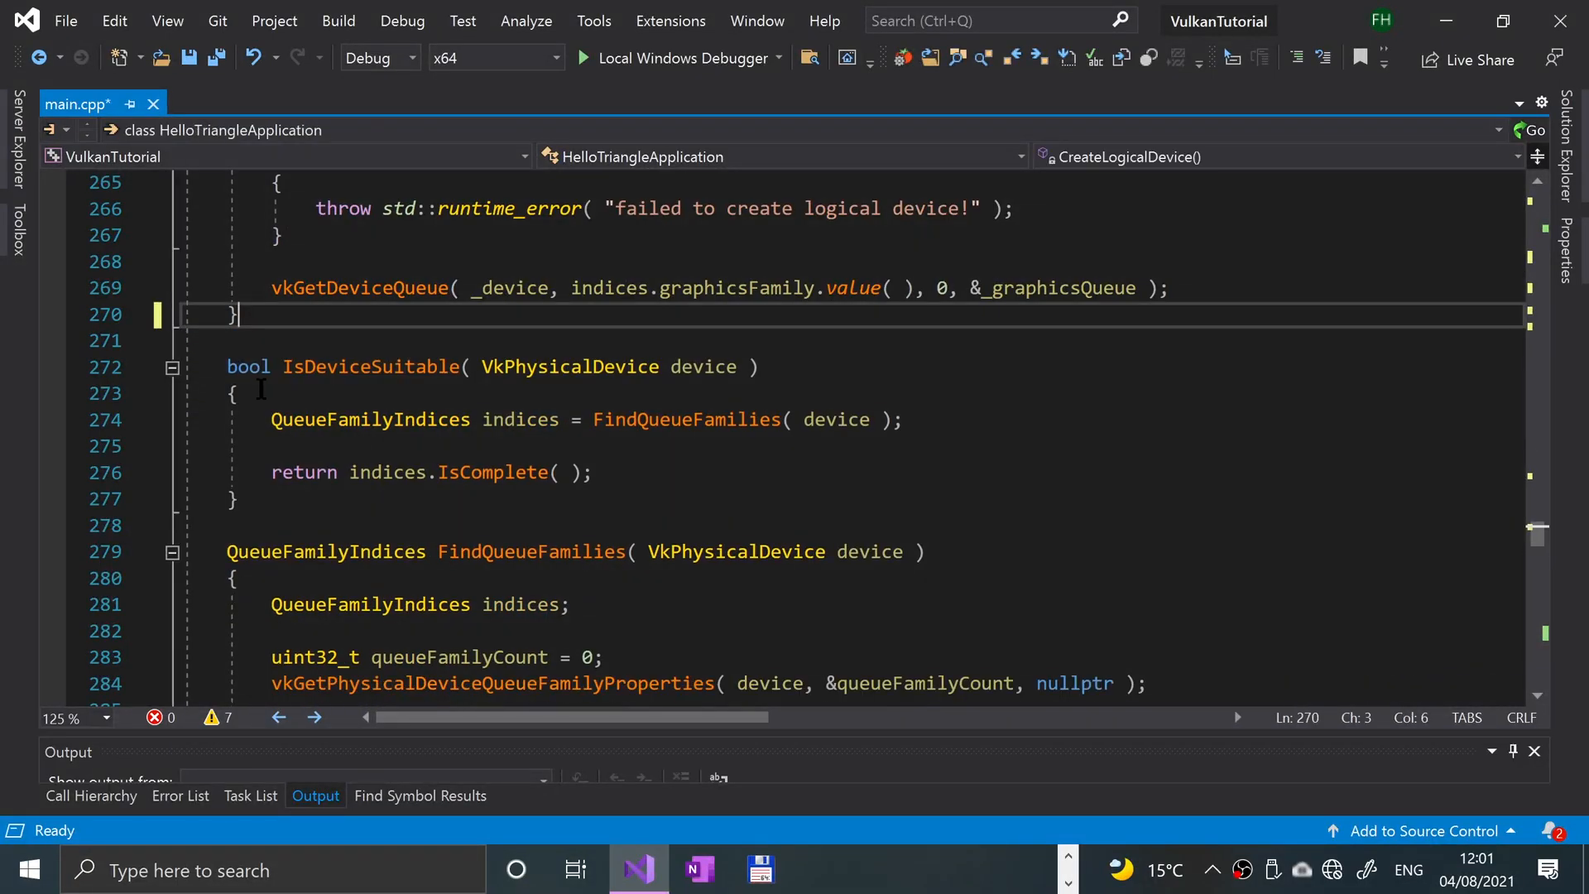
{"action": "scroll", "scroll_direction": "down", "scroll_amount": 3}
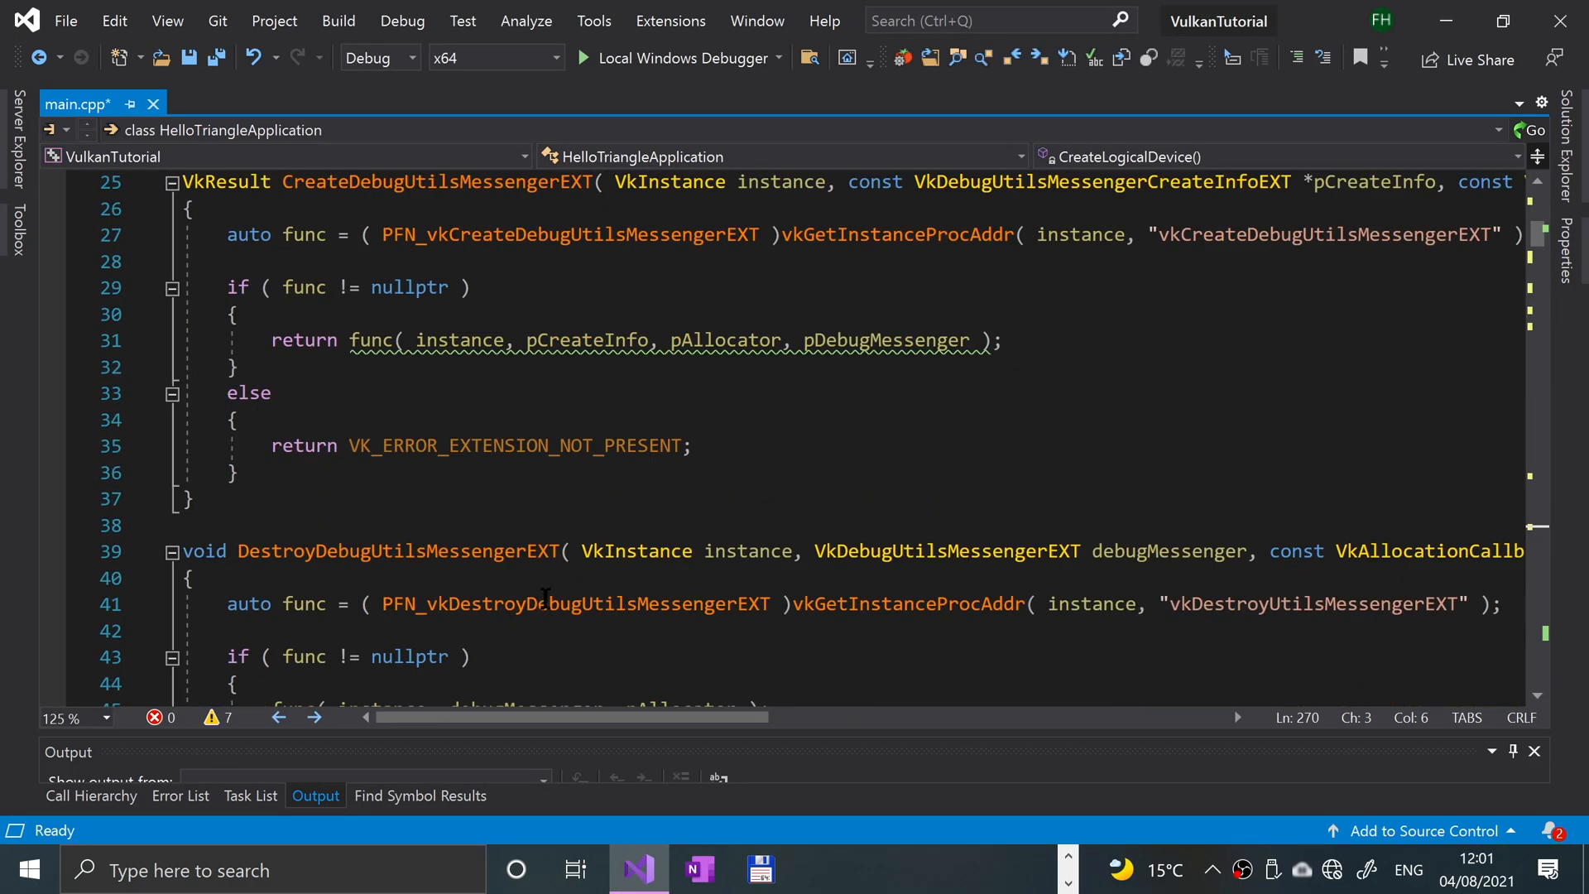
{"action": "scroll", "scroll_direction": "down", "scroll_amount": 3}
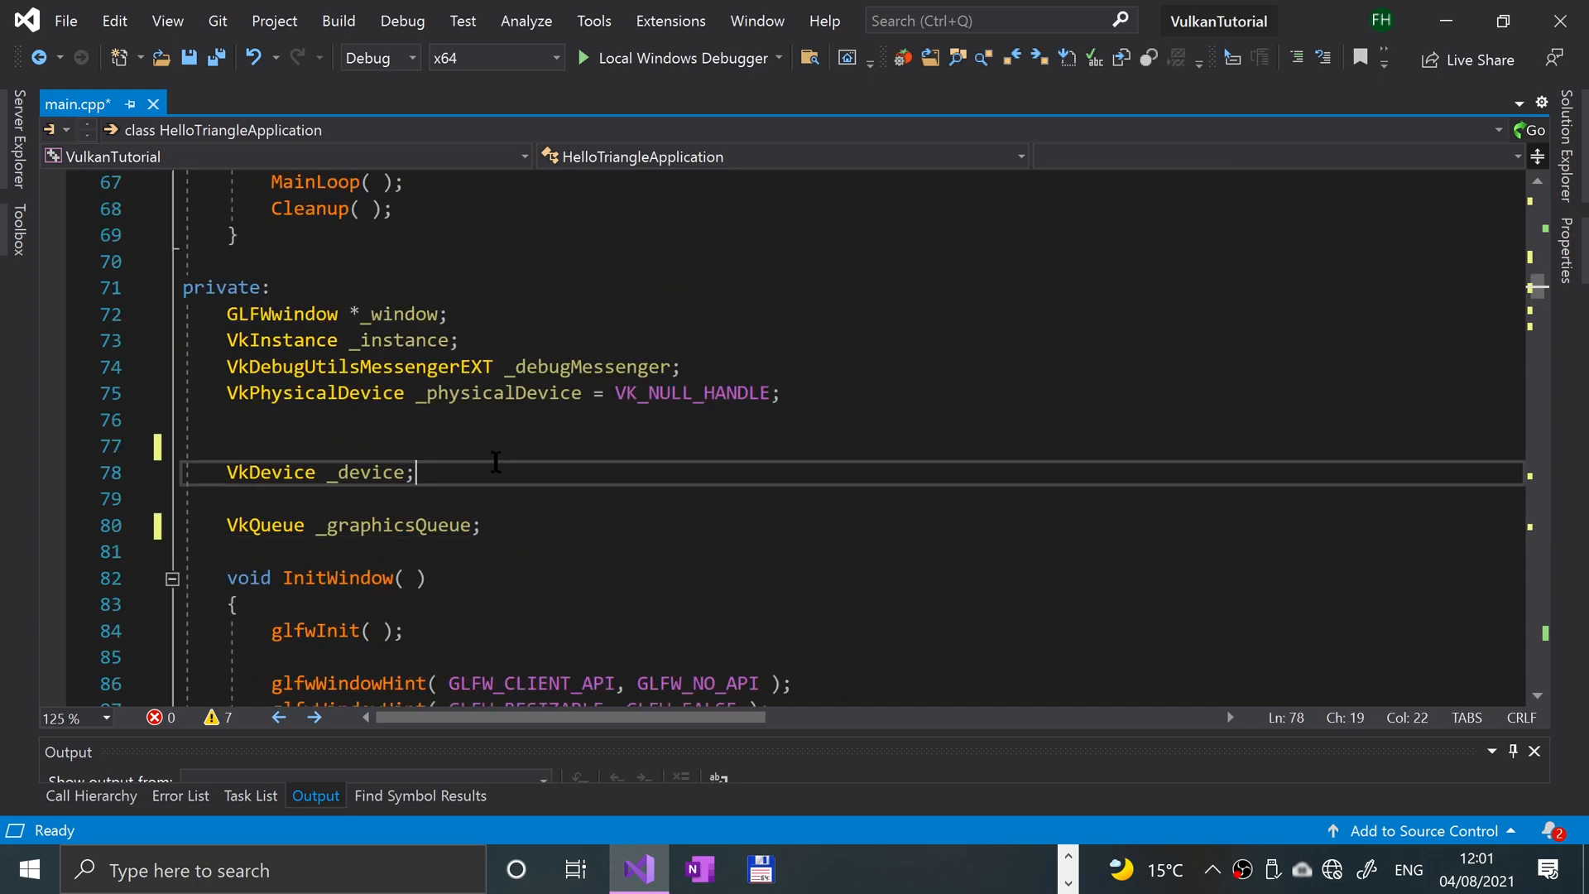
- Declare VkSurfaceFormatKHR _surface and VkQueue _presentQueue below _graphicsQueue
{"action": "key", "text": "Backspace"}
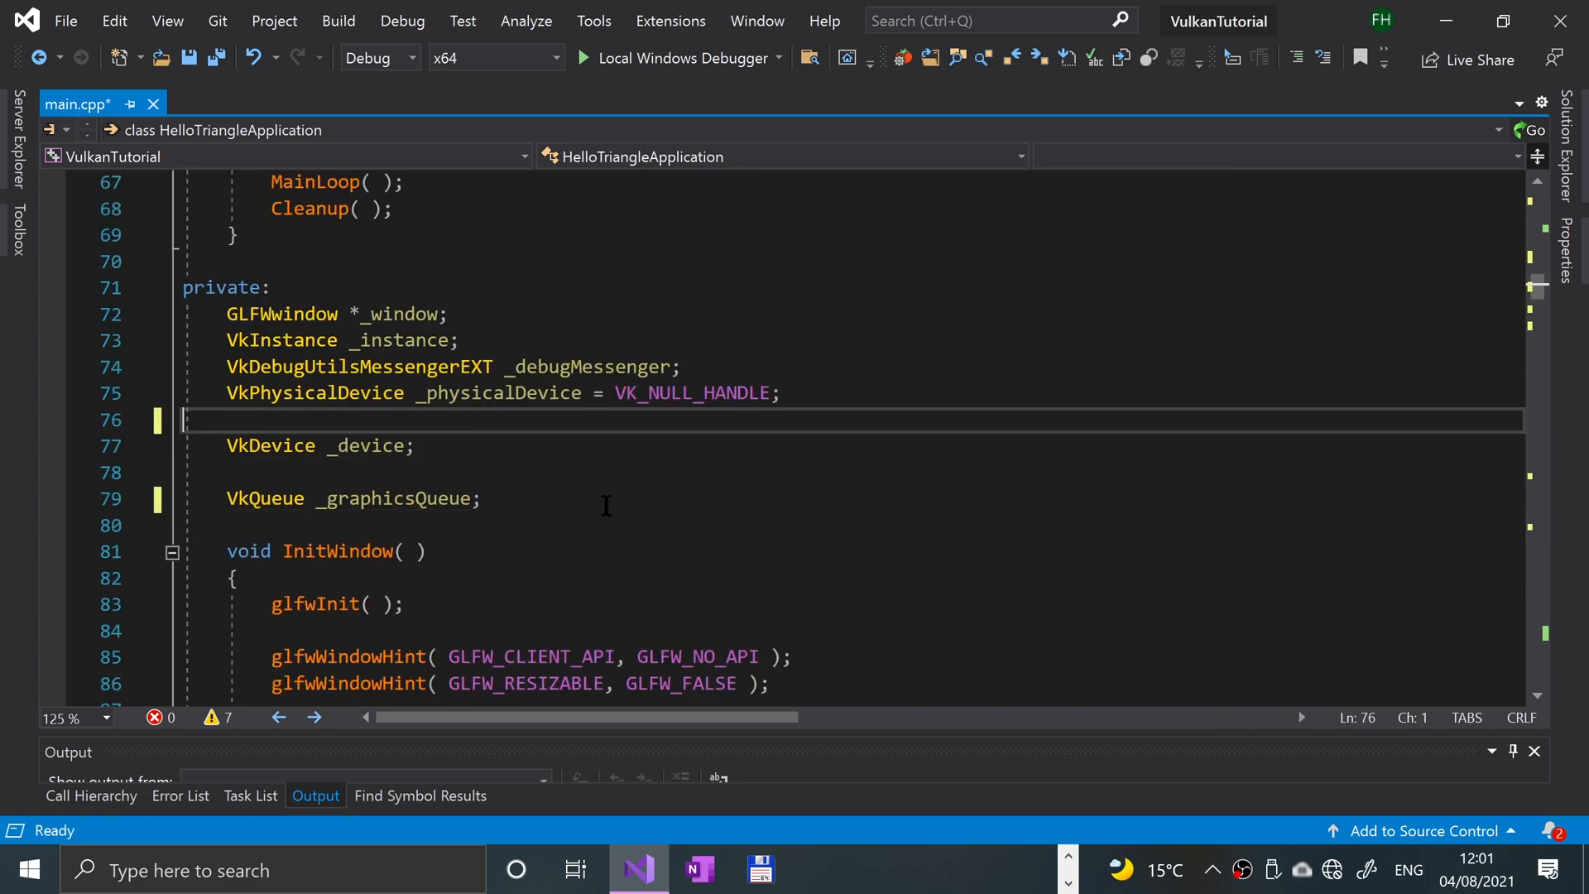
{"action": "type", "text": "V"}
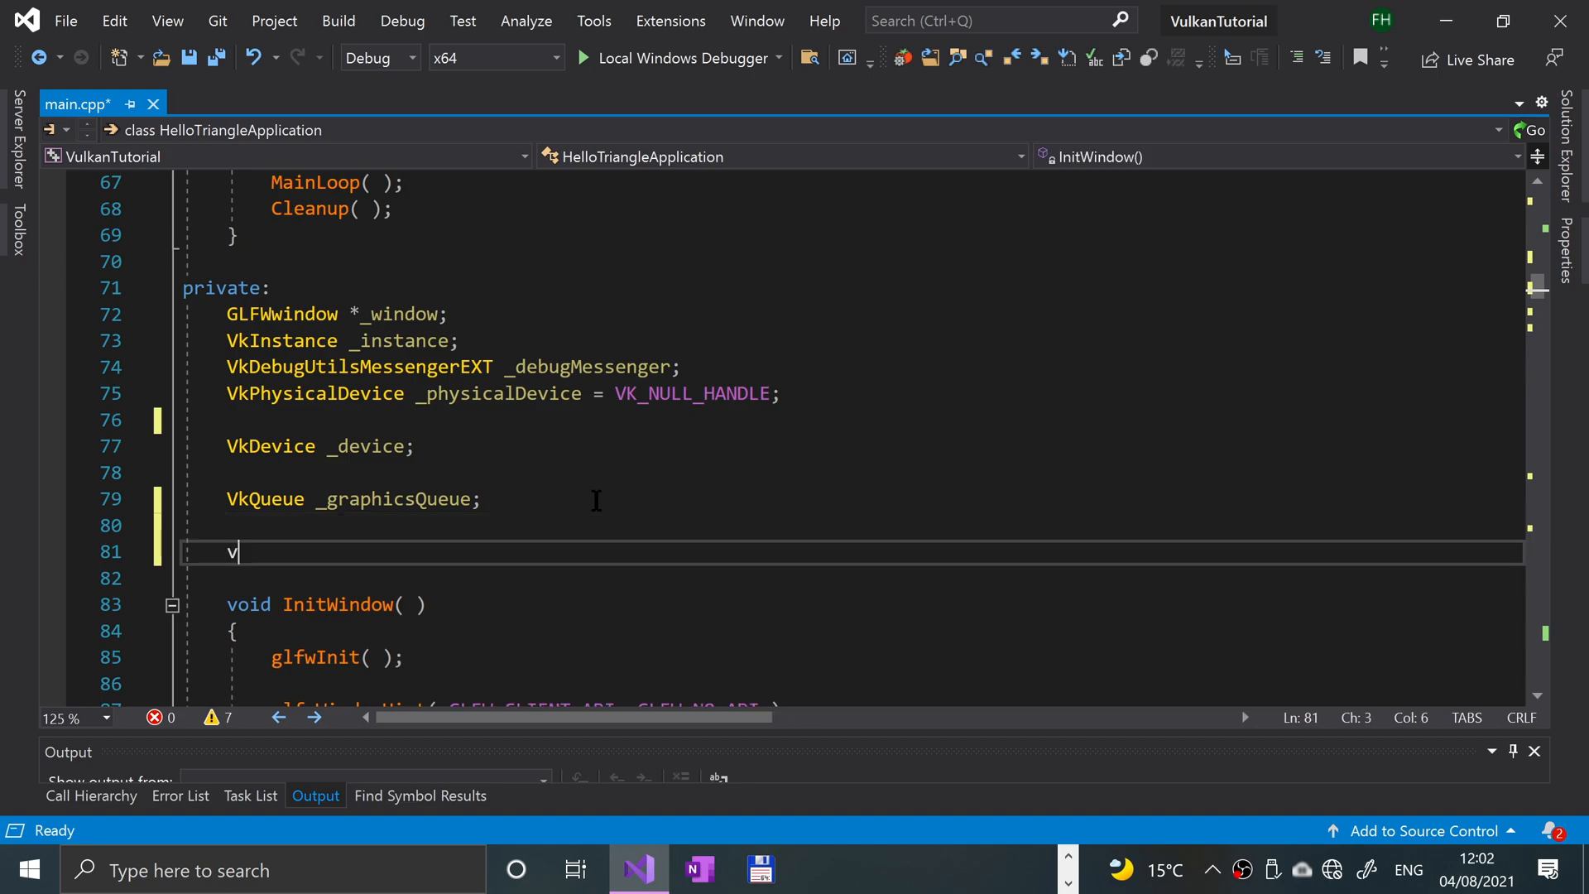
{"action": "type", "text": "ksurfaceFormatKHR"}
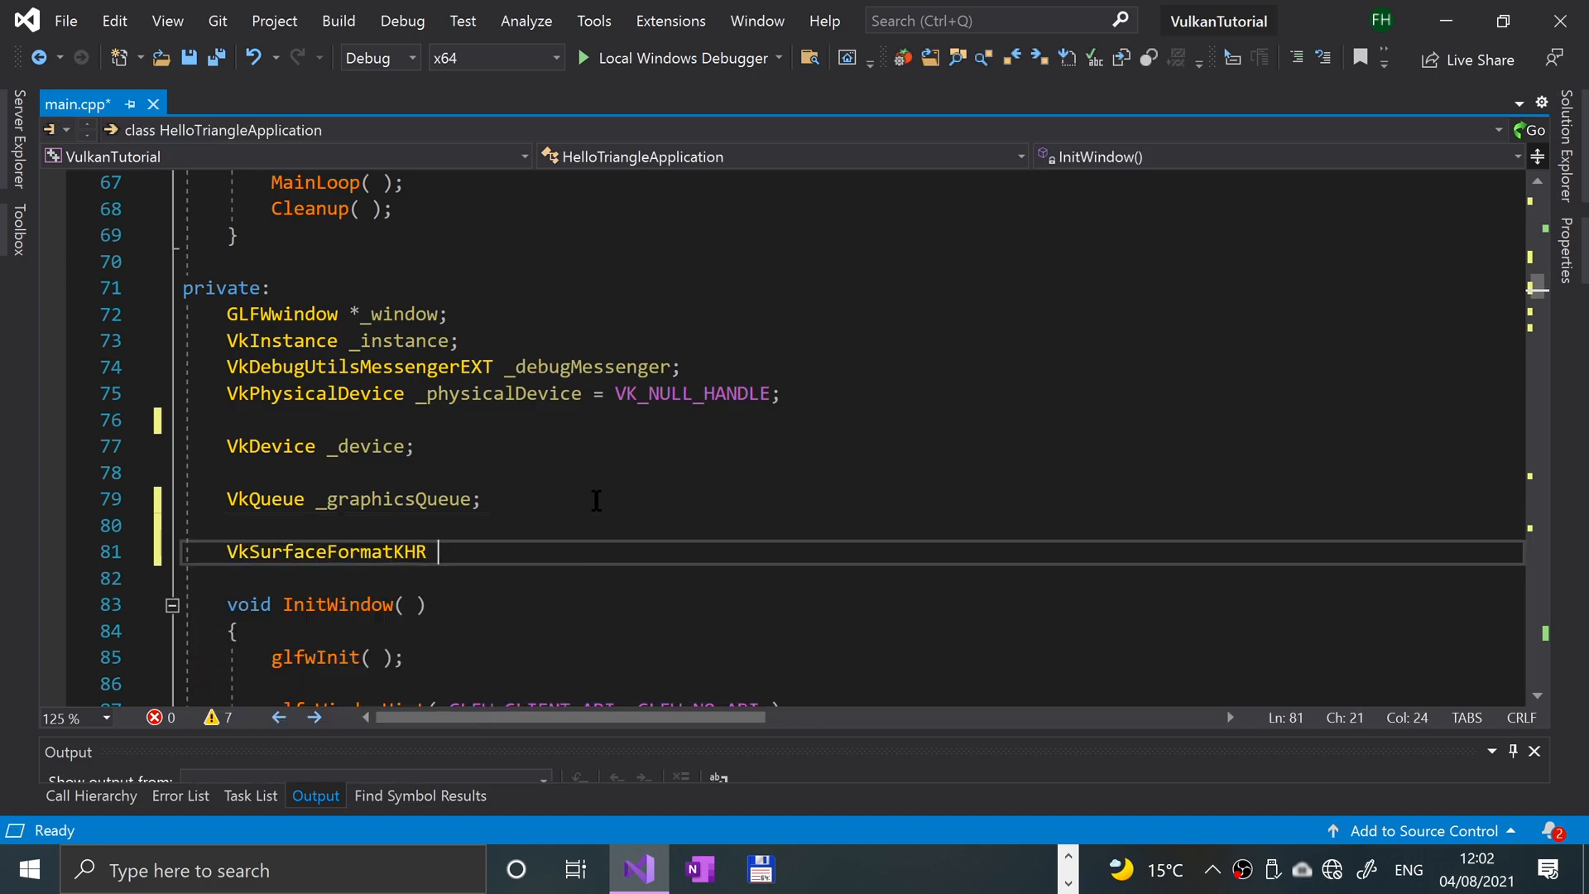
{"action": "type", "text": "_surface;"}
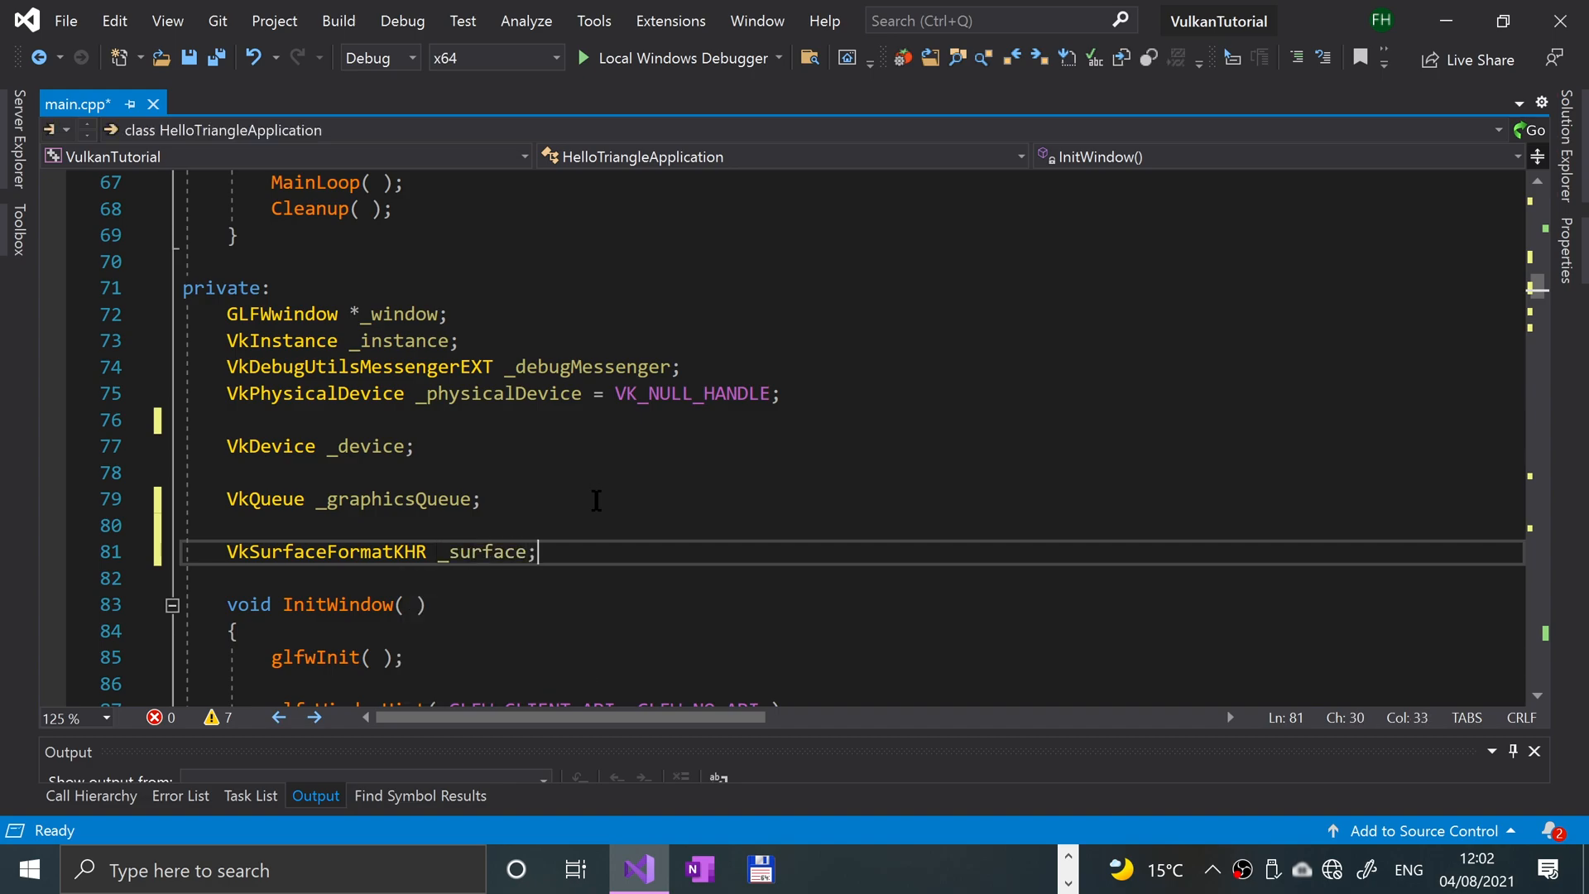
{"action": "key", "text": "enter"}
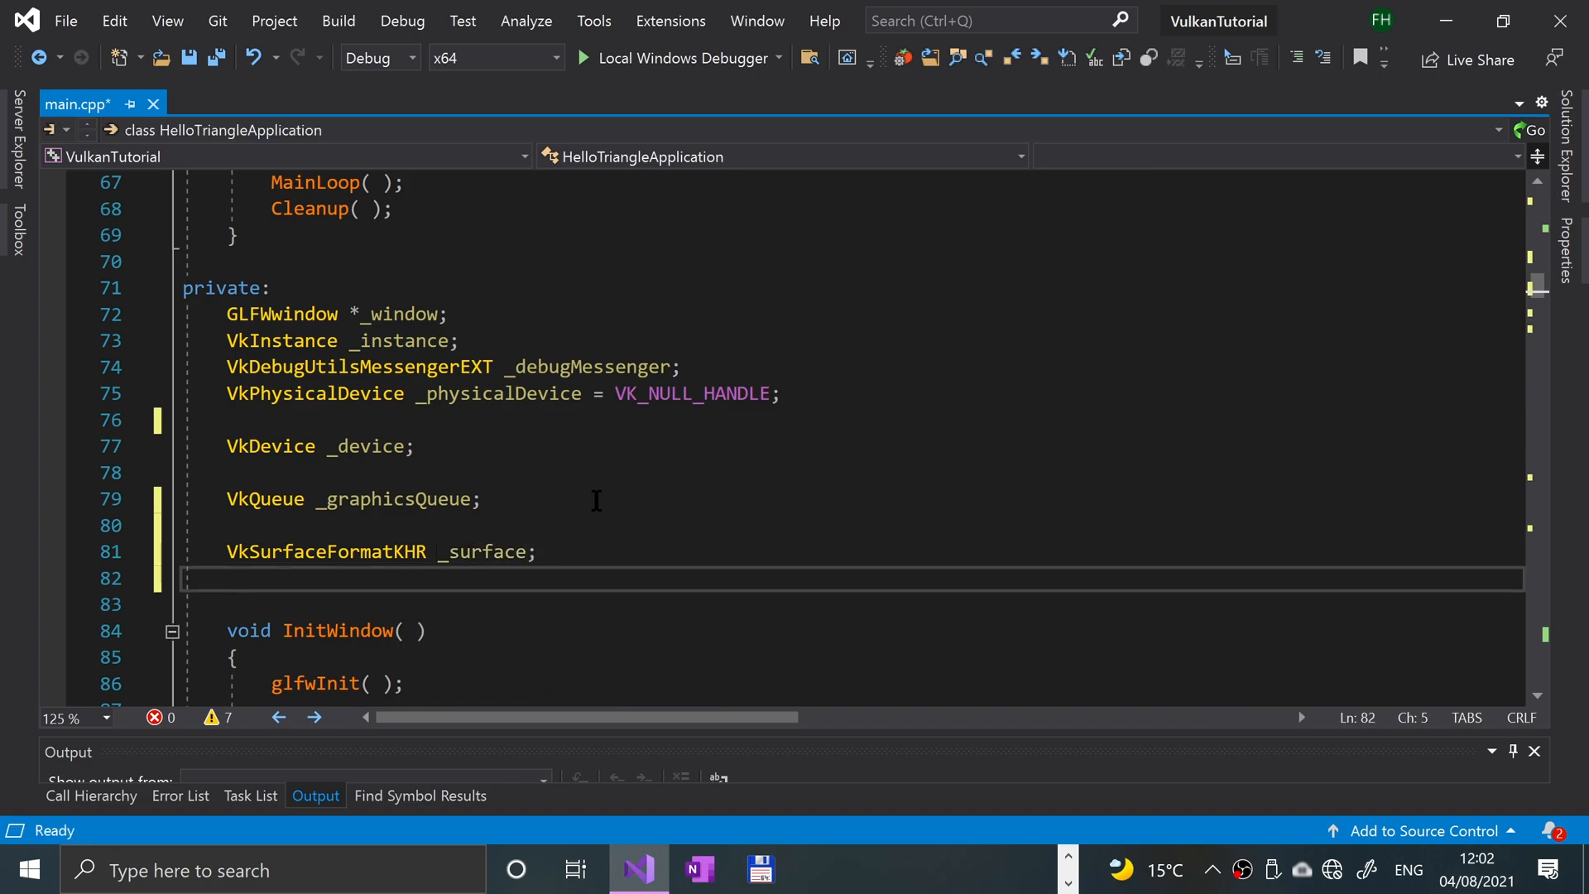
{"action": "type", "text": "VkQueue"}
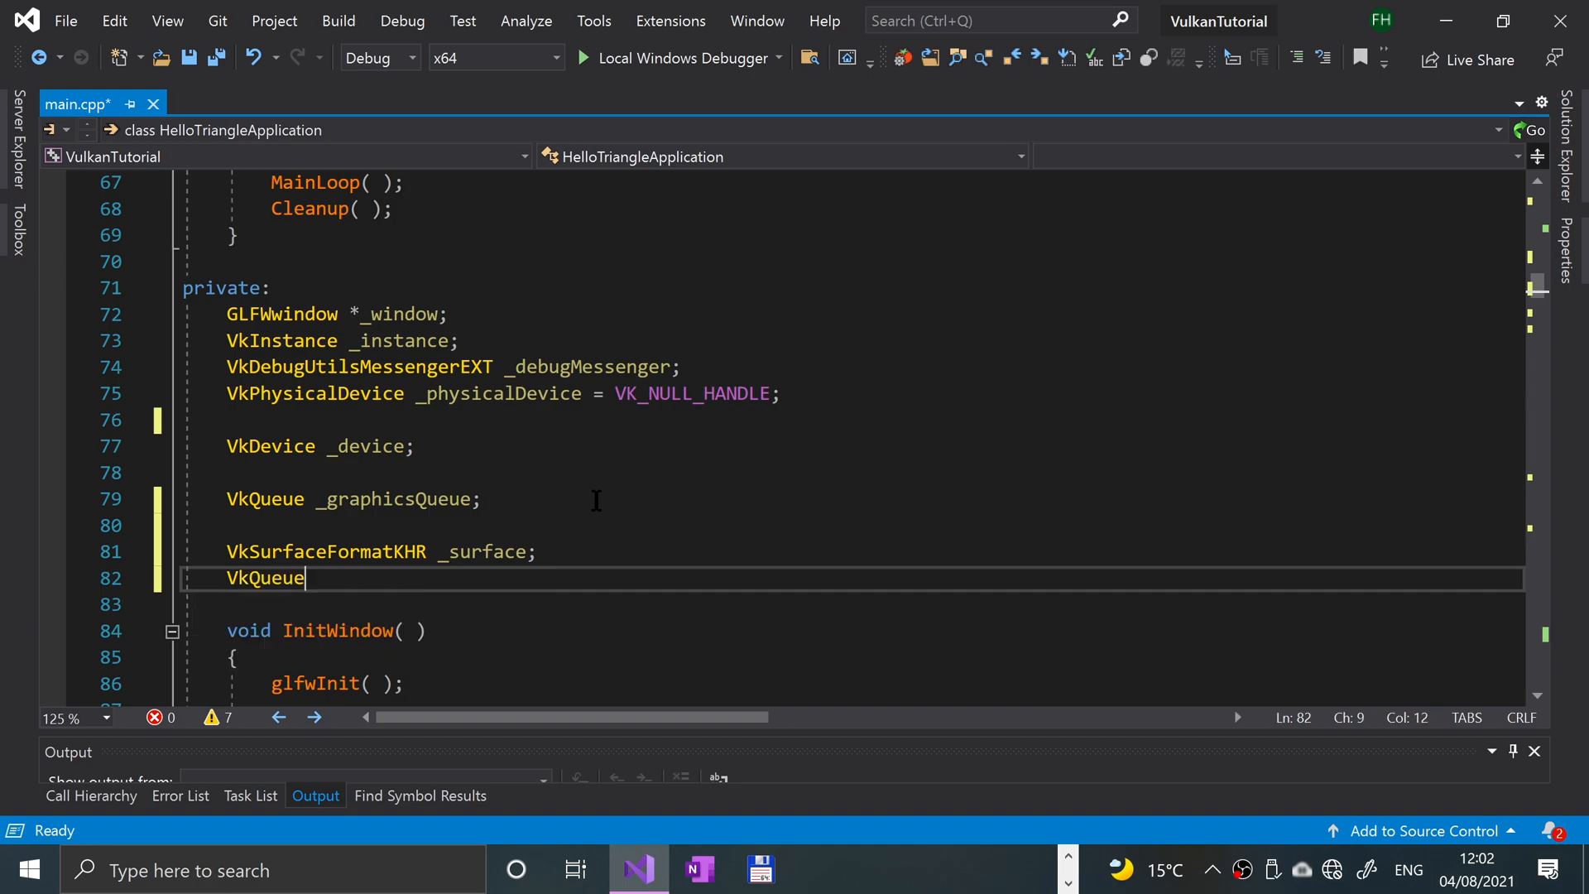
{"action": "type", "text": "_presentQueue"}
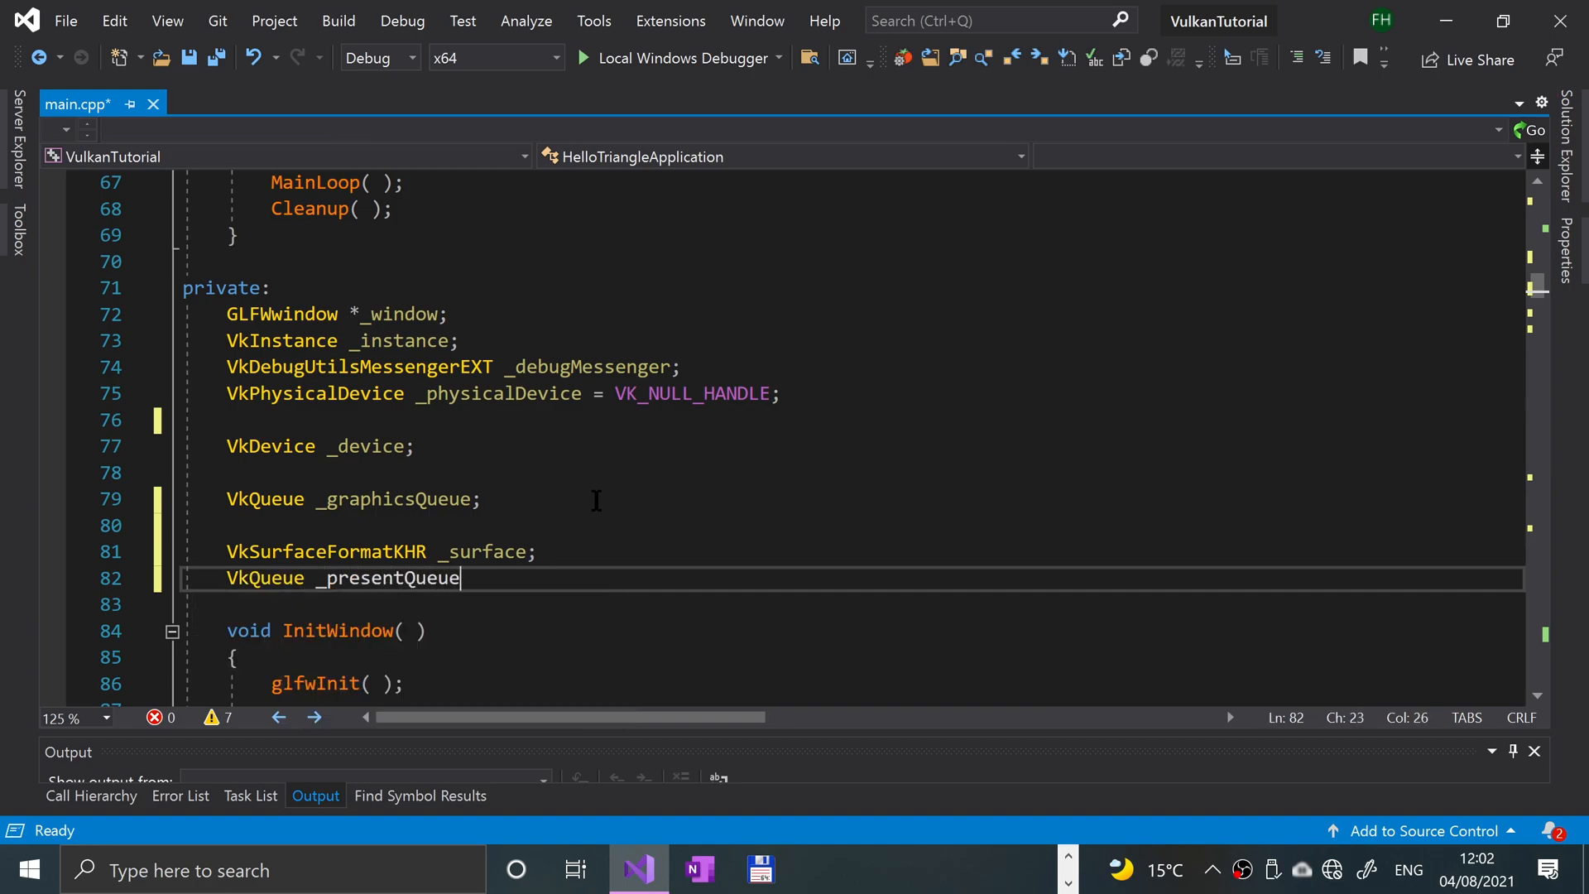
{"action": "type", "text": ";"}
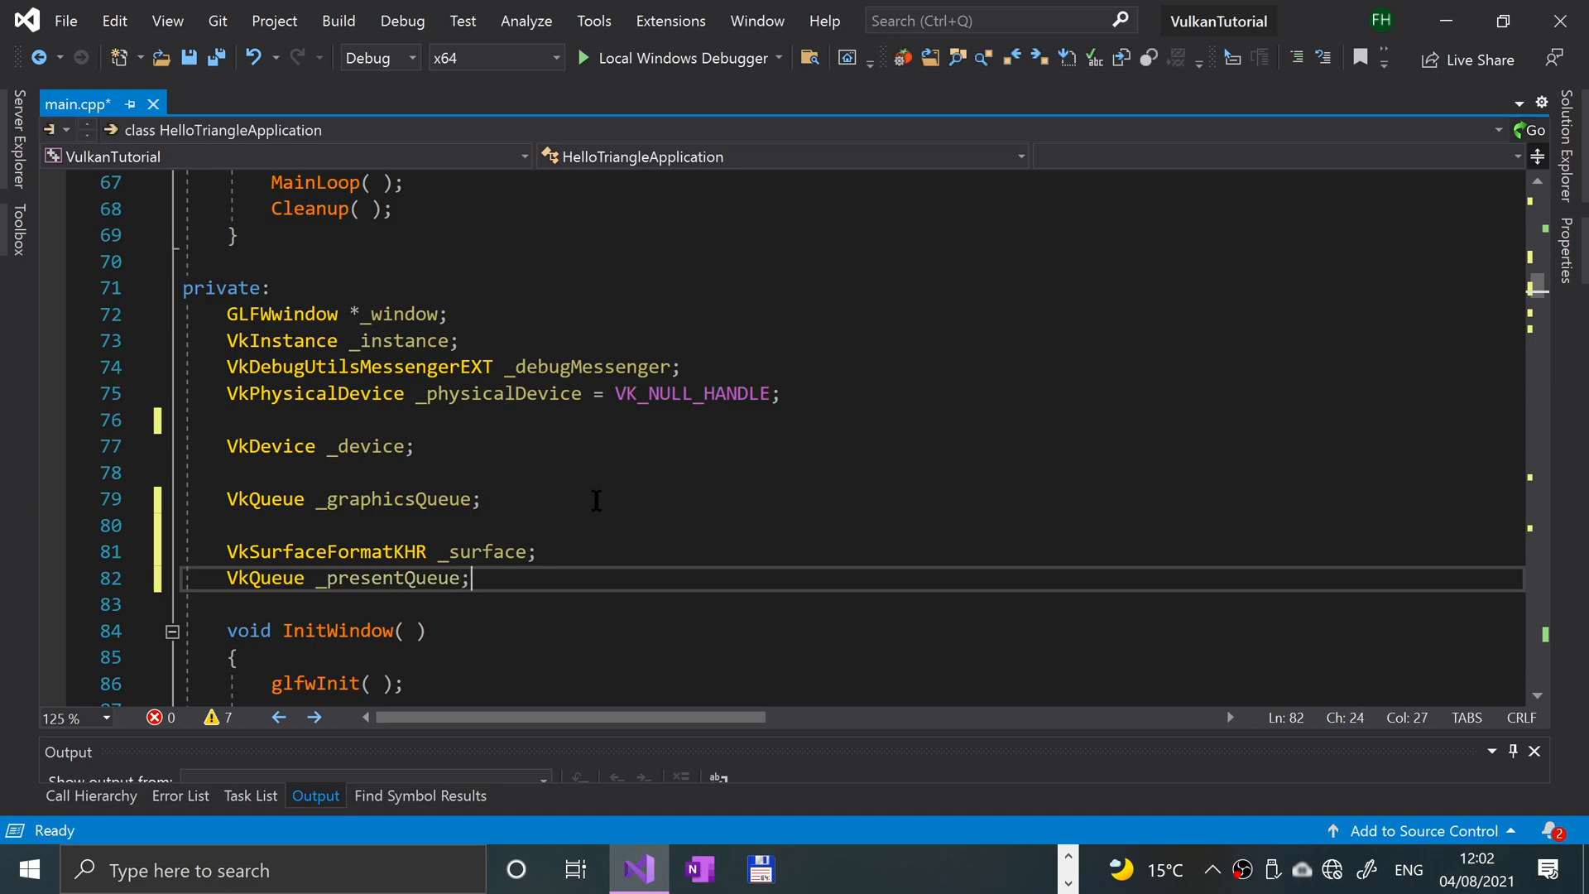
{"action": "scroll", "scroll_direction": "down", "scroll_amount": 3}
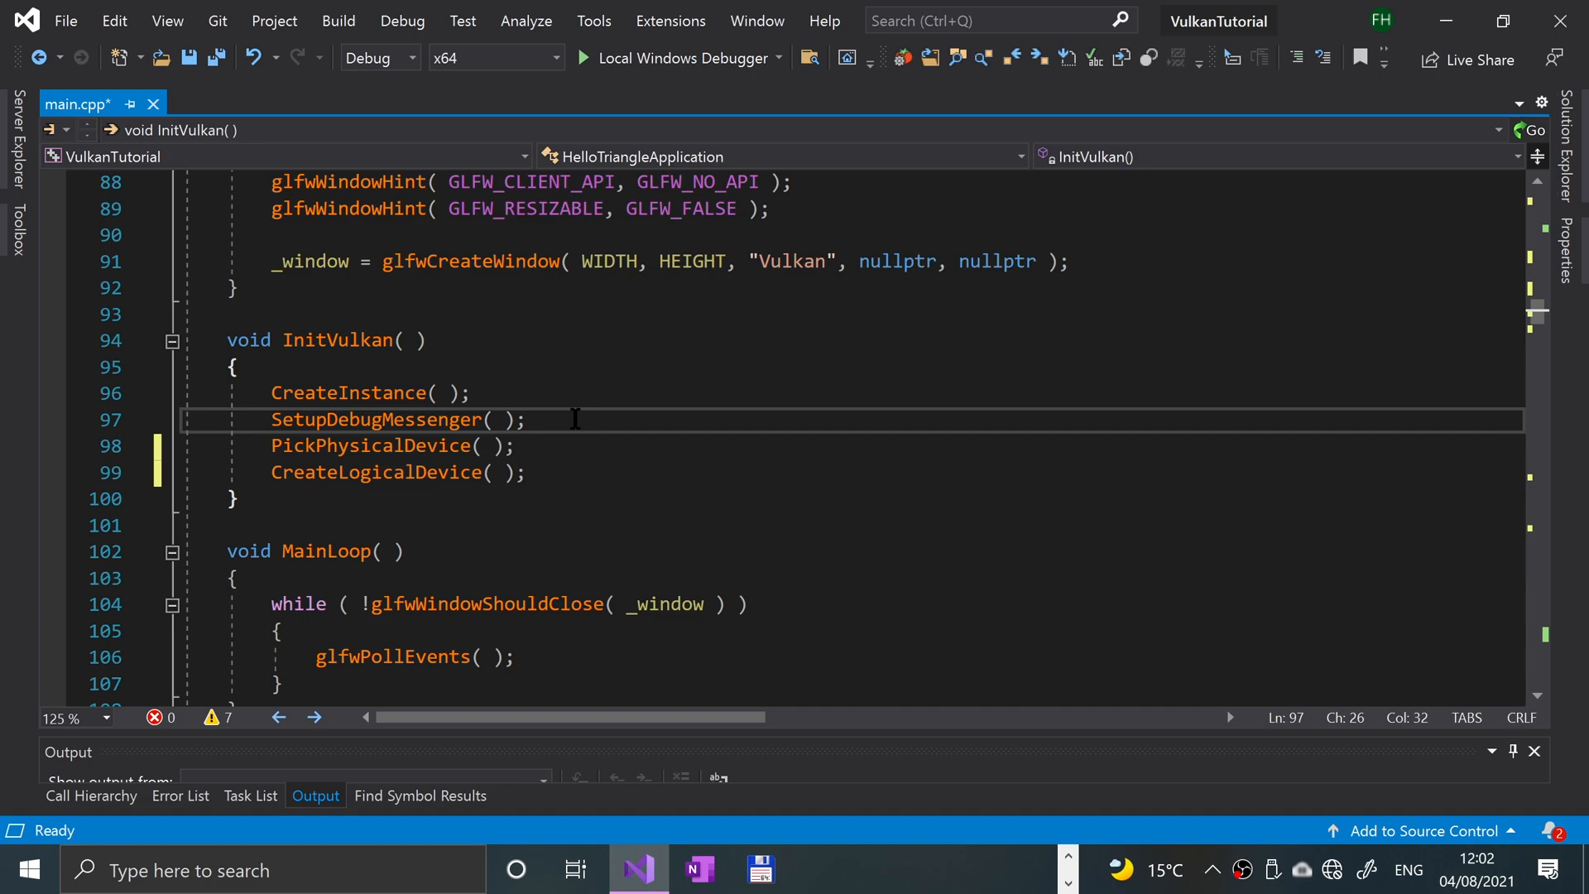
- Call CreateSurface( ) in InitVulkan between SetupDebugMessenger and PickPhysicalDevice
{"action": "type", "text": "Cre"}
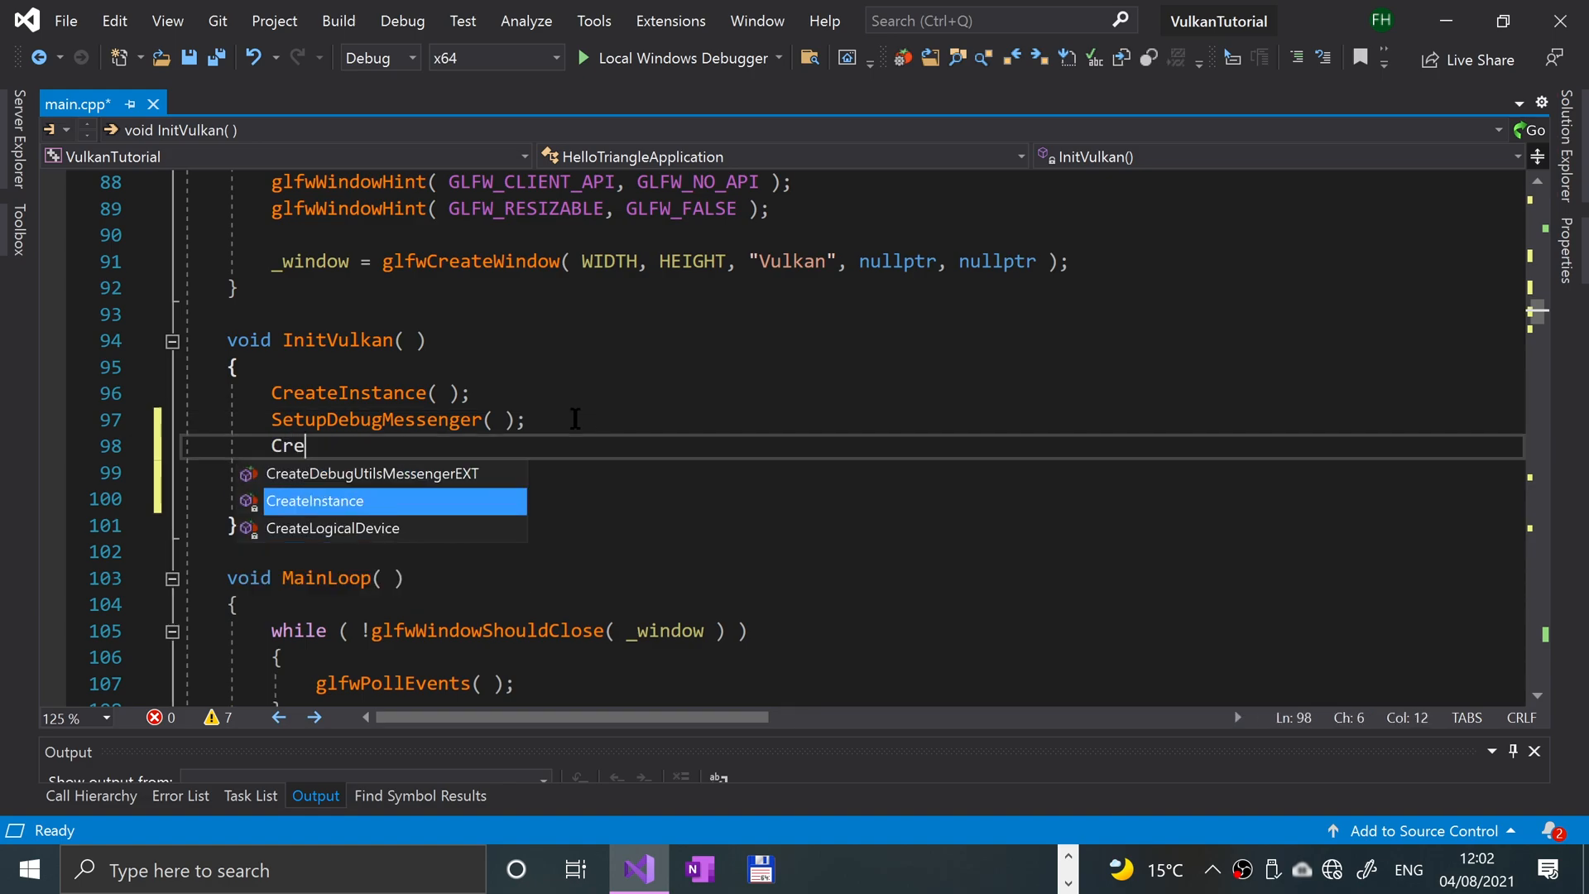
{"action": "type", "text": "ateSurface( );"}
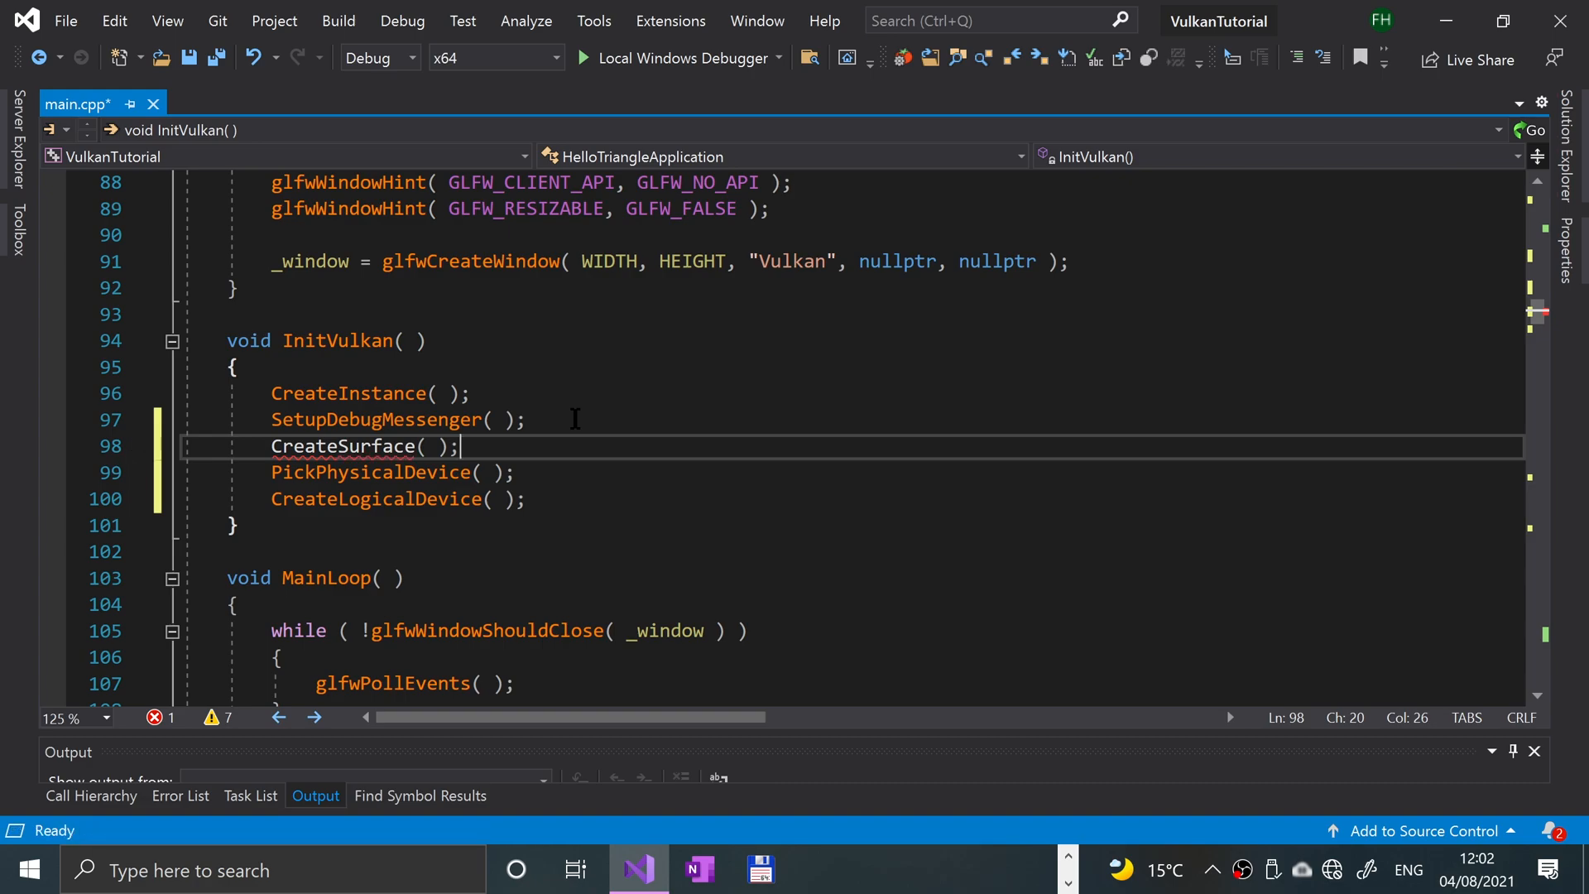
{"action": "scroll", "scroll_direction": "down", "scroll_amount": 3}
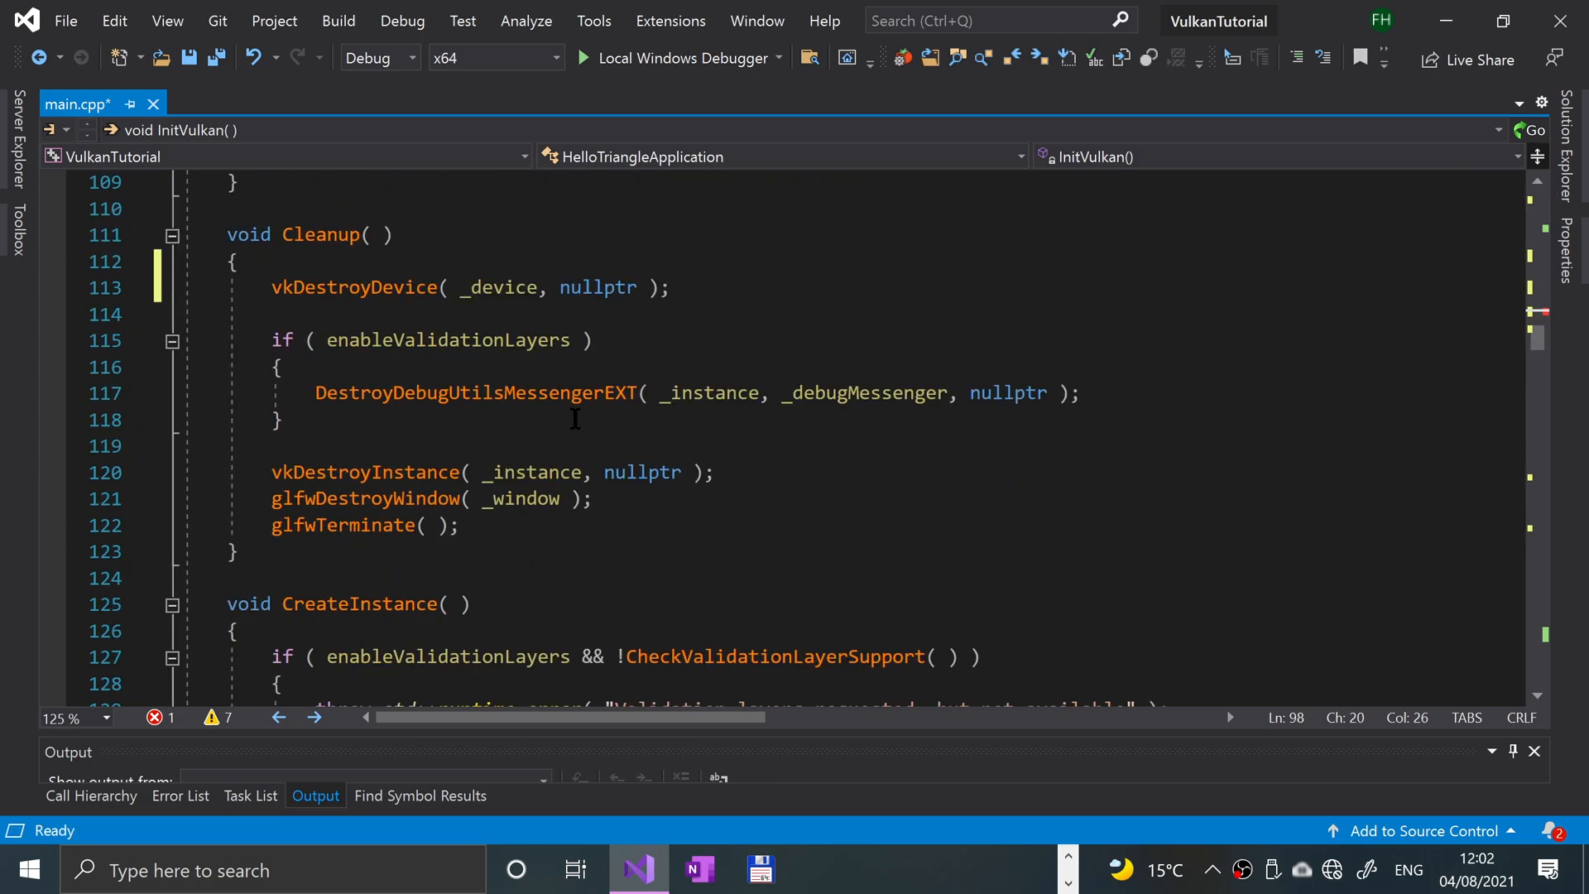
{"action": "mouse_move", "coordinate": [565, 427]}
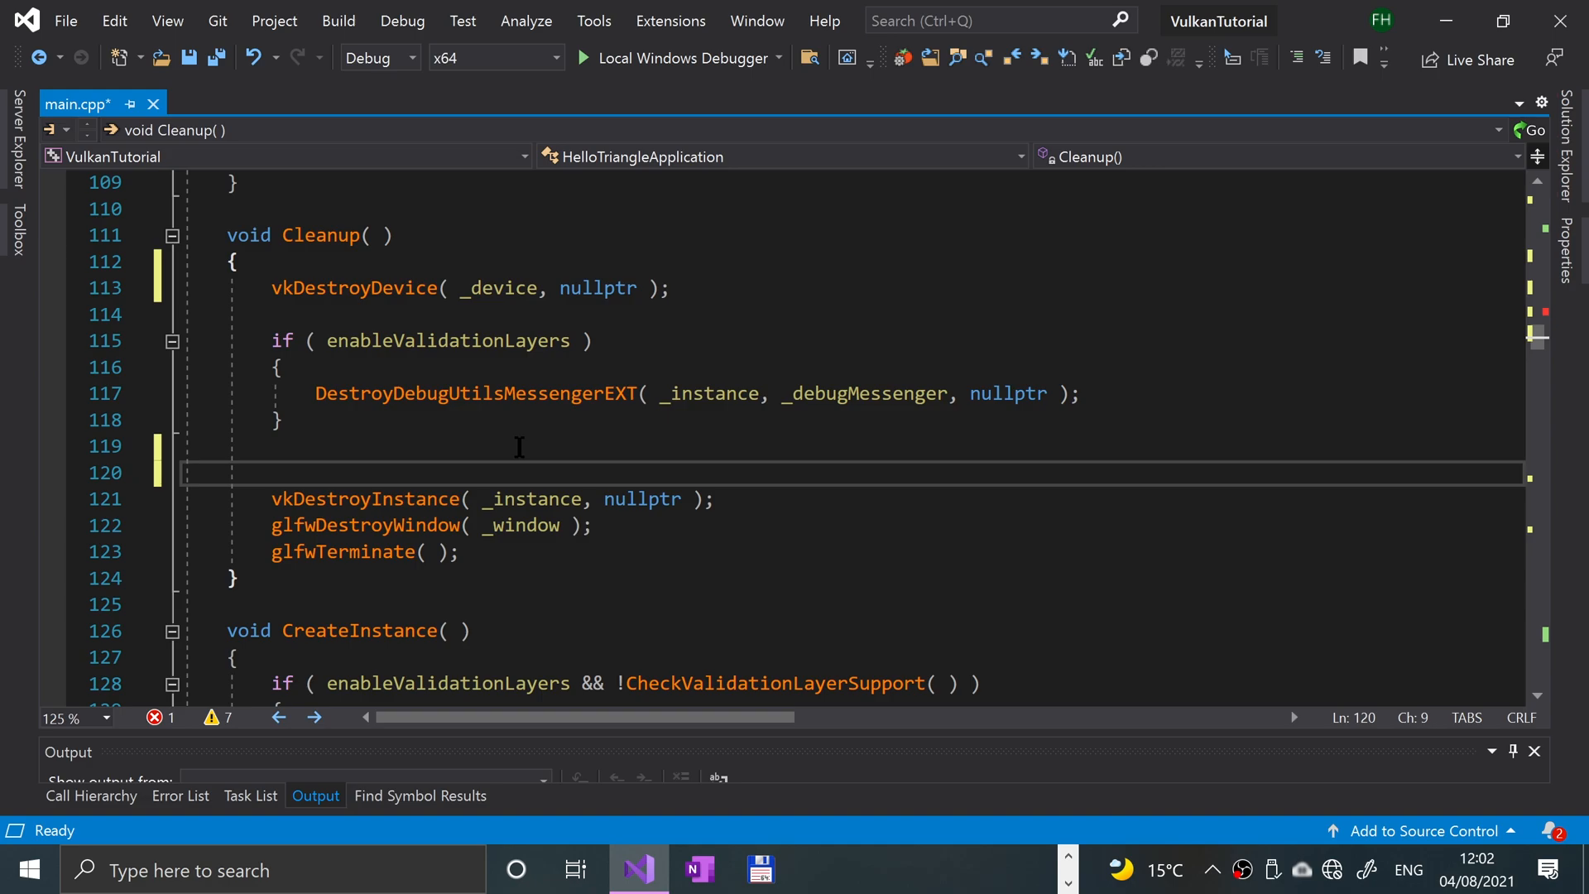
- Call vkDestroySurfaceKHR( _instance, _surface, nullptr ) in Cleanup before vkDestroyInstance, then check _surface's declaration
{"action": "type", "text": "vk"}
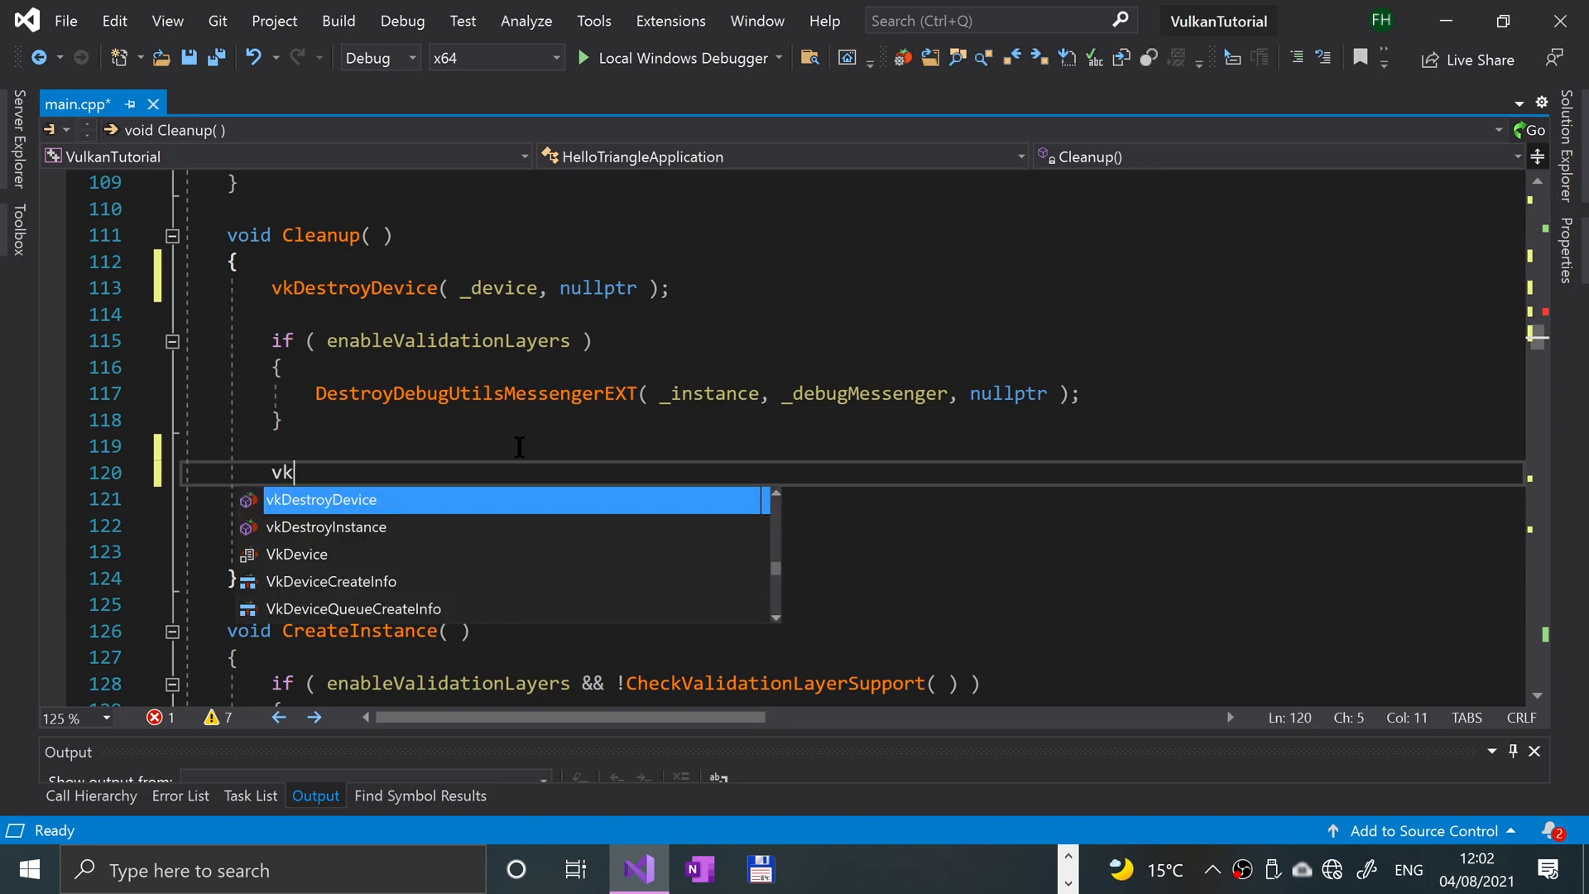
{"action": "type", "text": "destro"}
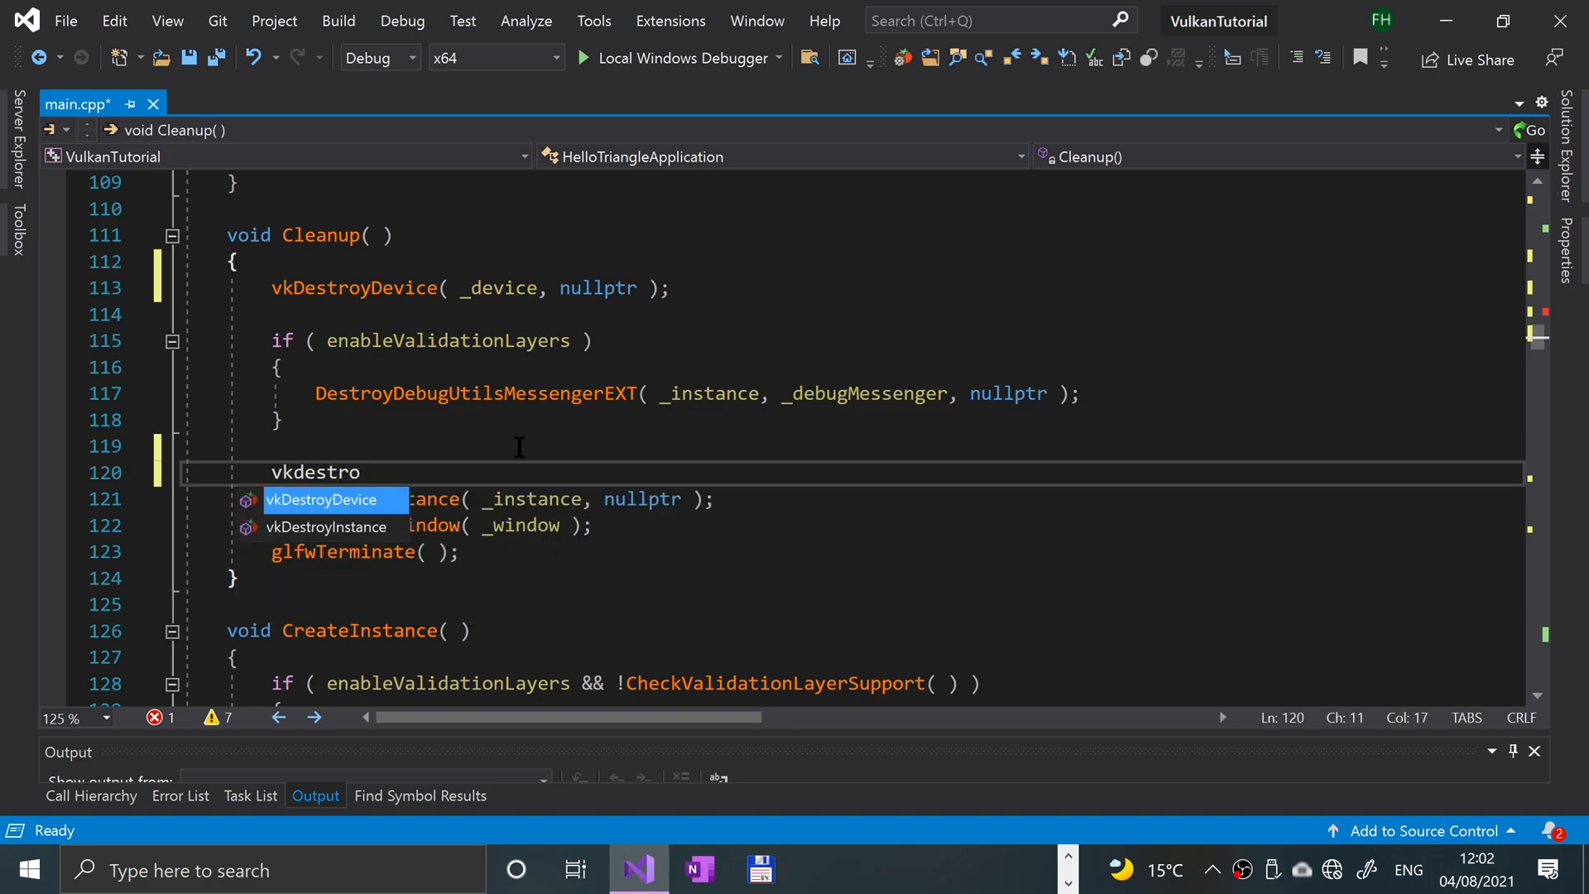
{"action": "type", "text": "su"}
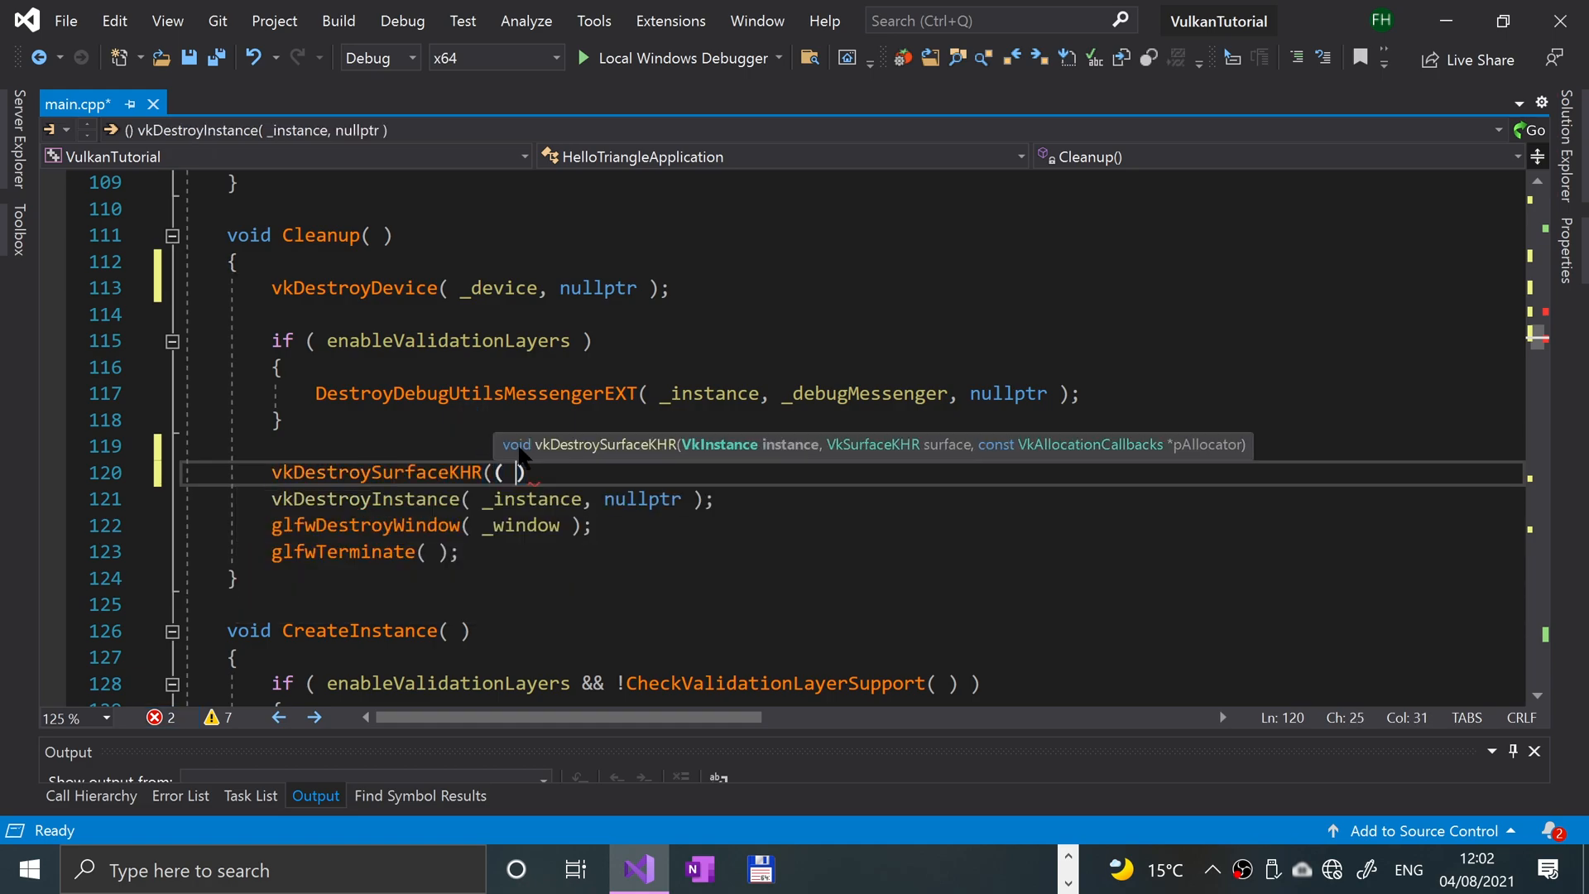
{"action": "type", "text": "_instance, _surface,"}
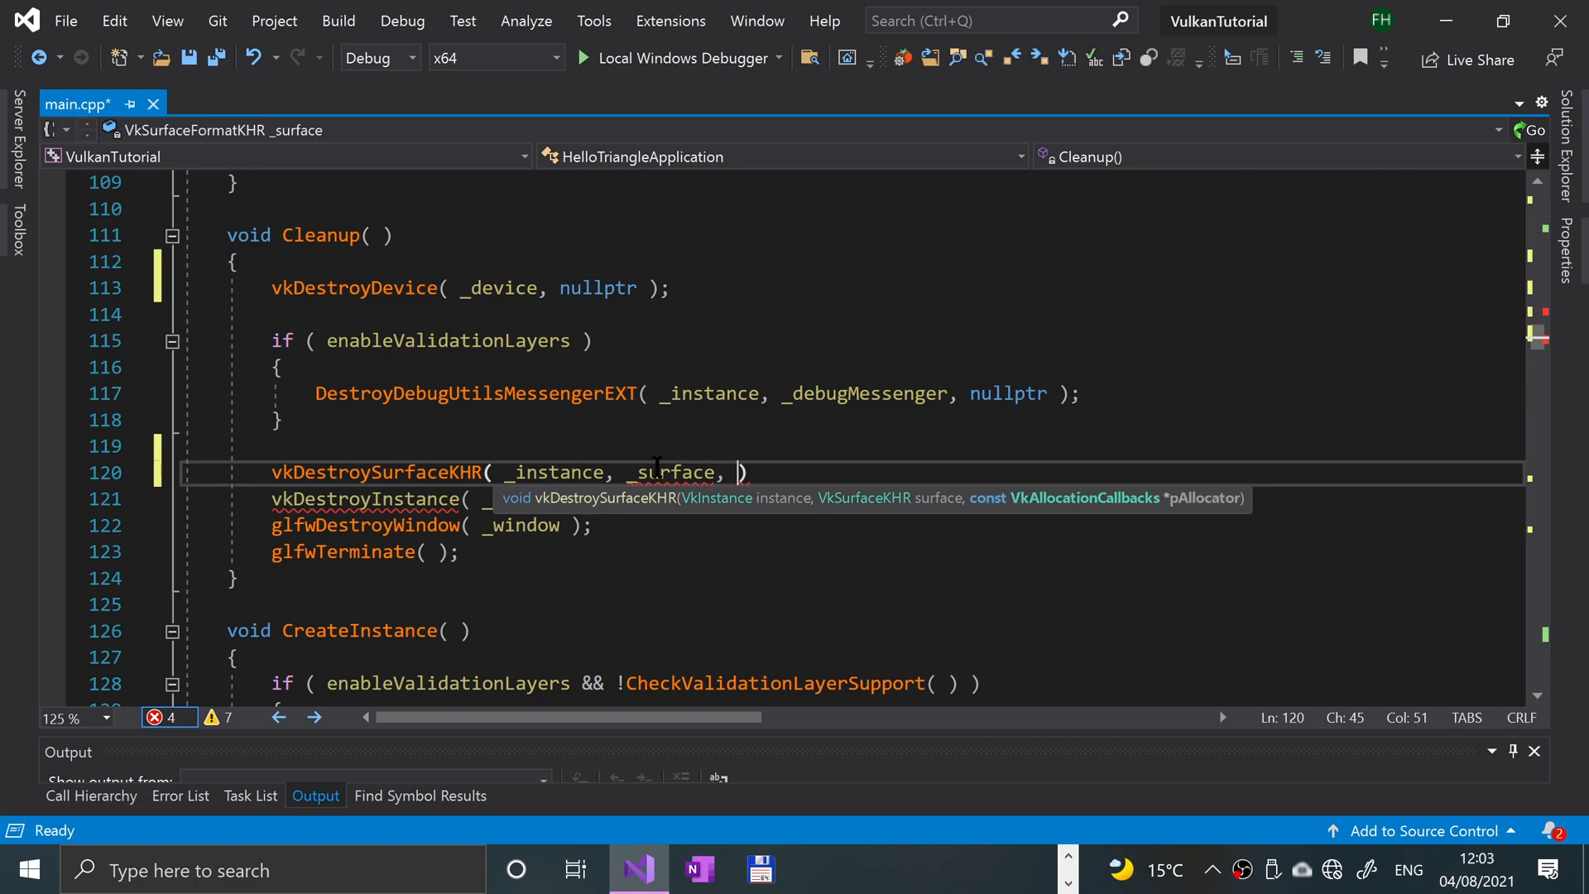
{"action": "type", "text": "nullptr );"}
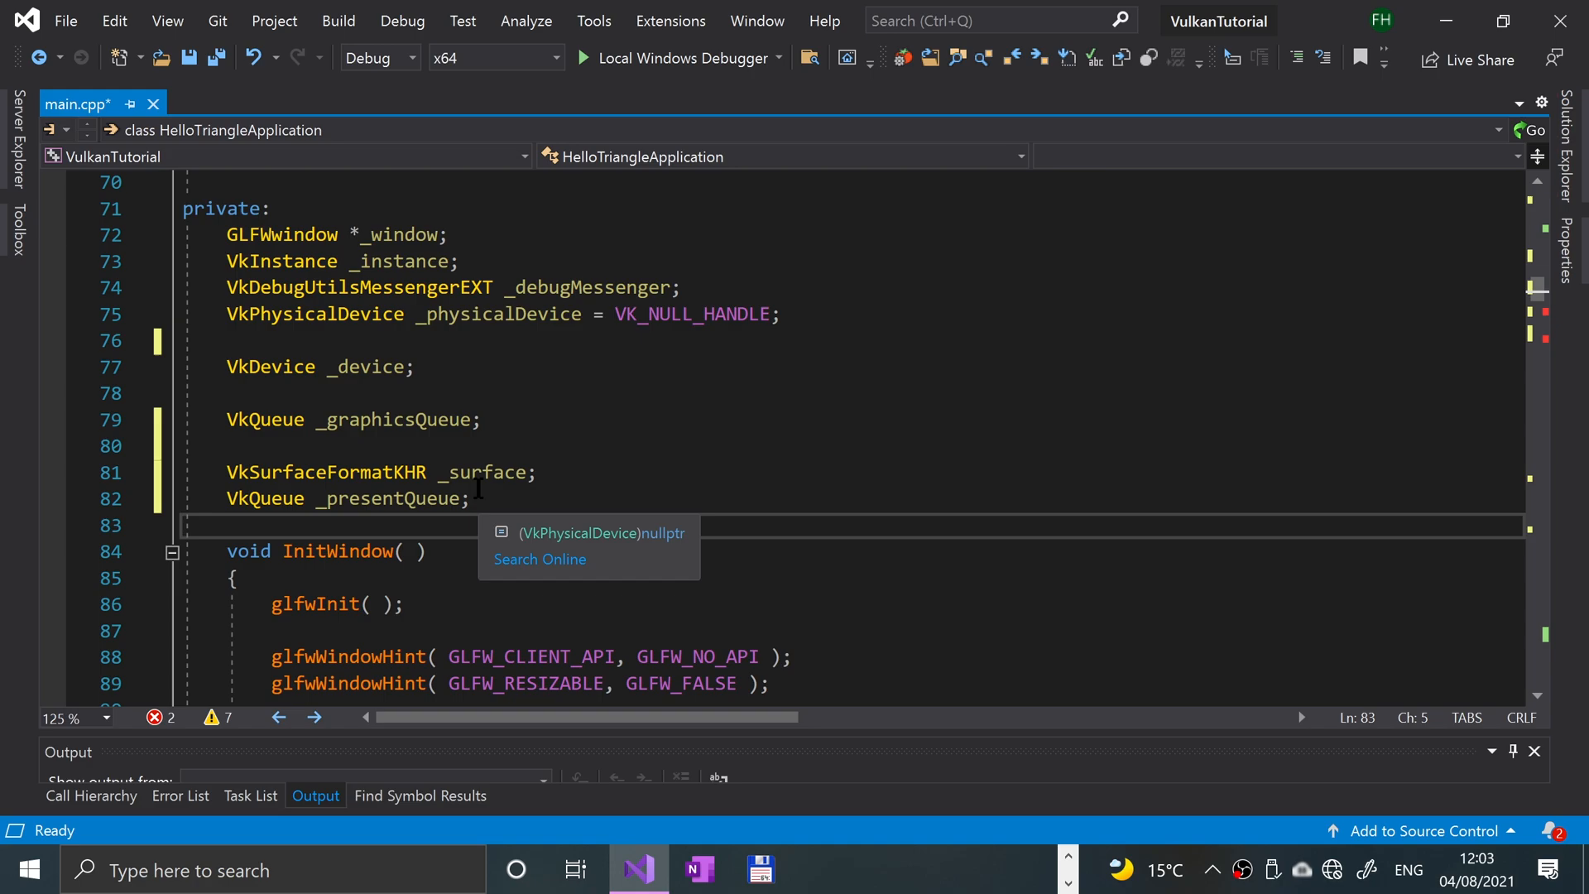
{"action": "scroll", "scroll_direction": "down", "scroll_amount": 3}
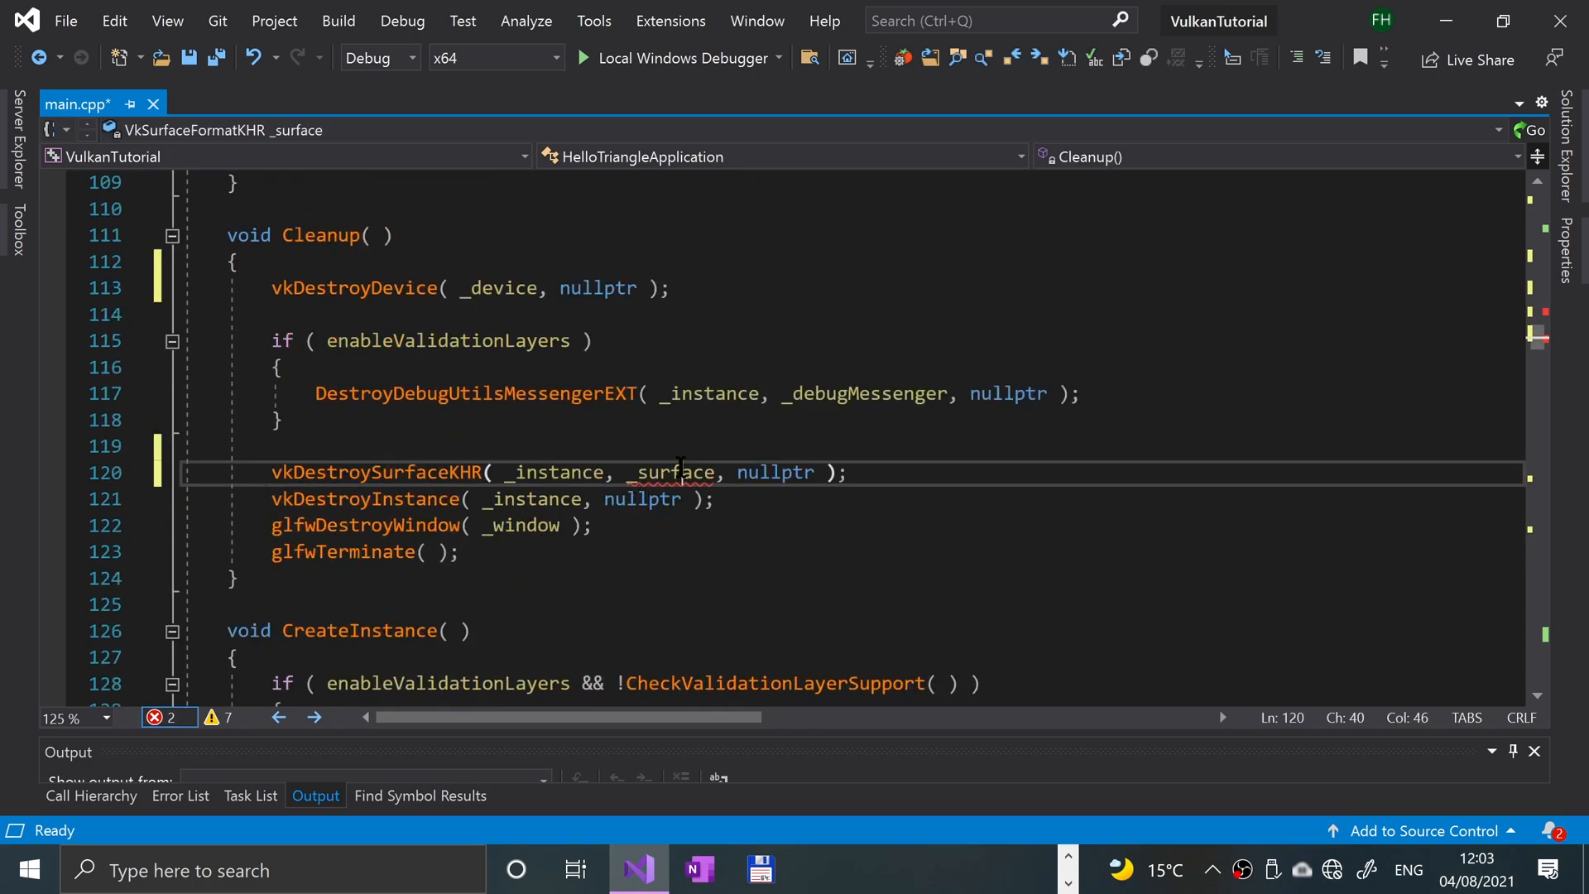
{"action": "double_click", "coordinate": [672, 472]}
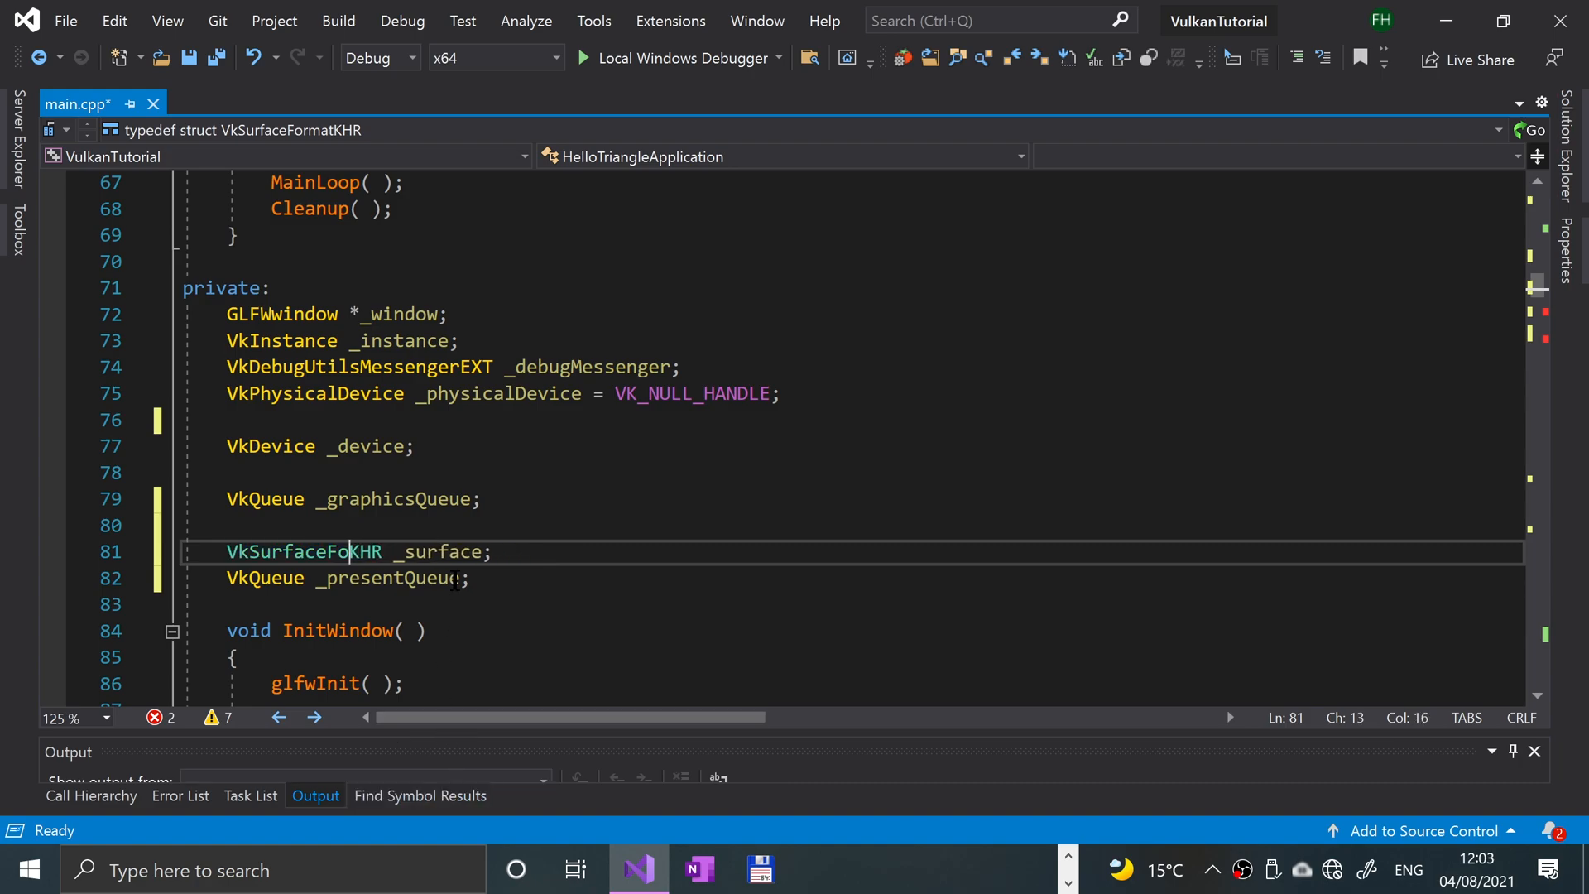
- Scroll to SetupDebugMessenger and open a blank line after it for a new function
{"action": "scroll", "scroll_direction": "down", "scroll_amount": 3}
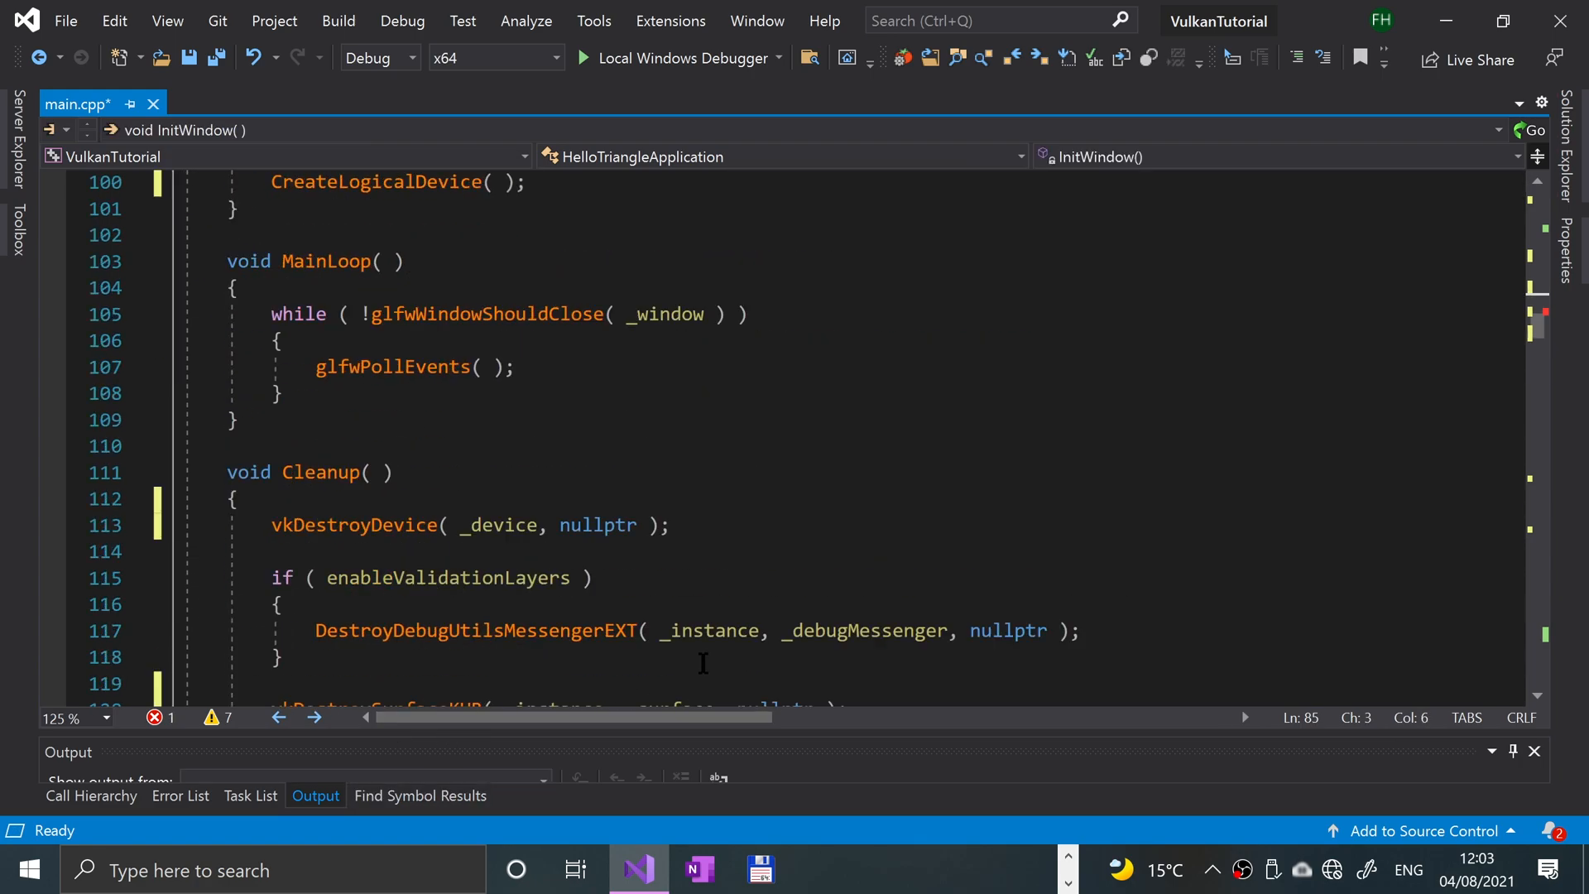
{"action": "scroll", "scroll_direction": "down", "scroll_amount": 3}
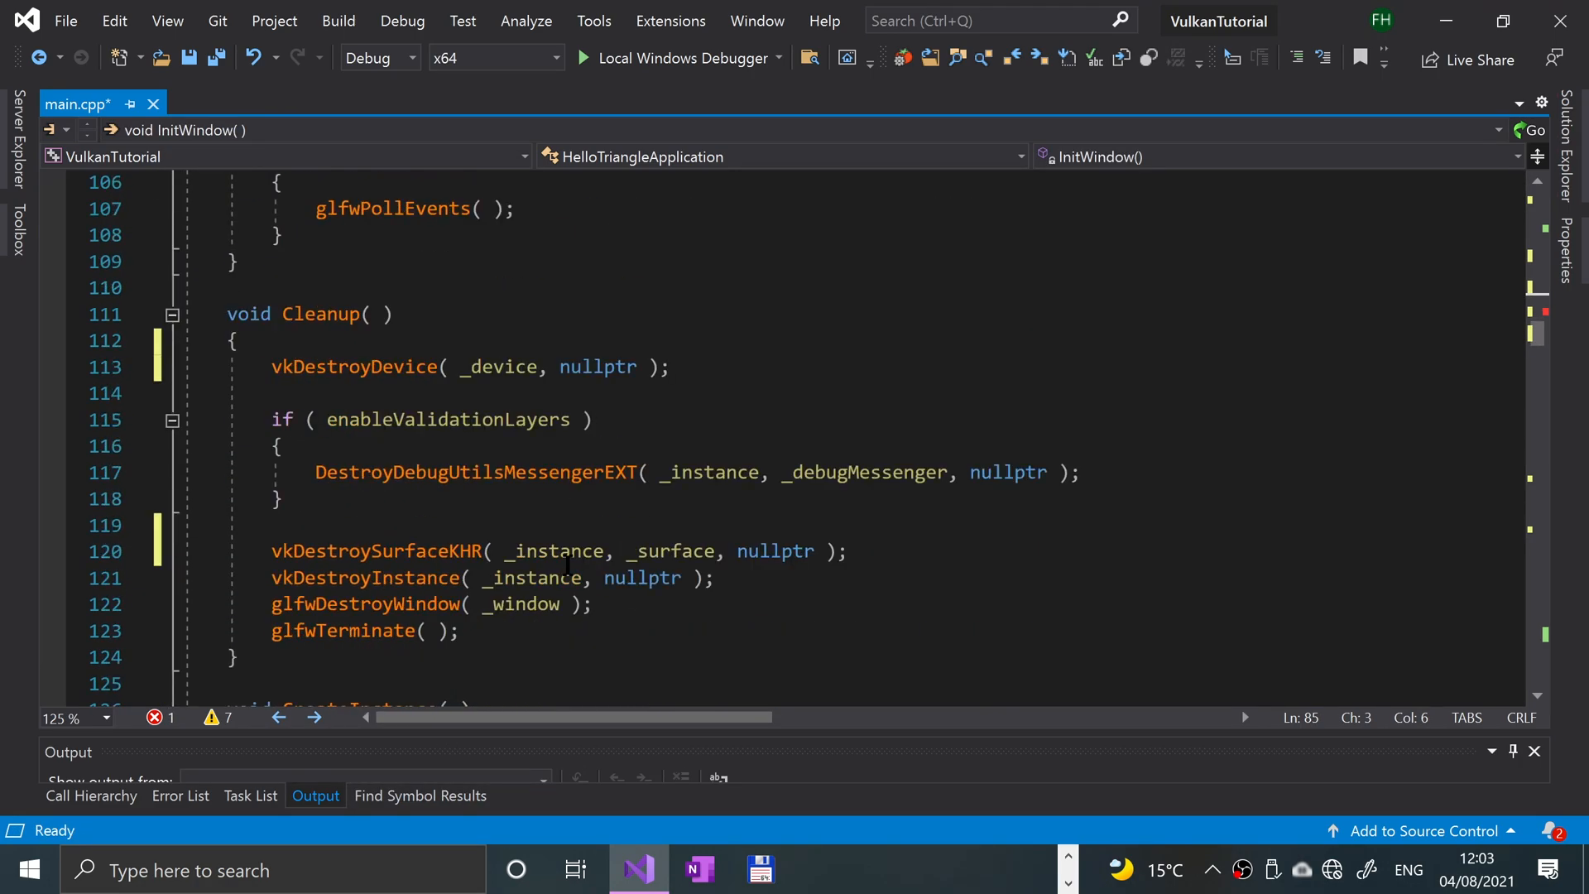
{"action": "scroll", "scroll_direction": "down", "scroll_amount": 3}
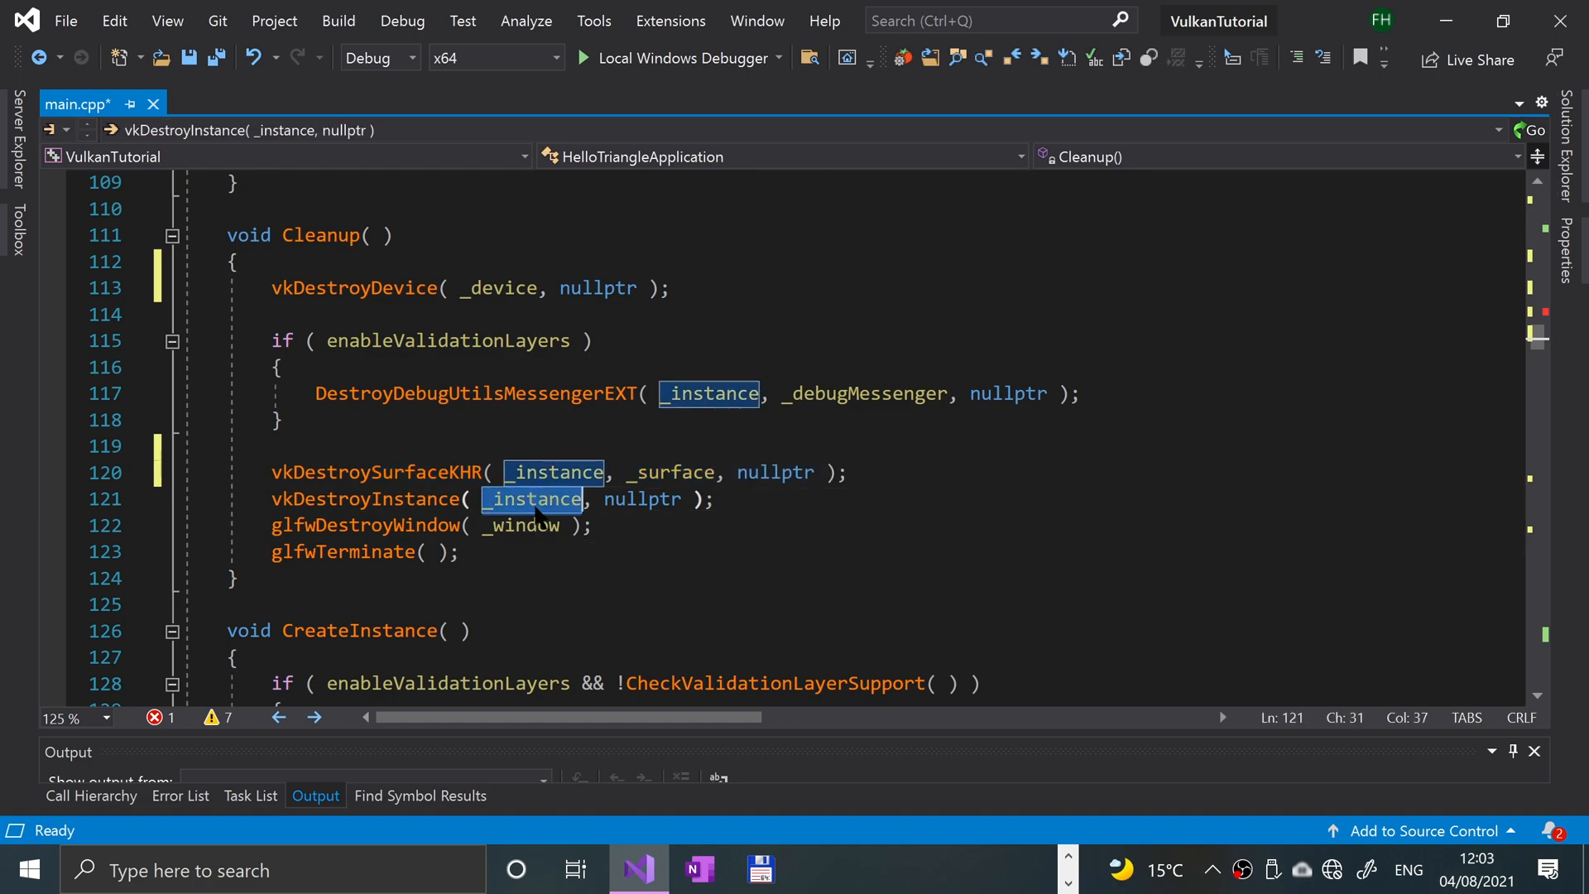
{"action": "mouse_move", "coordinate": [647, 466]}
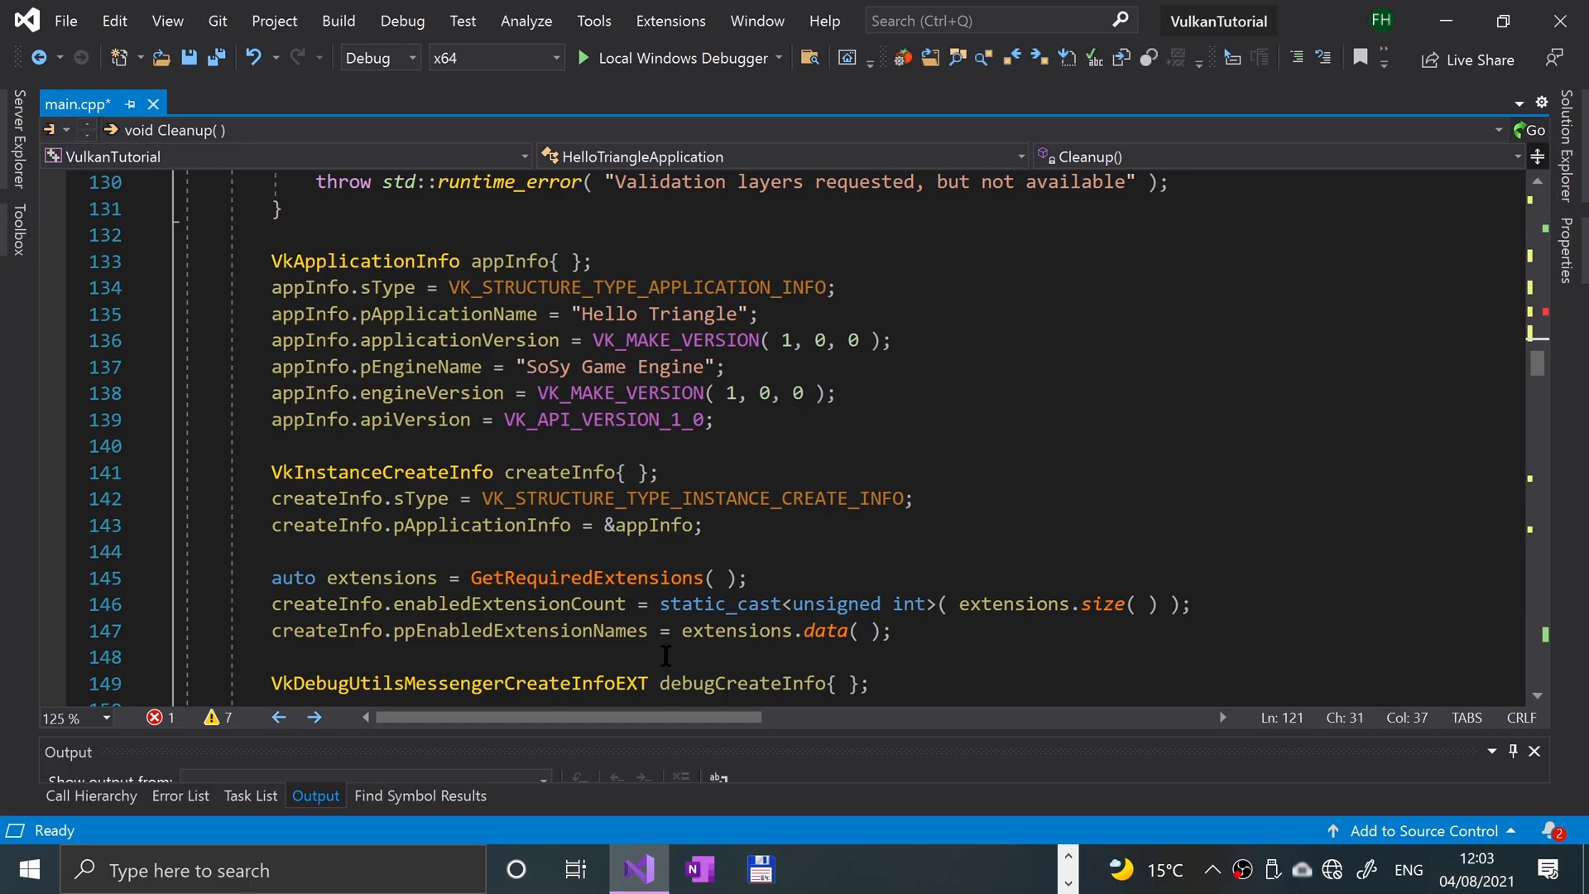
{"action": "mouse_move", "coordinate": [663, 653]}
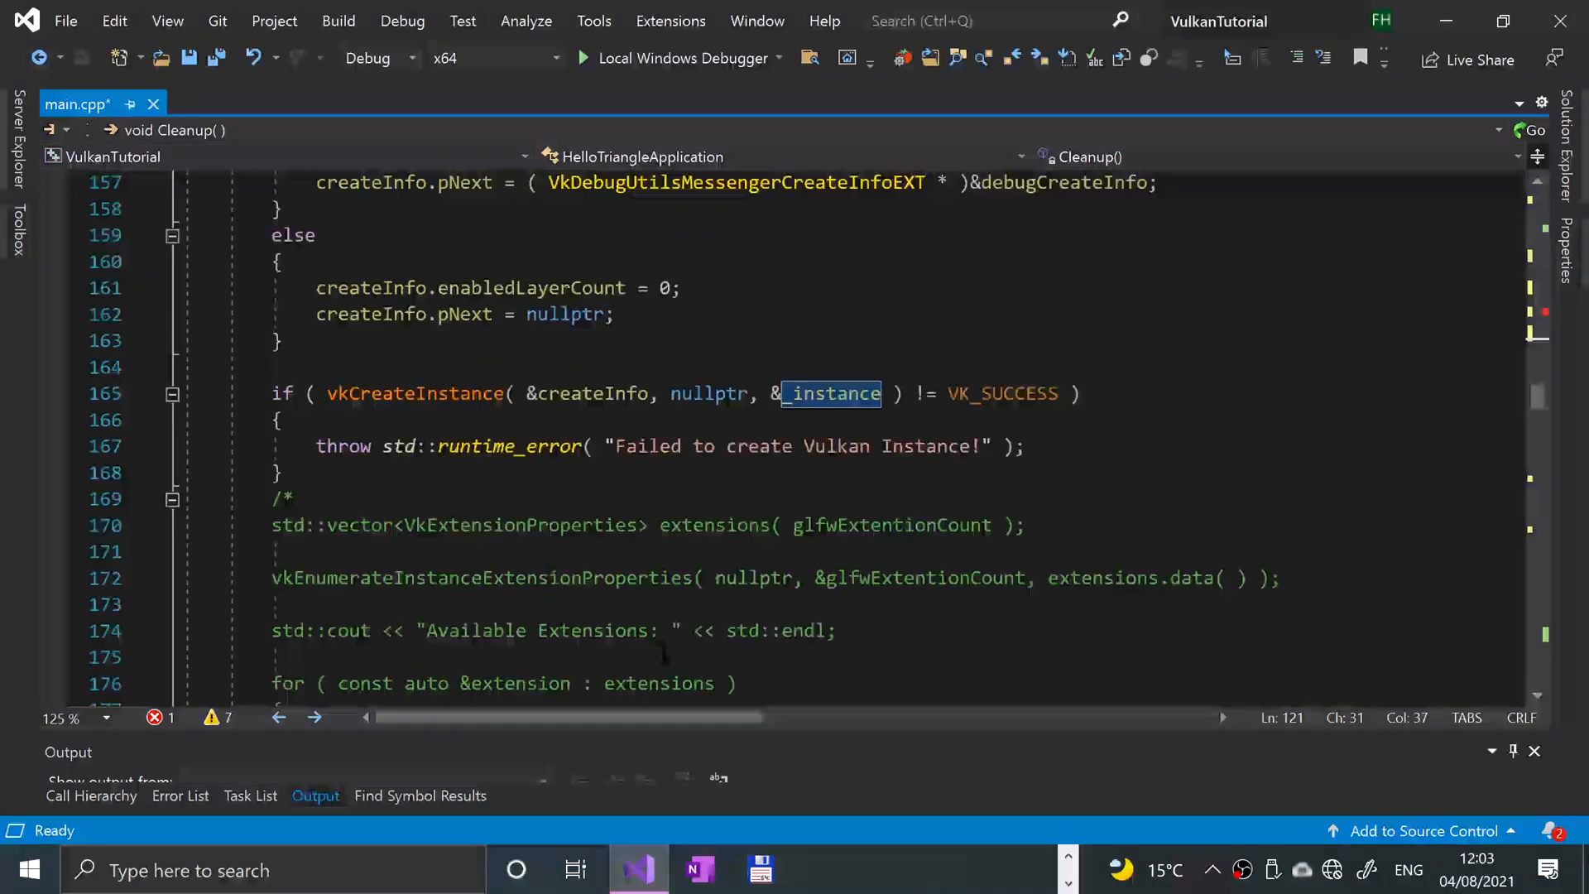
{"action": "scroll", "scroll_direction": "down", "scroll_amount": 3}
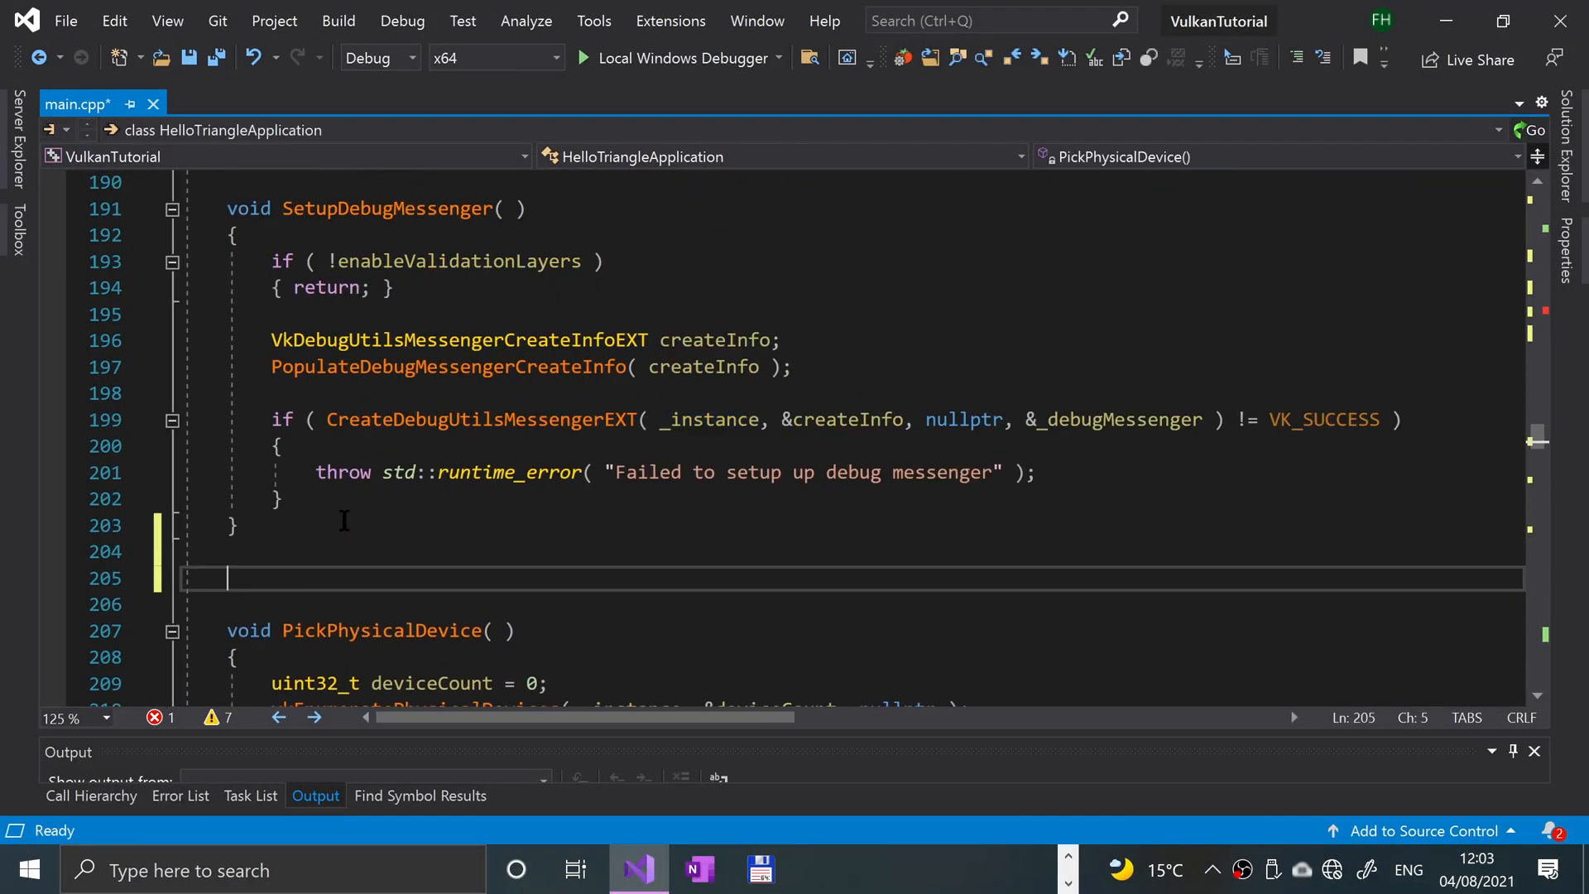
- Define void CreateSurface( ) with an if calling glfwCreateWindowSurface
{"action": "type", "text": "void"}
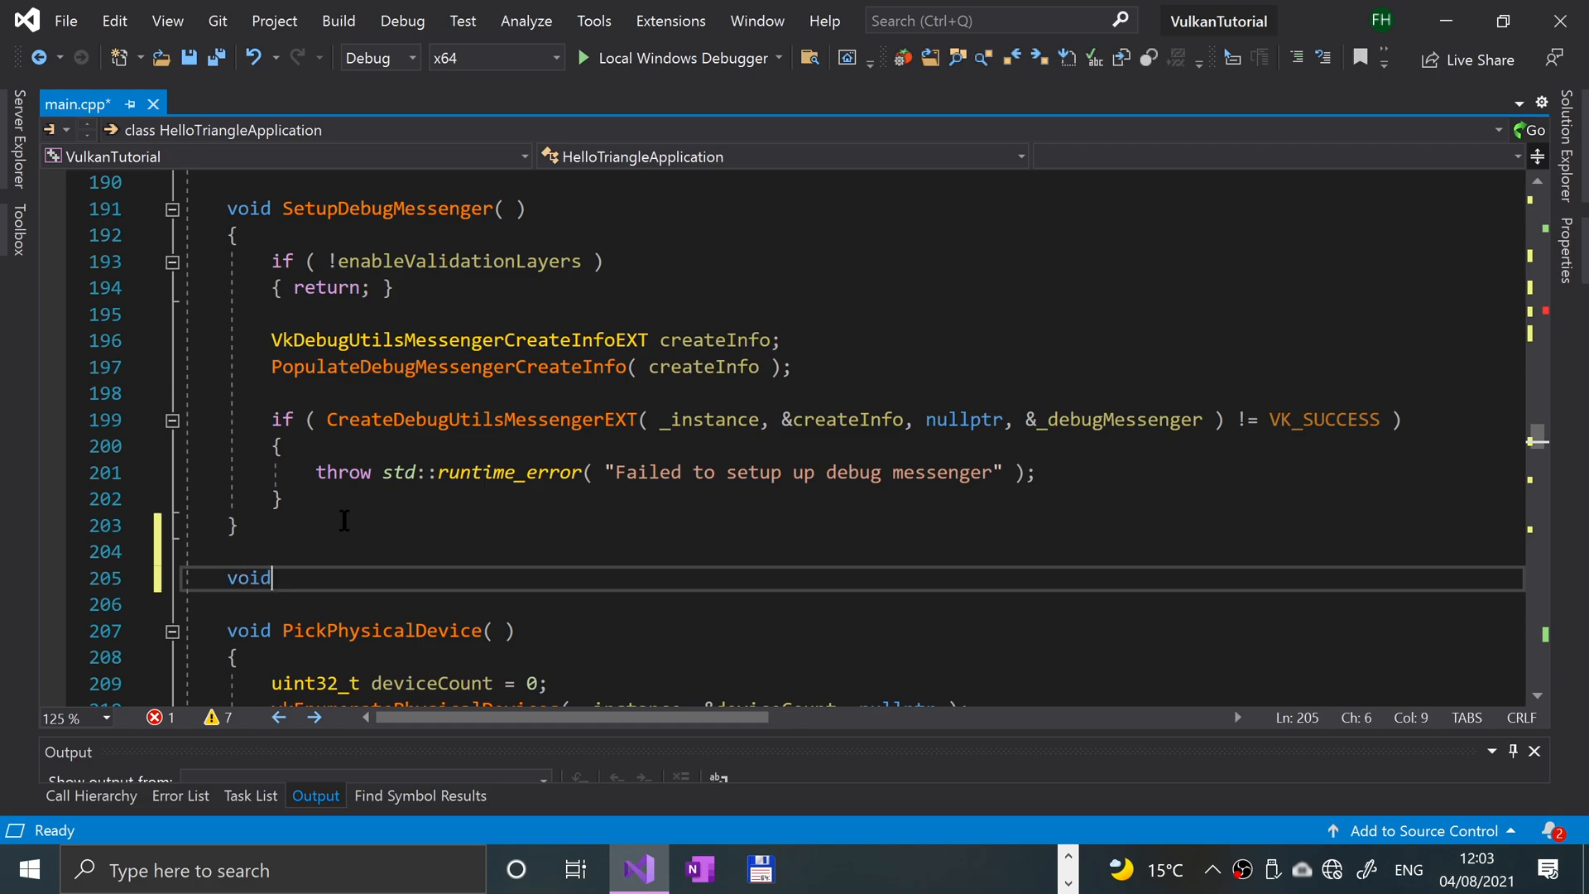
{"action": "type", "text": "CreateF"}
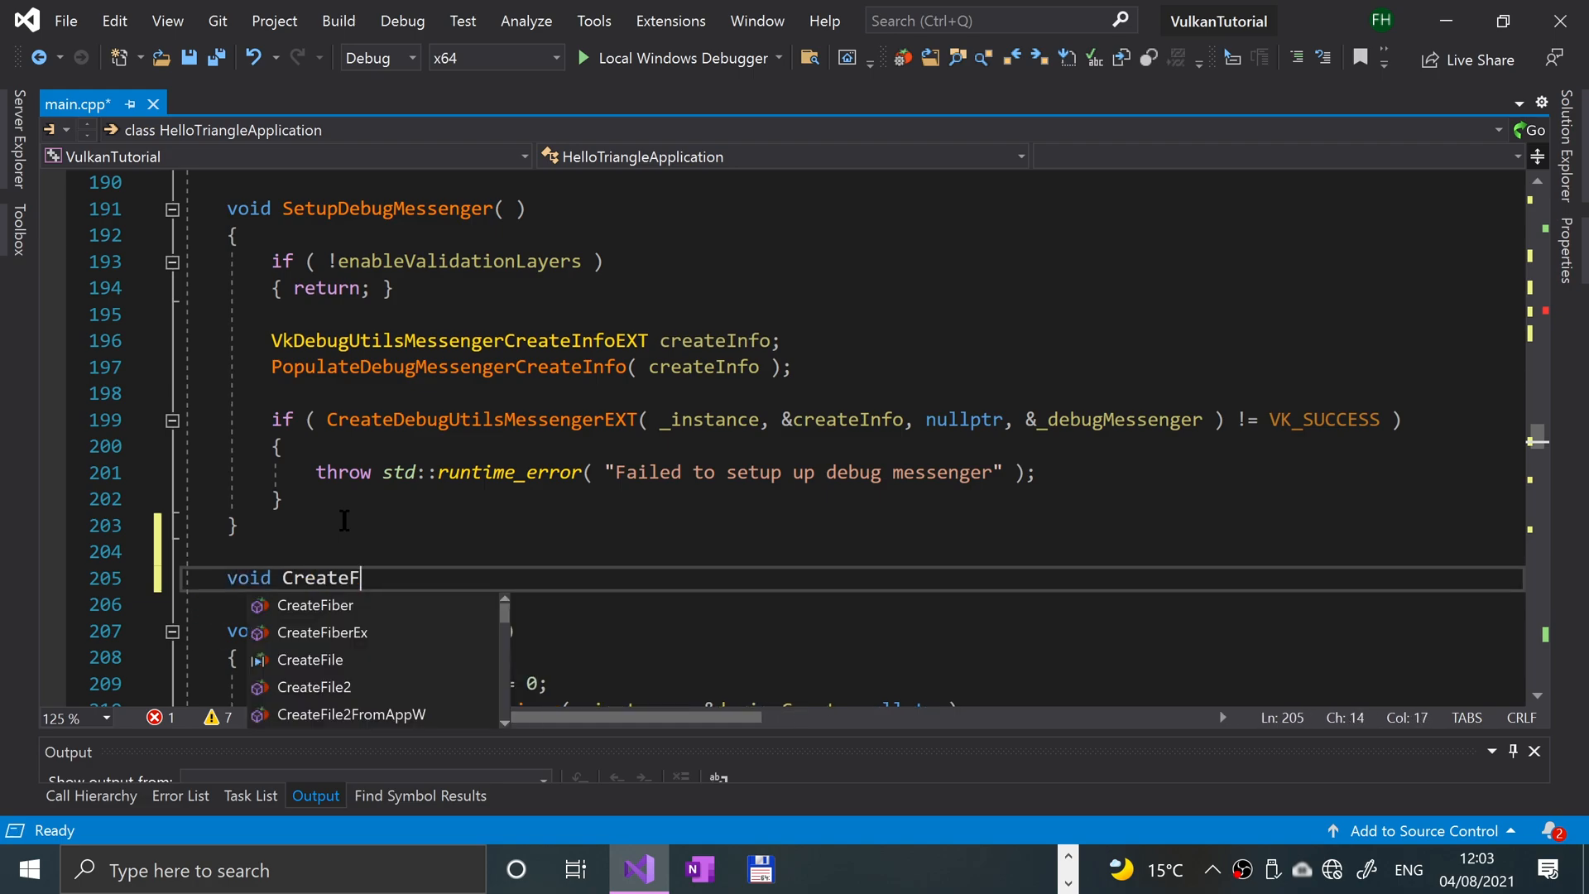
{"action": "type", "text": "Surface"}
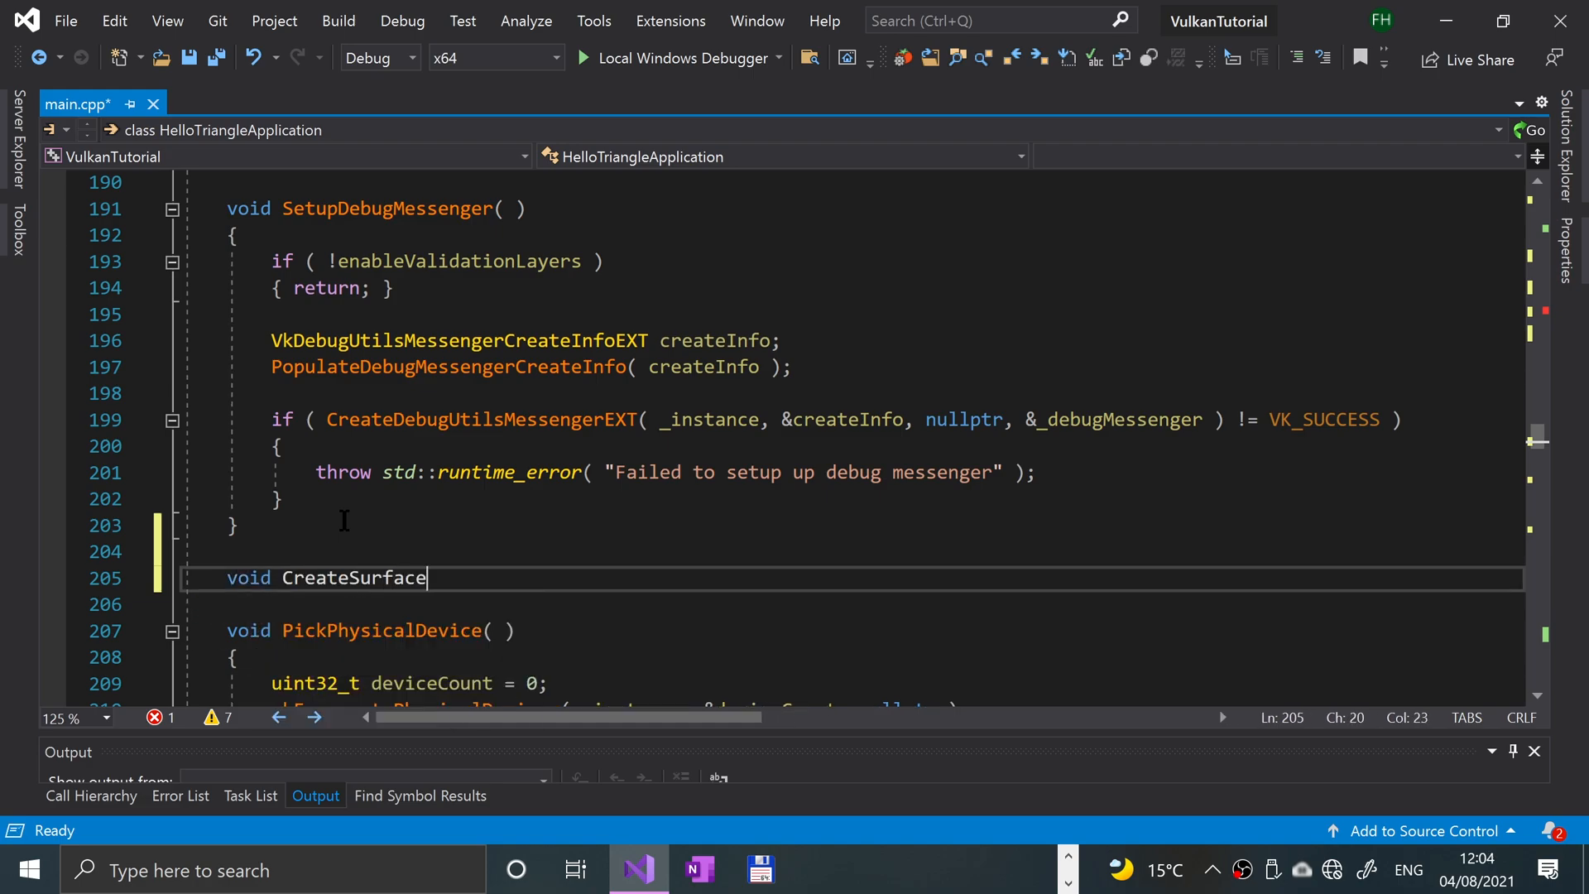
{"action": "type", "text": "( )"}
{"action": "type", "text": "if"}
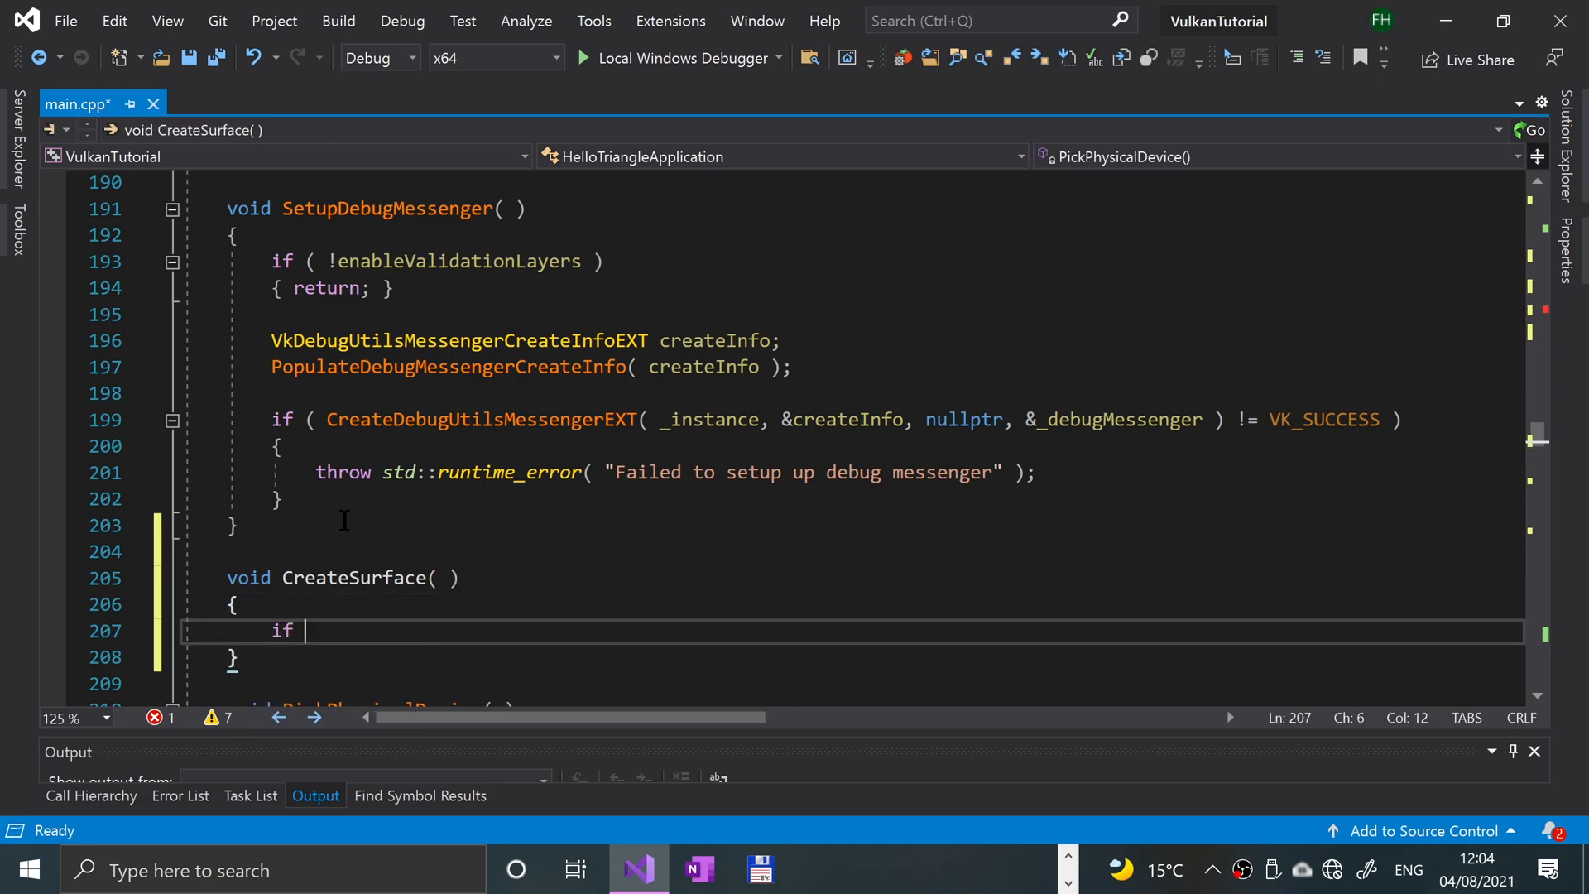
{"action": "type", "text": "( )"}
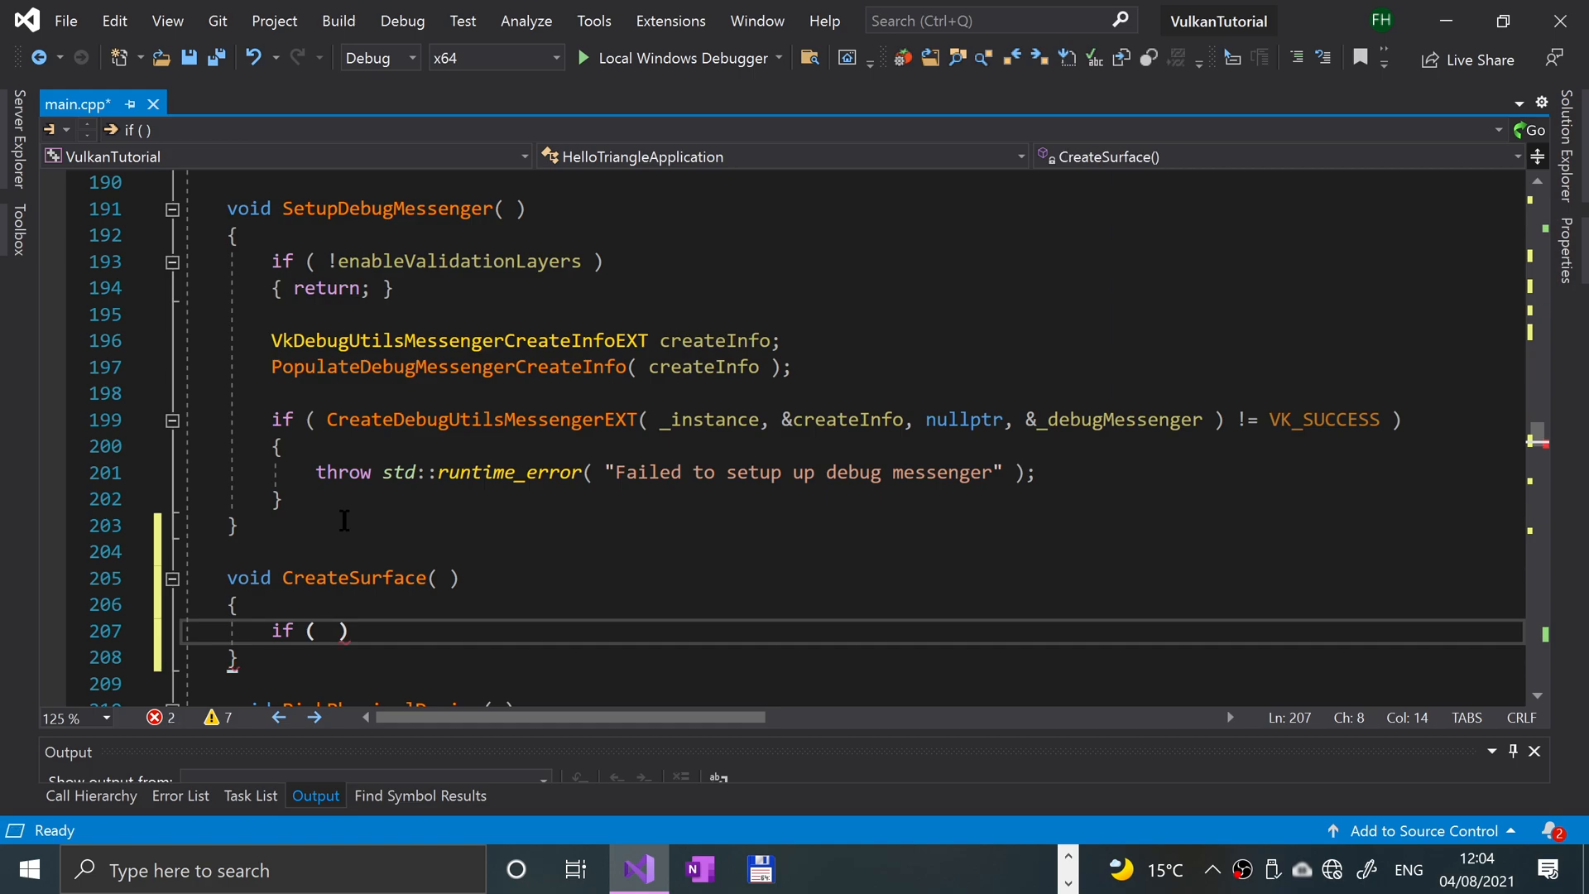
{"action": "type", "text": "glfw"}
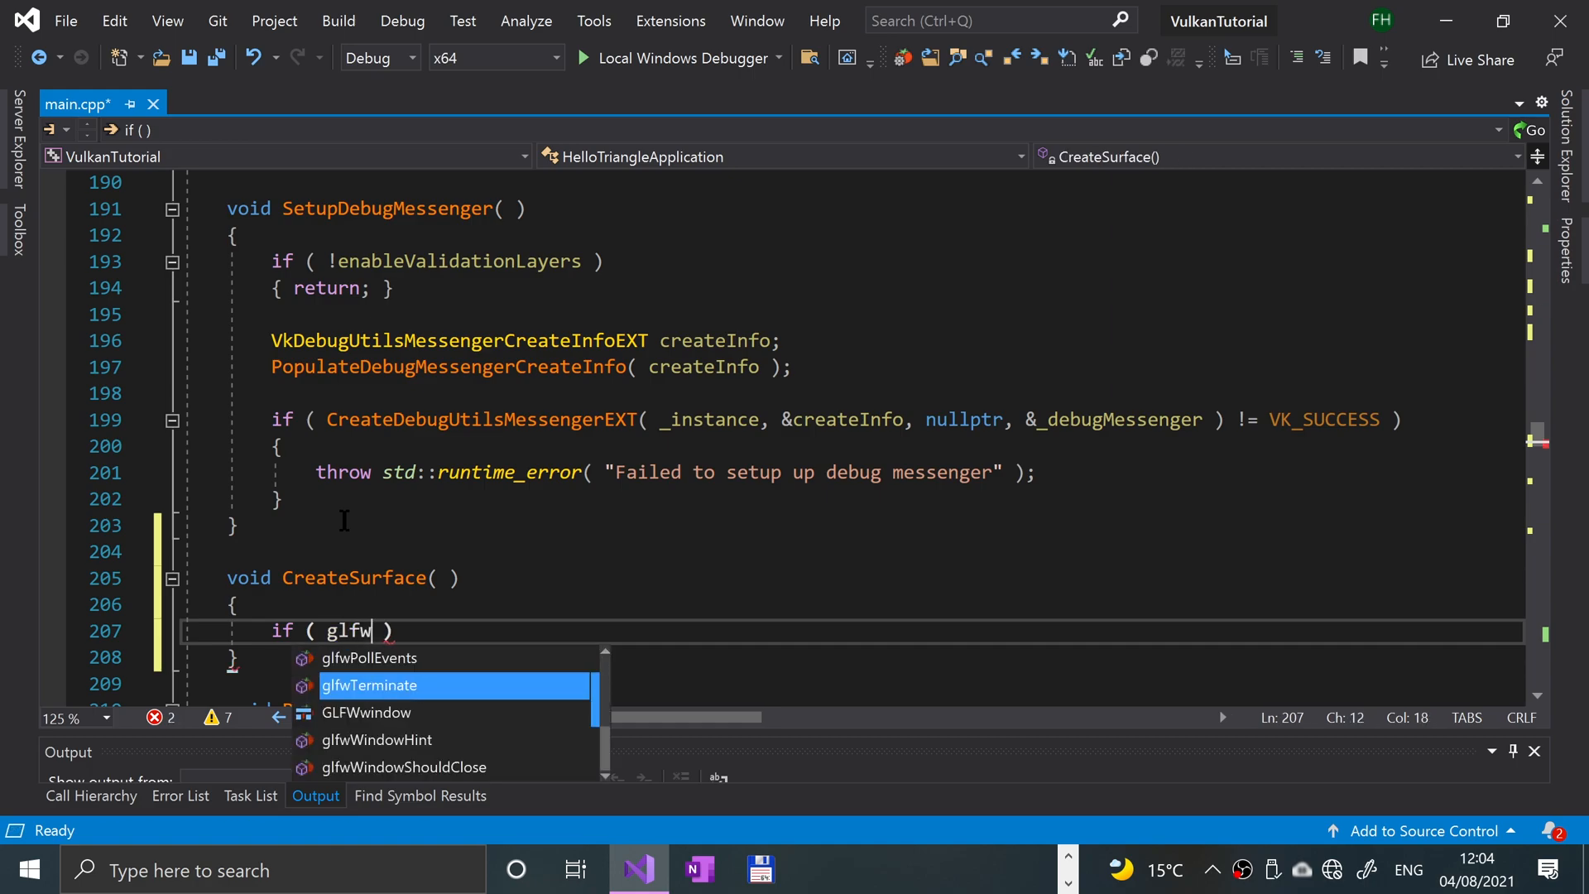
{"action": "type", "text": "cre"}
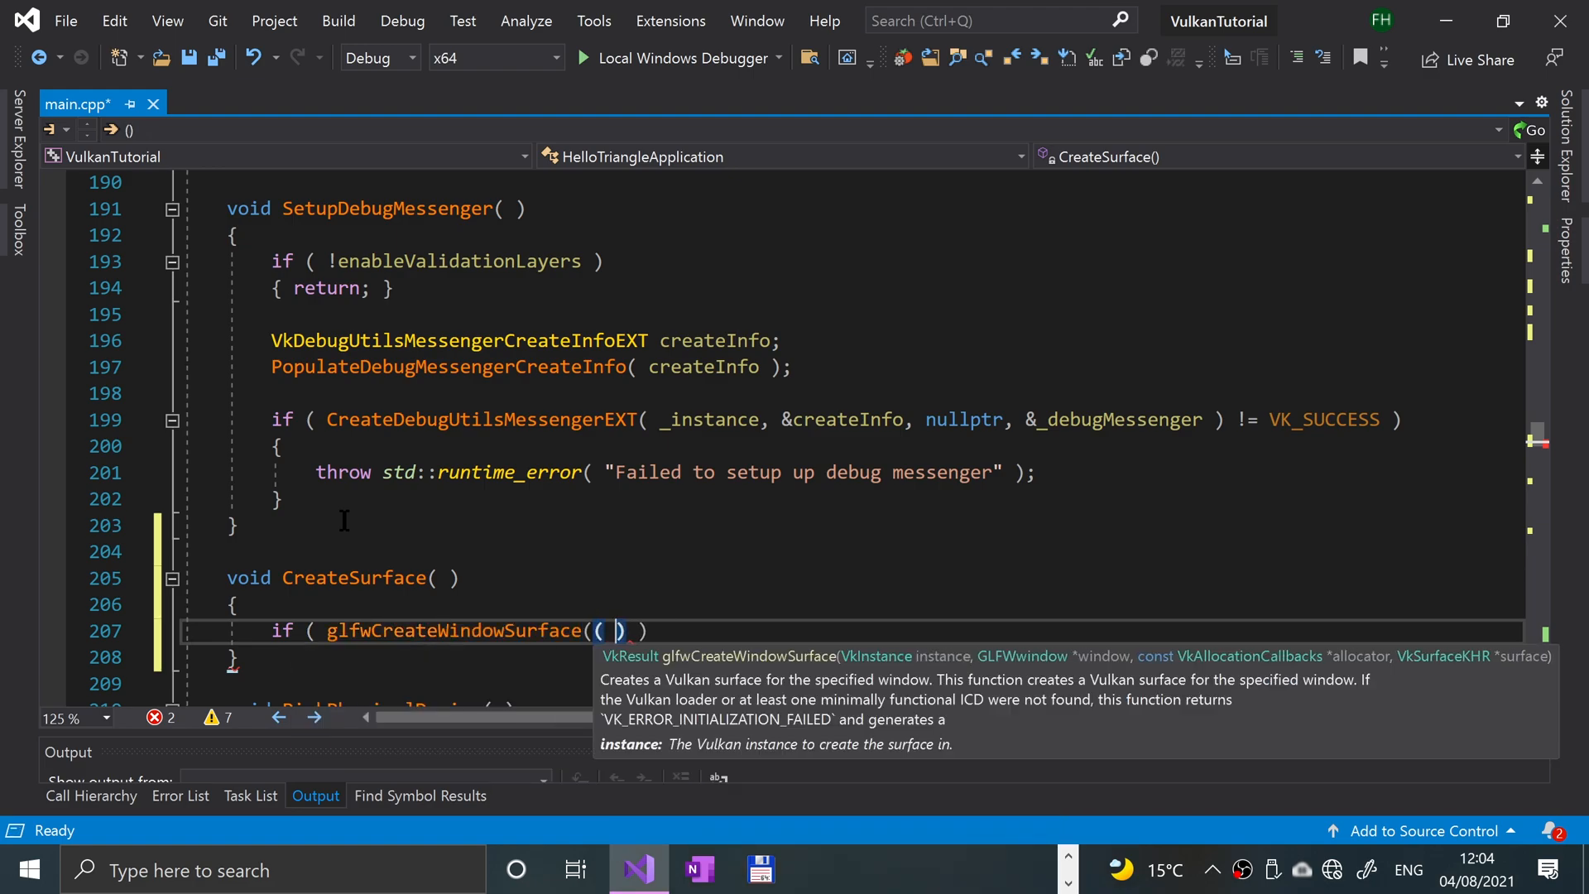
- Pass _instance, _window, nullptr, &_surface and compare the result against VK_SUCCESS
{"action": "type", "text": "_instance"}
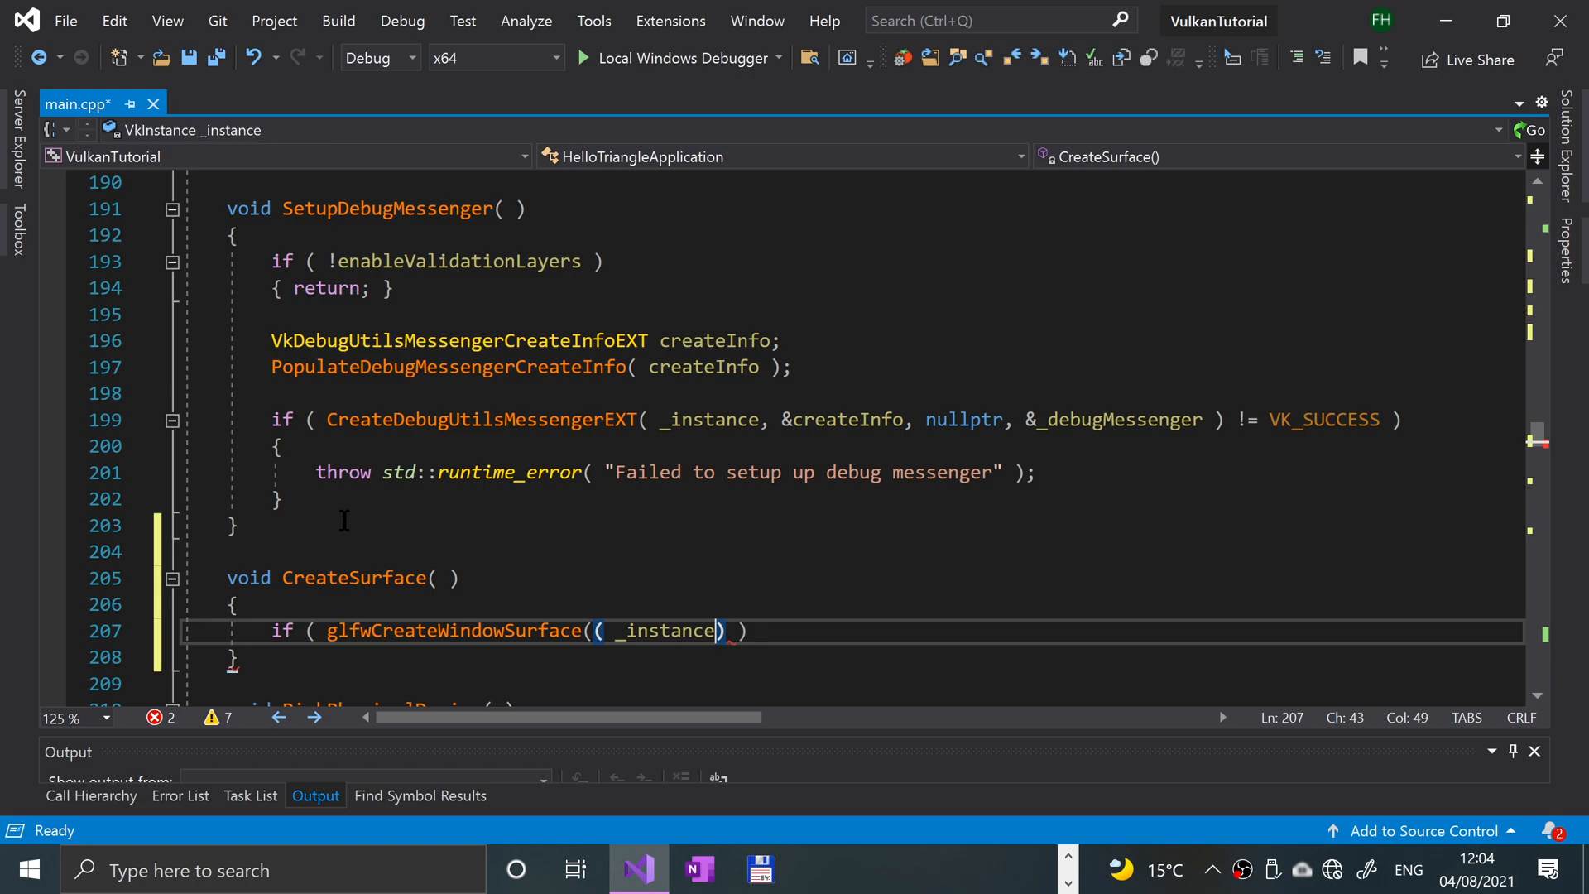
{"action": "type", "text": ", _window"}
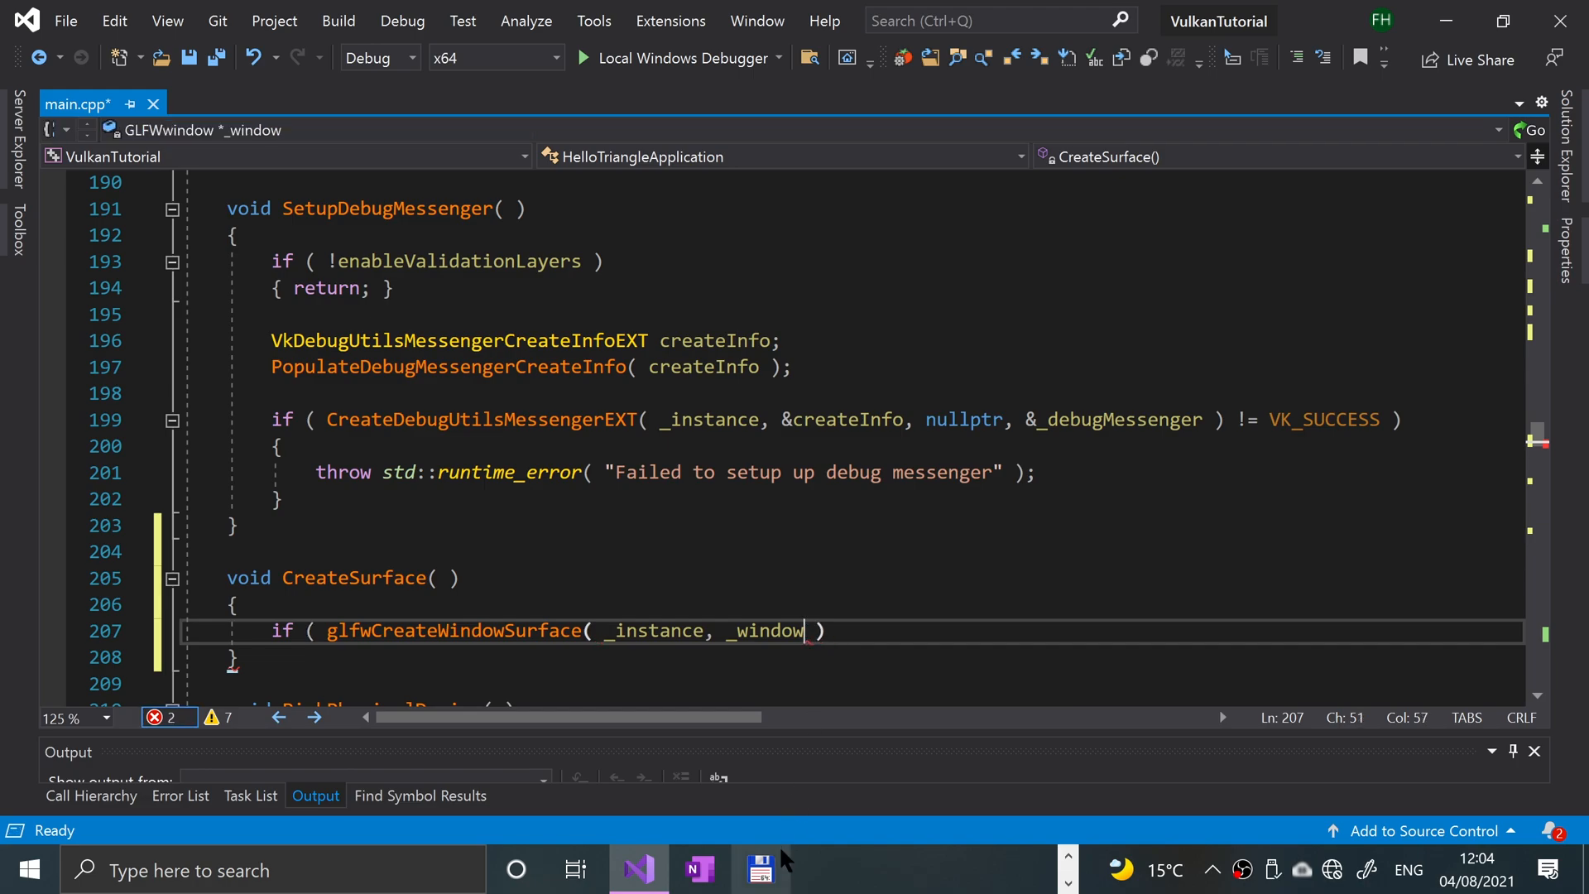
{"action": "type", "text": ","}
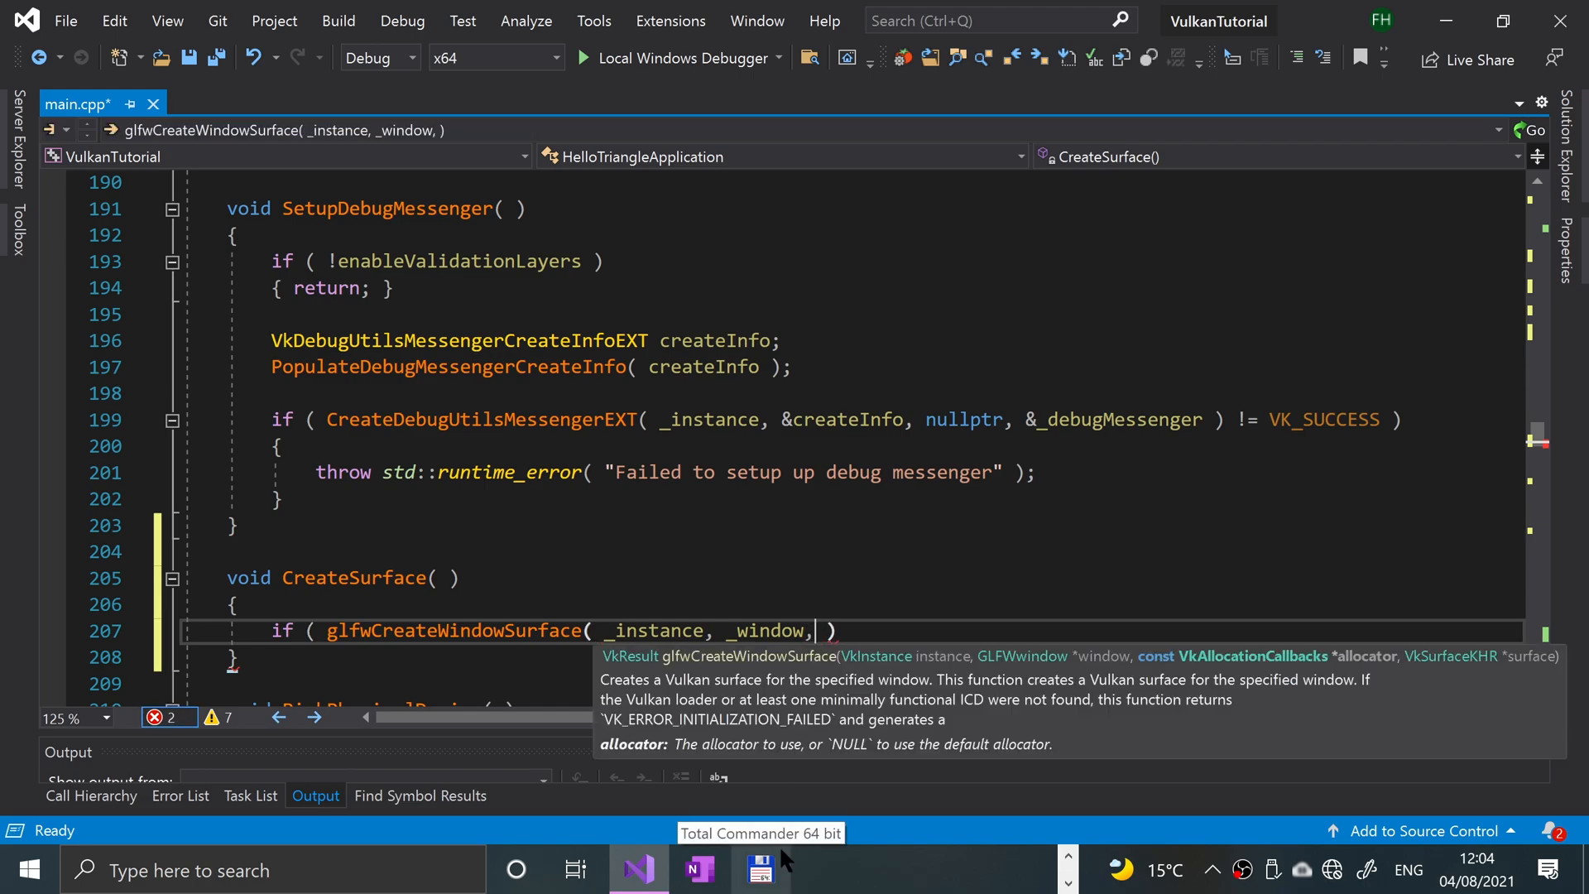
{"action": "type", "text": "nul"}
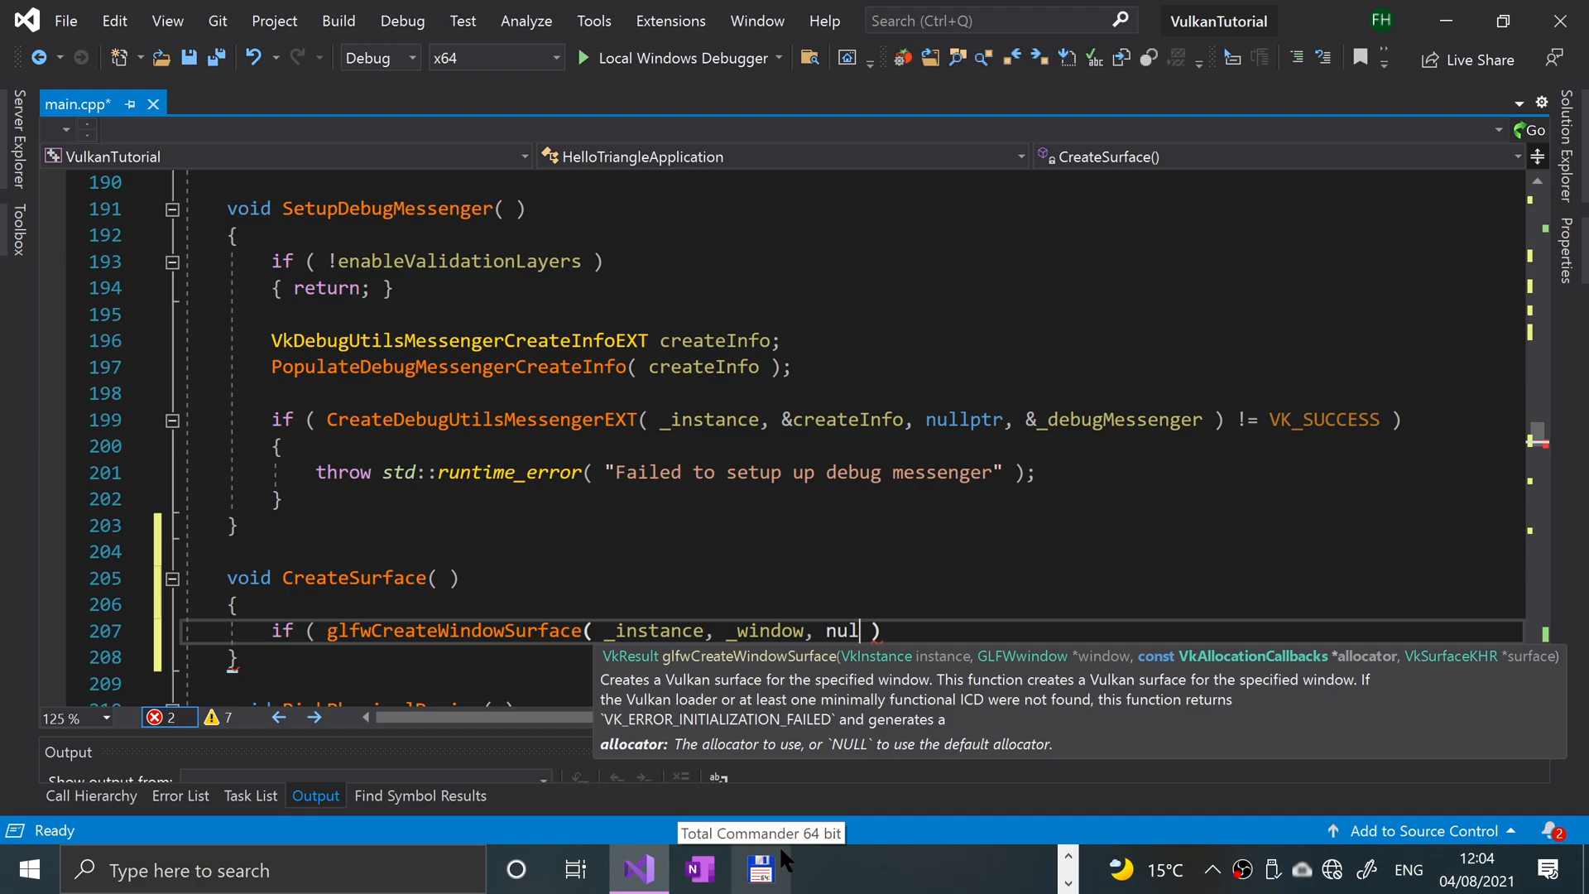
{"action": "type", "text": "lptr"}
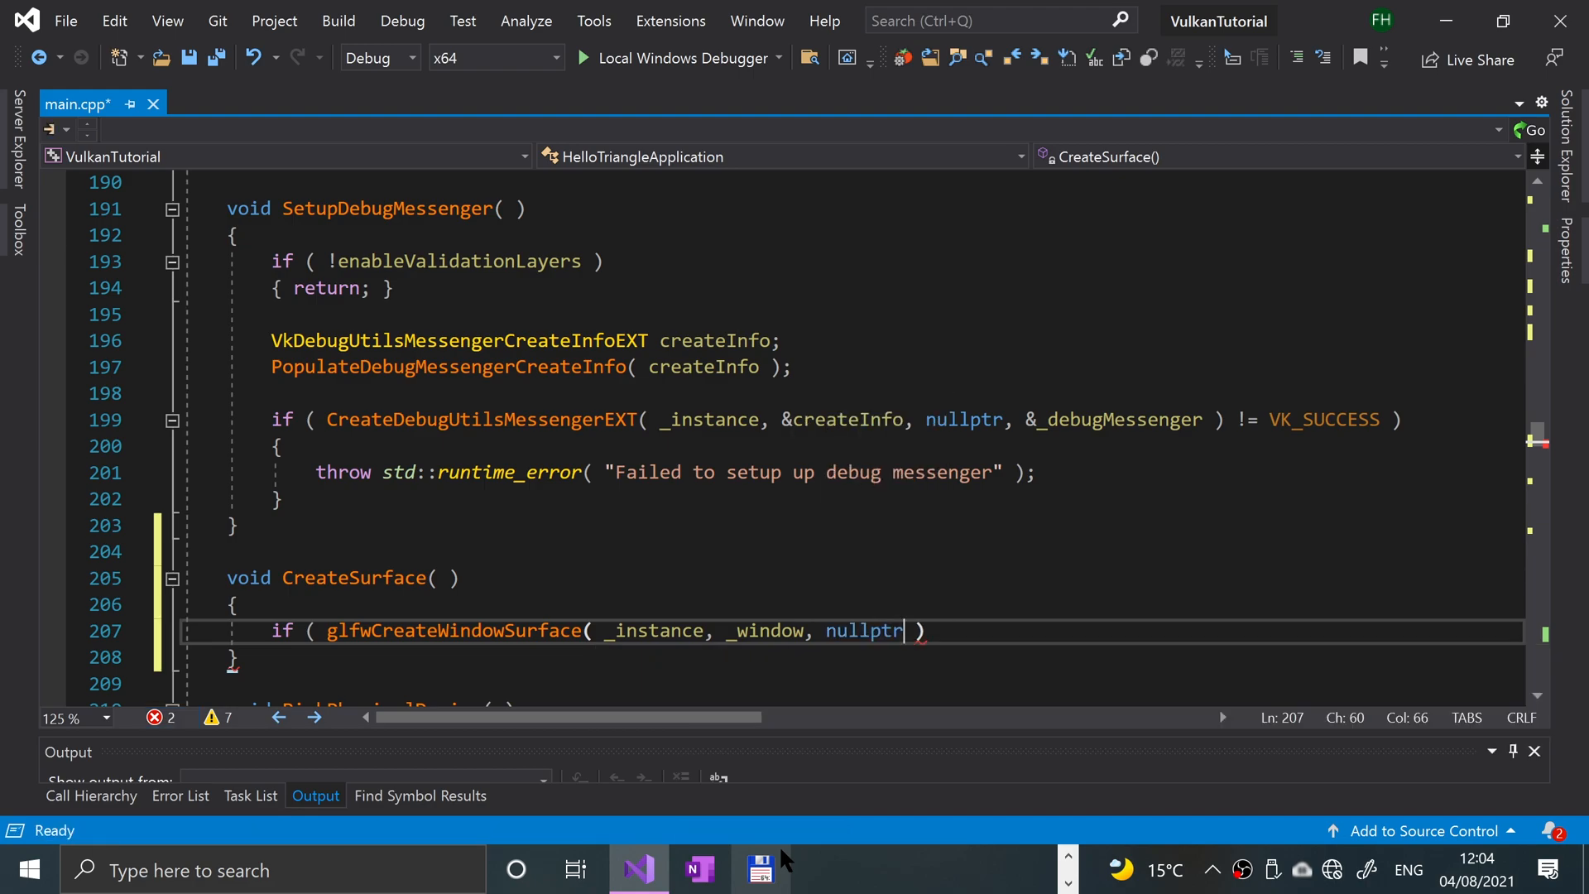
{"action": "type", "text": ","}
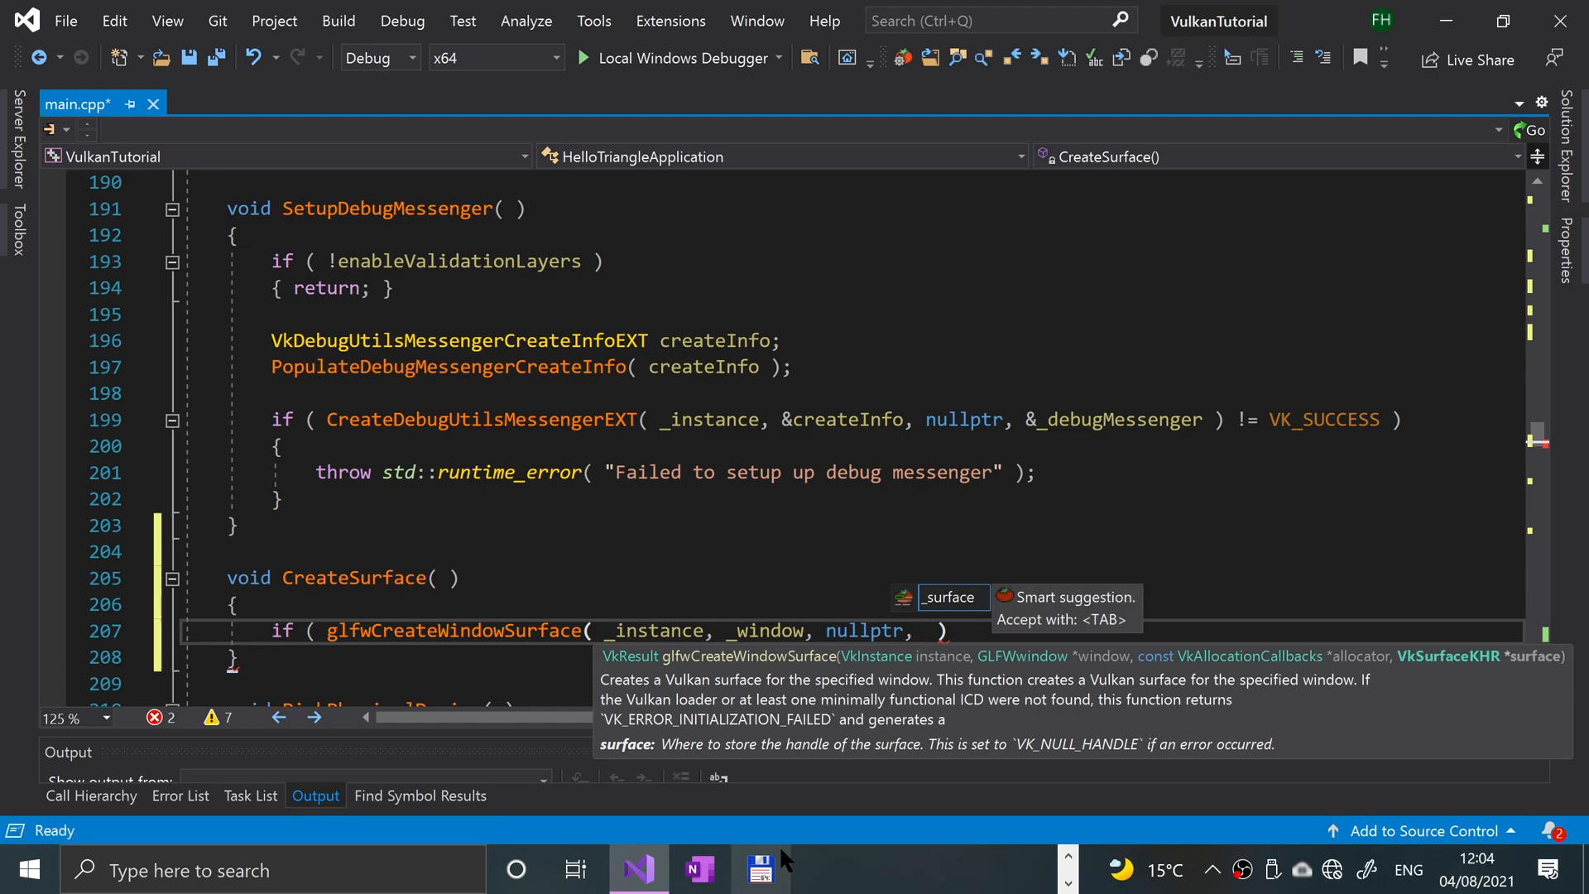
{"action": "type", "text": "&_surface"}
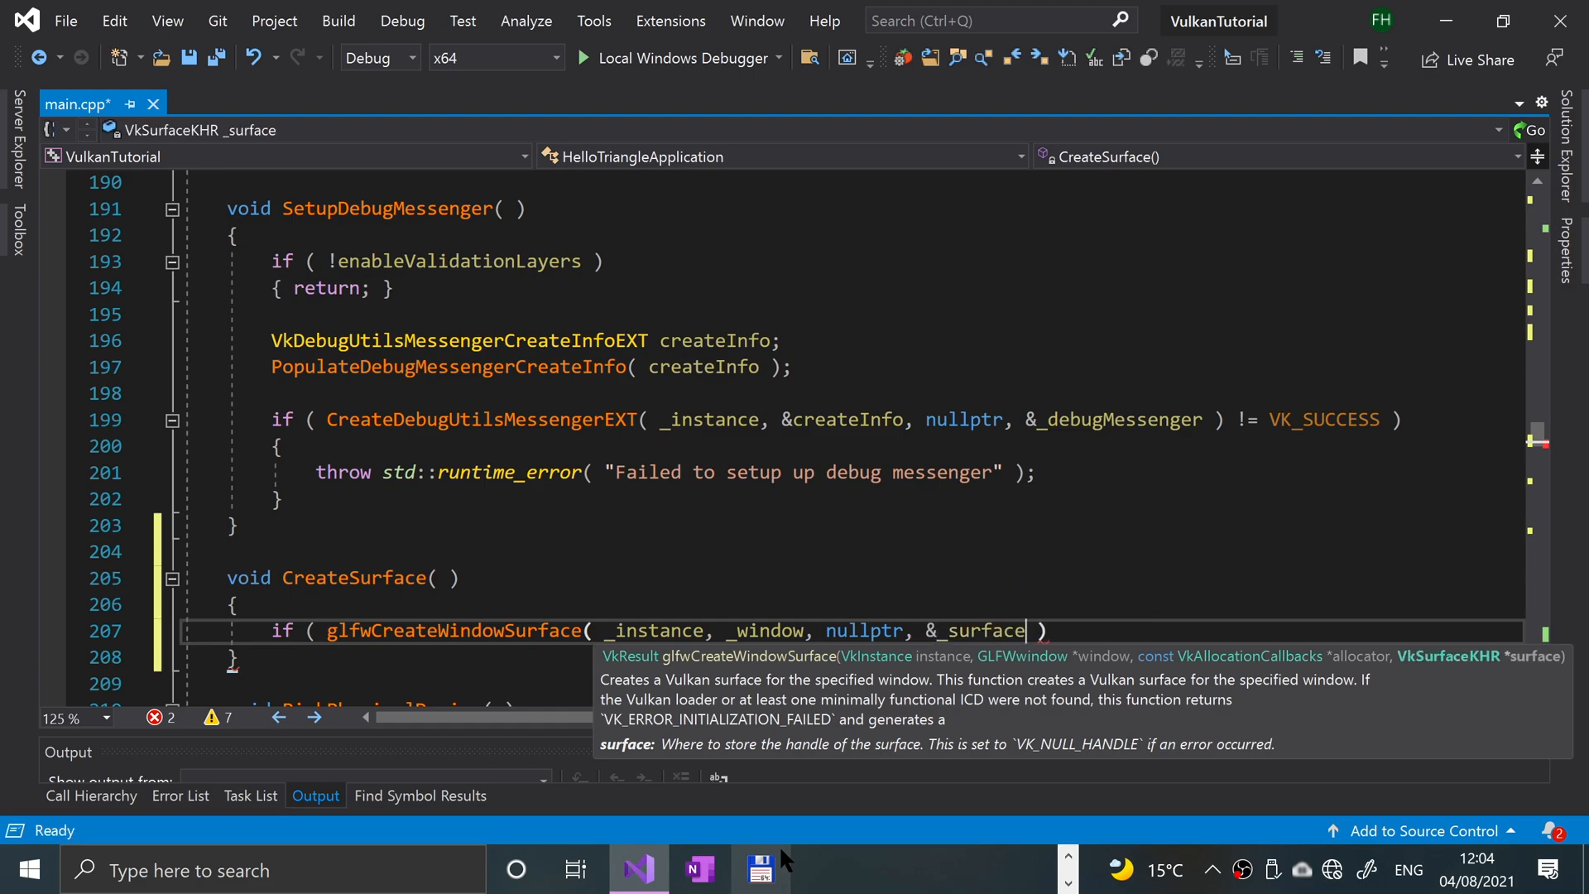
{"action": "type", "text": ")"}
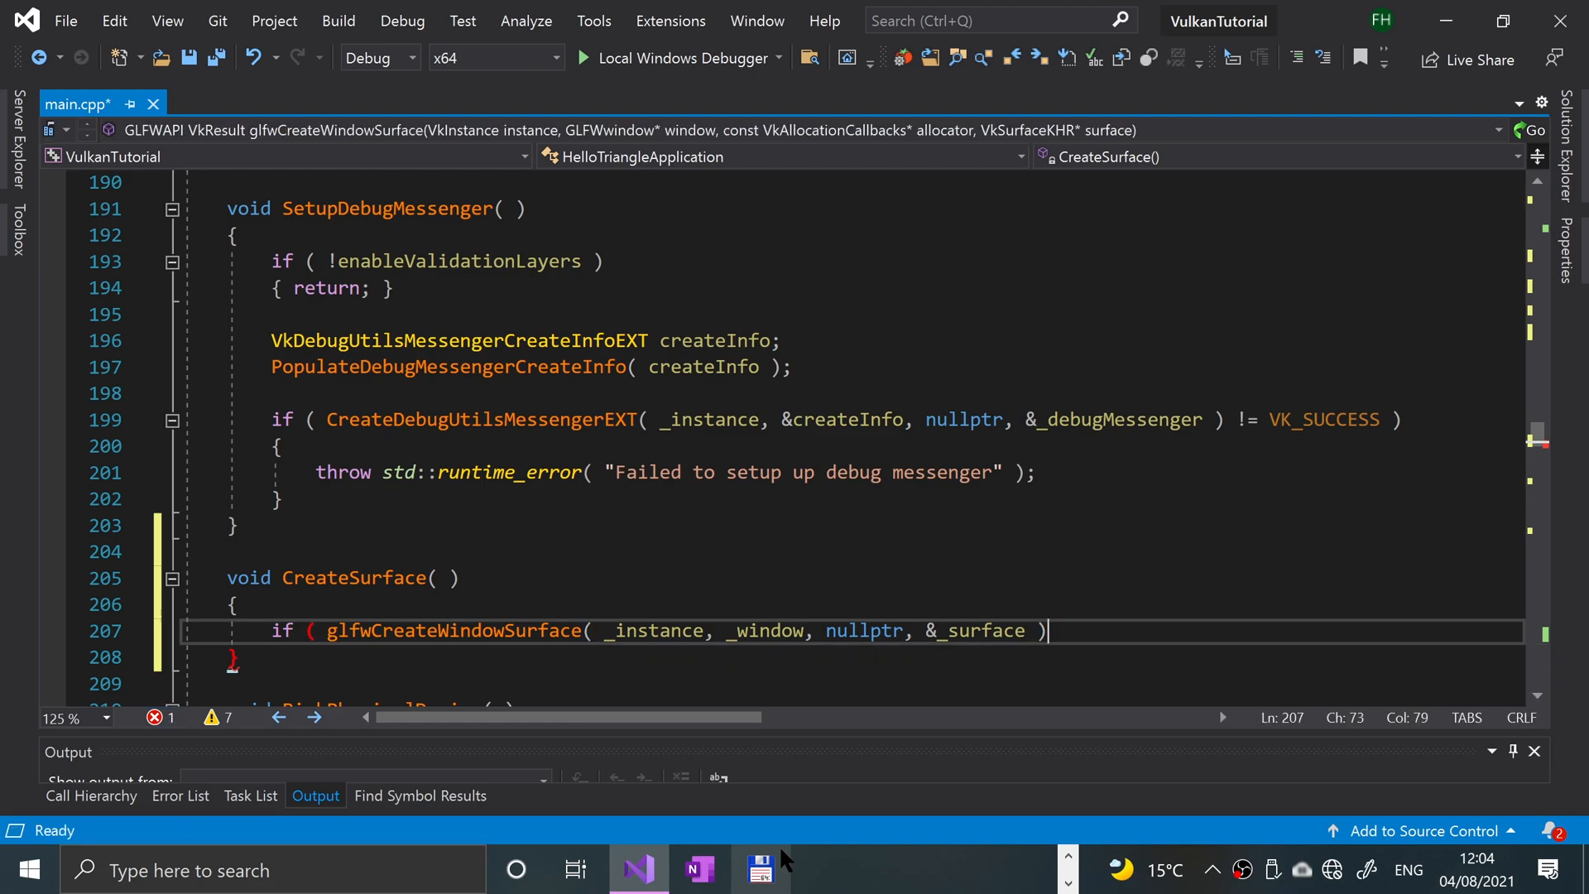
{"action": "type", "text": "!="}
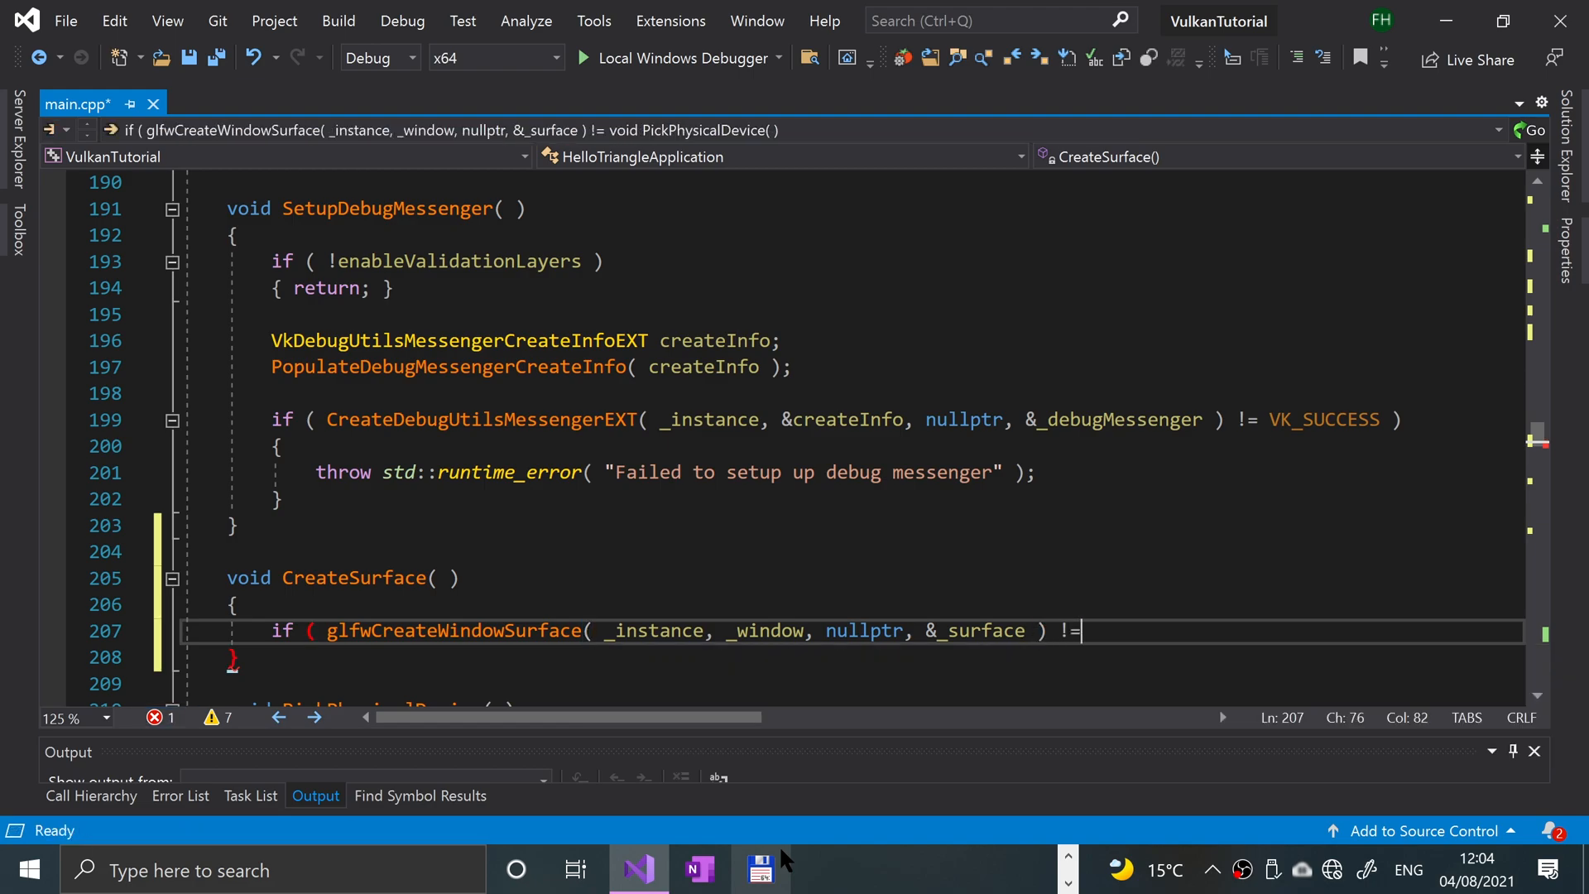
{"action": "type", "text": "VK_SUCCESS )"}
{"action": "type", "text": "{"}
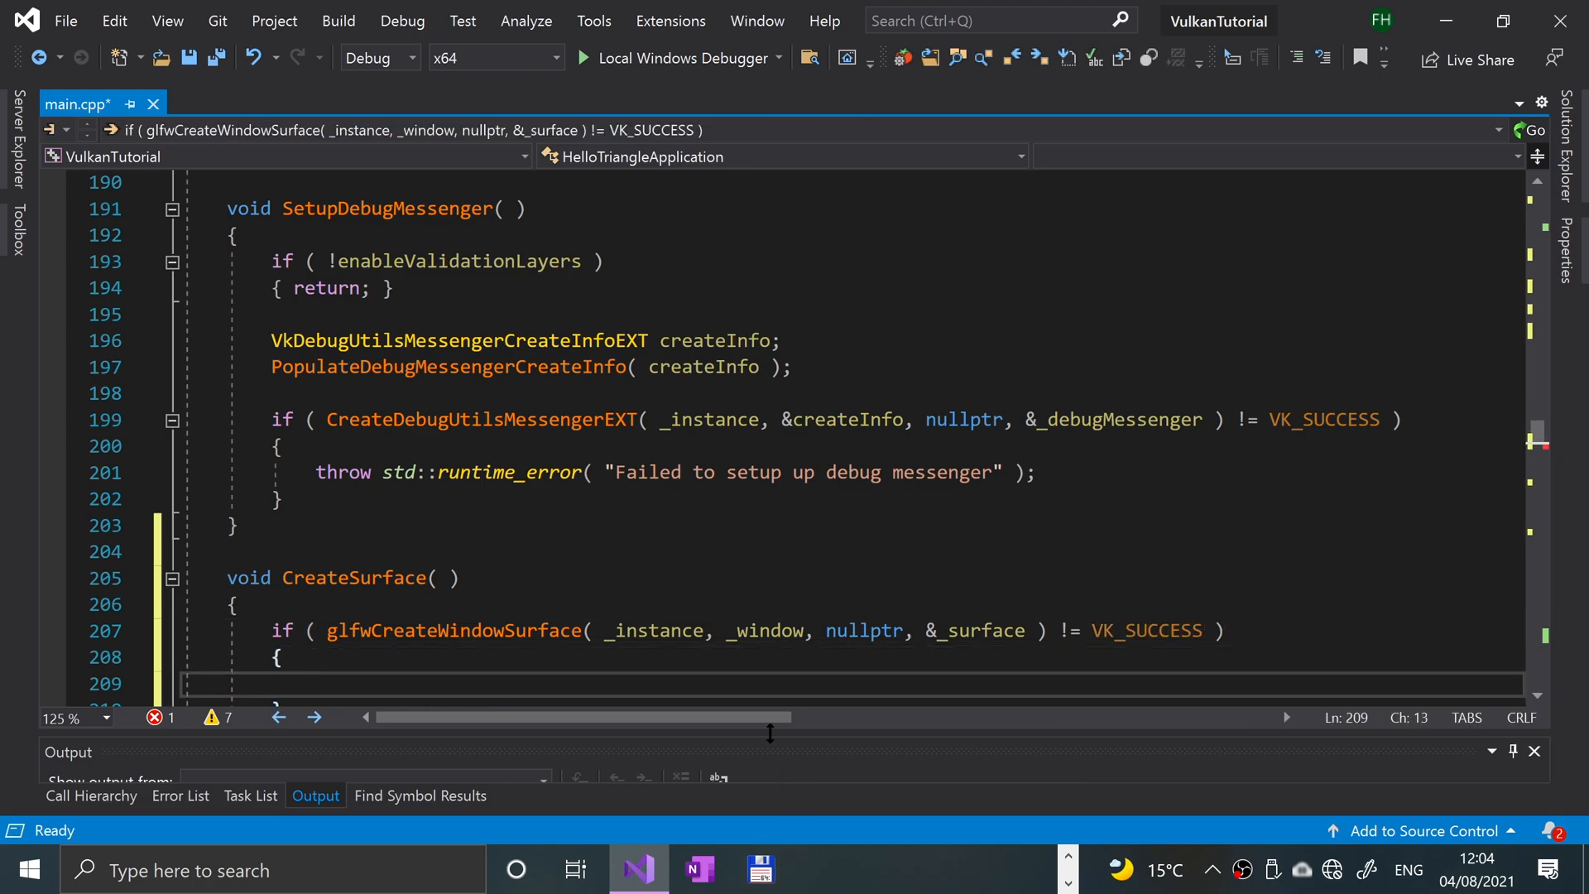
- Throw std::runtime_error( "Failed to create a window surface" ) when surface creation fails
{"action": "type", "text": "throe"}
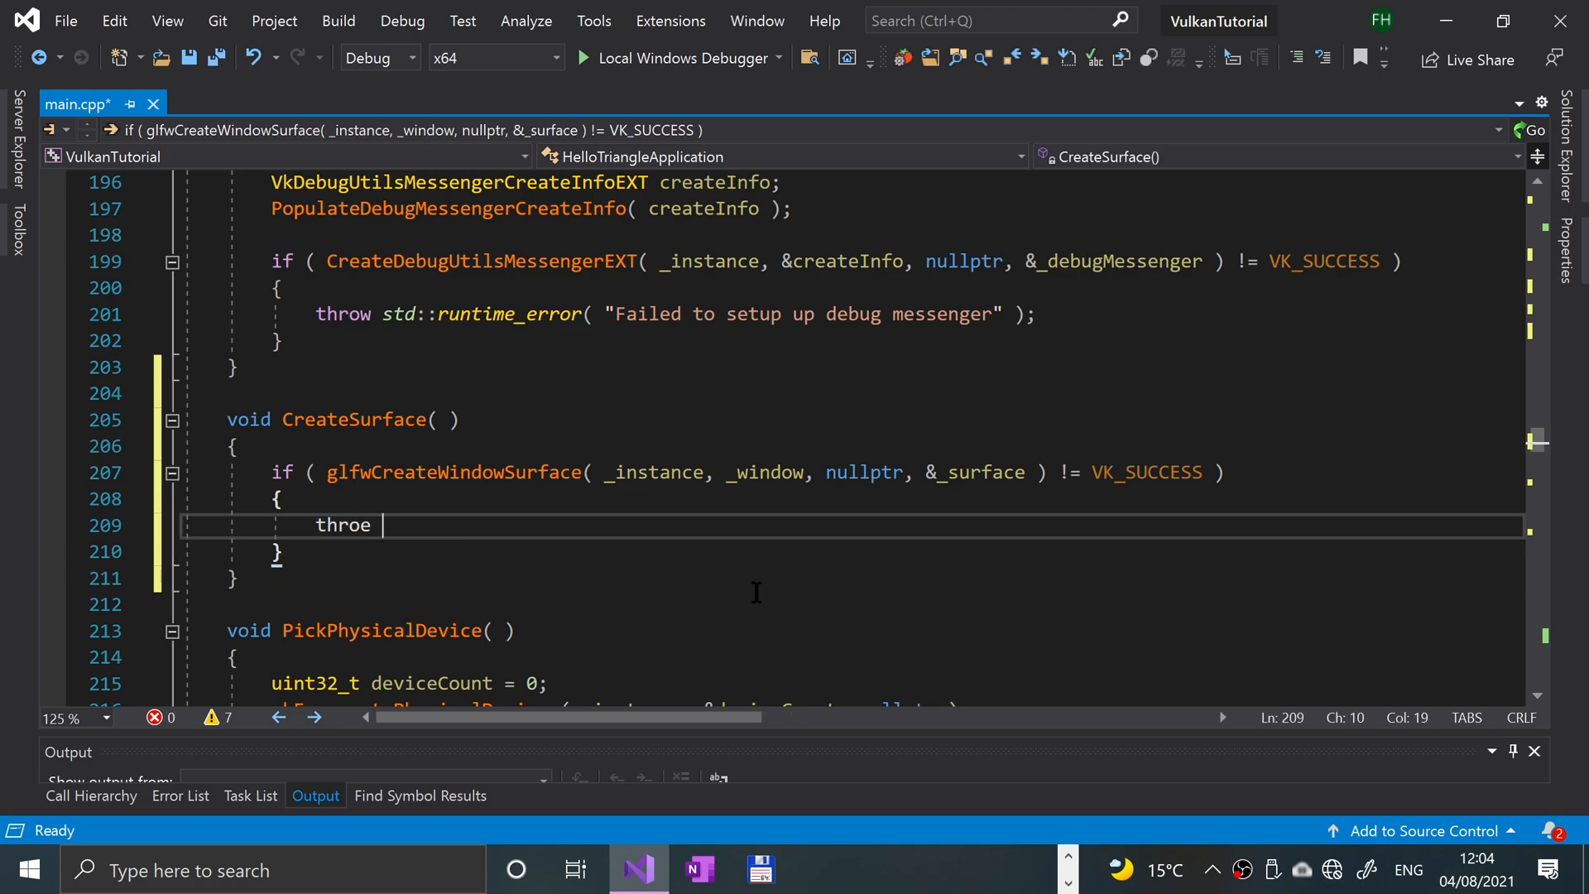
{"action": "type", "text": "std::runtime_error()"}
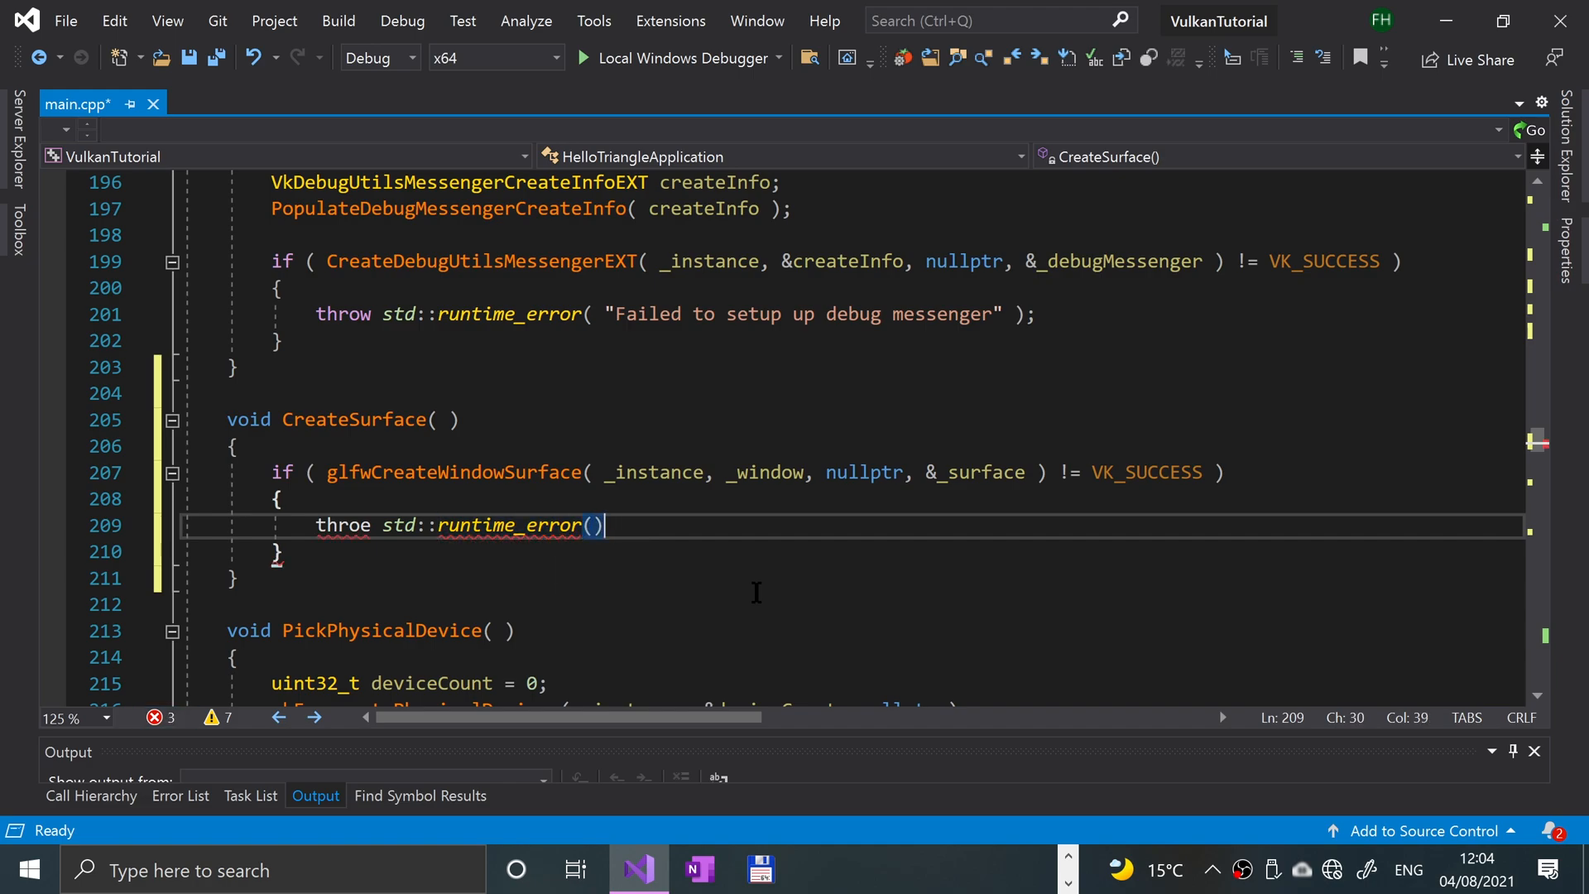
{"action": "type", "text": "\" \""}
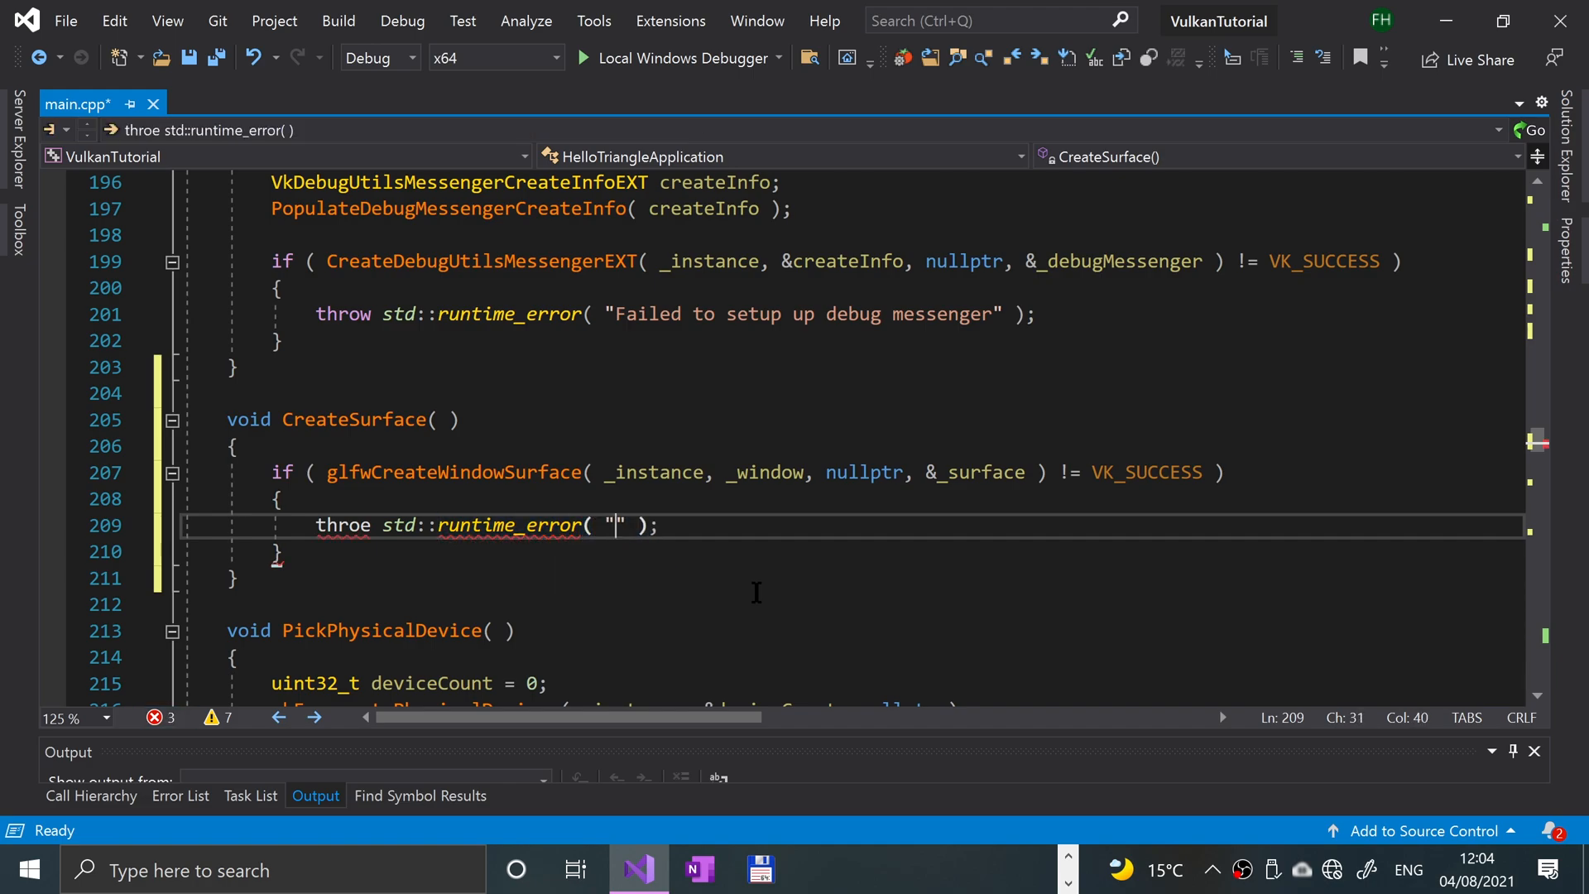
{"action": "type", "text": "Failed to create a window sur"}
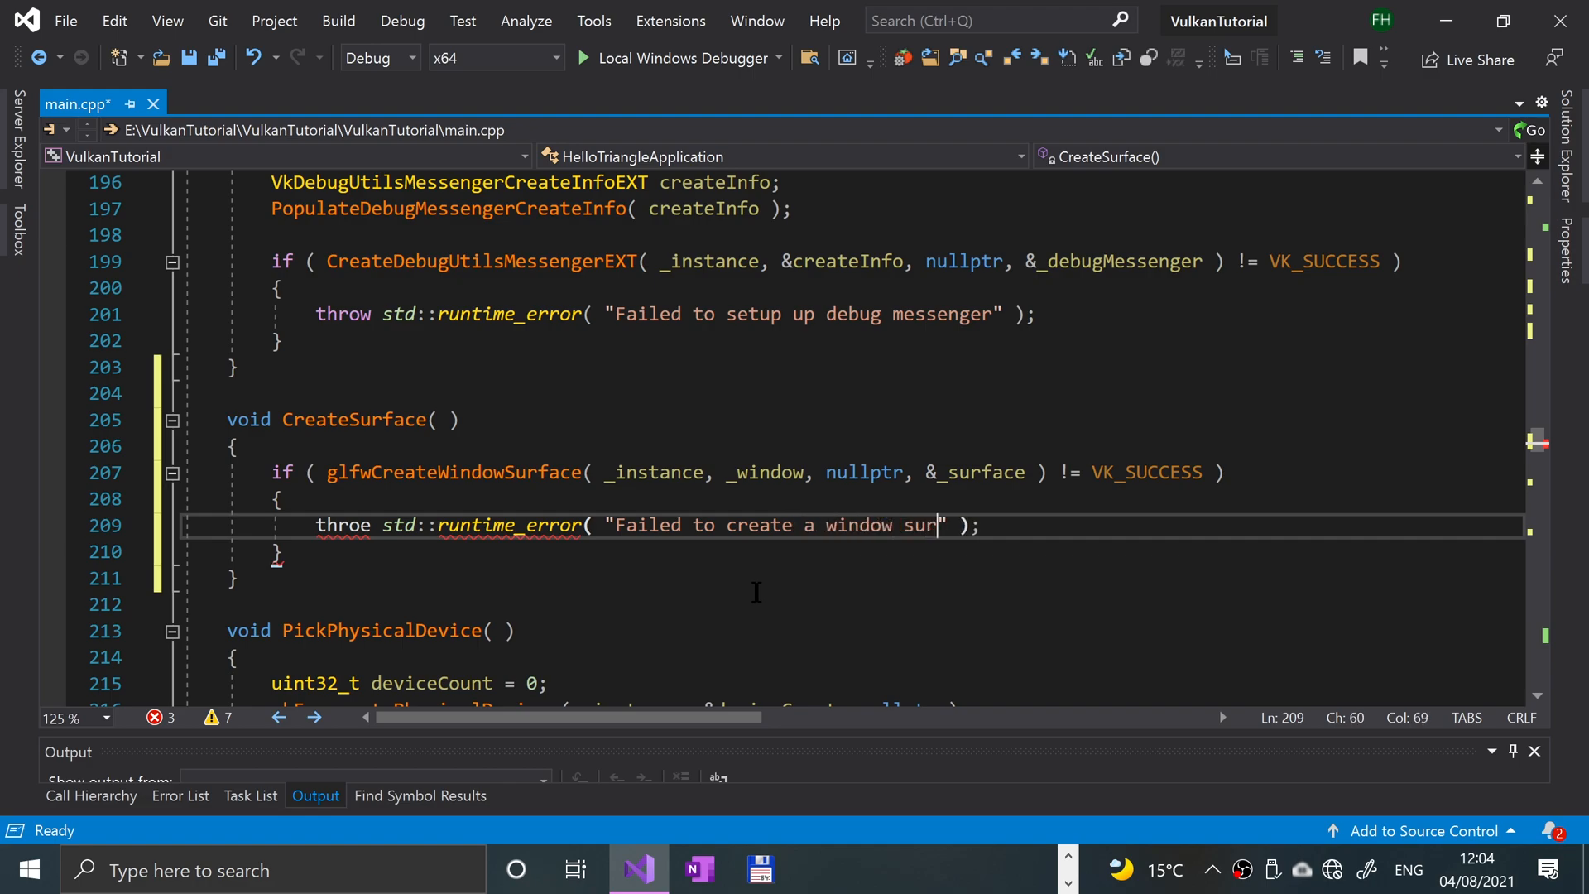
{"action": "type", "text": "f"}
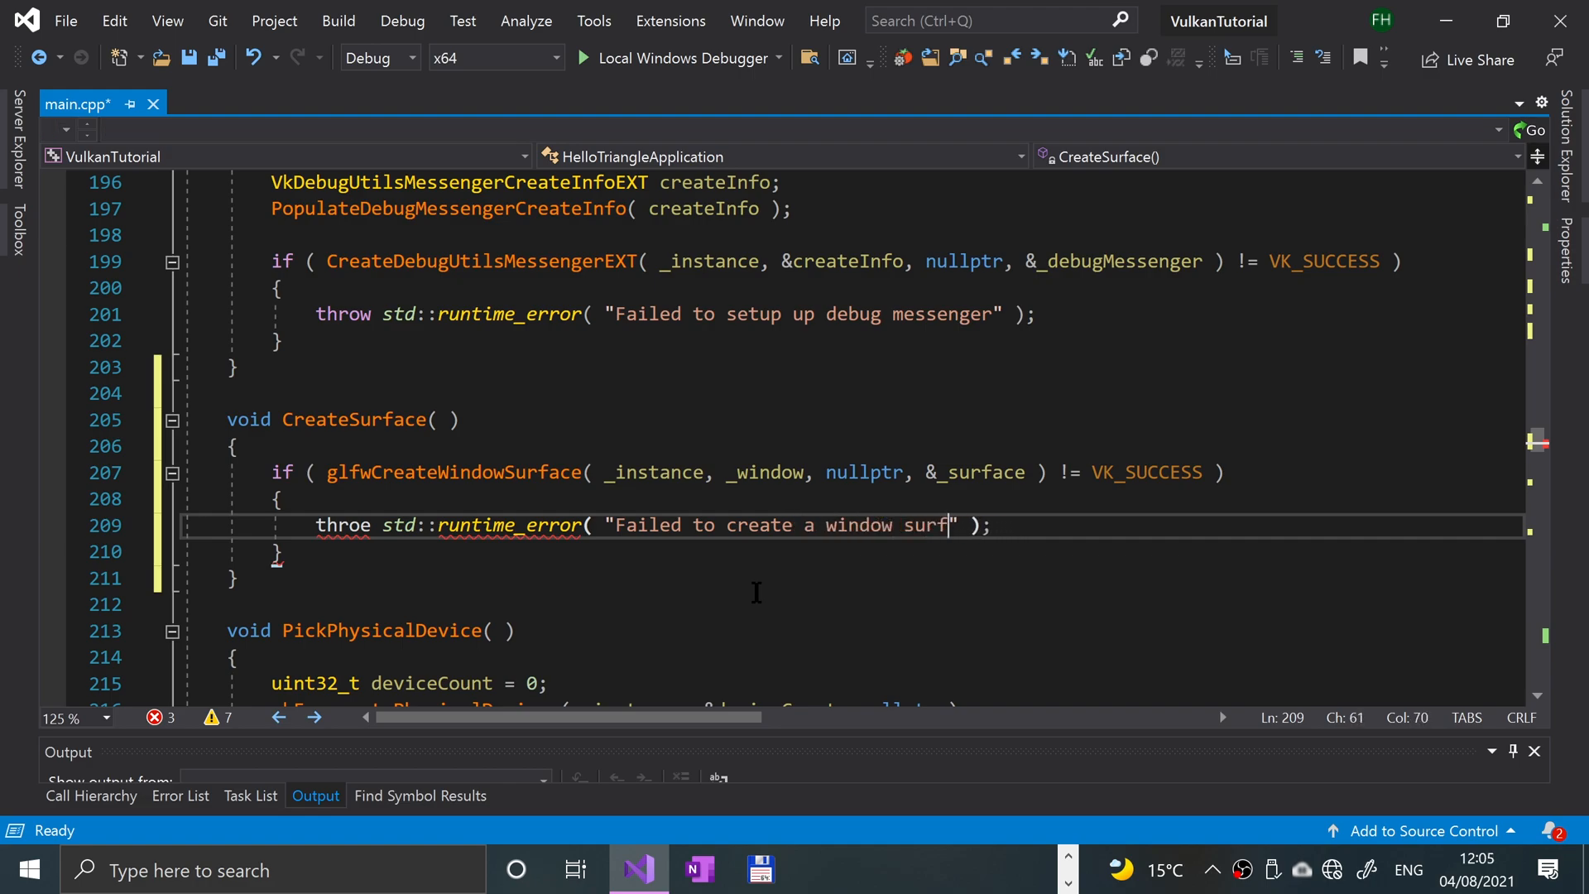
{"action": "type", "text": "ace"}
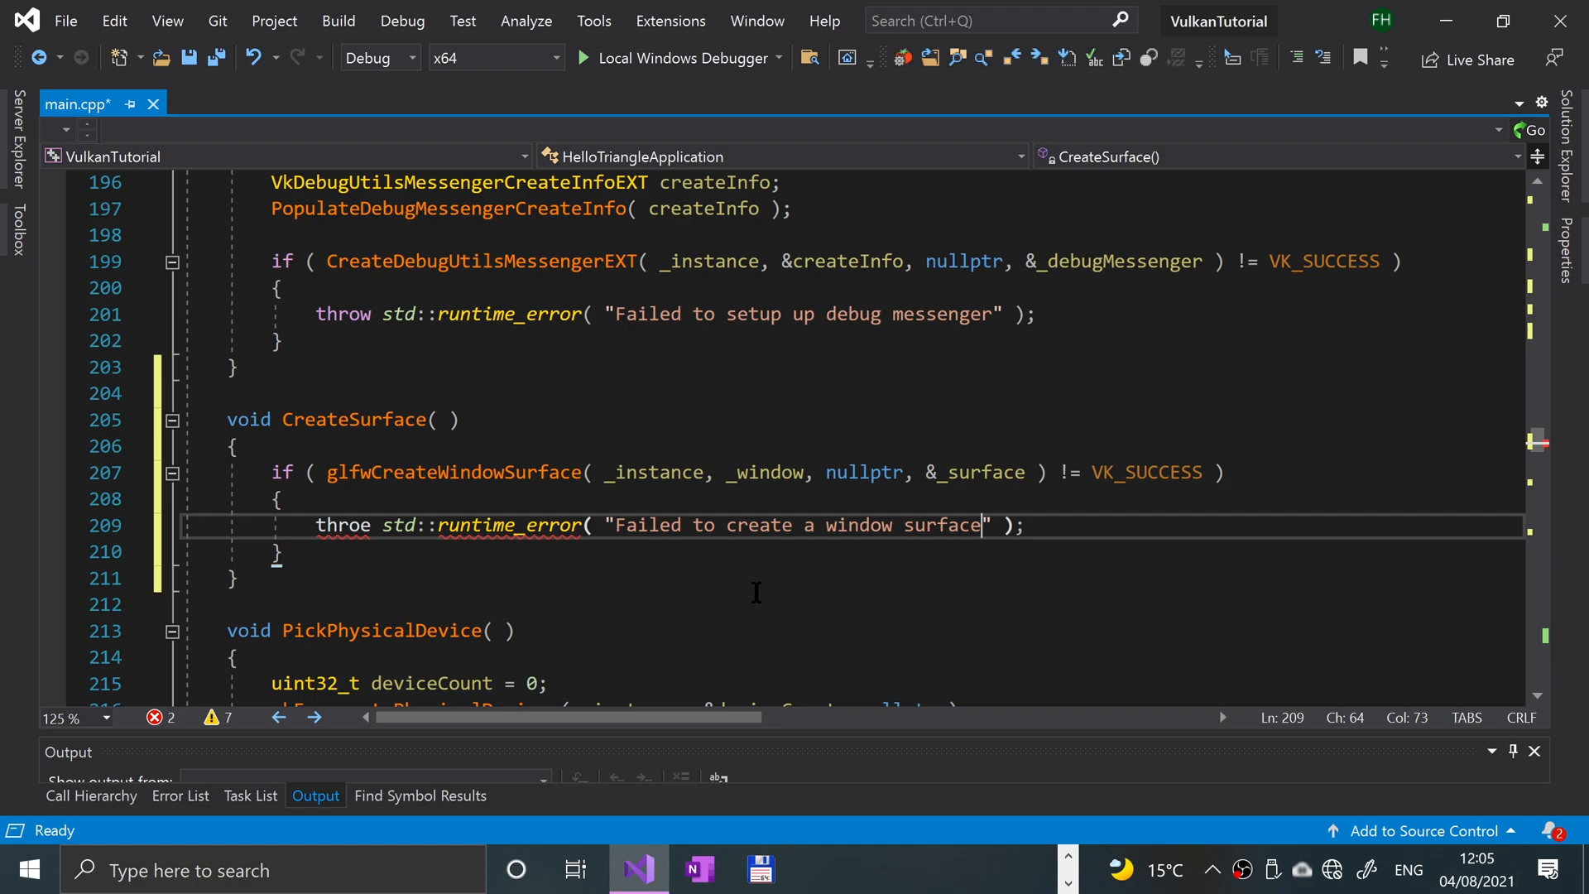
- Scroll down to the CreateLogicalDevice function
{"action": "scroll", "scroll_direction": "down", "scroll_amount": 3}
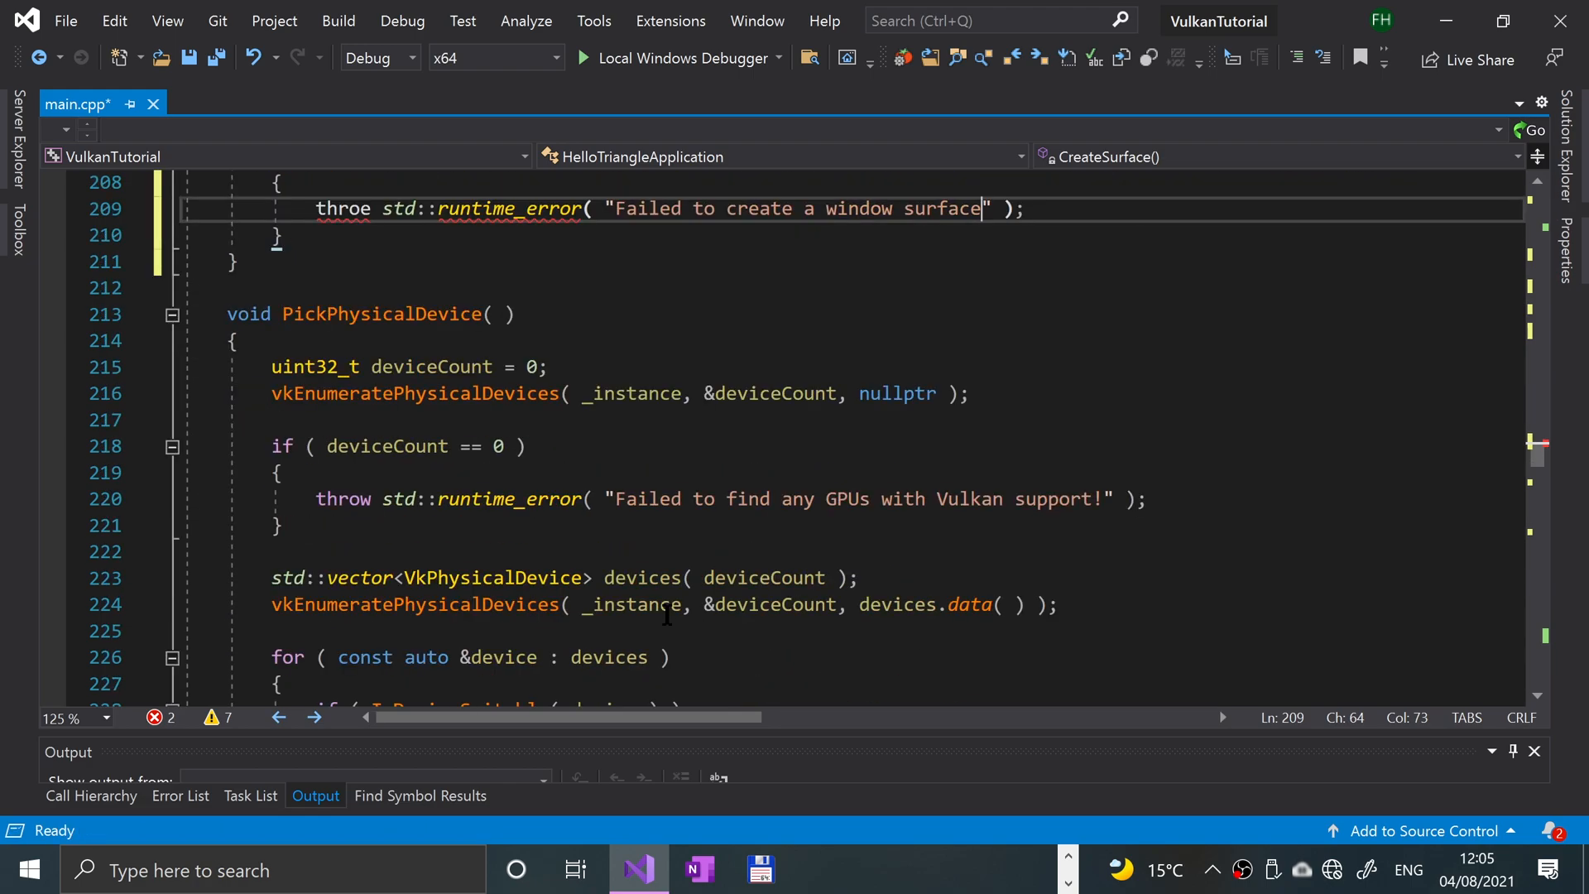
{"action": "scroll", "scroll_direction": "down", "scroll_amount": 3}
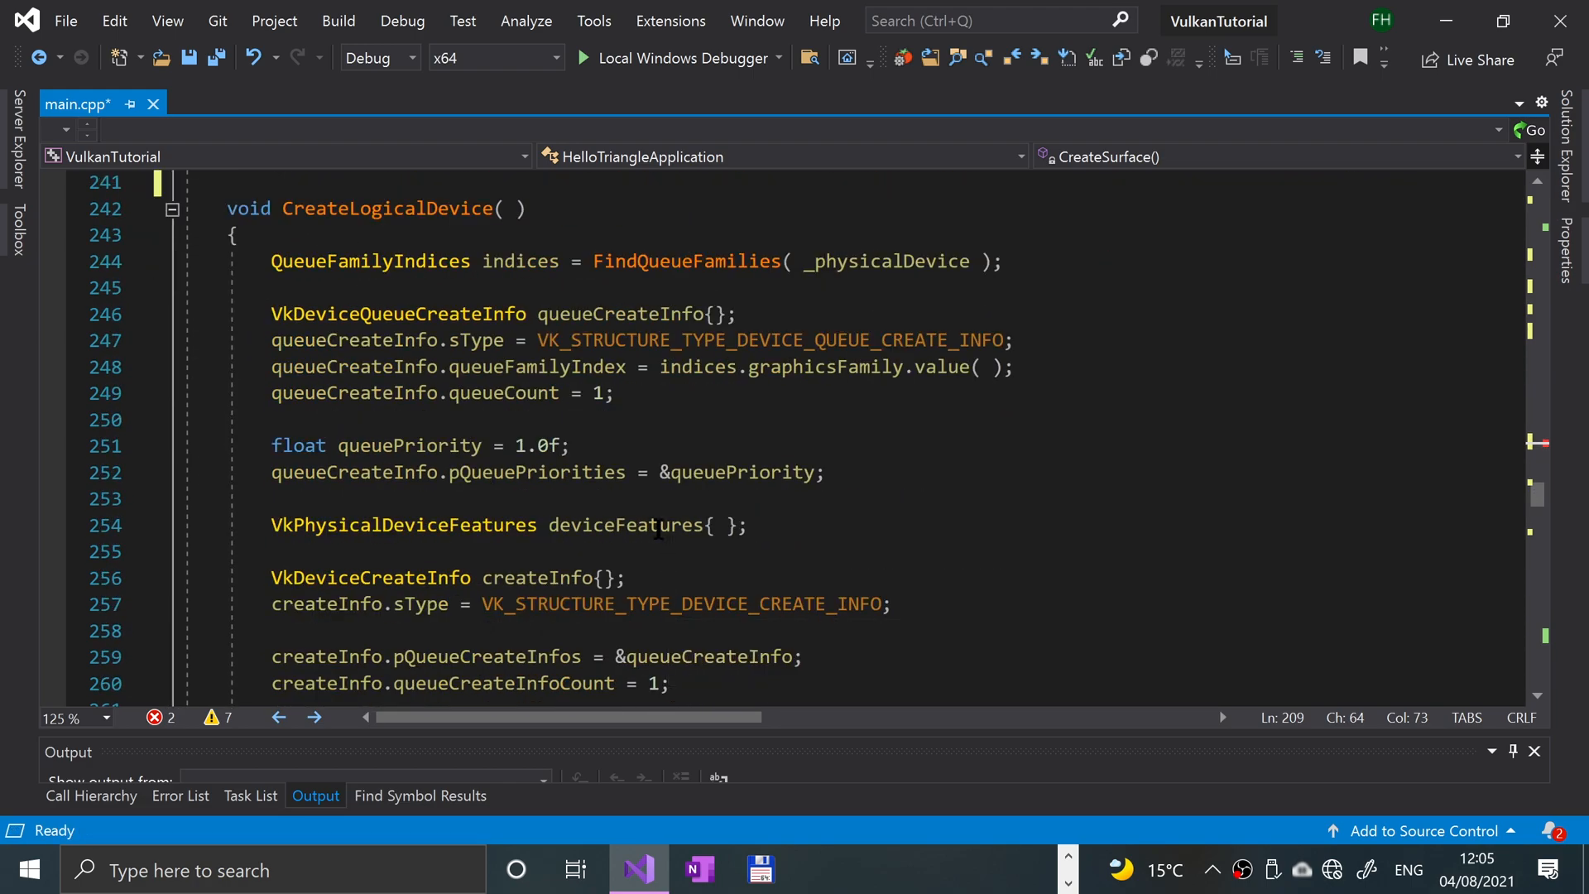
{"action": "mouse_move", "coordinate": [219, 314]}
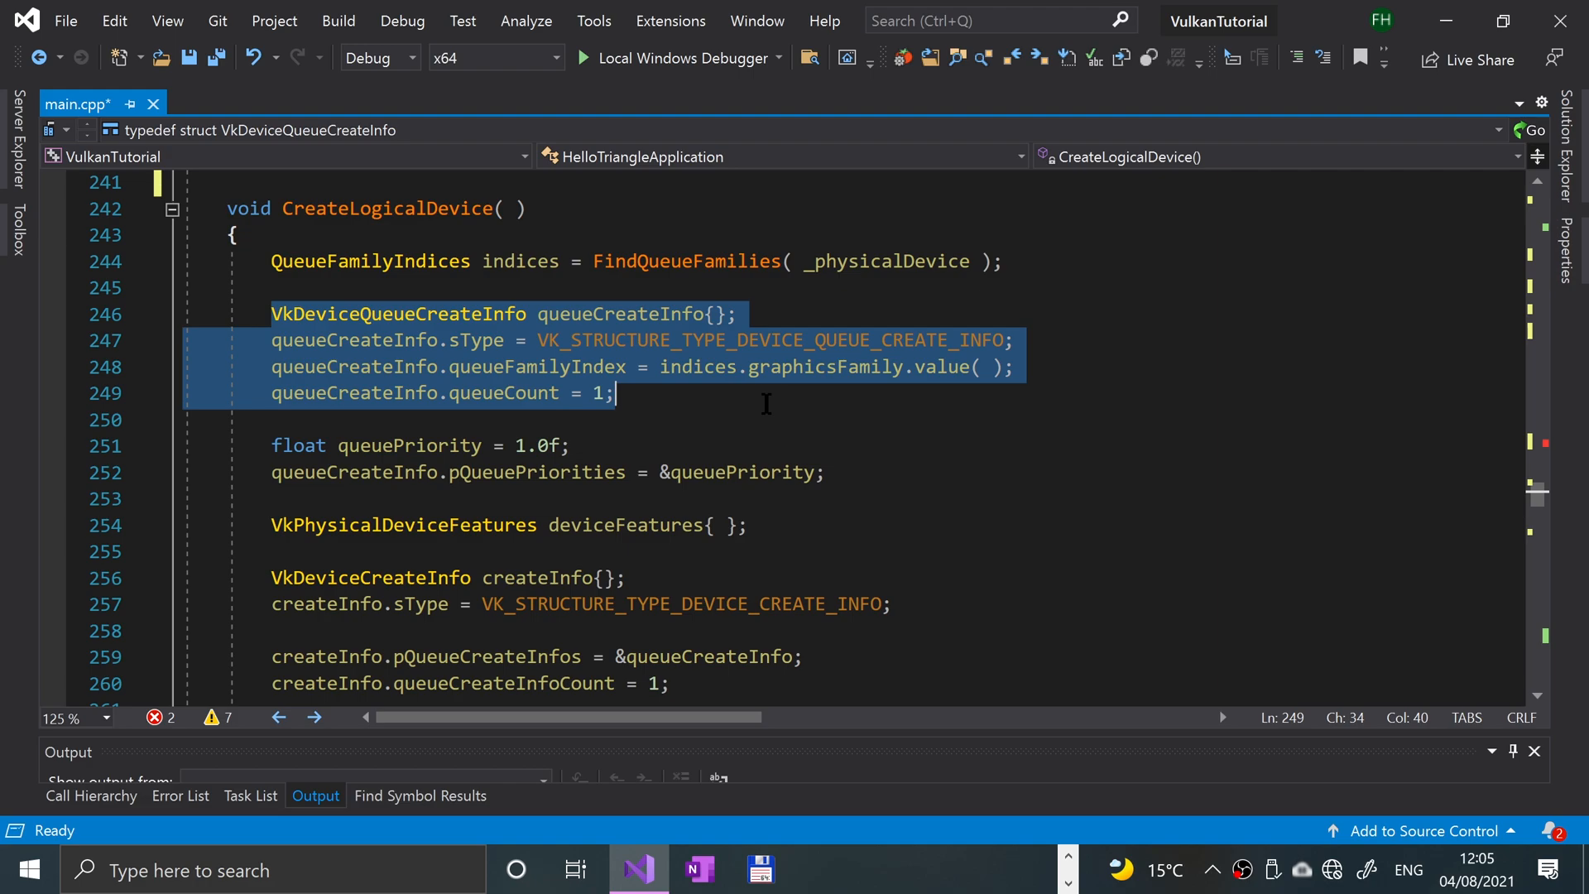
{"action": "mouse_move", "coordinate": [769, 422]}
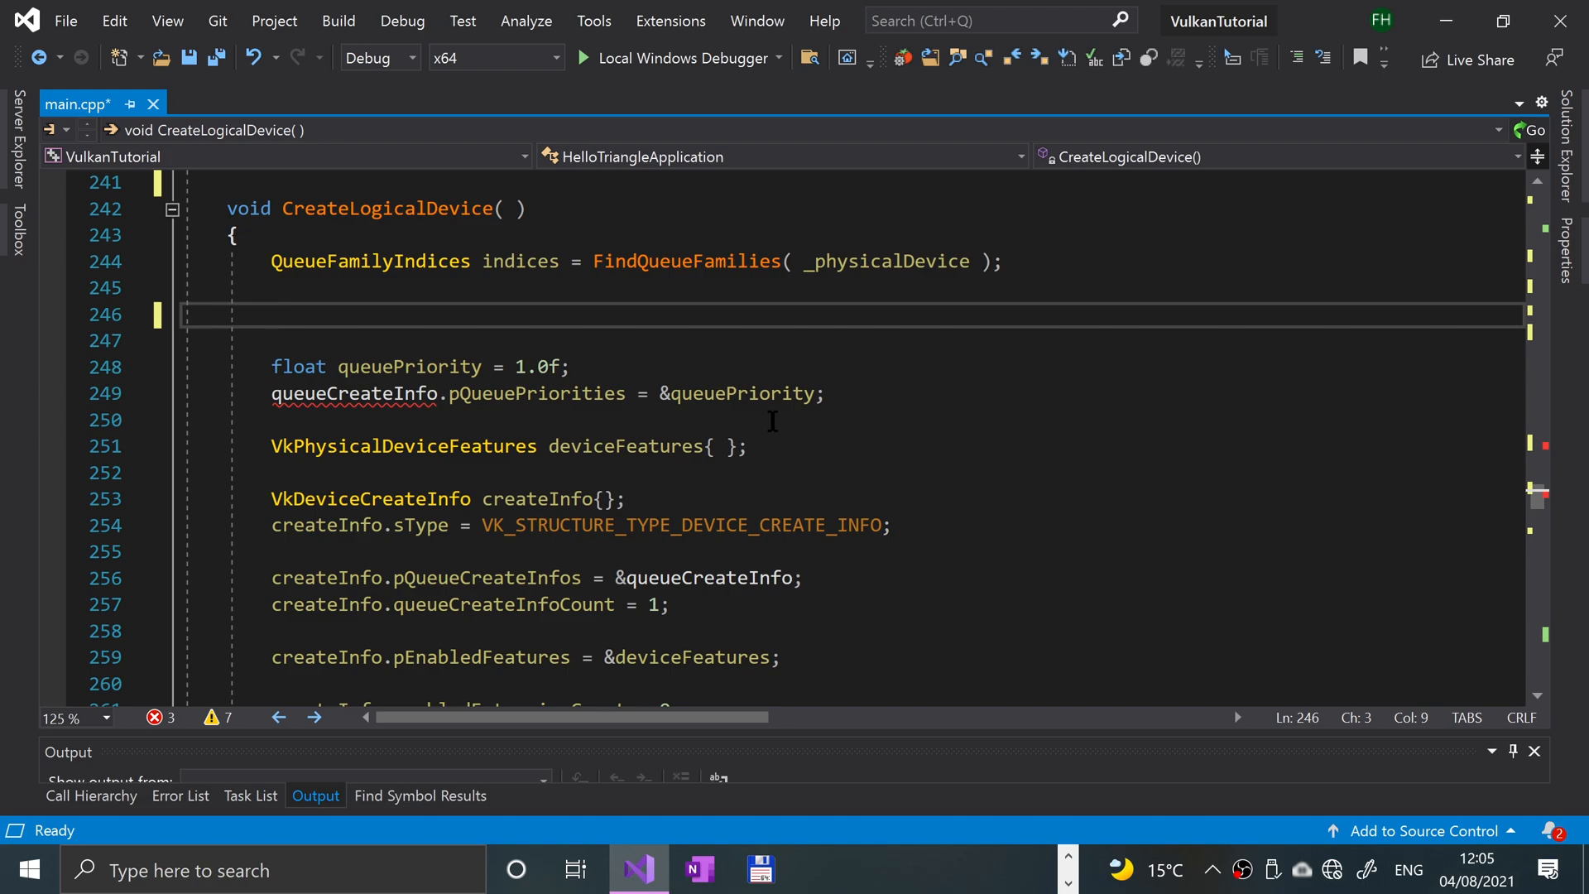
- Declare std::vector<VkDeviceQueueCreateInfo> queueCreateInfos in CreateLogicalDevice
{"action": "type", "text": "std"}
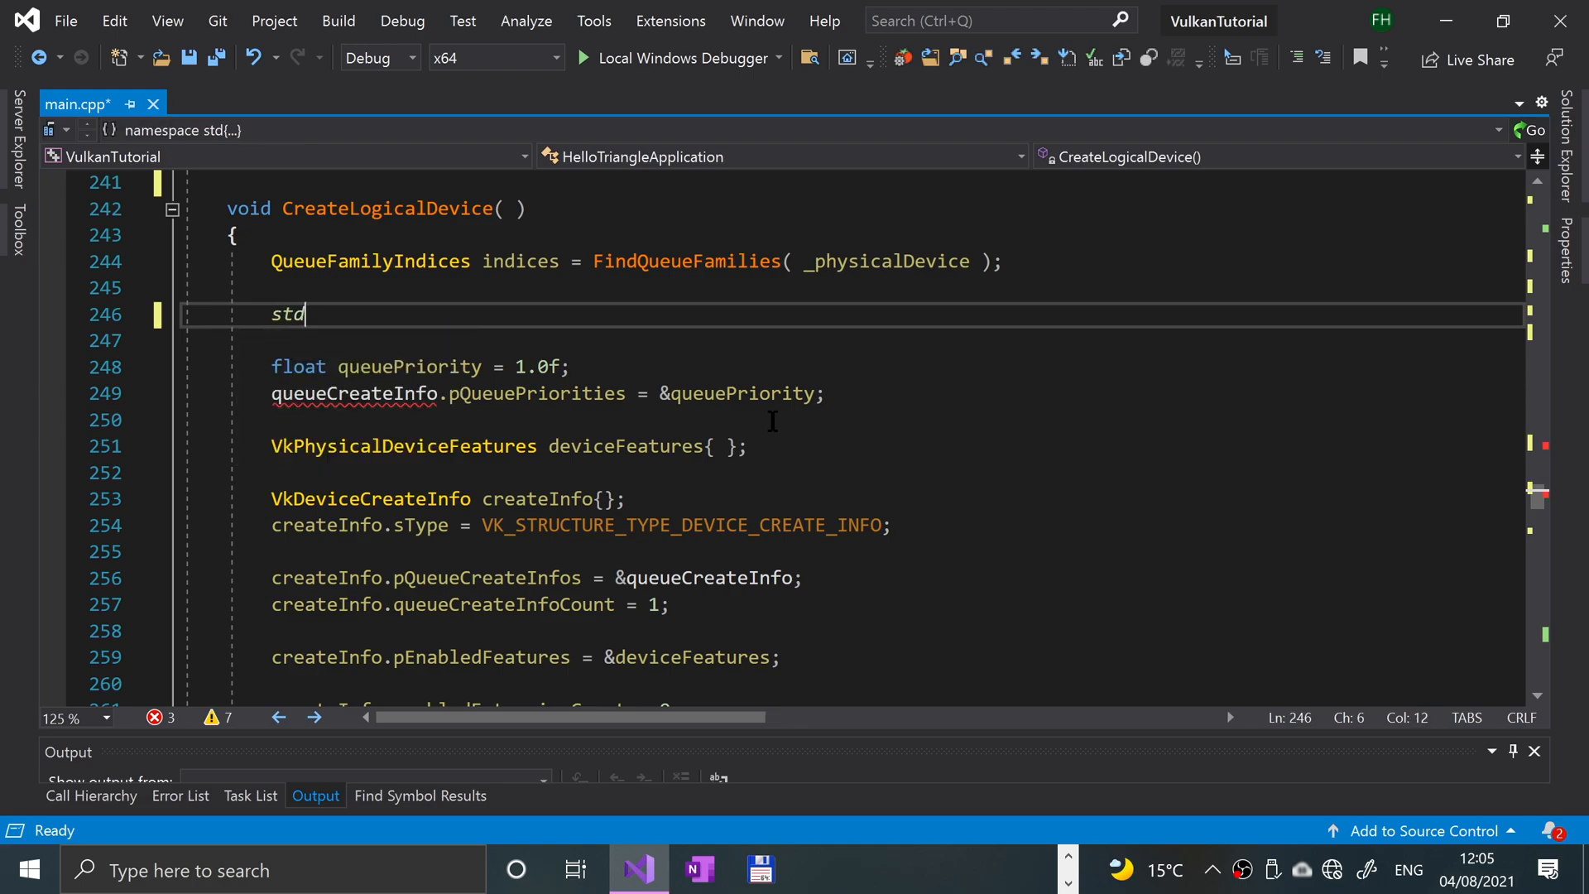
{"action": "type", "text": "::vector"}
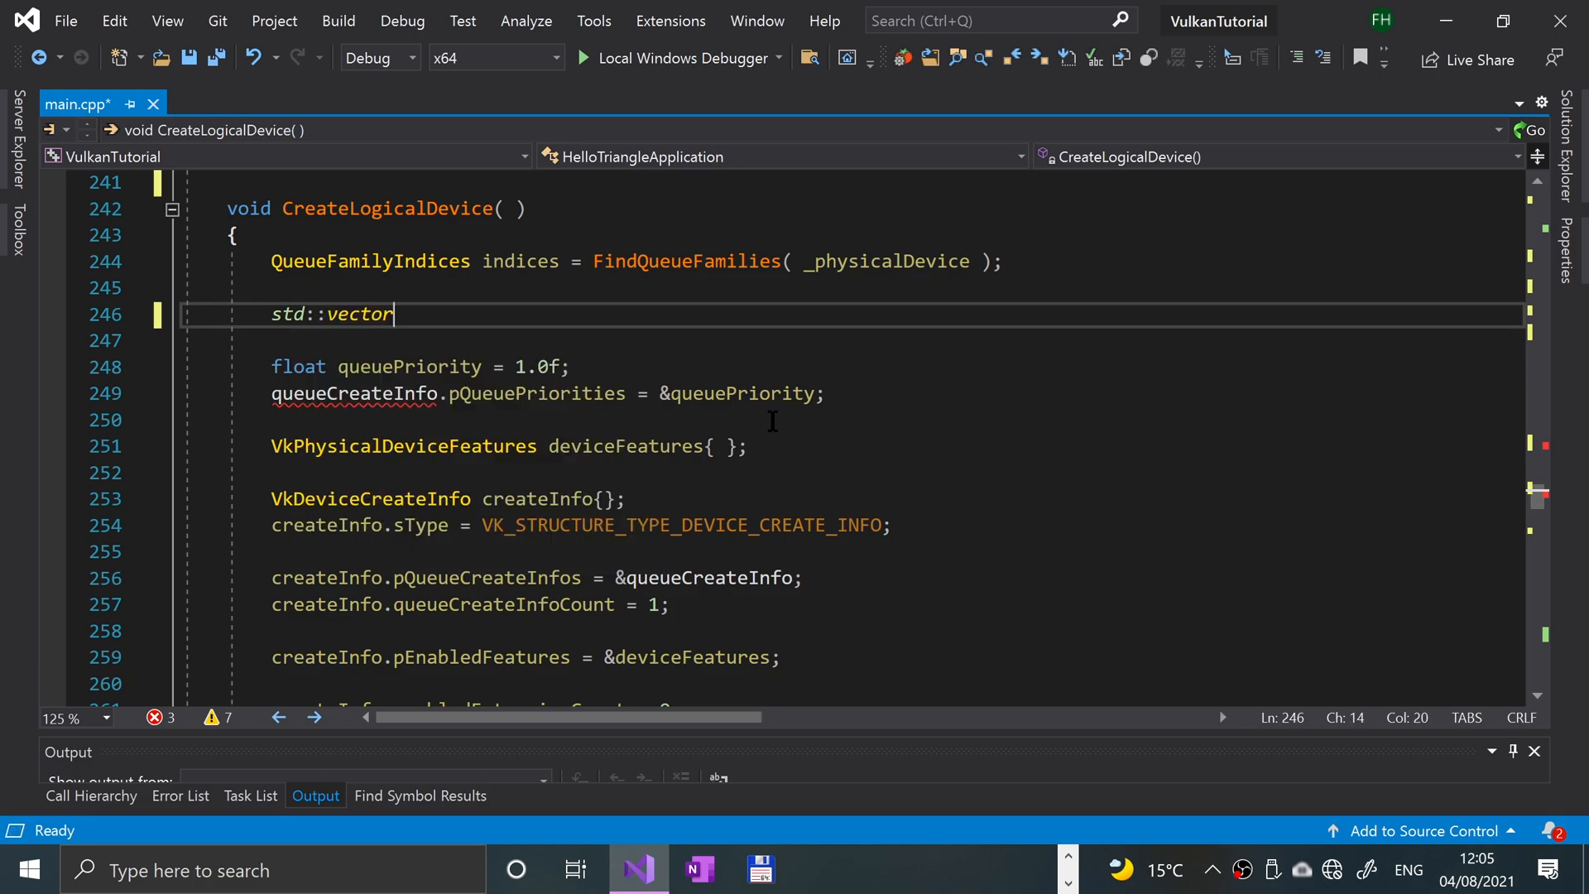
{"action": "type", "text": "<Vkdevicecr"}
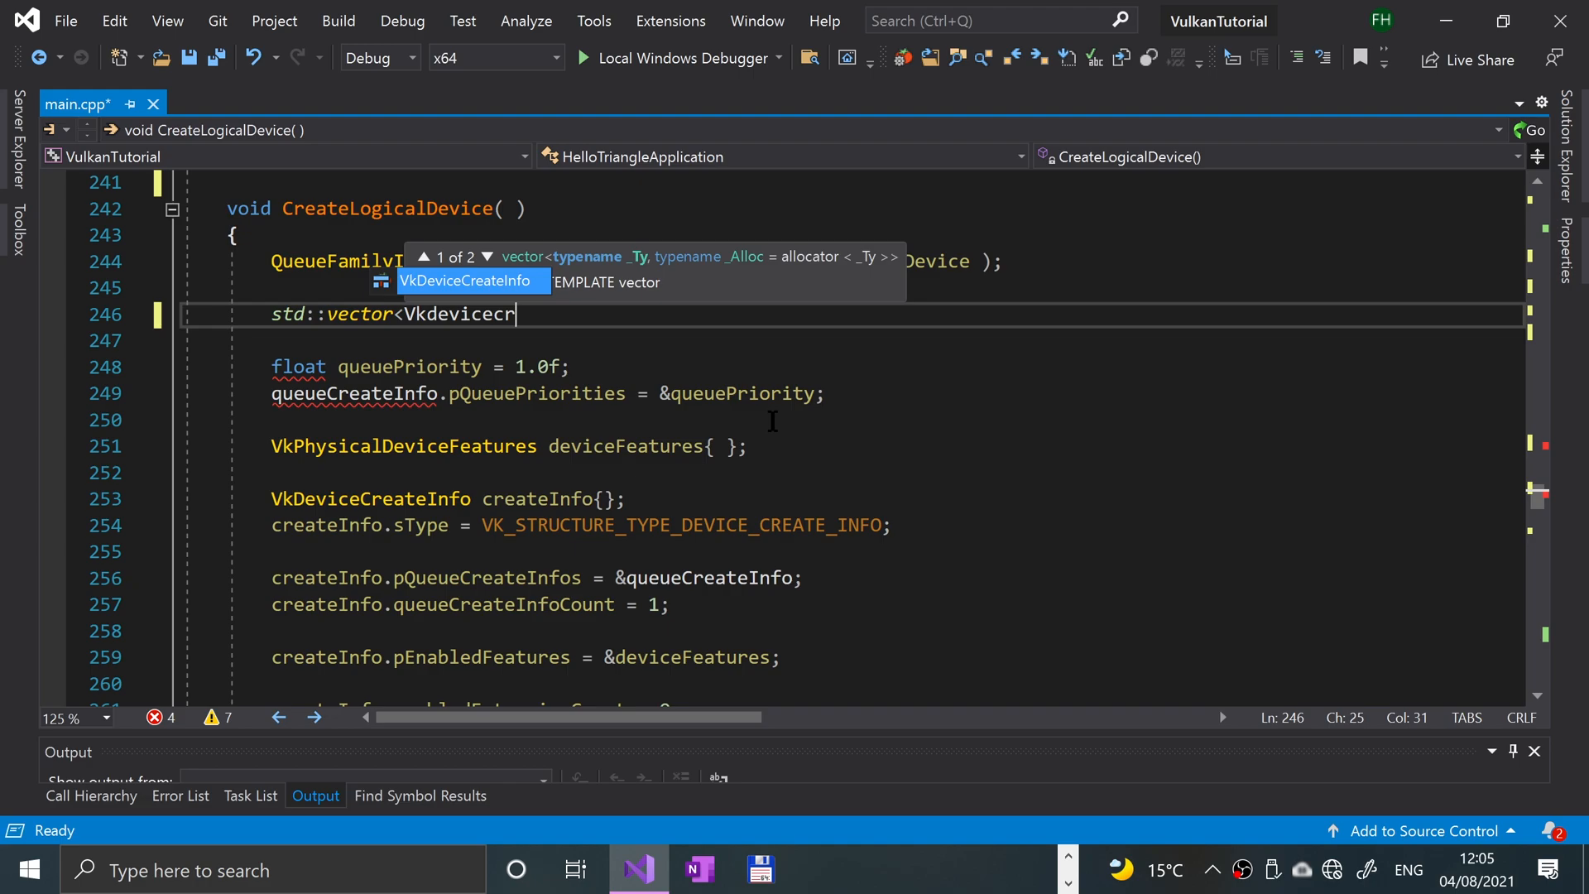
{"action": "type", "text": "queueCre"}
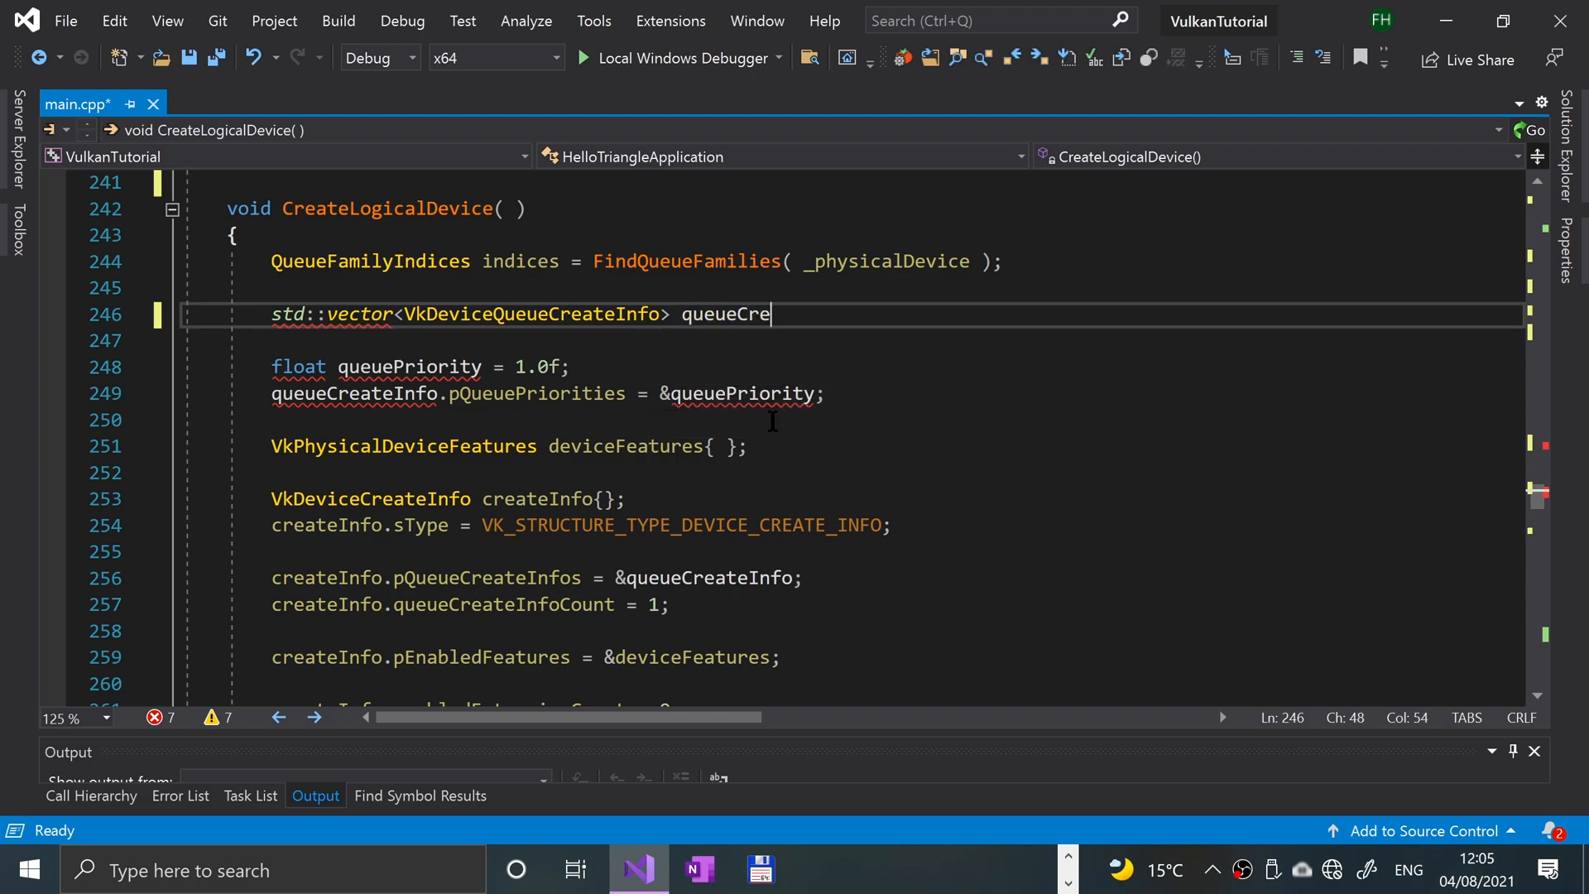
{"action": "type", "text": "ateINfo"}
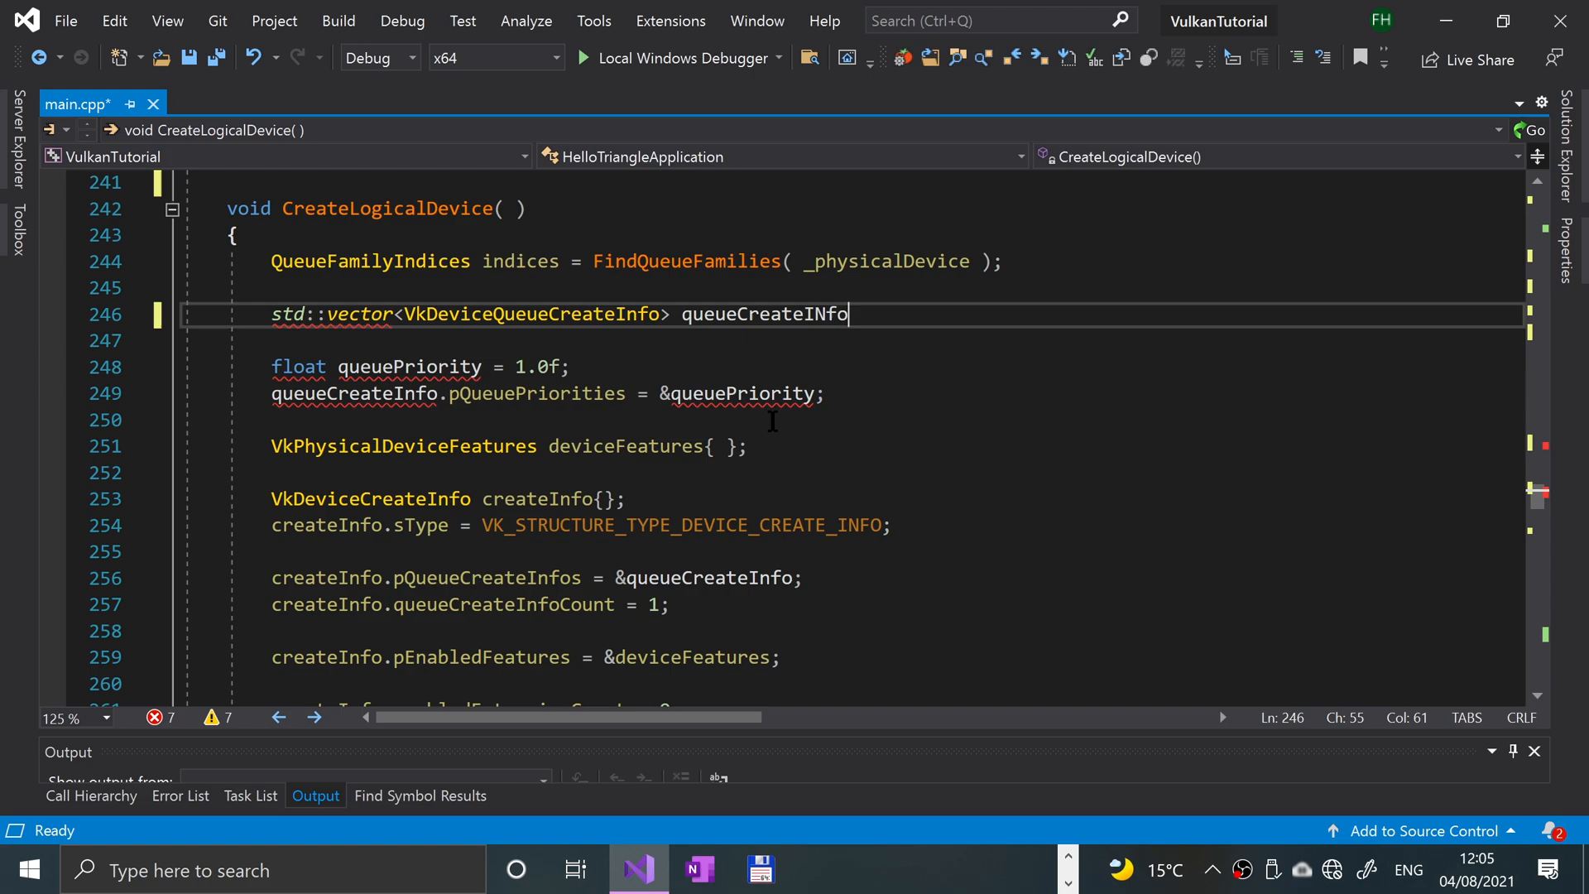
{"action": "type", "text": "s"}
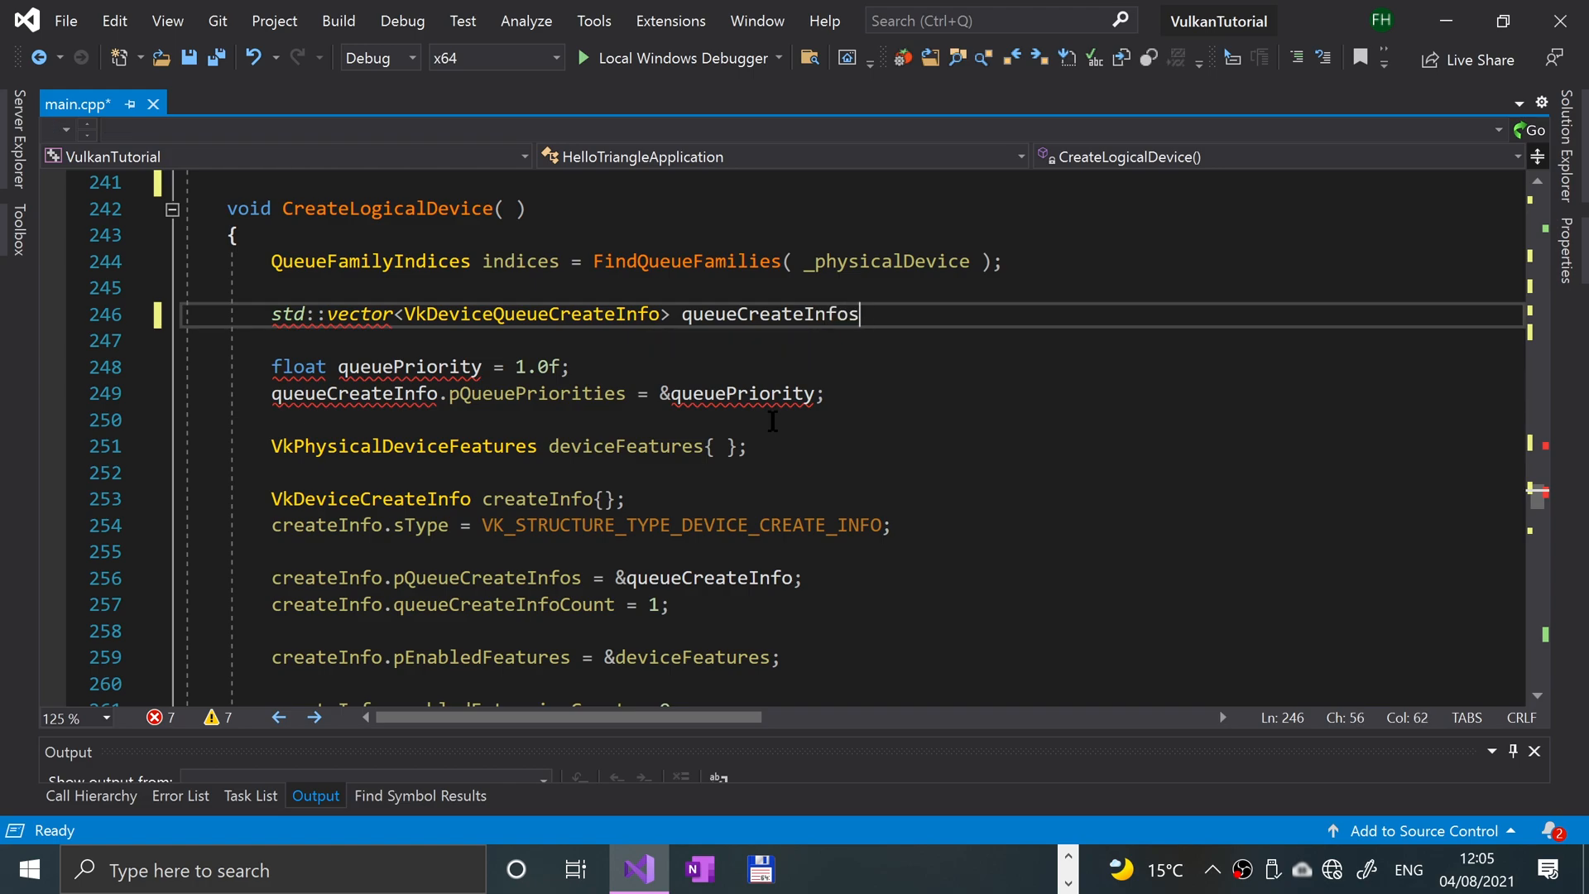
{"action": "type", "text": ";"}
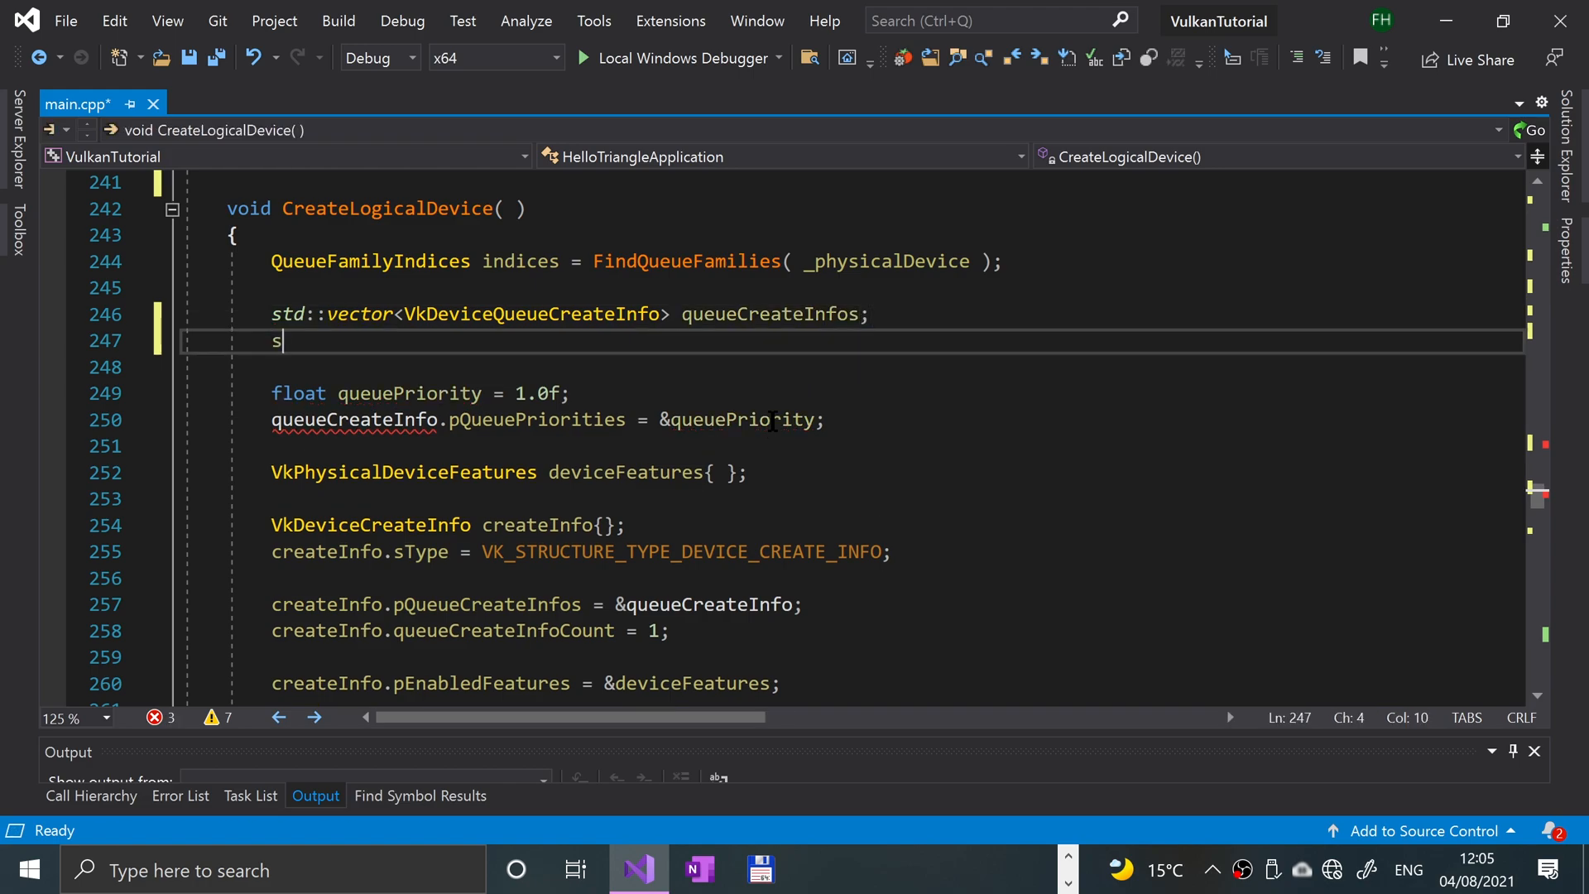
- Declare std::set<unsigned int> uniqueQueueFamilies = { indices.graphicsFamily.value(), indices.presentFamily.value() }
{"action": "type", "text": "td::set"}
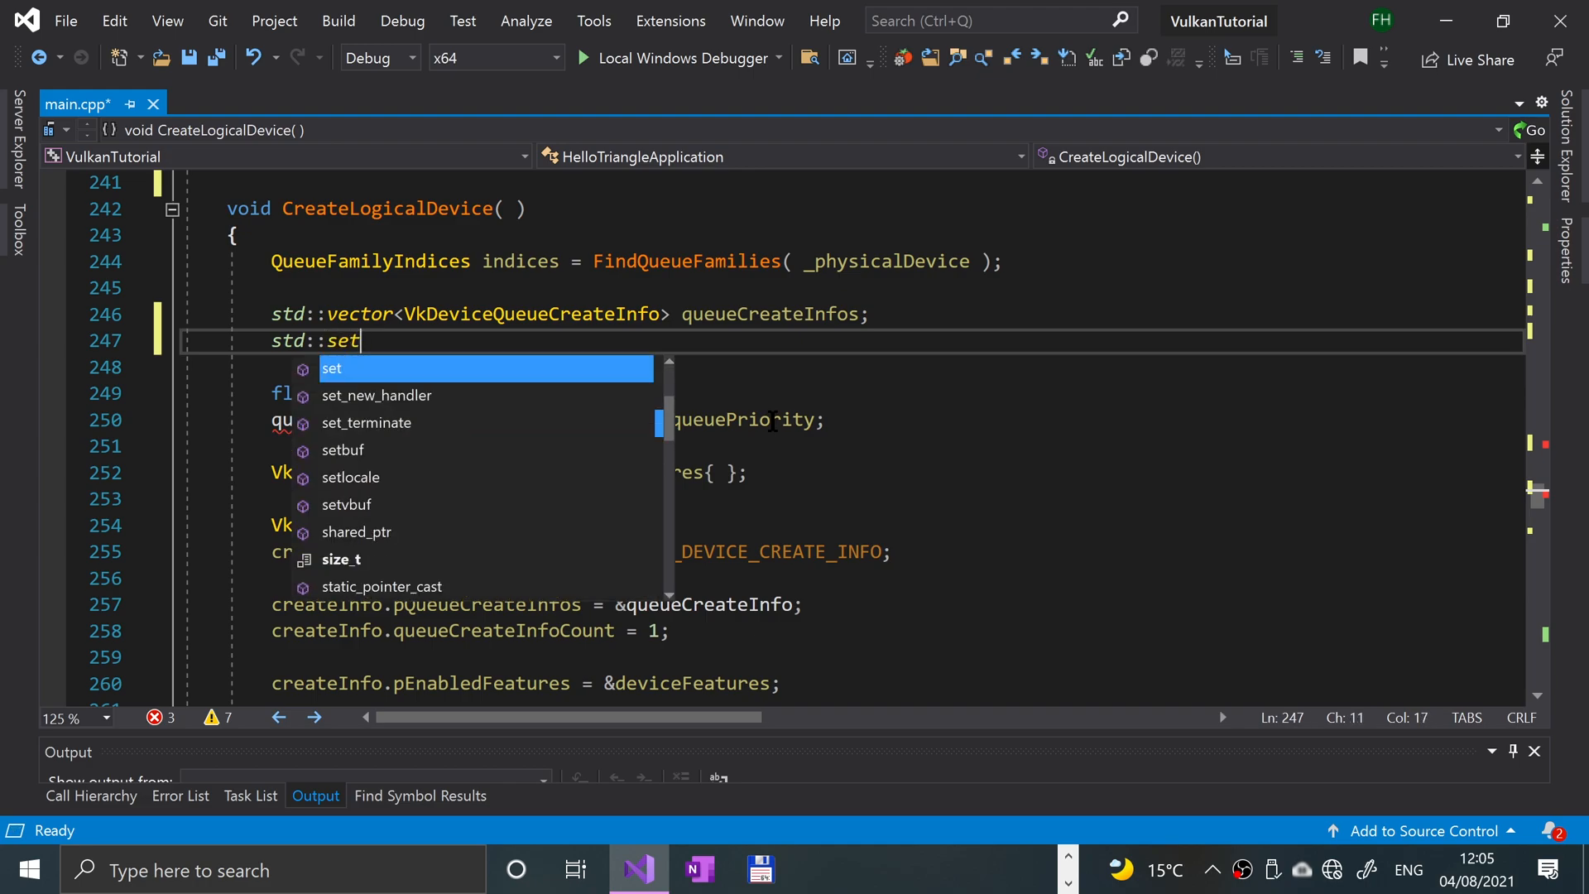
{"action": "type", "text": "<usngi"}
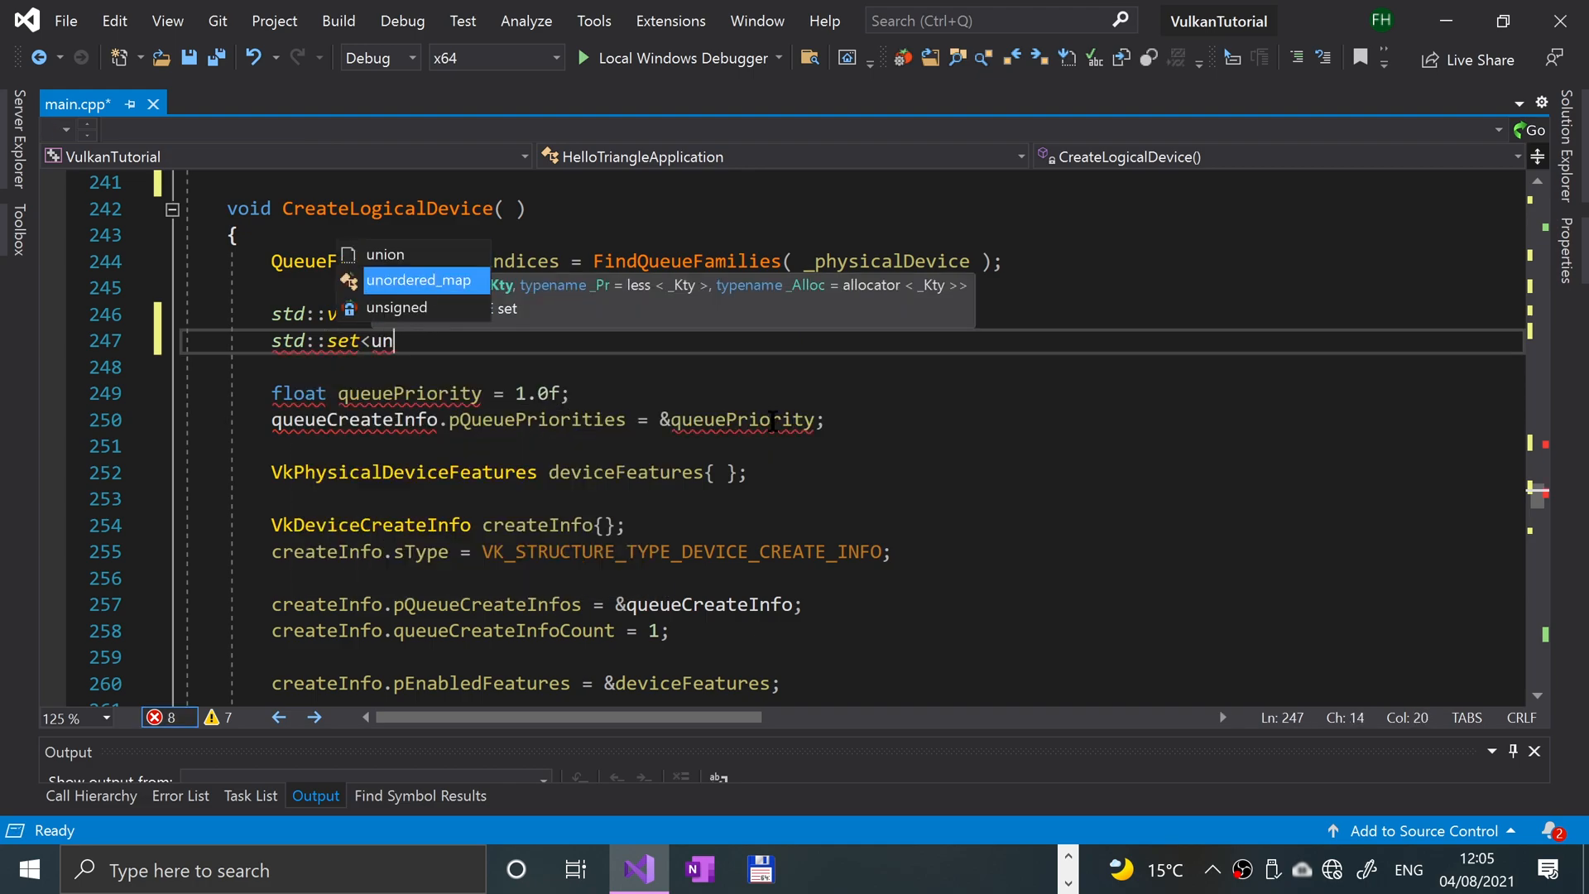
{"action": "type", "text": "signed int> uniqueQ"}
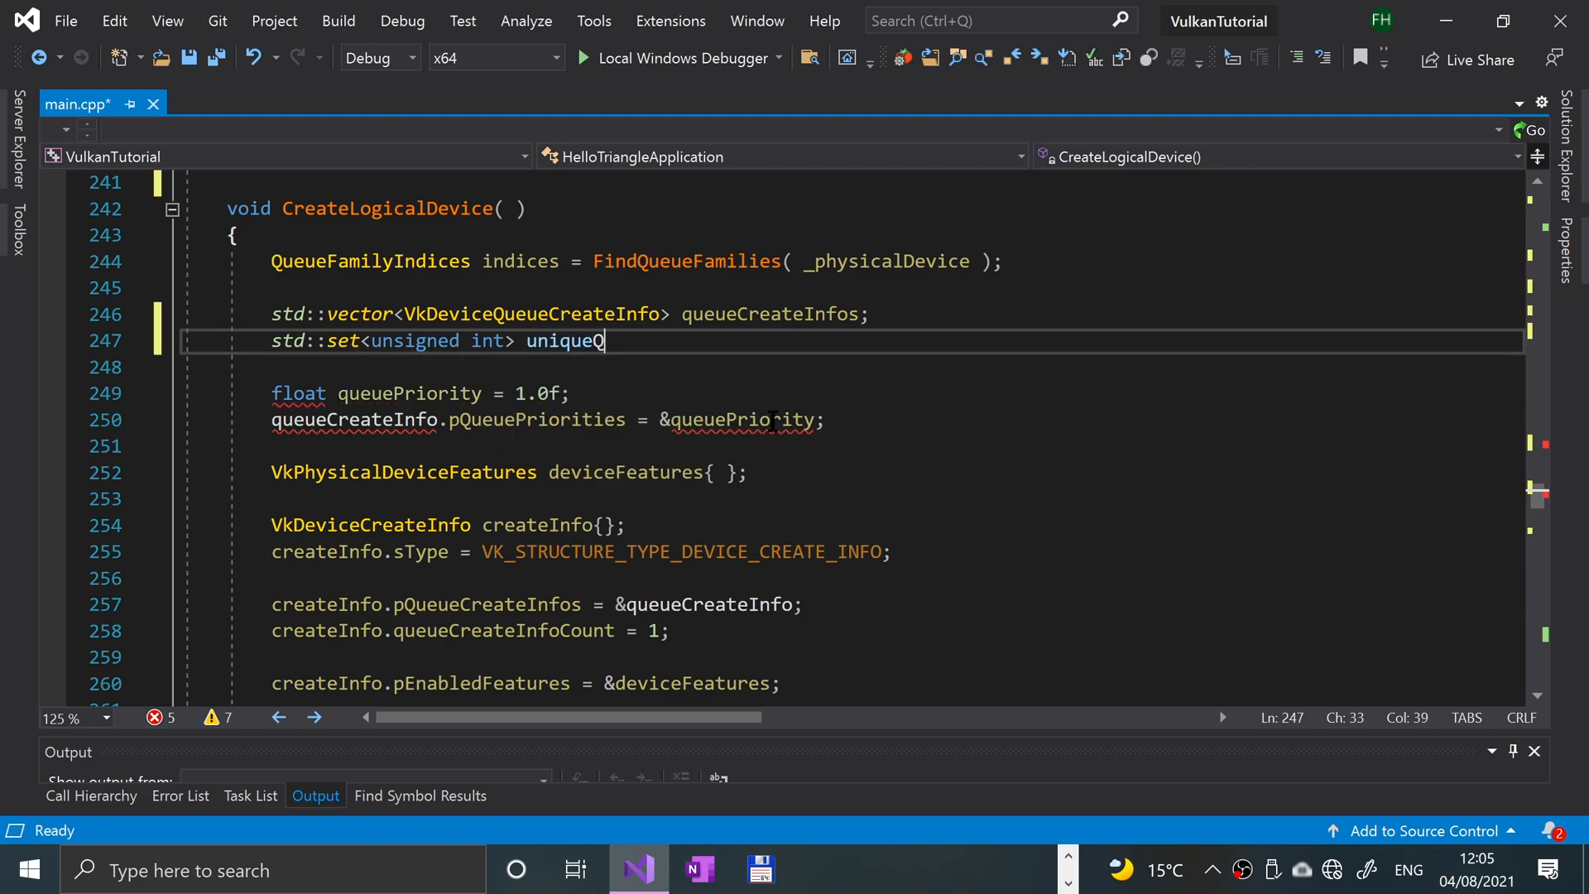
{"action": "type", "text": "ueueFamilies"}
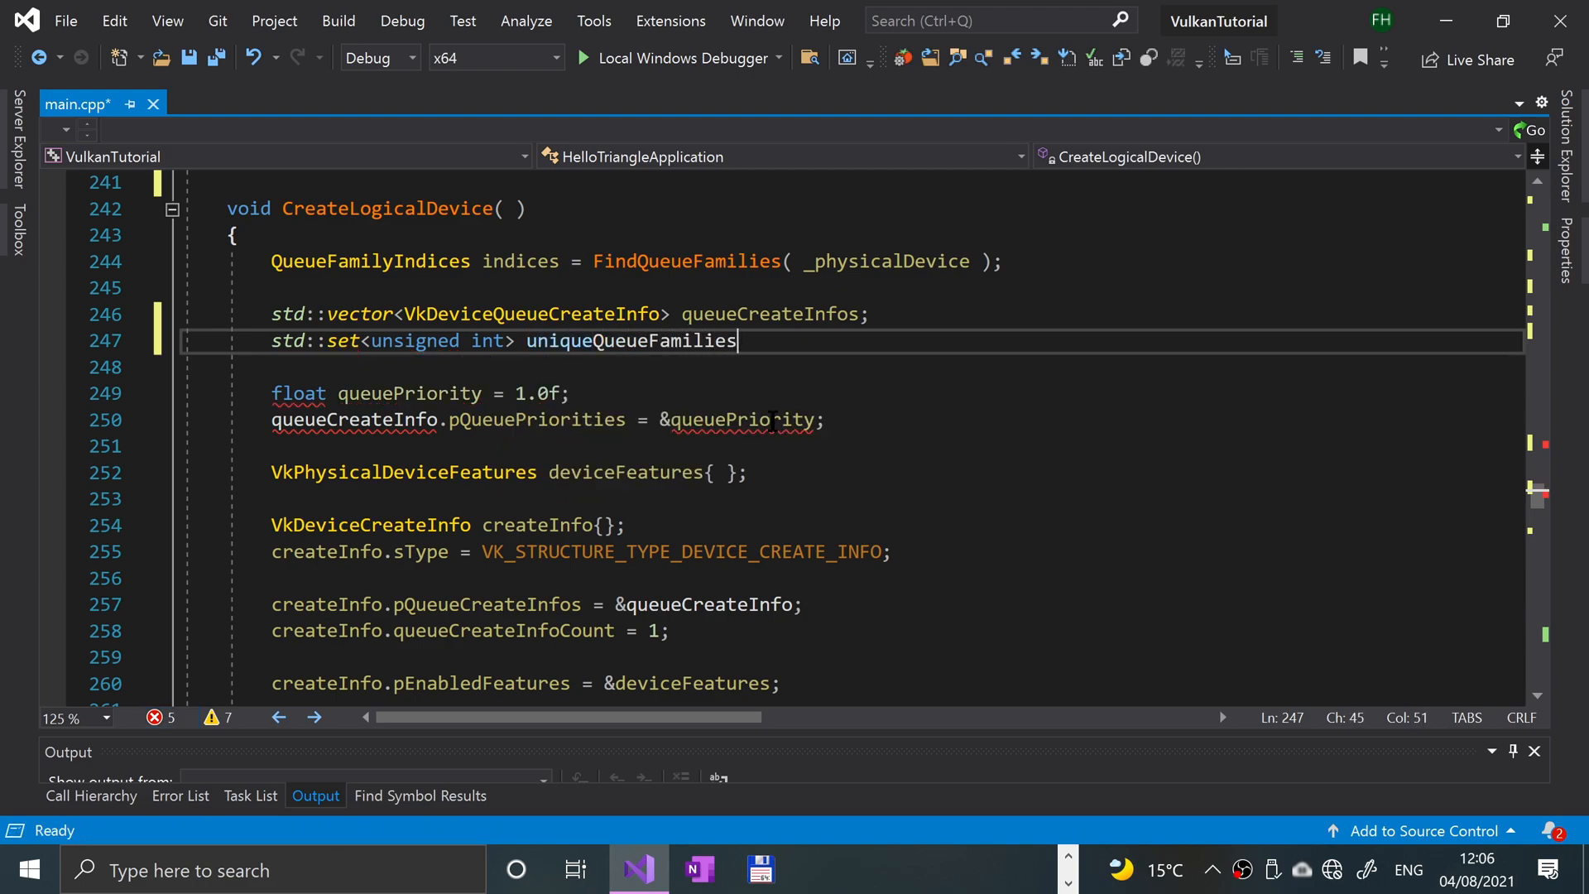
{"action": "type", "text": "= {}"}
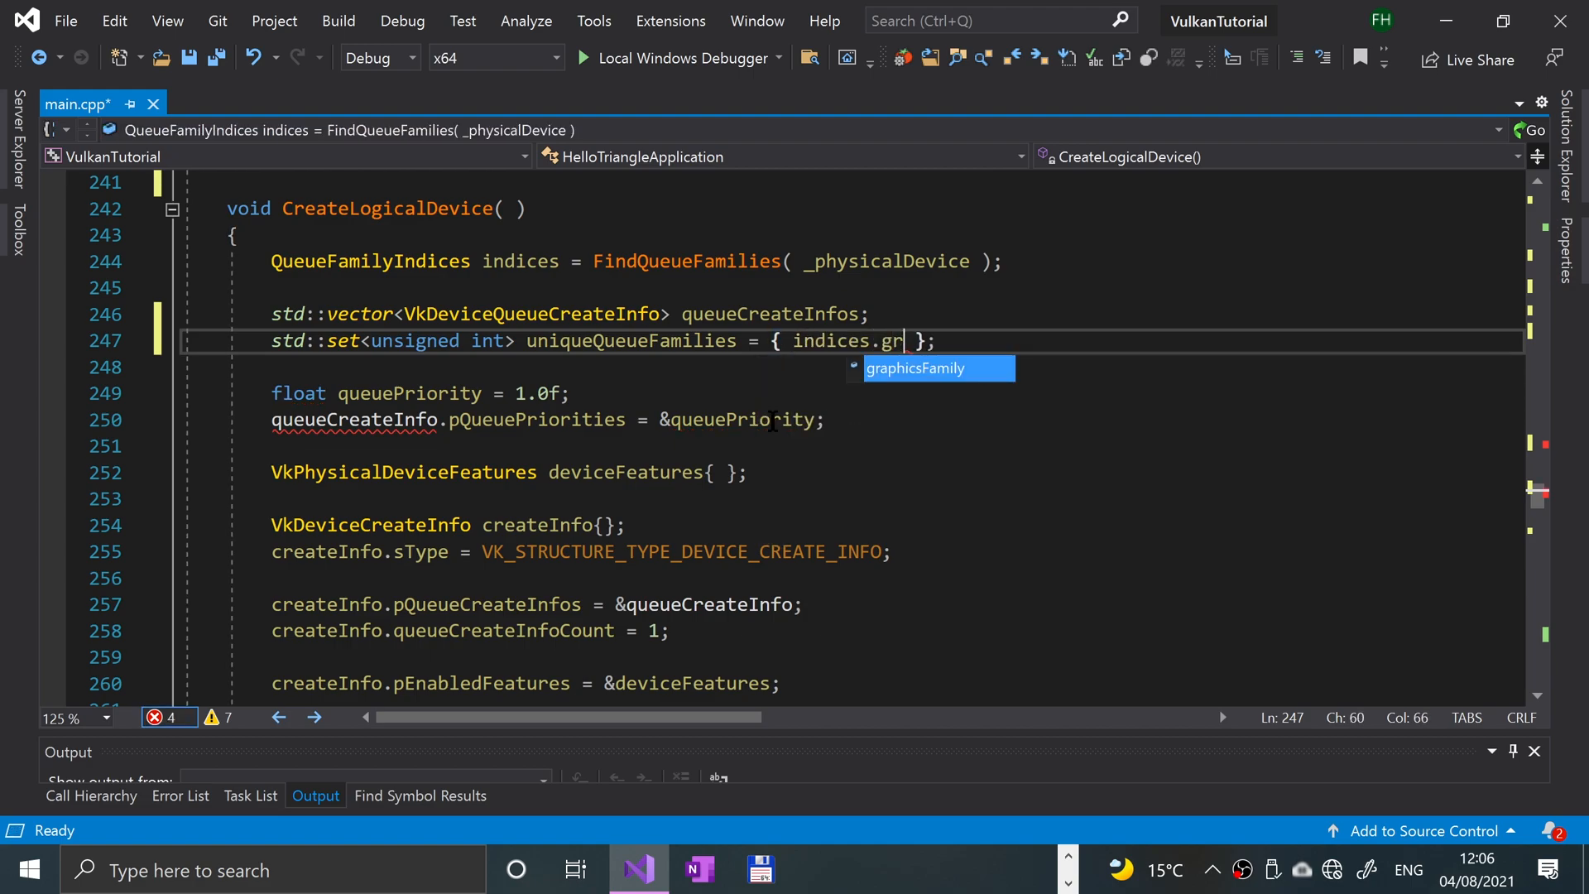
{"action": "type", "text": "aphicsFamily->v"}
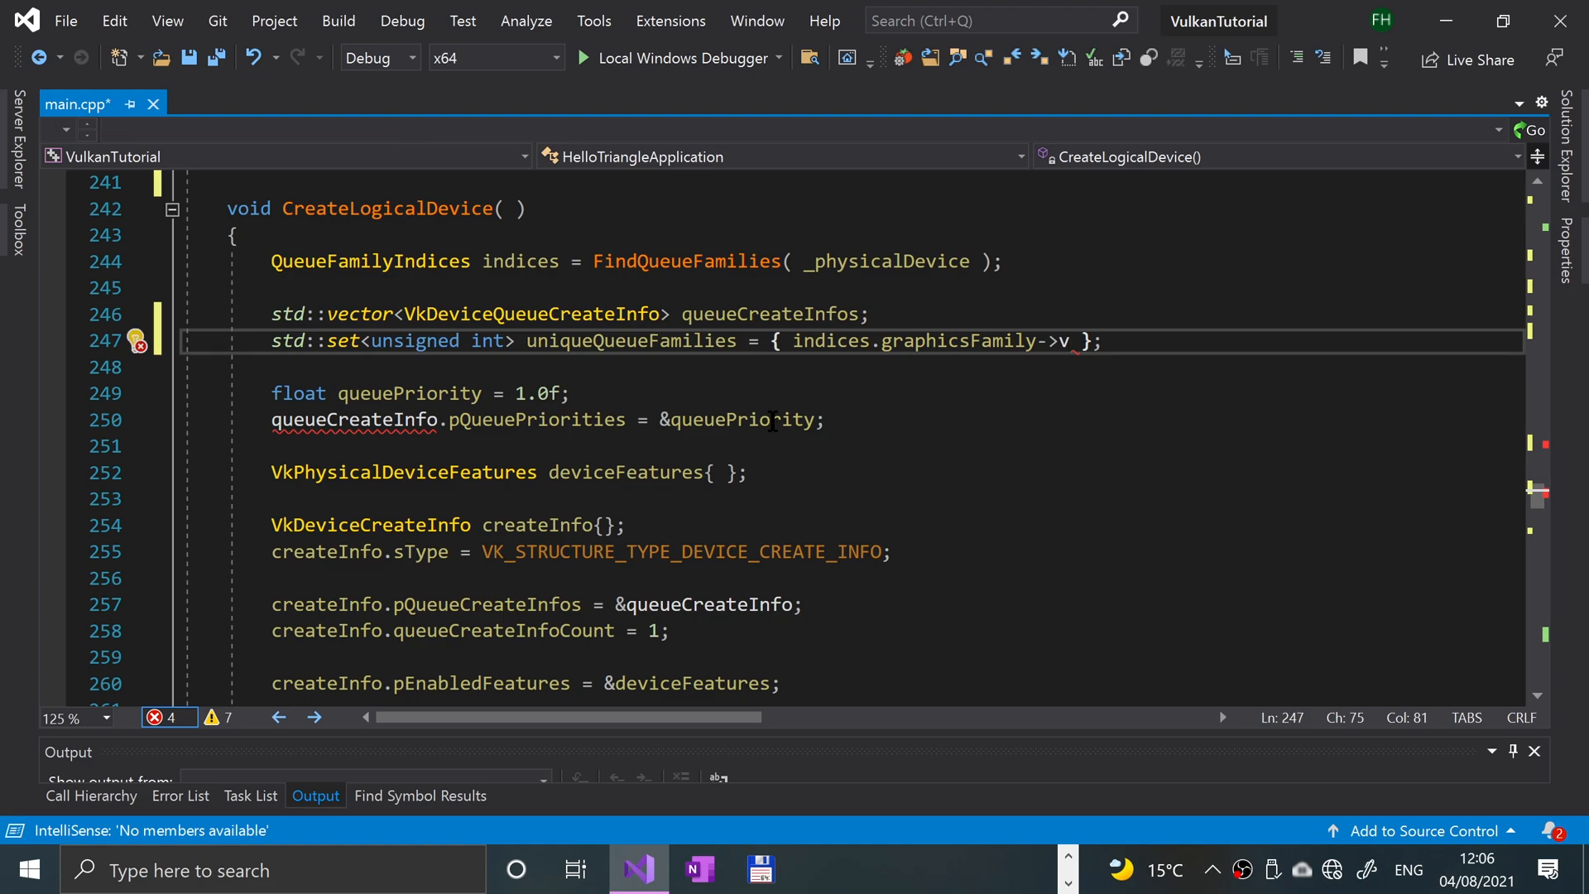
{"action": "key", "text": "Backspace"}
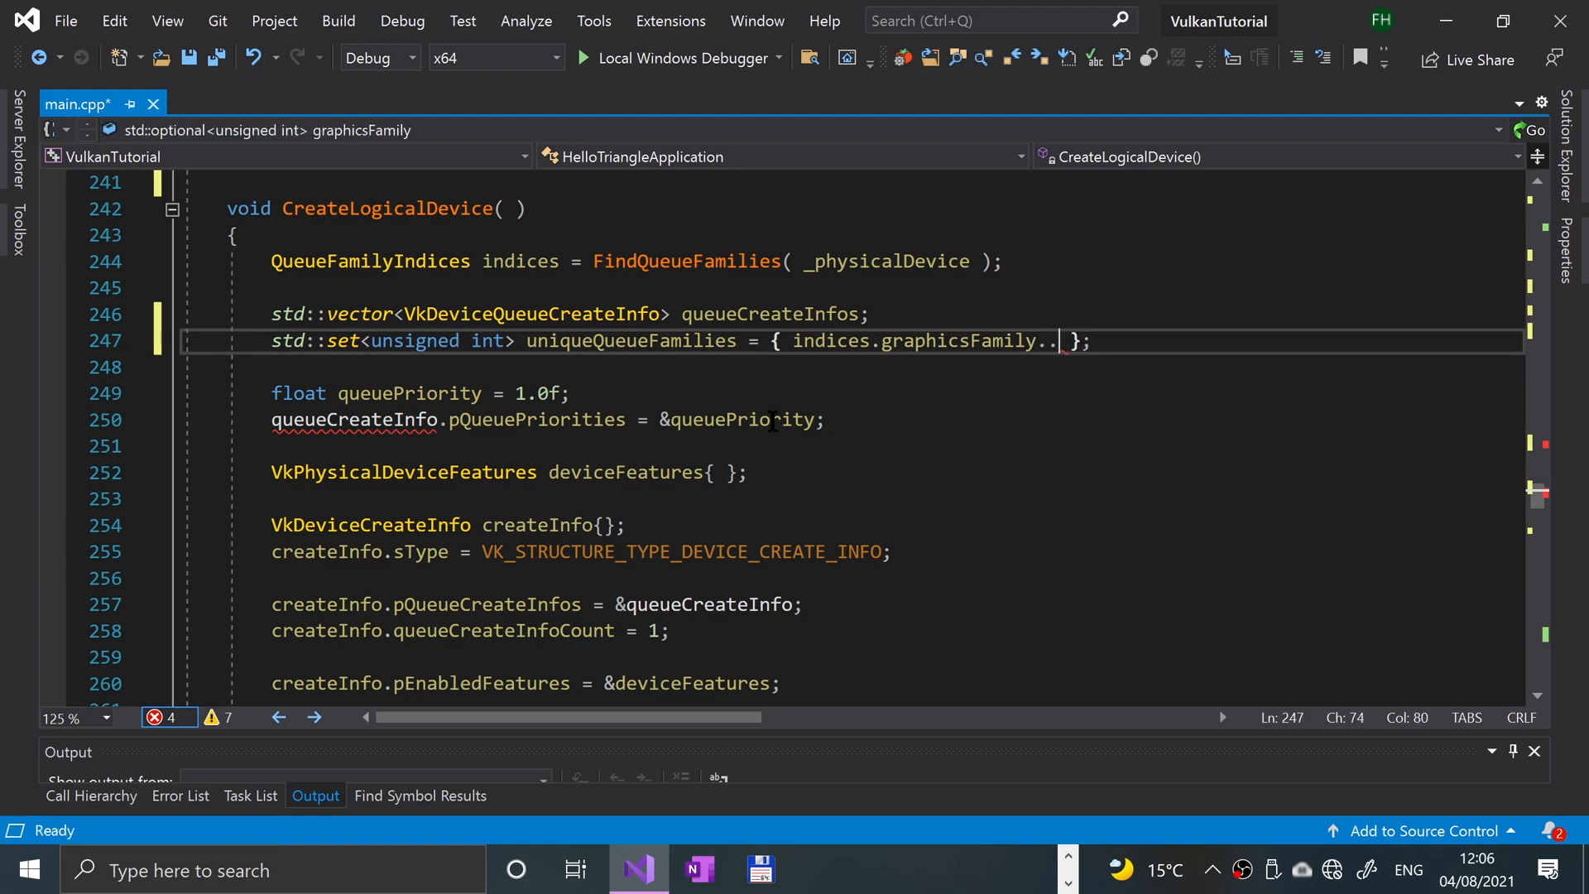
{"action": "type", "text": "value()"}
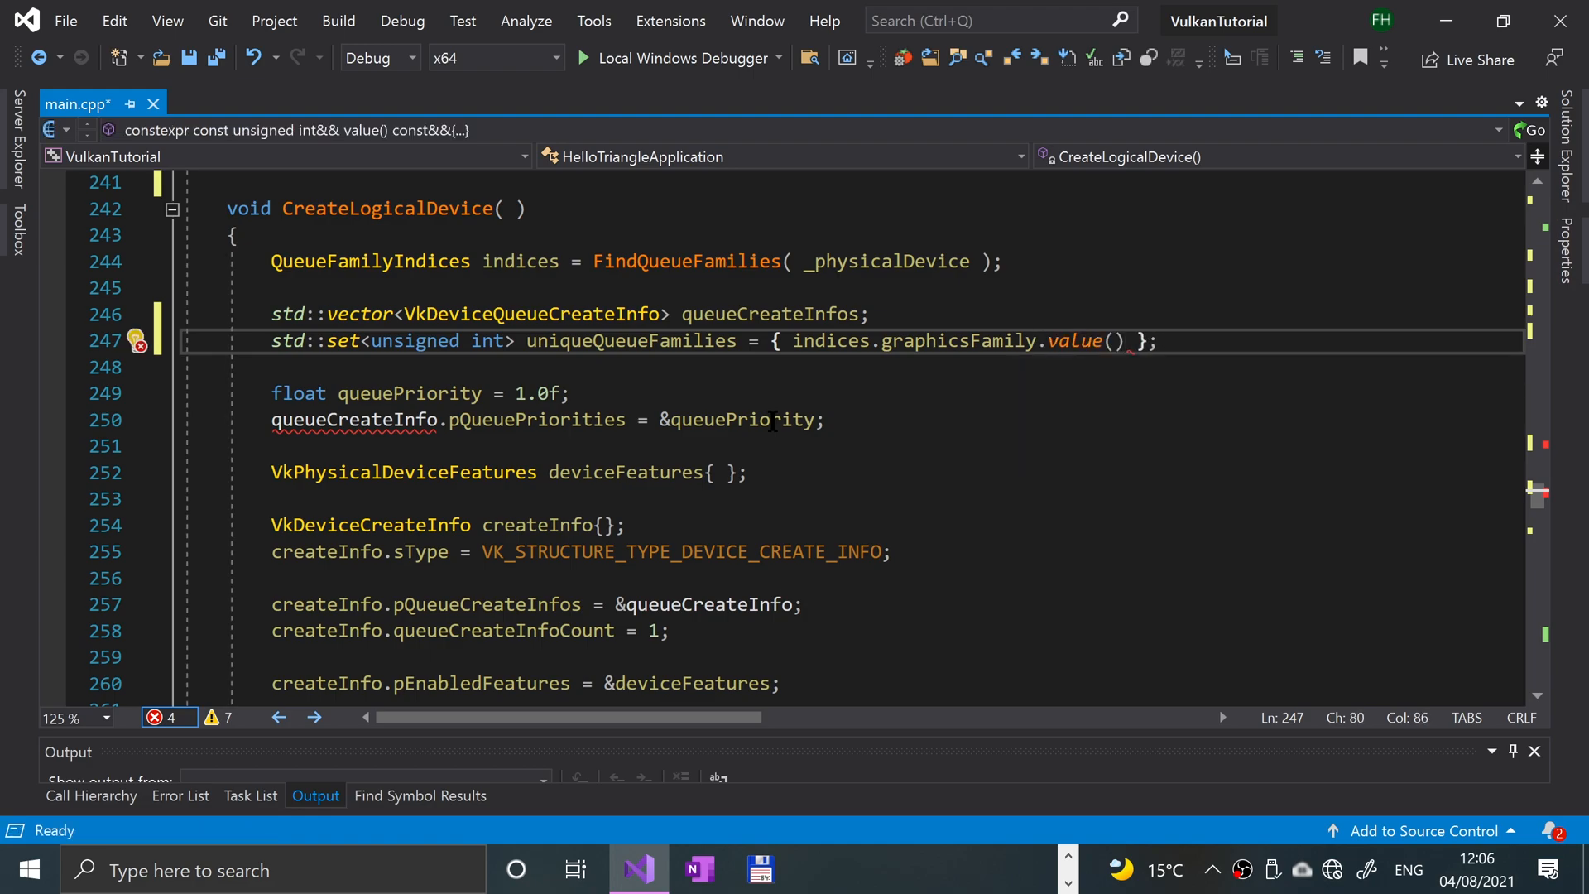
{"action": "type", "text": ", i"}
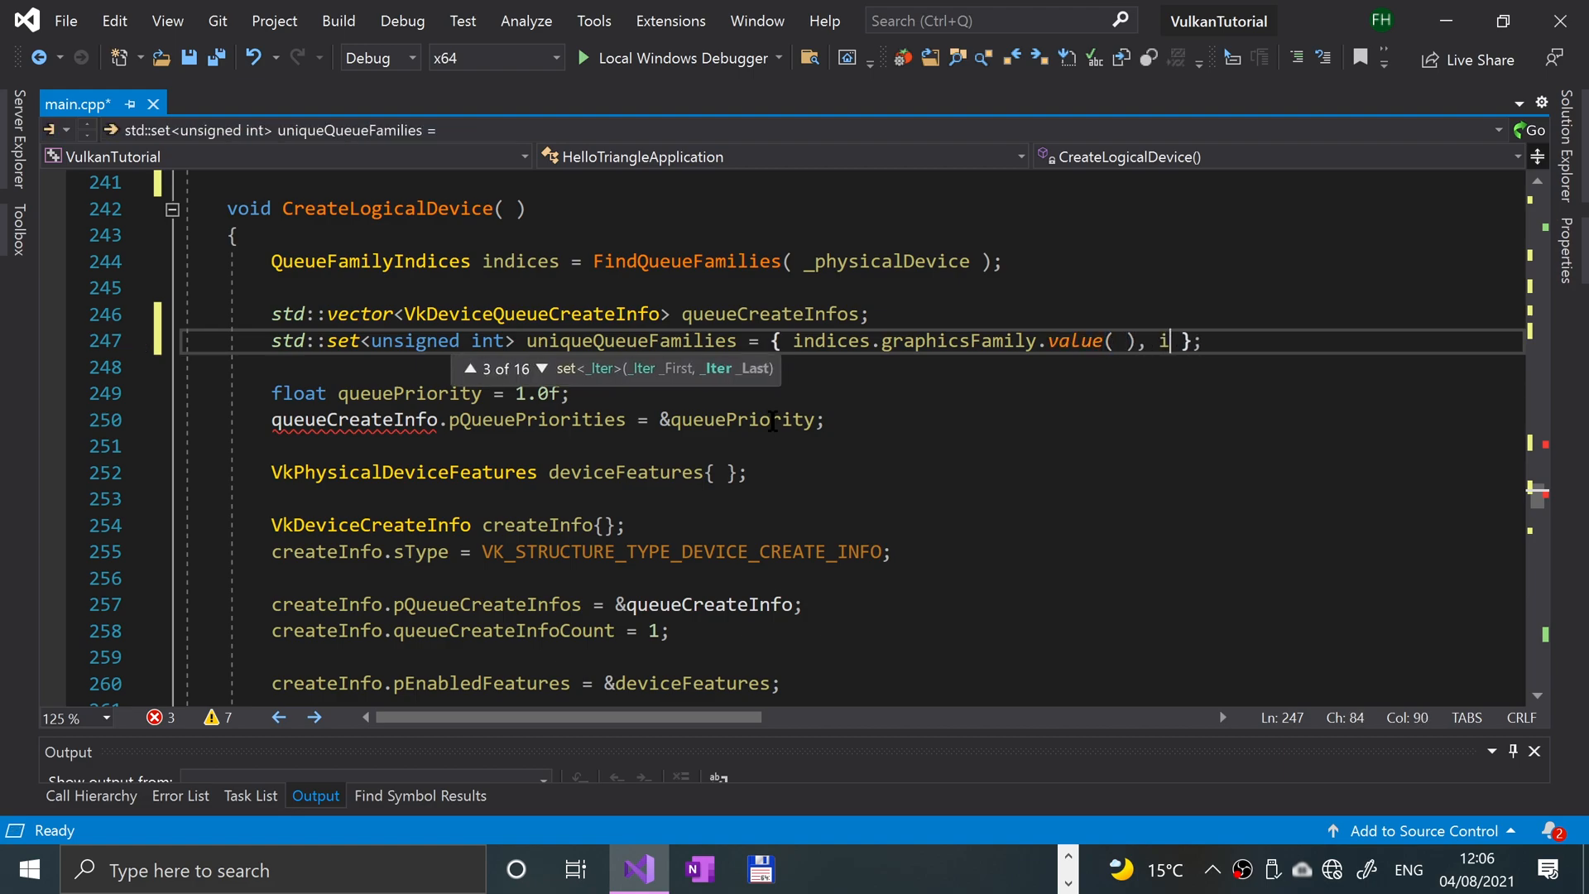
{"action": "type", "text": "ndices"}
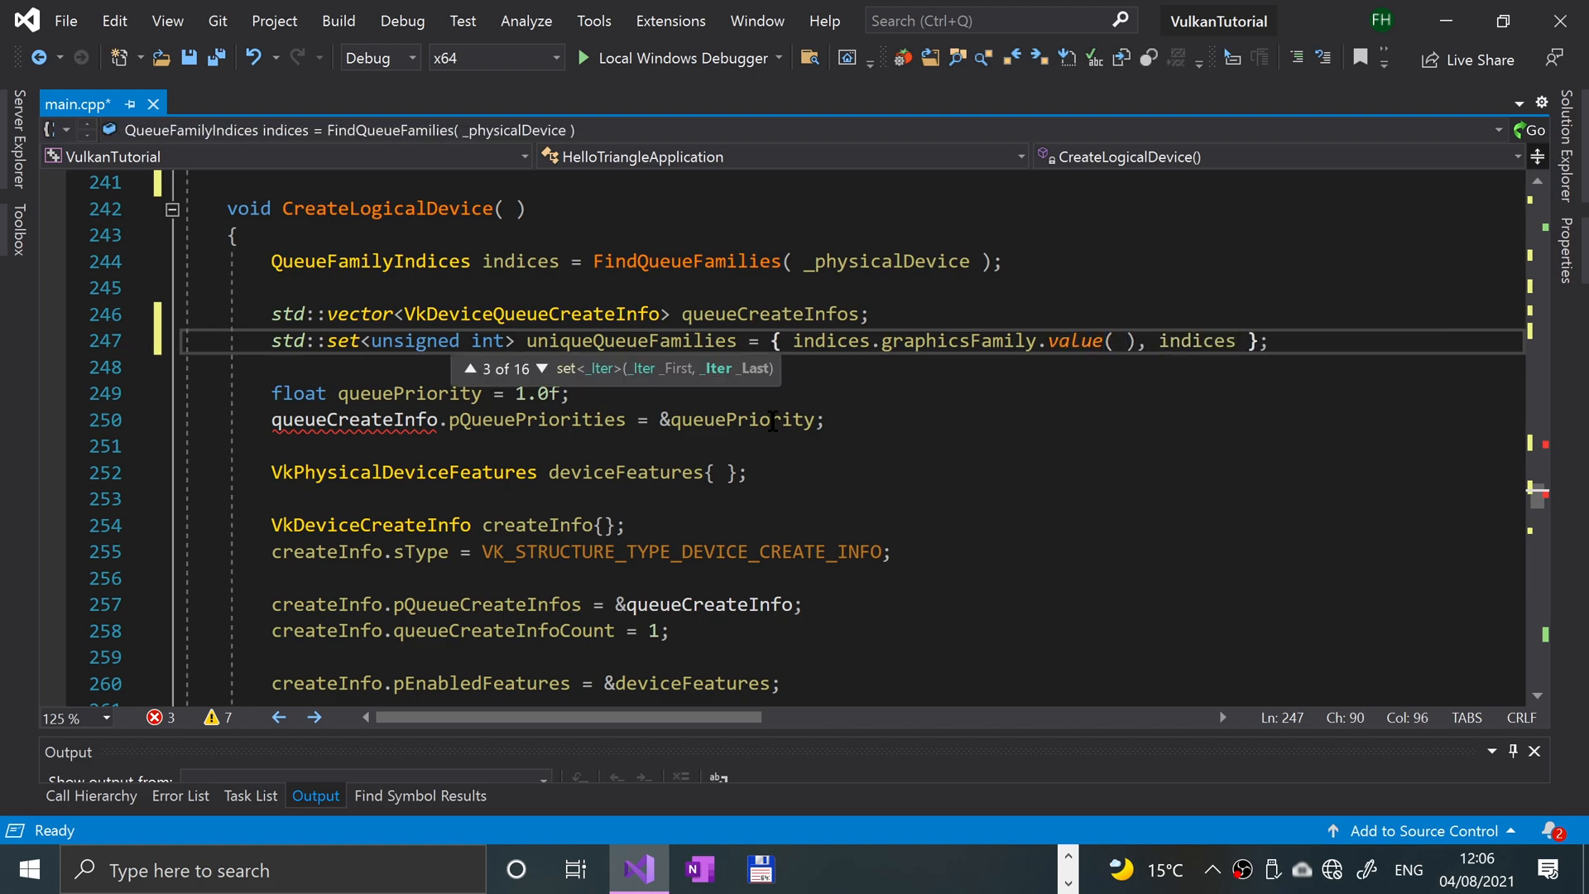
{"action": "type", "text": "."}
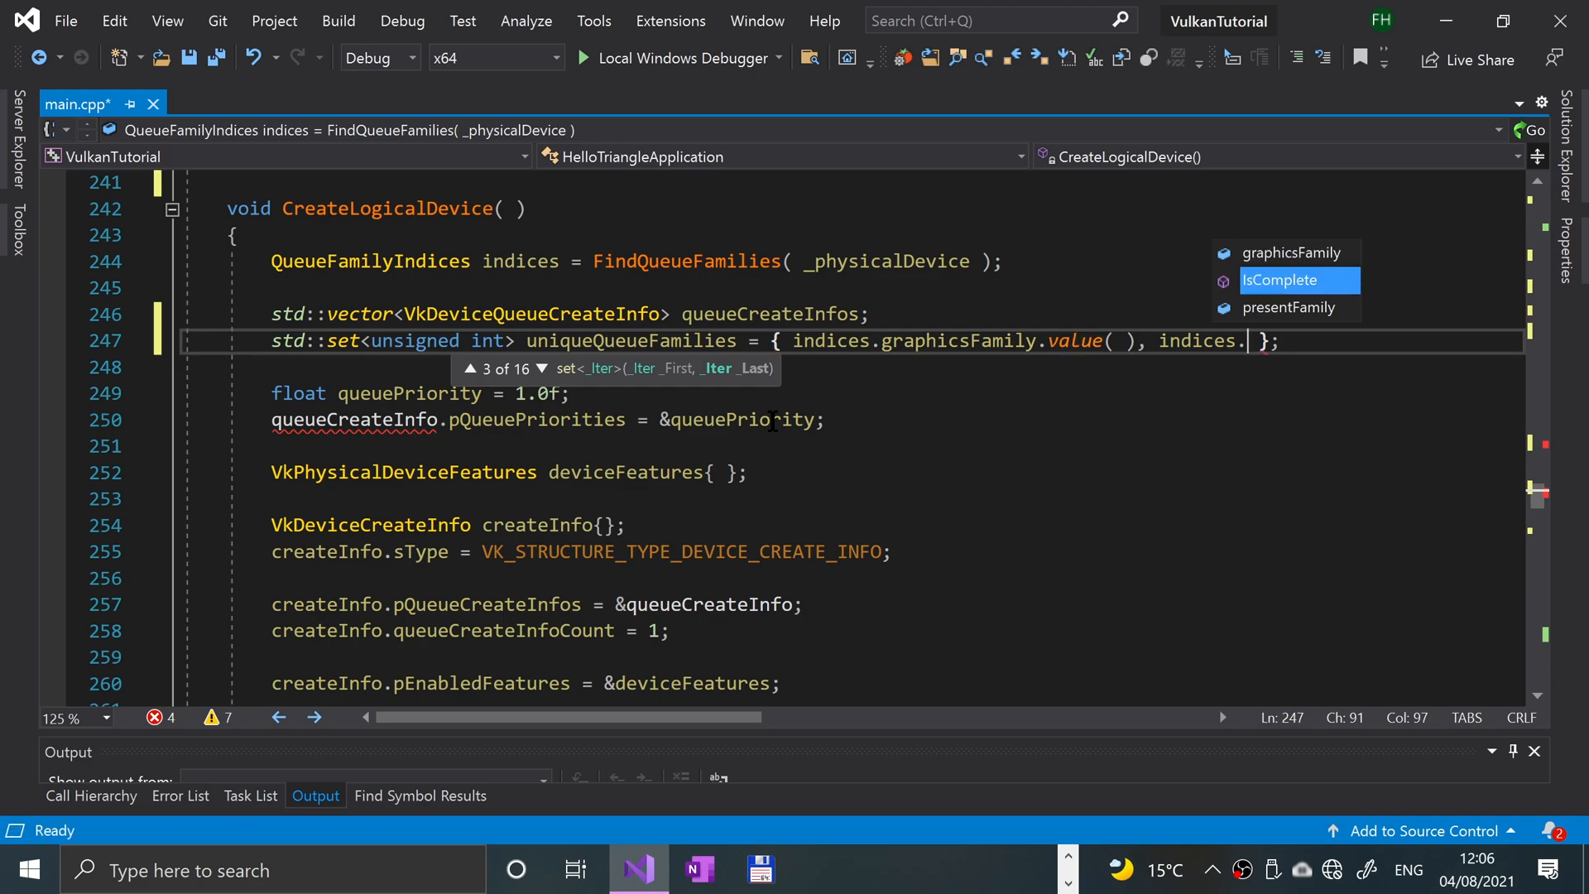
{"action": "type", "text": "presentFamily->"}
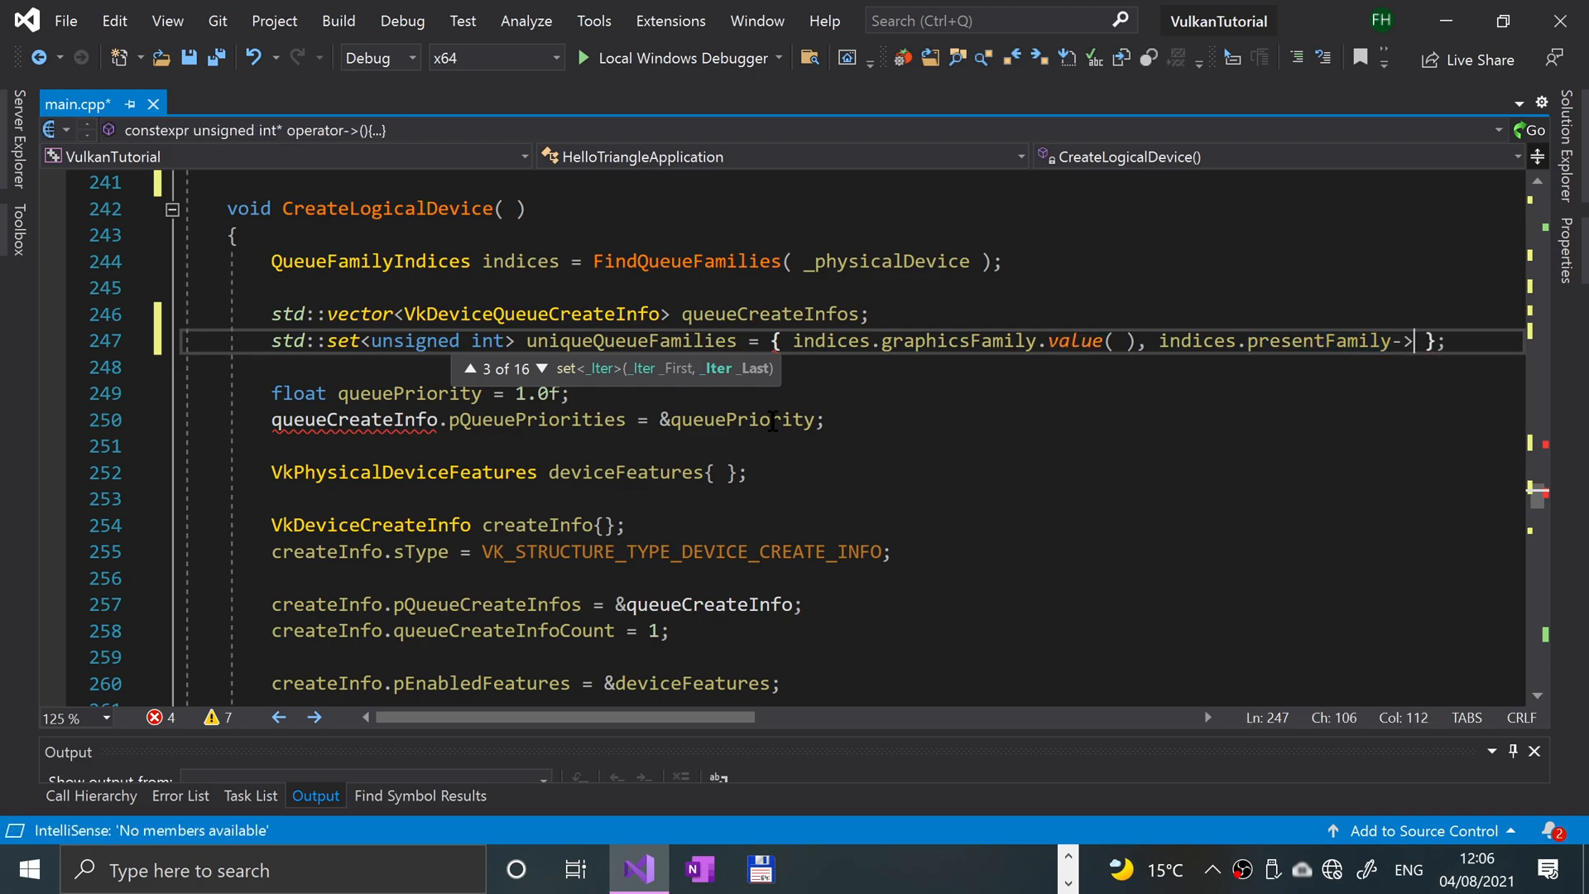
{"action": "type", "text": "value()"}
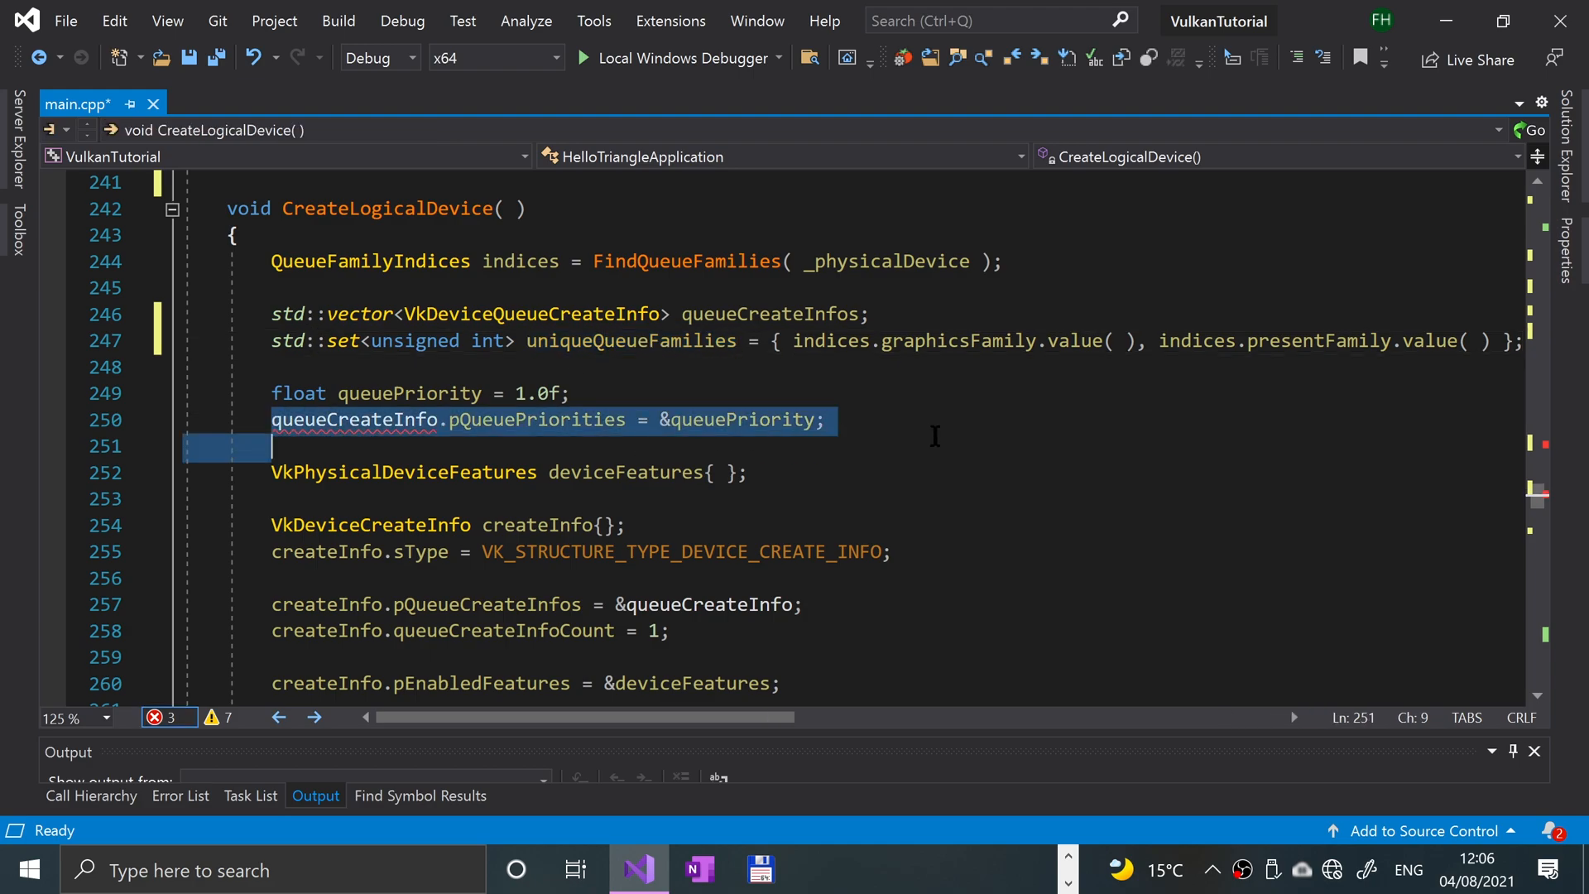
- Replace the pQueuePriorities line with for ( unsigned int queueFamily : uniqueQueueFamilies ) and begin its body
{"action": "left_click", "coordinate": [825, 418]}
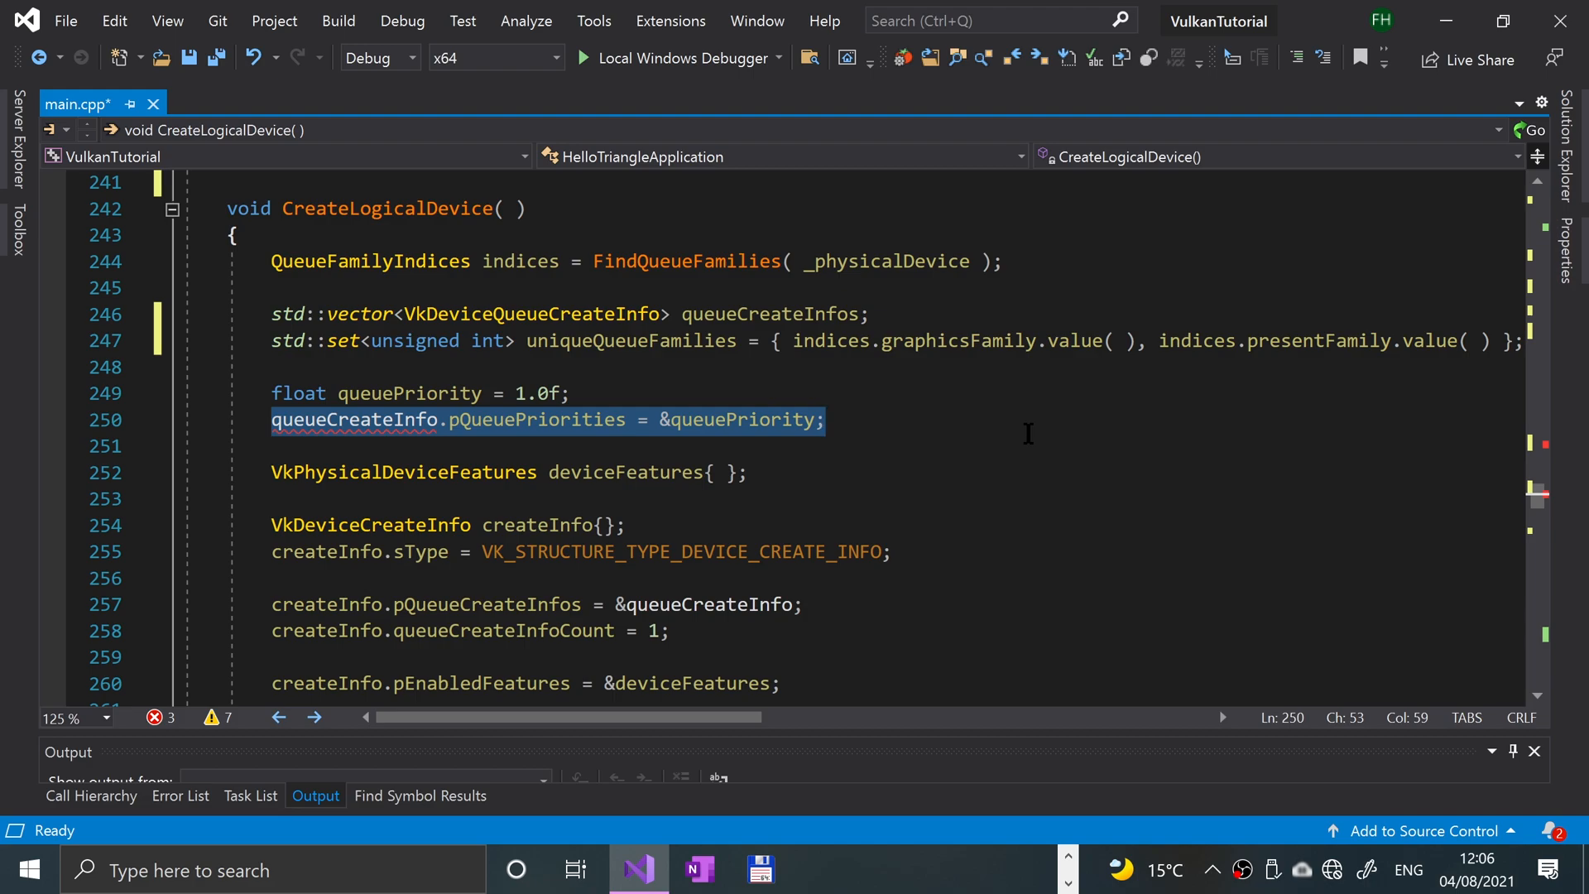
{"action": "type", "text": "fo"}
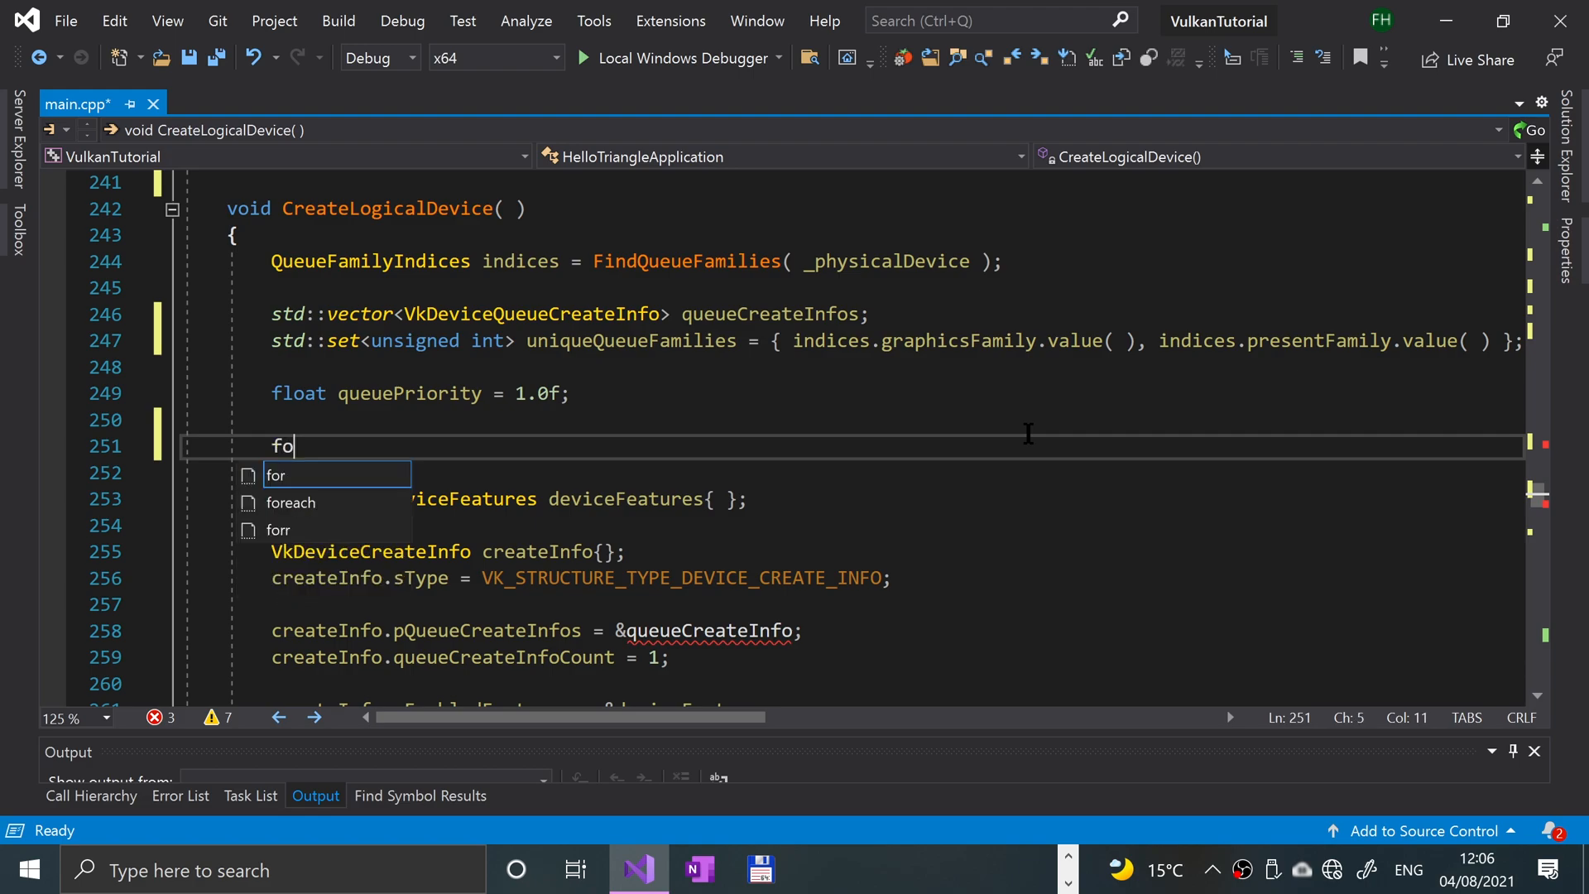
{"action": "key", "text": "Tab"}
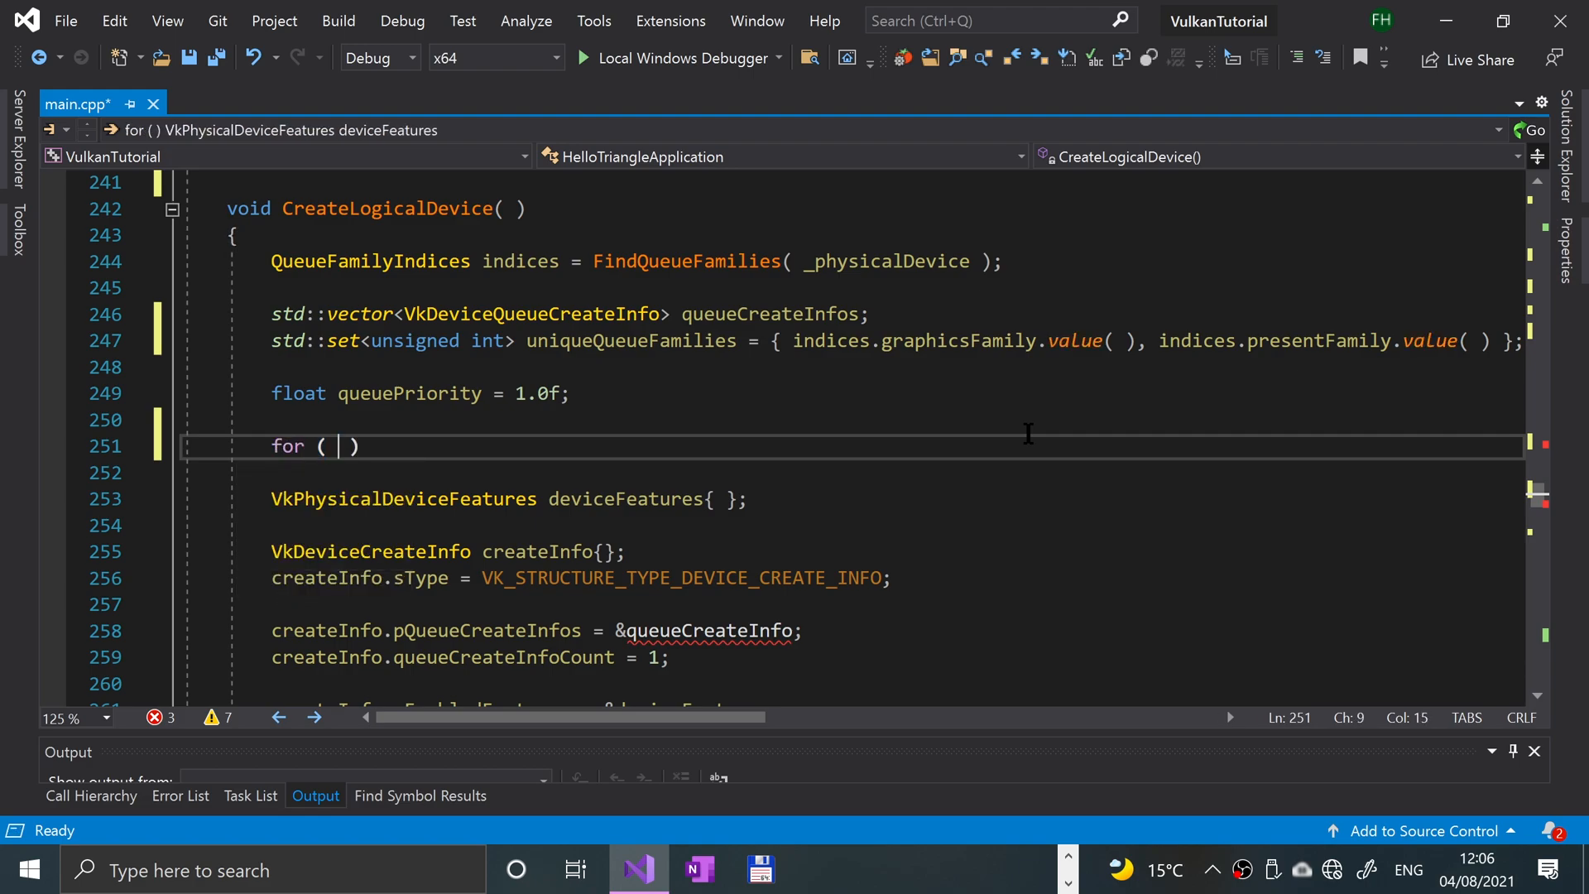
{"action": "type", "text": "unsigned int"}
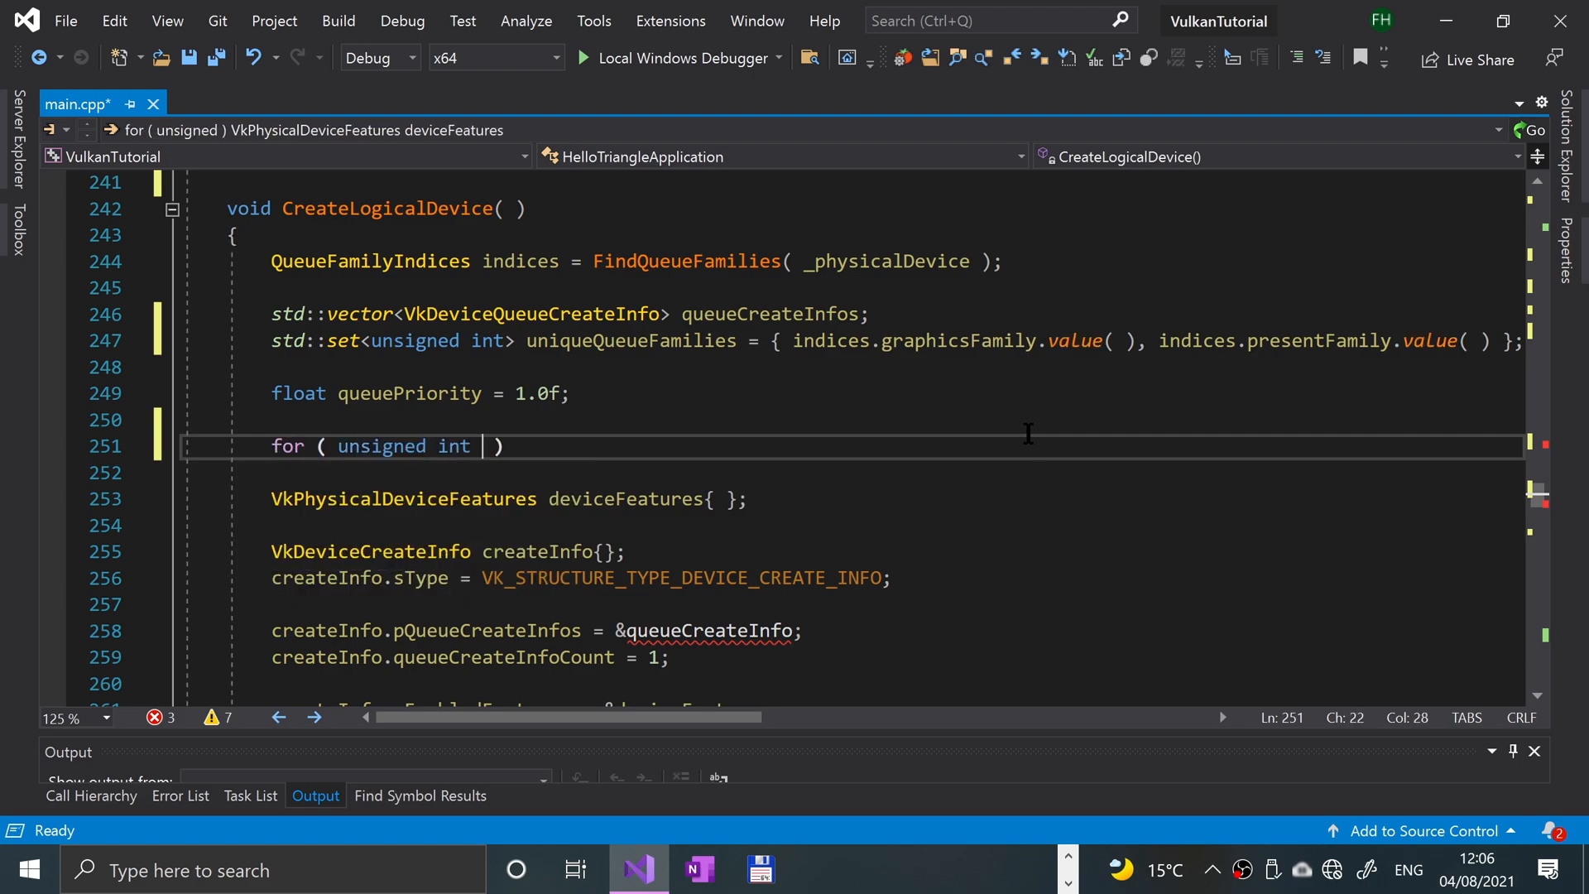
{"action": "type", "text": "qu"}
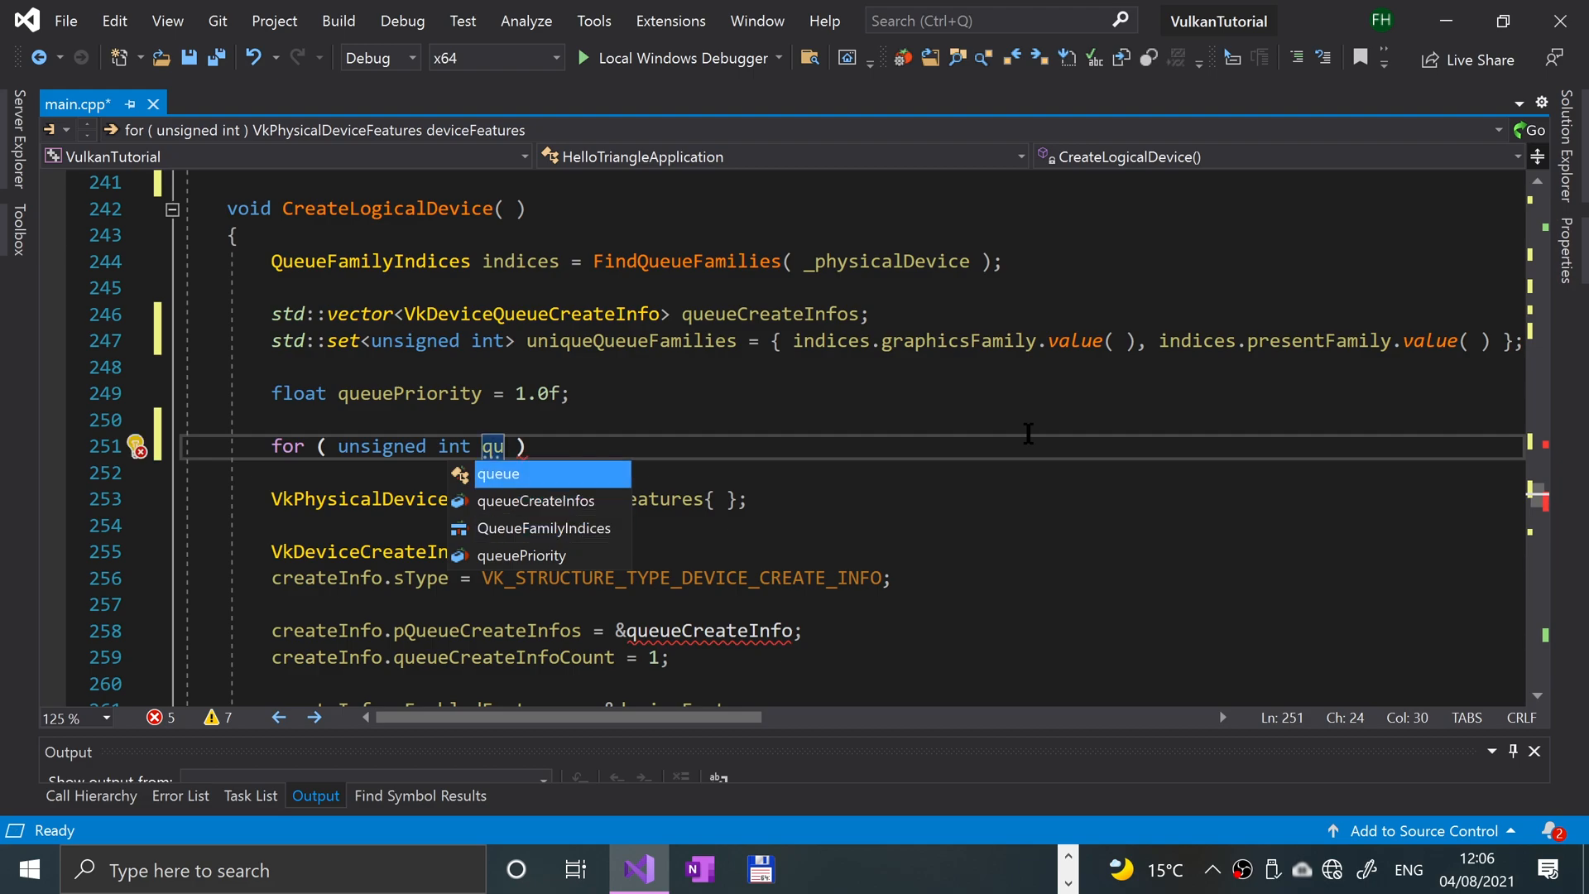
{"action": "type", "text": "eueFamily"}
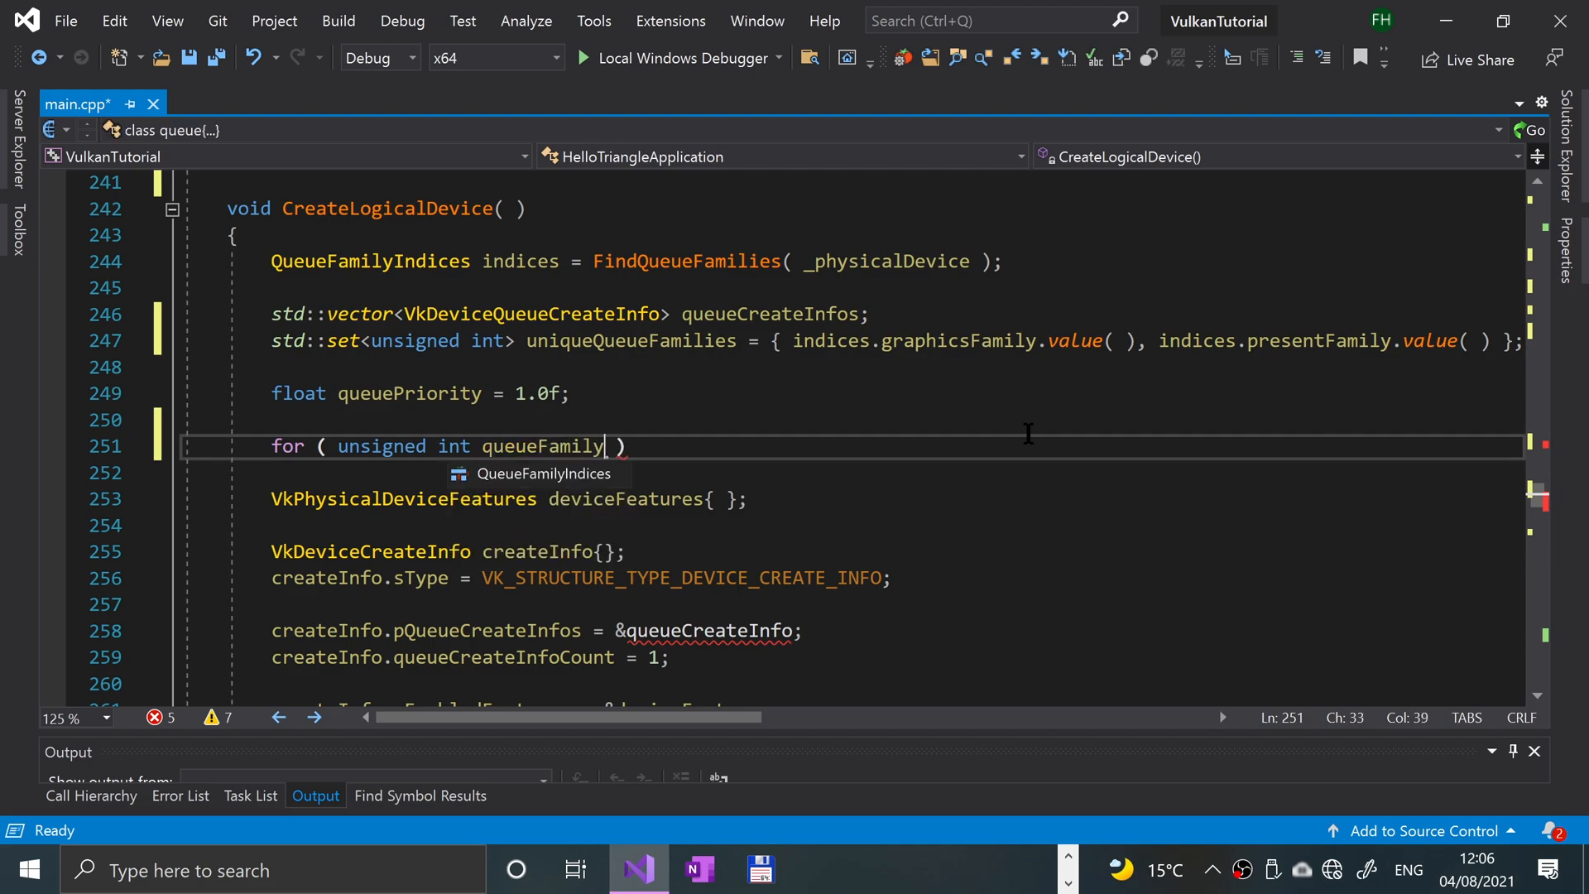
{"action": "type", "text": ": uniqueQueueFamilies"}
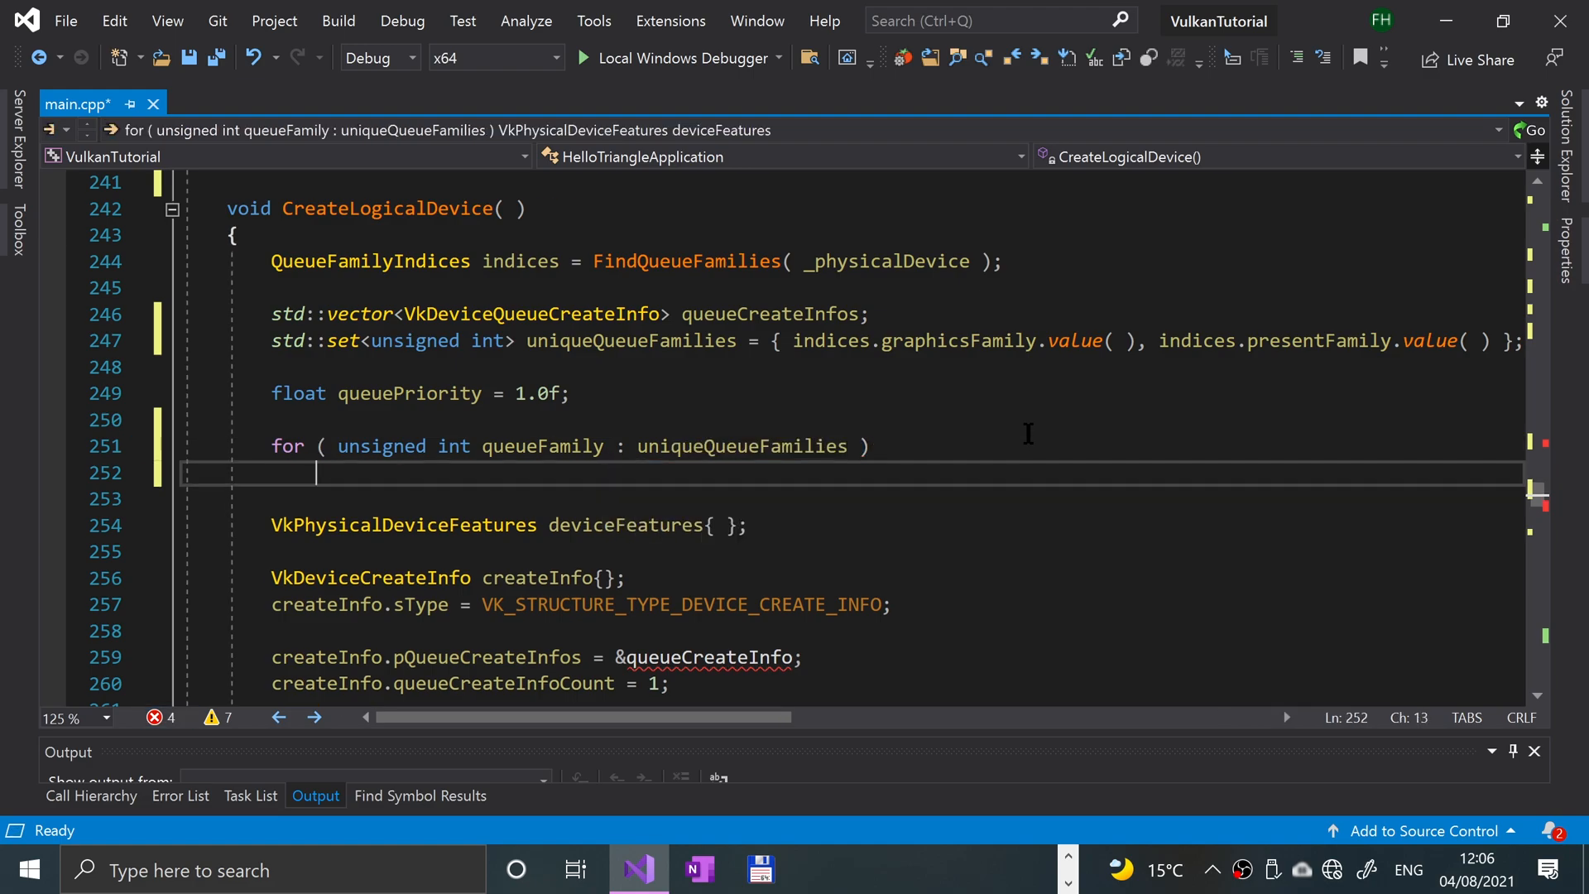
{"action": "type", "text": "VK"}
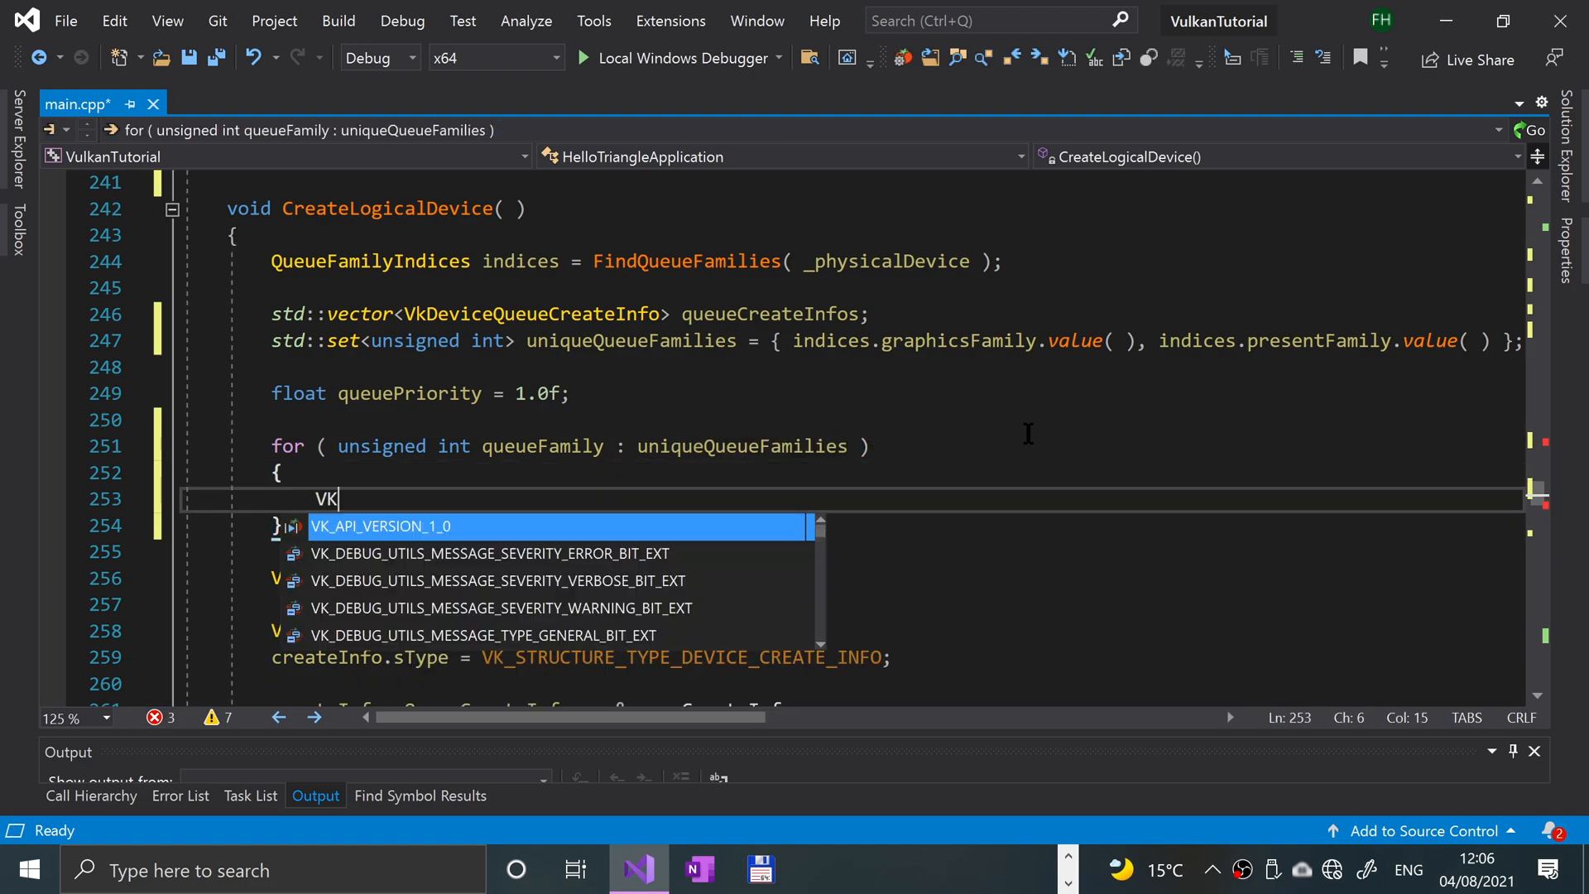
- Declare VkDeviceQueueCreateInfo queueCreateInfo in the loop with sType VK_STRUCTURE_TYPE_DEVICE_QUEUE_CREATE_INFO
{"action": "type", "text": "DeviceQueueCreateInfo queueCreateInfo { };"}
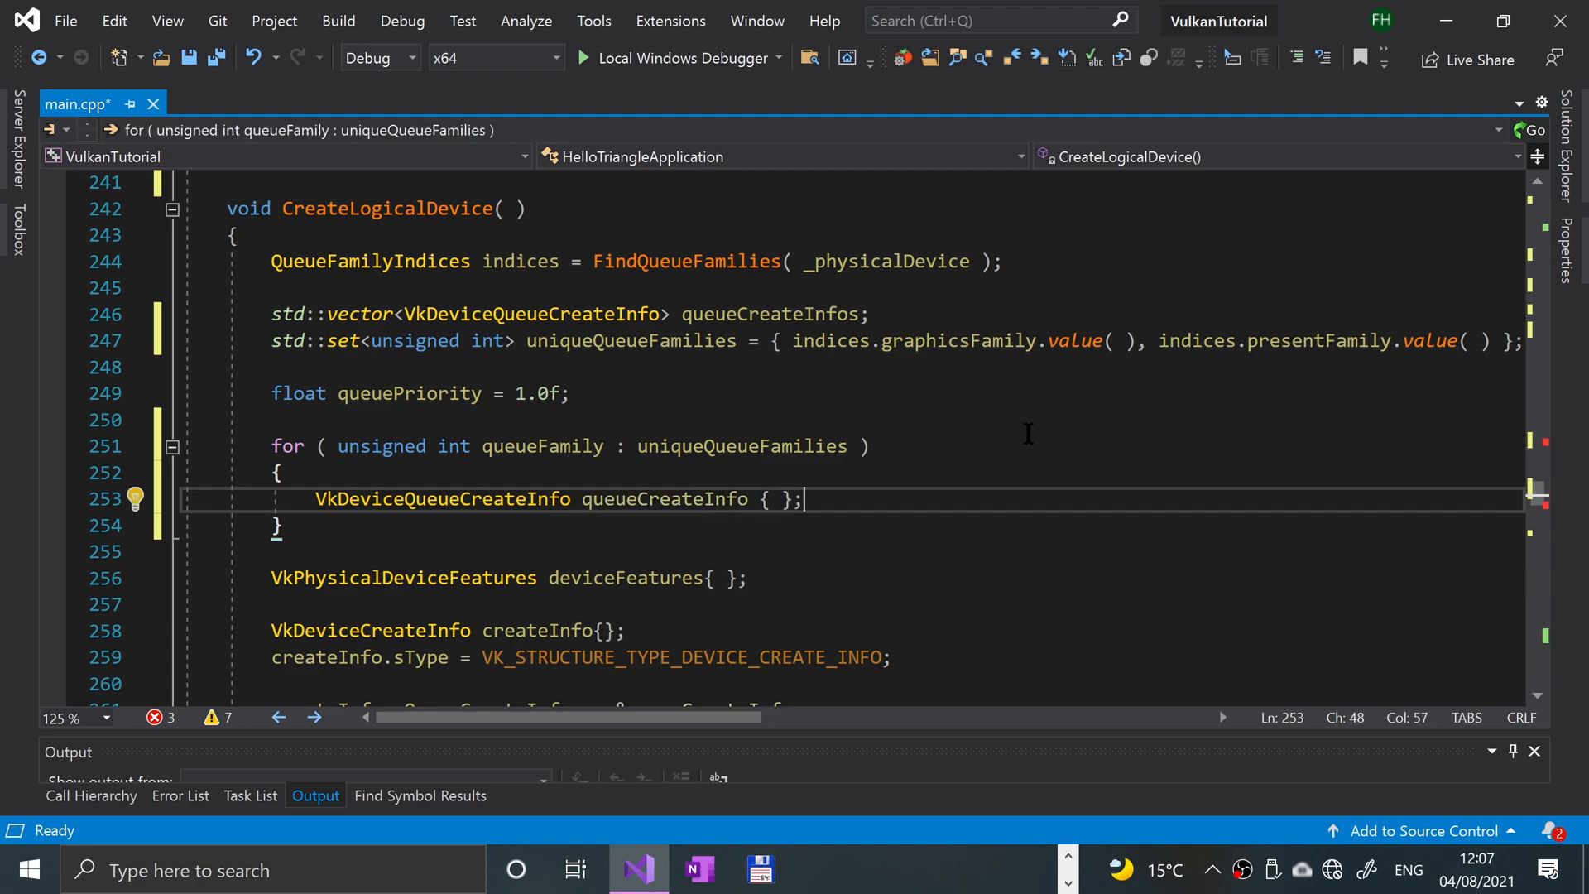
{"action": "key", "text": "enter"}
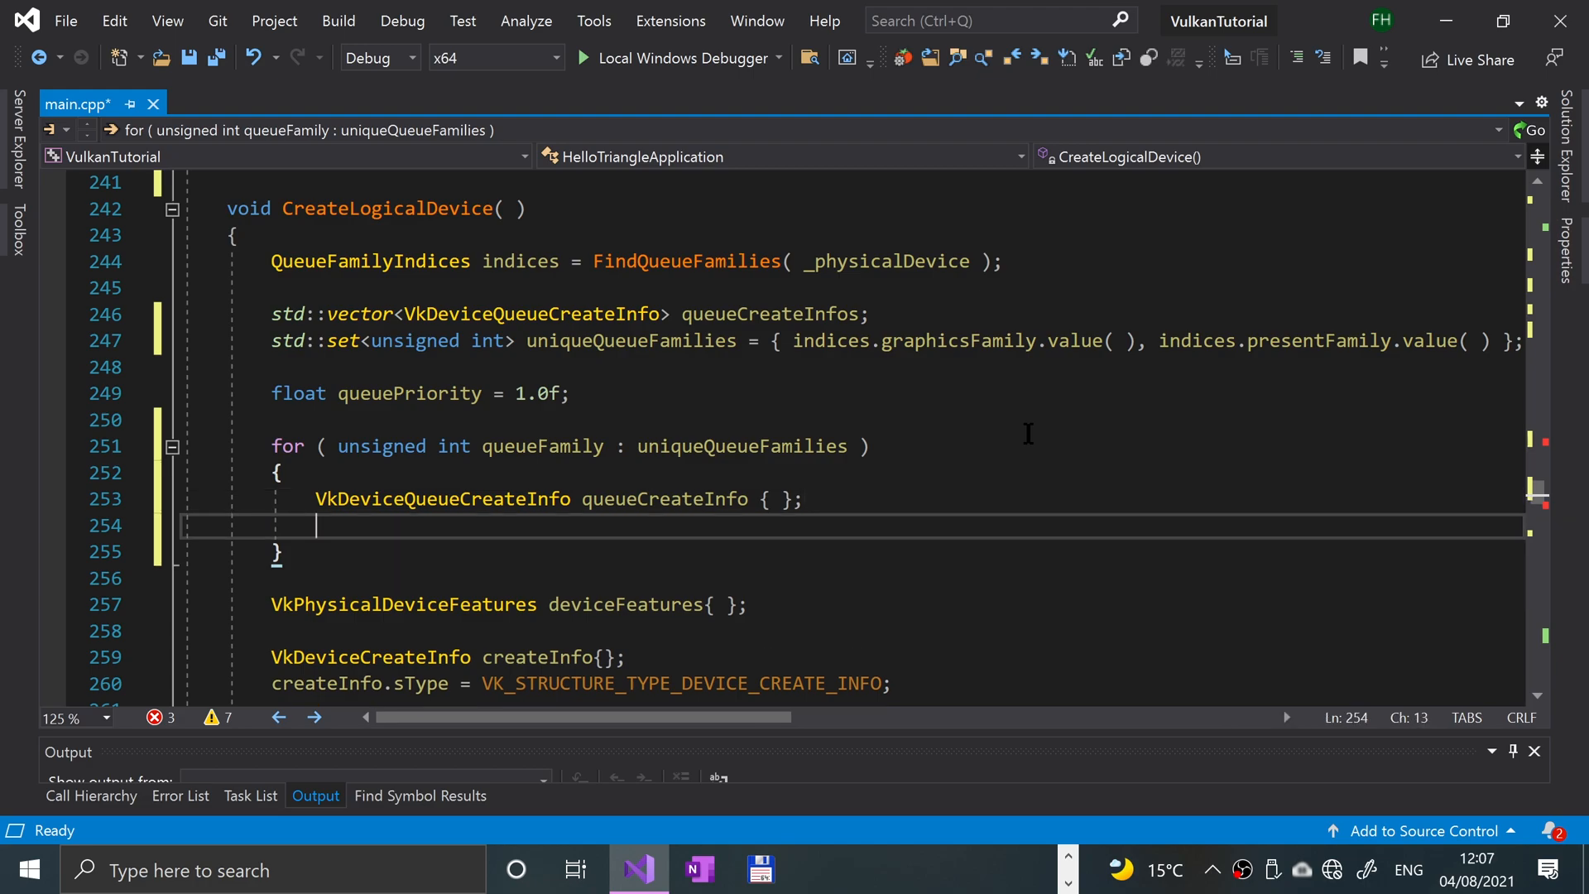
{"action": "type", "text": "quye"}
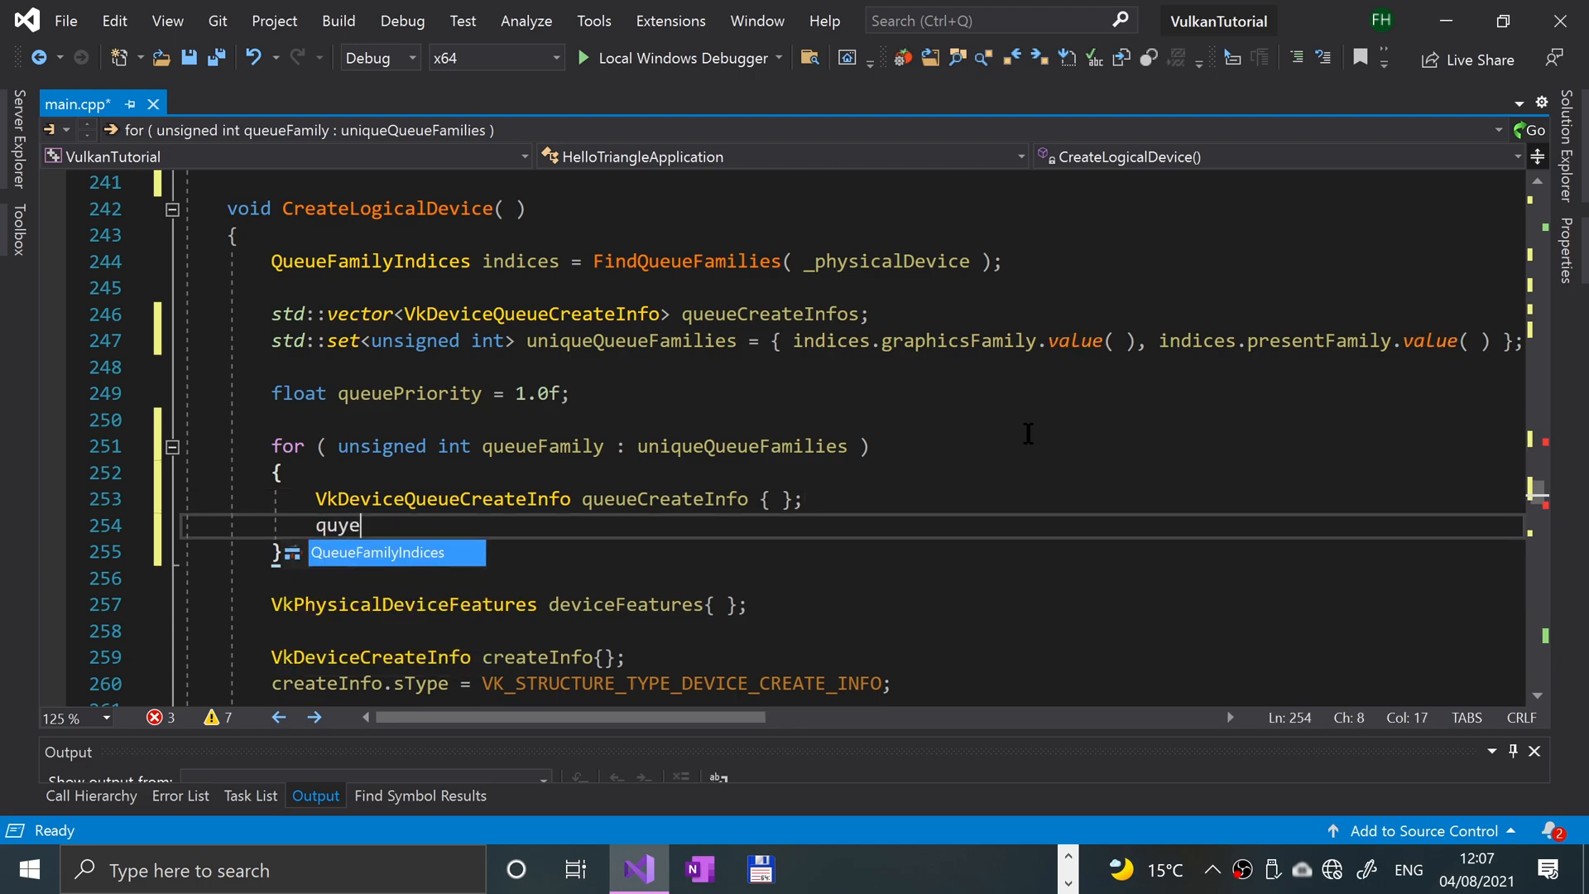
{"action": "key", "text": "BackSpace"}
{"action": "type", "text": "eueCreateInfo.sType ="}
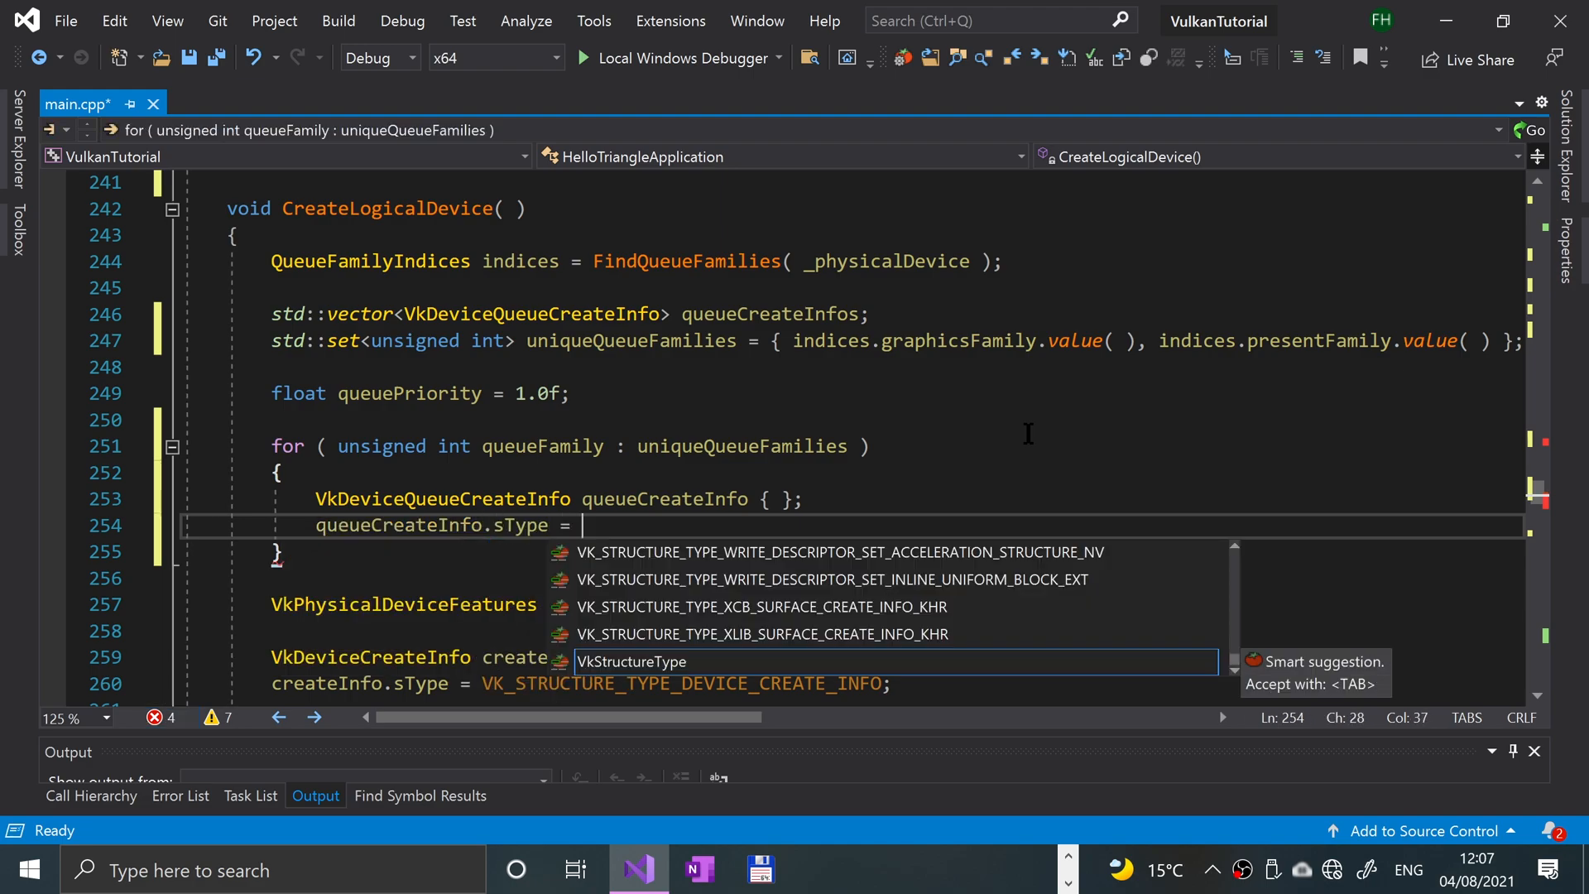
{"action": "type", "text": "VK_ST"}
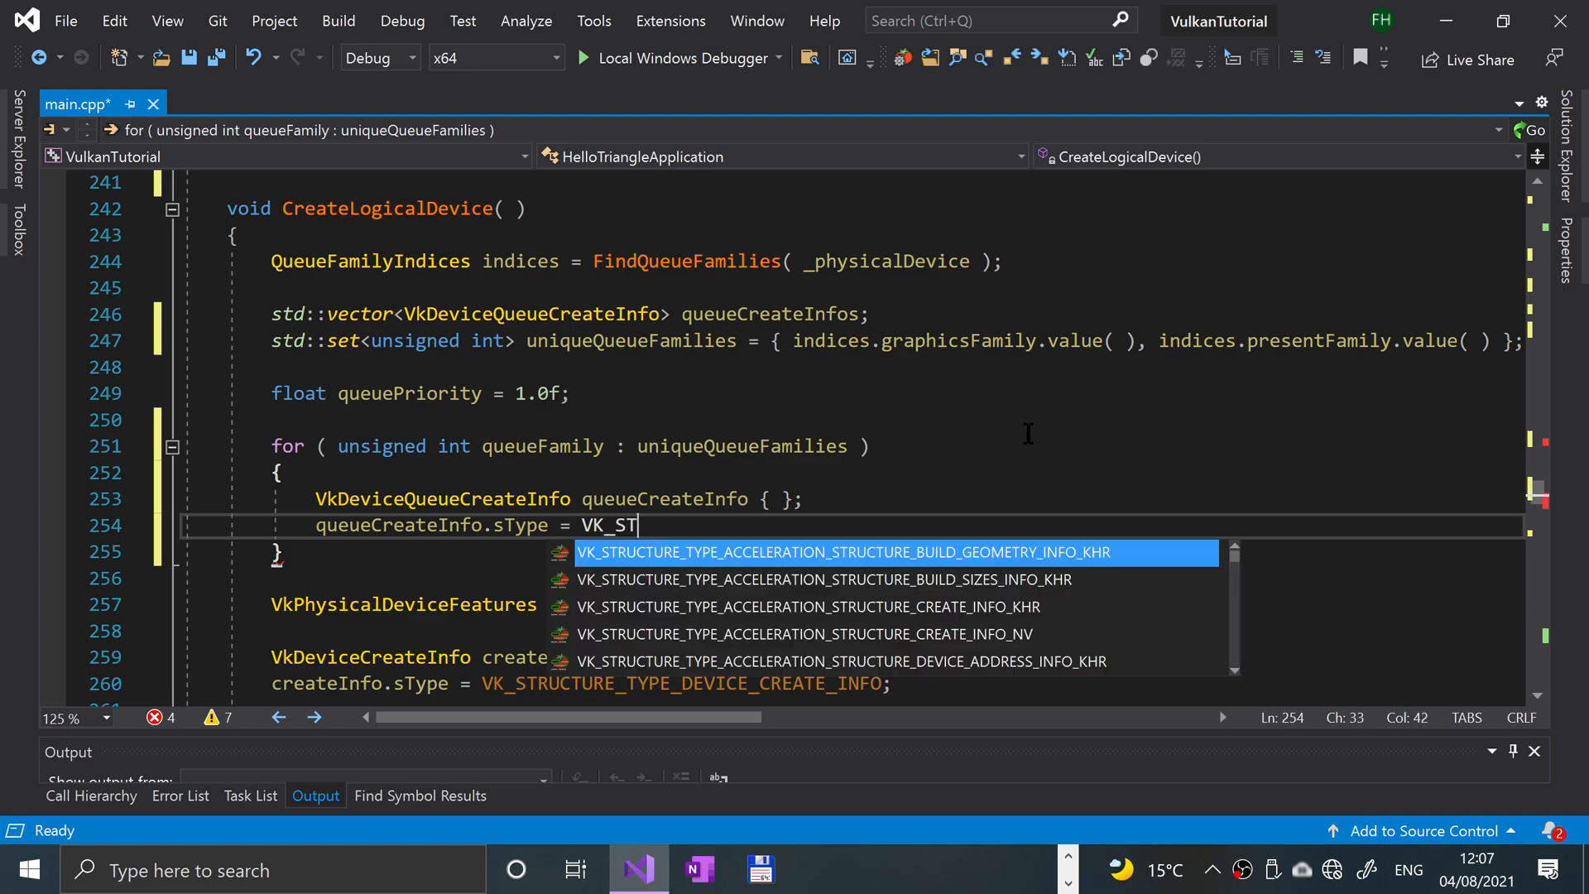
{"action": "type", "text": "RUCTURE_T"}
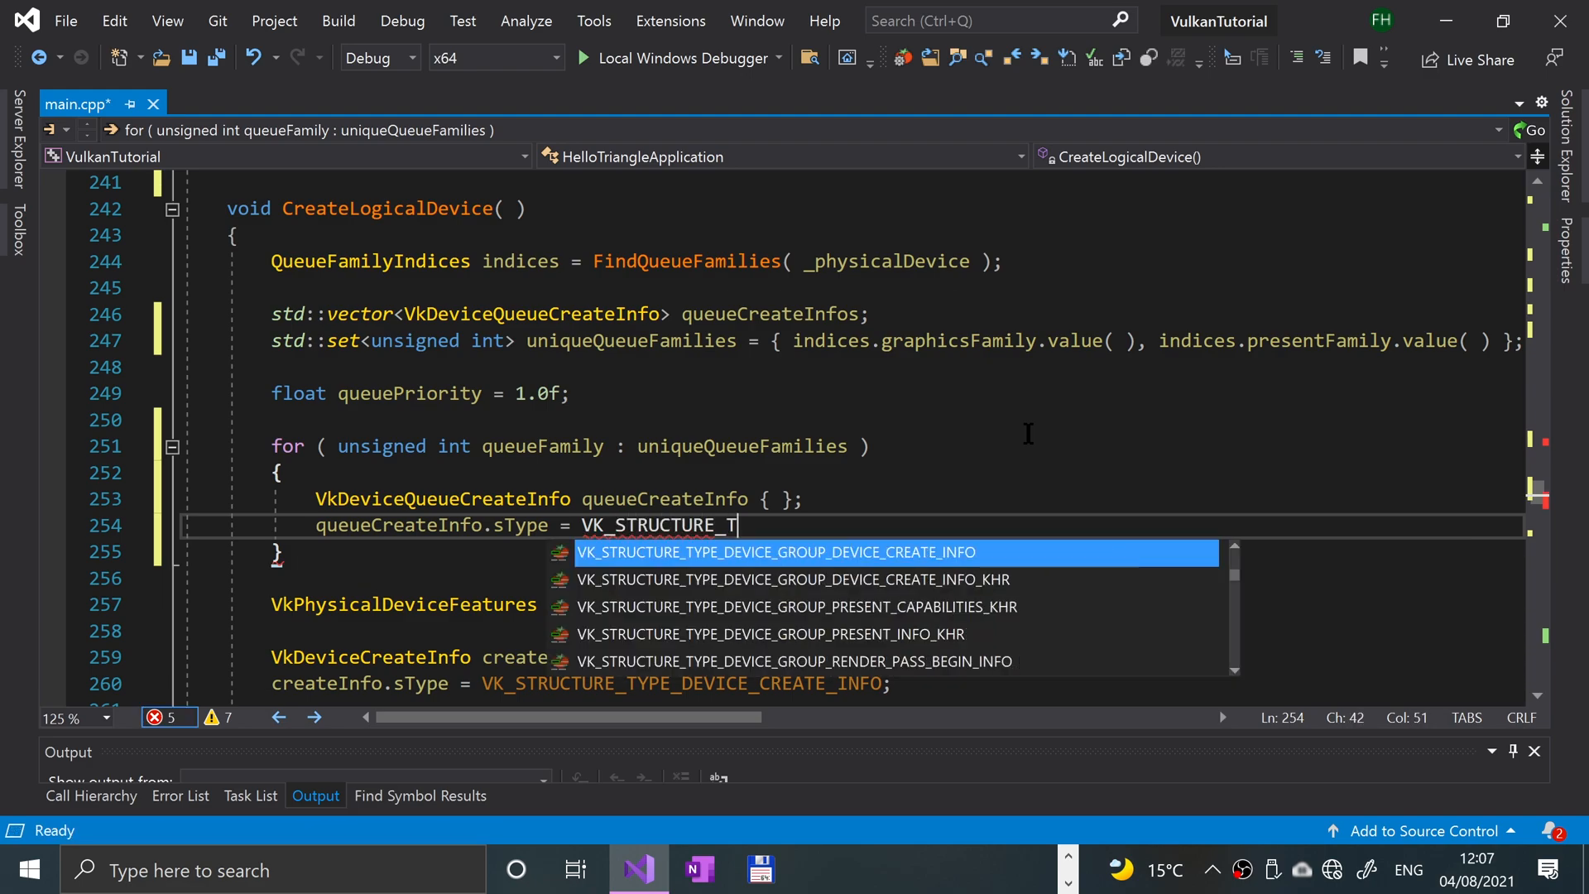
{"action": "type", "text": "YPE_DEVIC"}
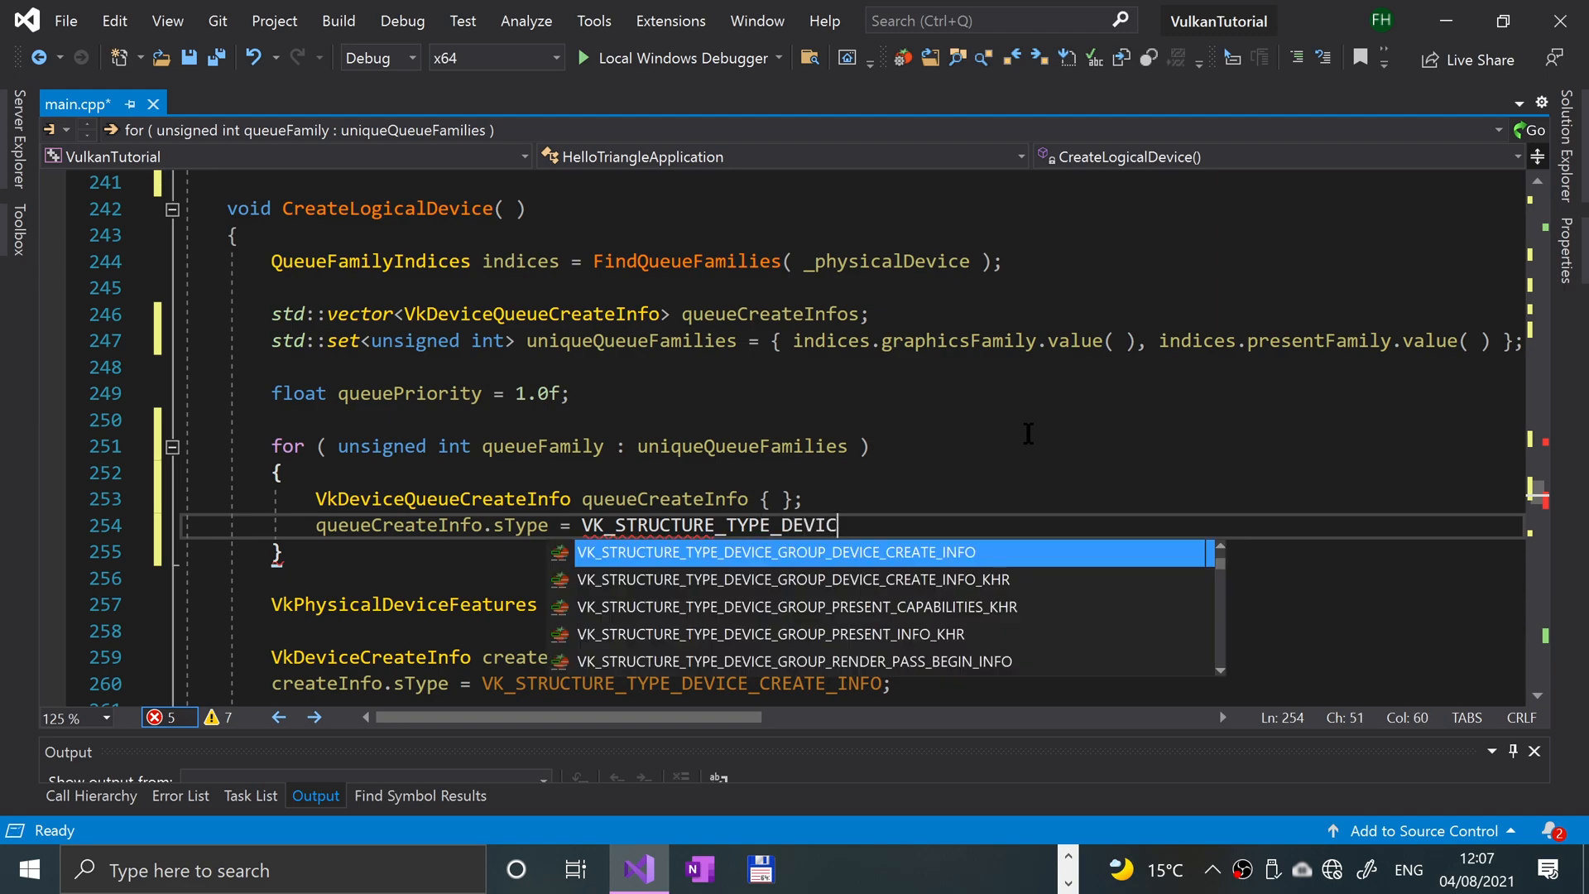
{"action": "type", "text": "E_QUEUE_CREATE_INFO;"}
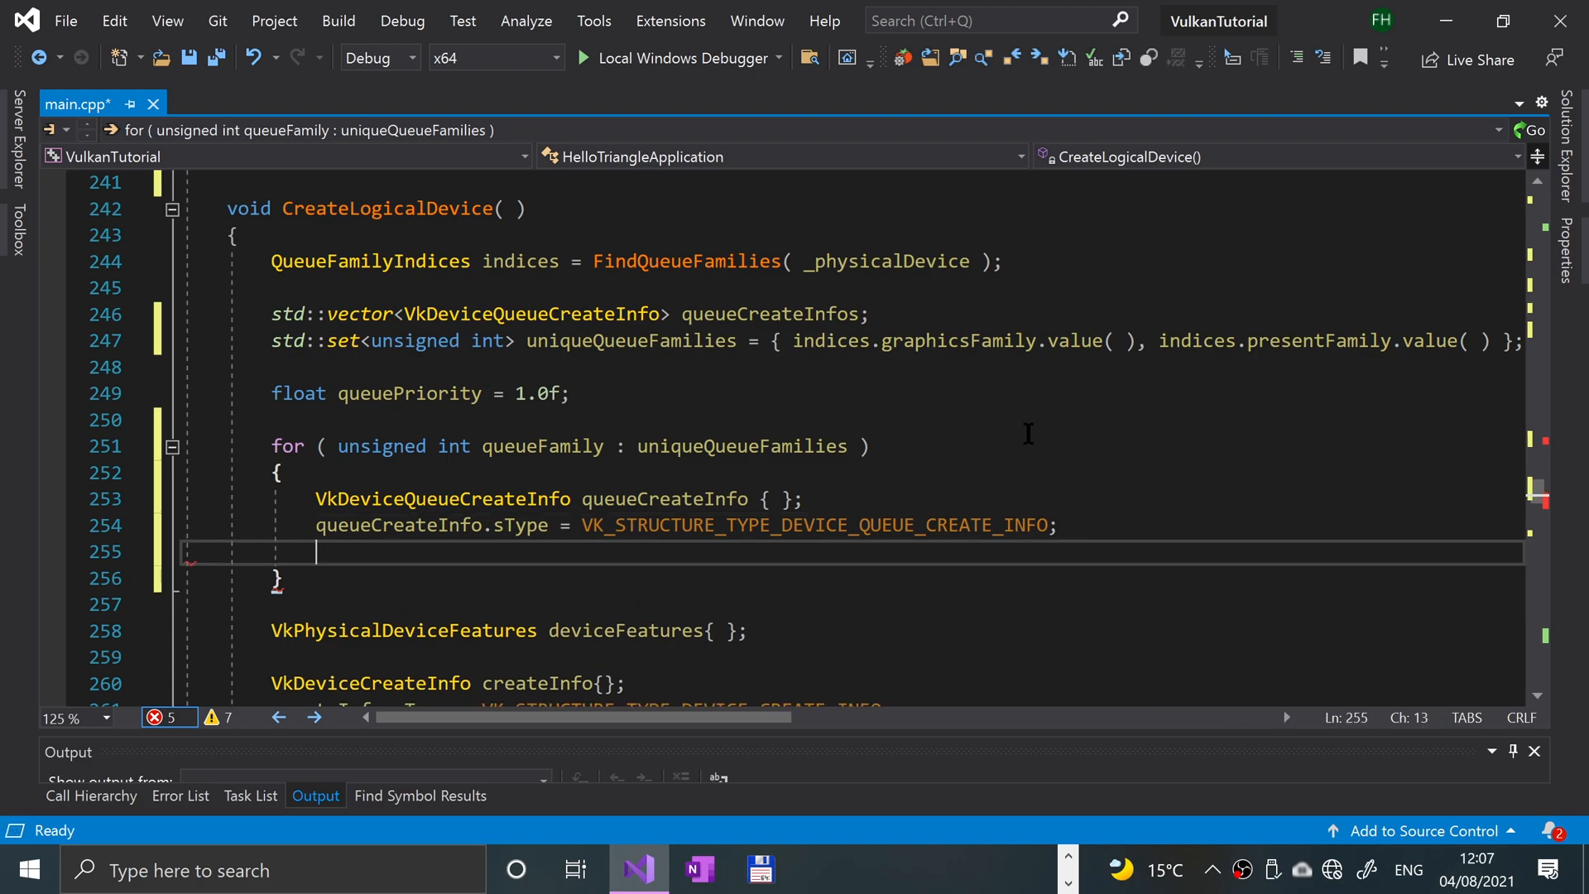
- Set queueFamilyIndex = queueFamily, queueCount = 1 and pQueuePriorities = &queuePriority
{"action": "type", "text": "queuec"}
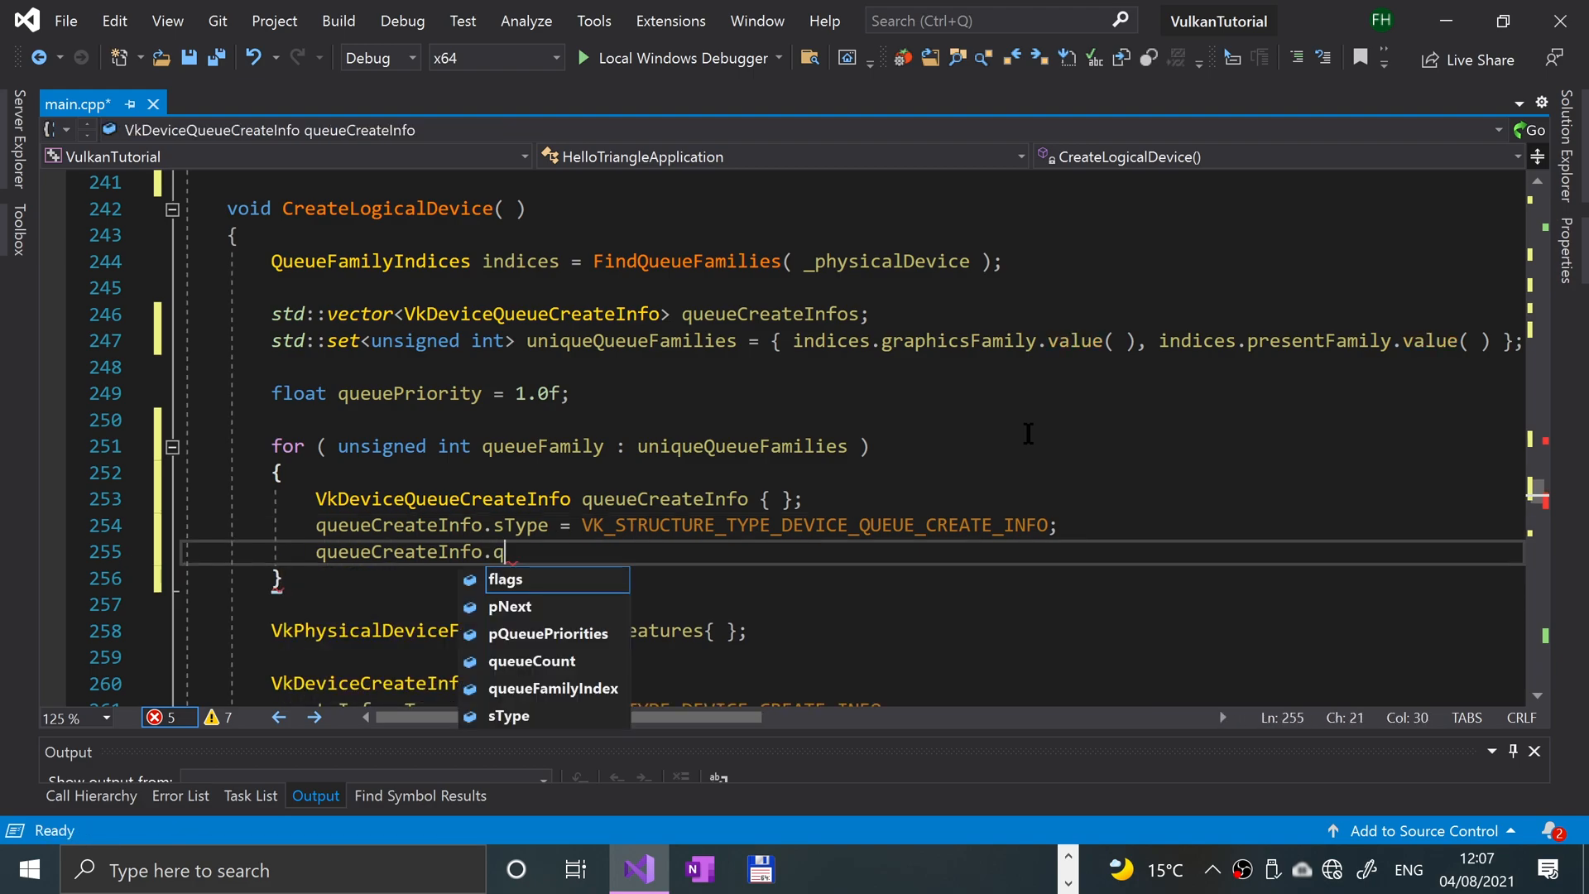
{"action": "type", "text": "ueueFamilyIndex"}
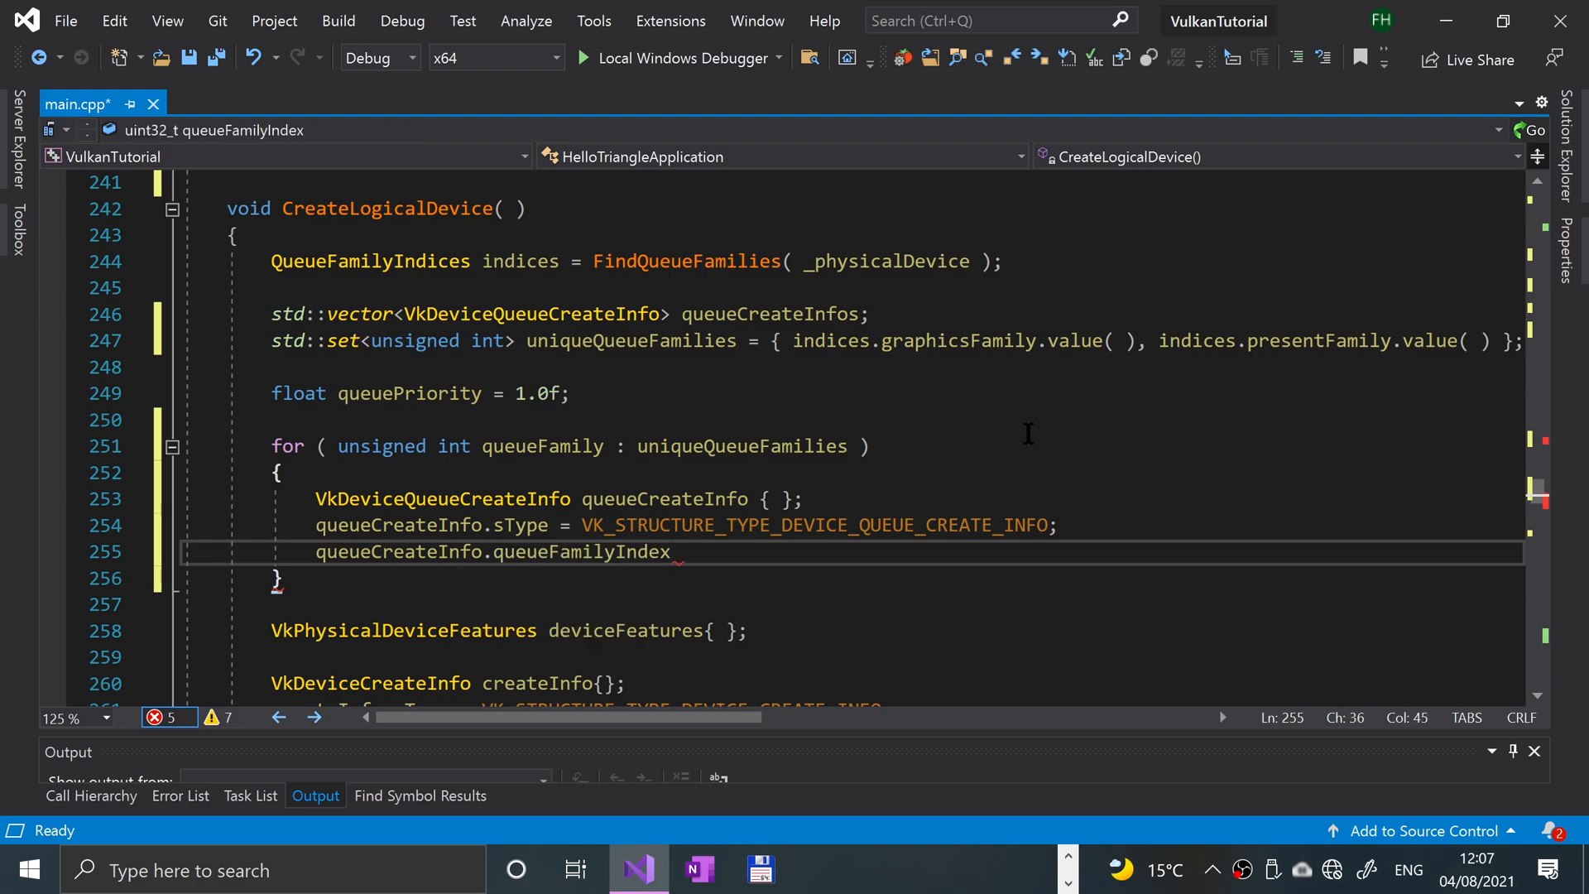
{"action": "type", "text": "= queueFamily;"}
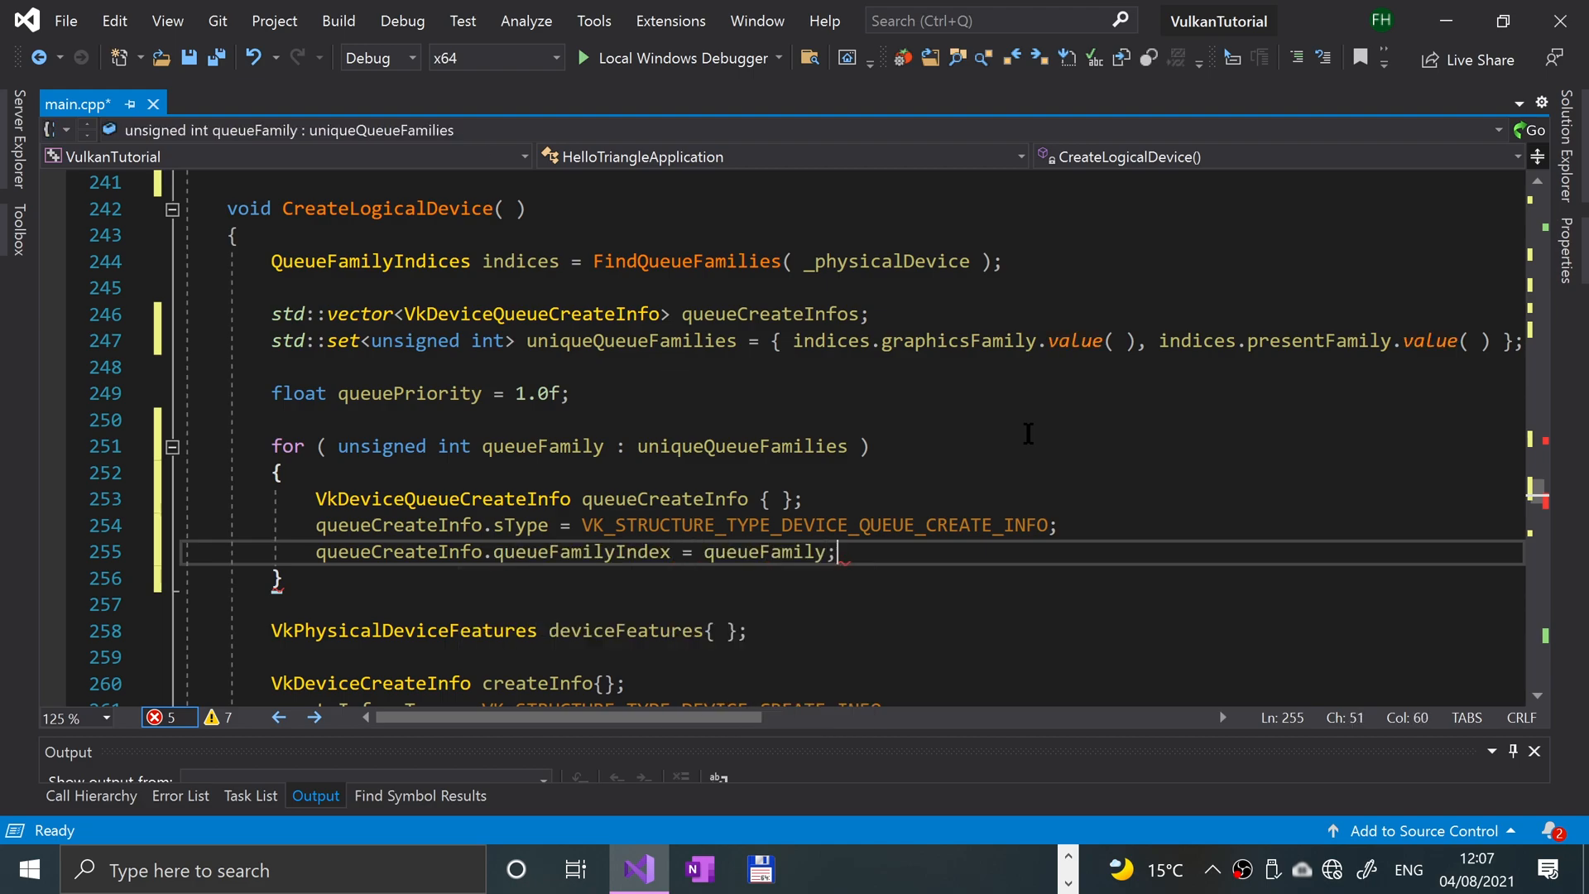
{"action": "type", "text": "qu"}
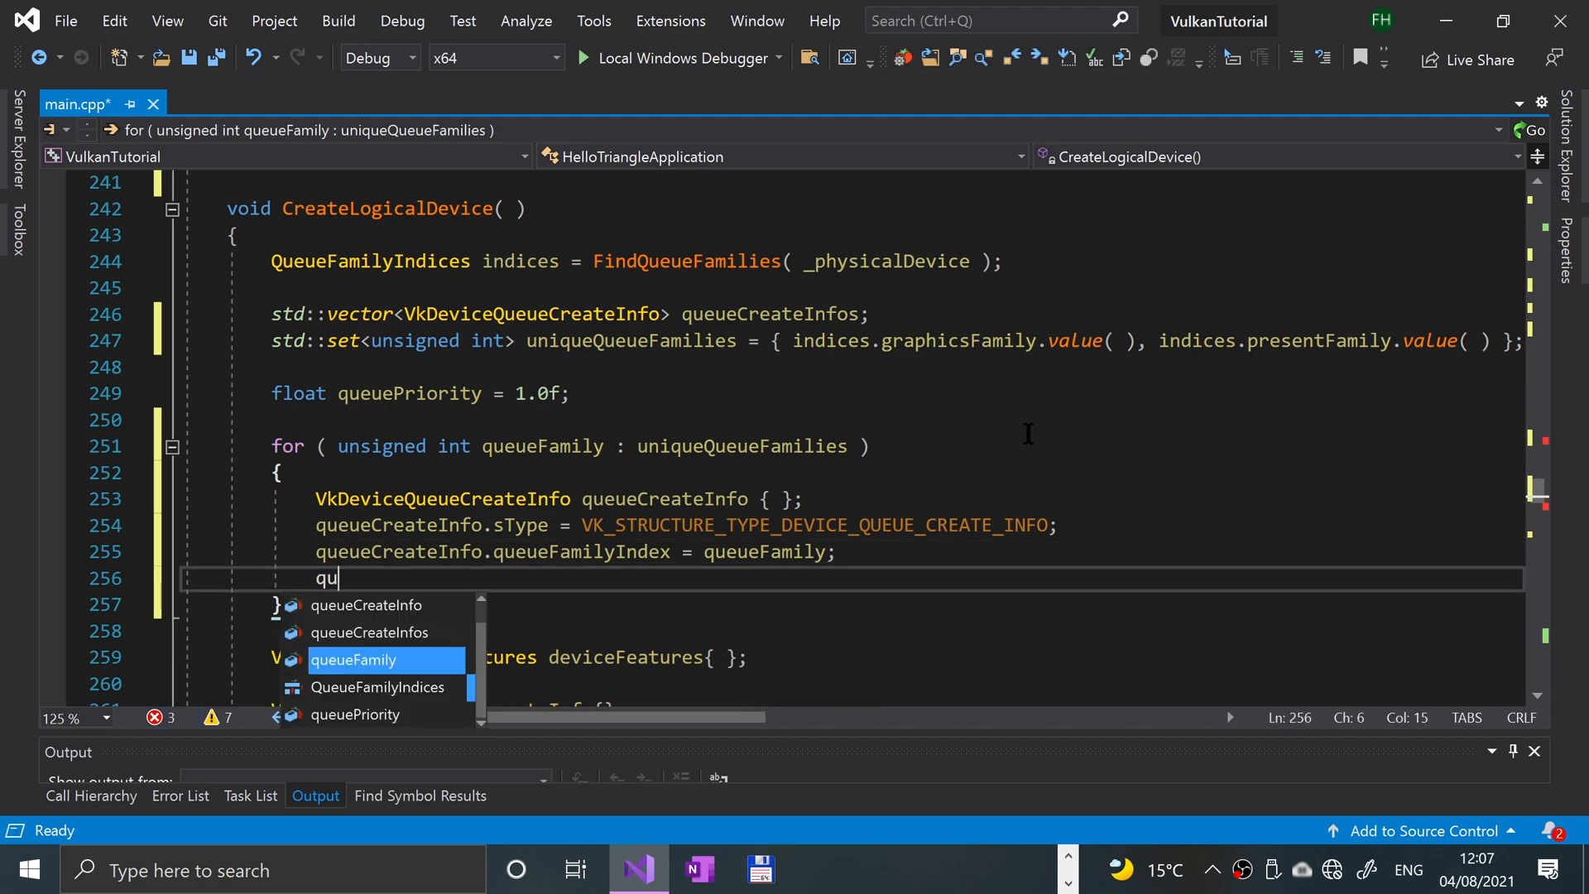
{"action": "type", "text": "eueCreateInfo."}
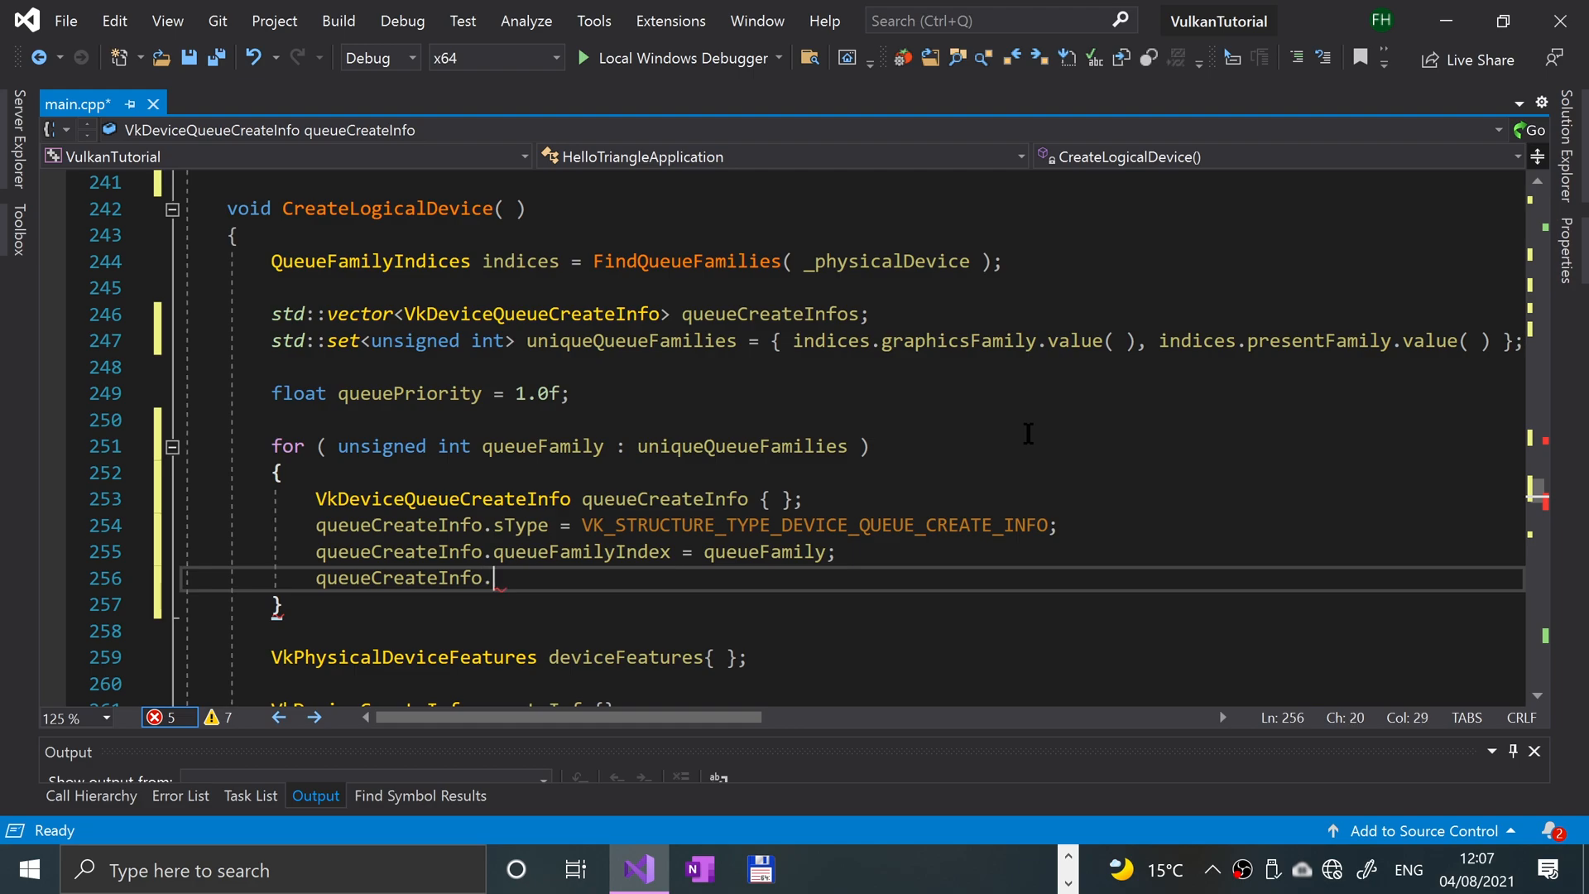
{"action": "type", "text": "queueCount = 1;"}
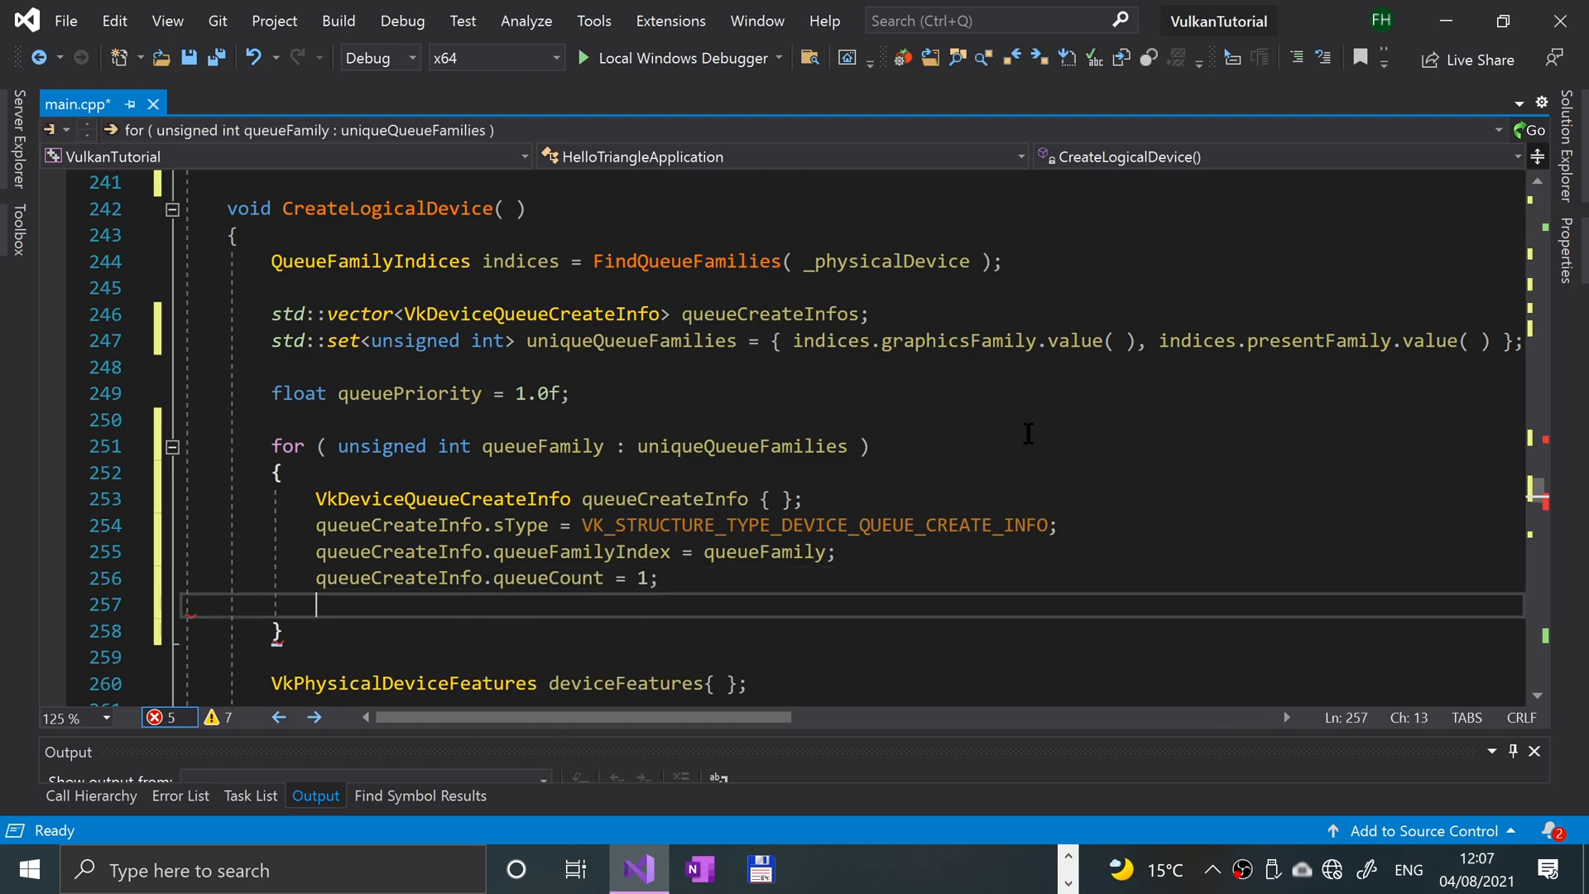
{"action": "type", "text": "queueCreateInfo.pQueuePriorities"}
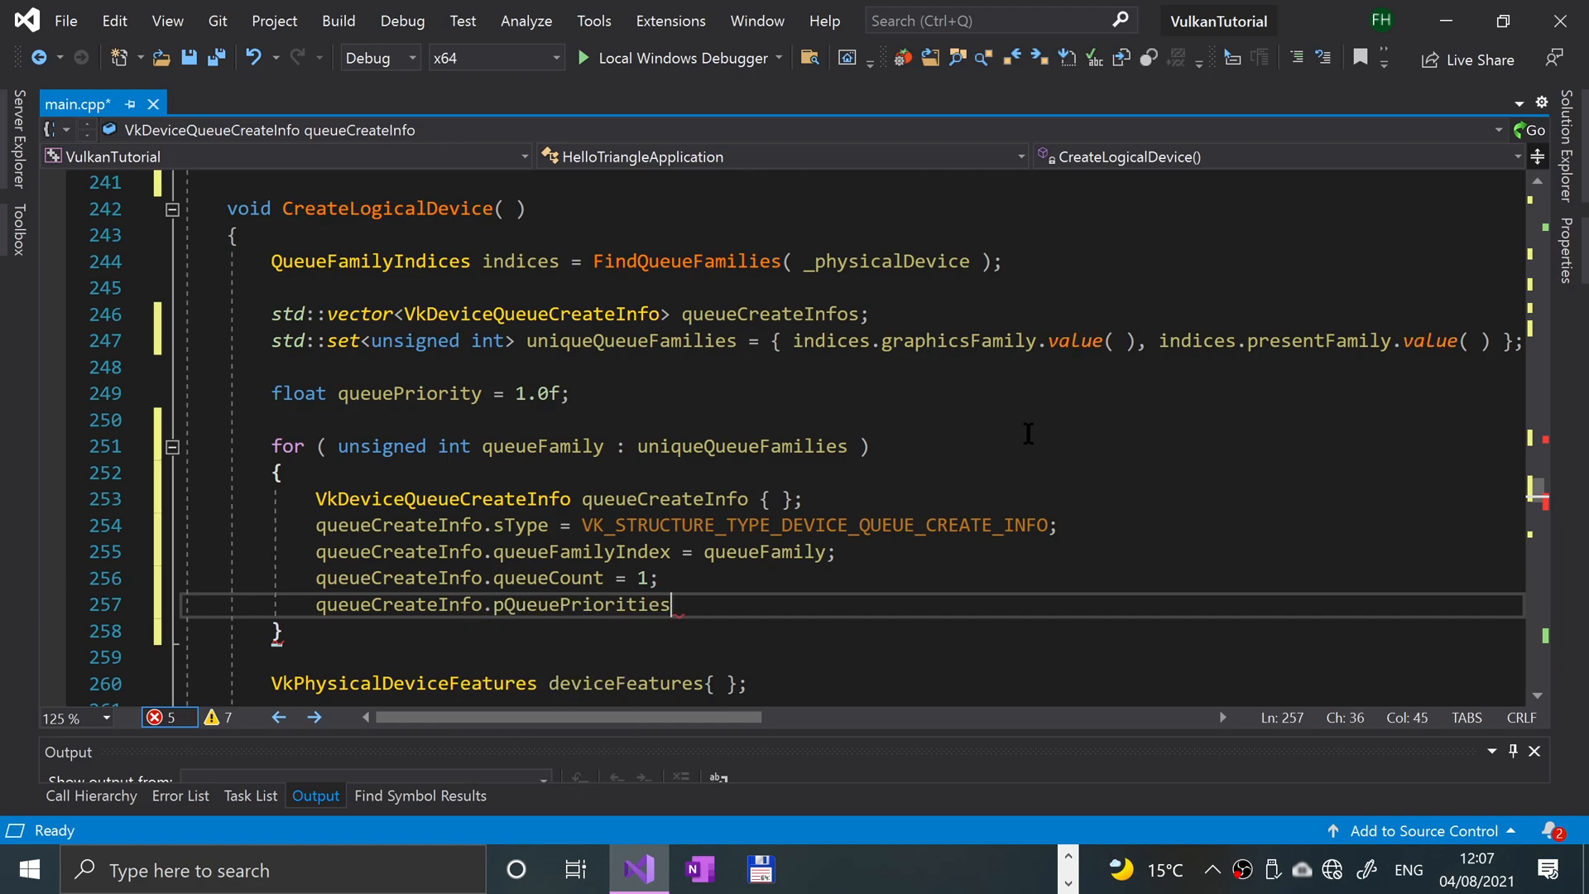
{"action": "type", "text": "= &q"}
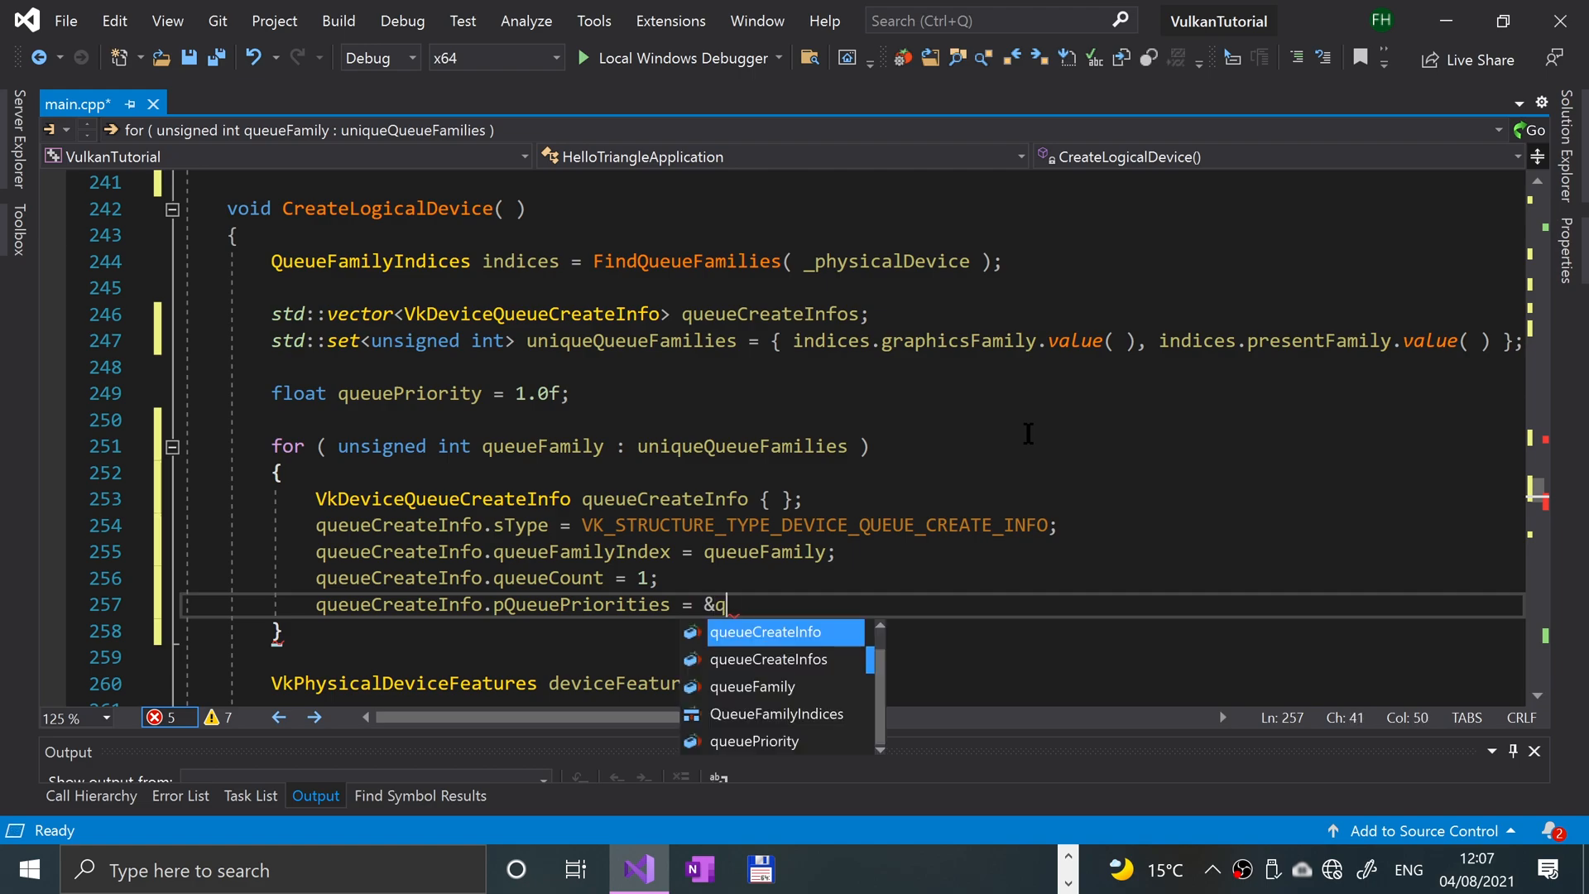
{"action": "type", "text": "ue"}
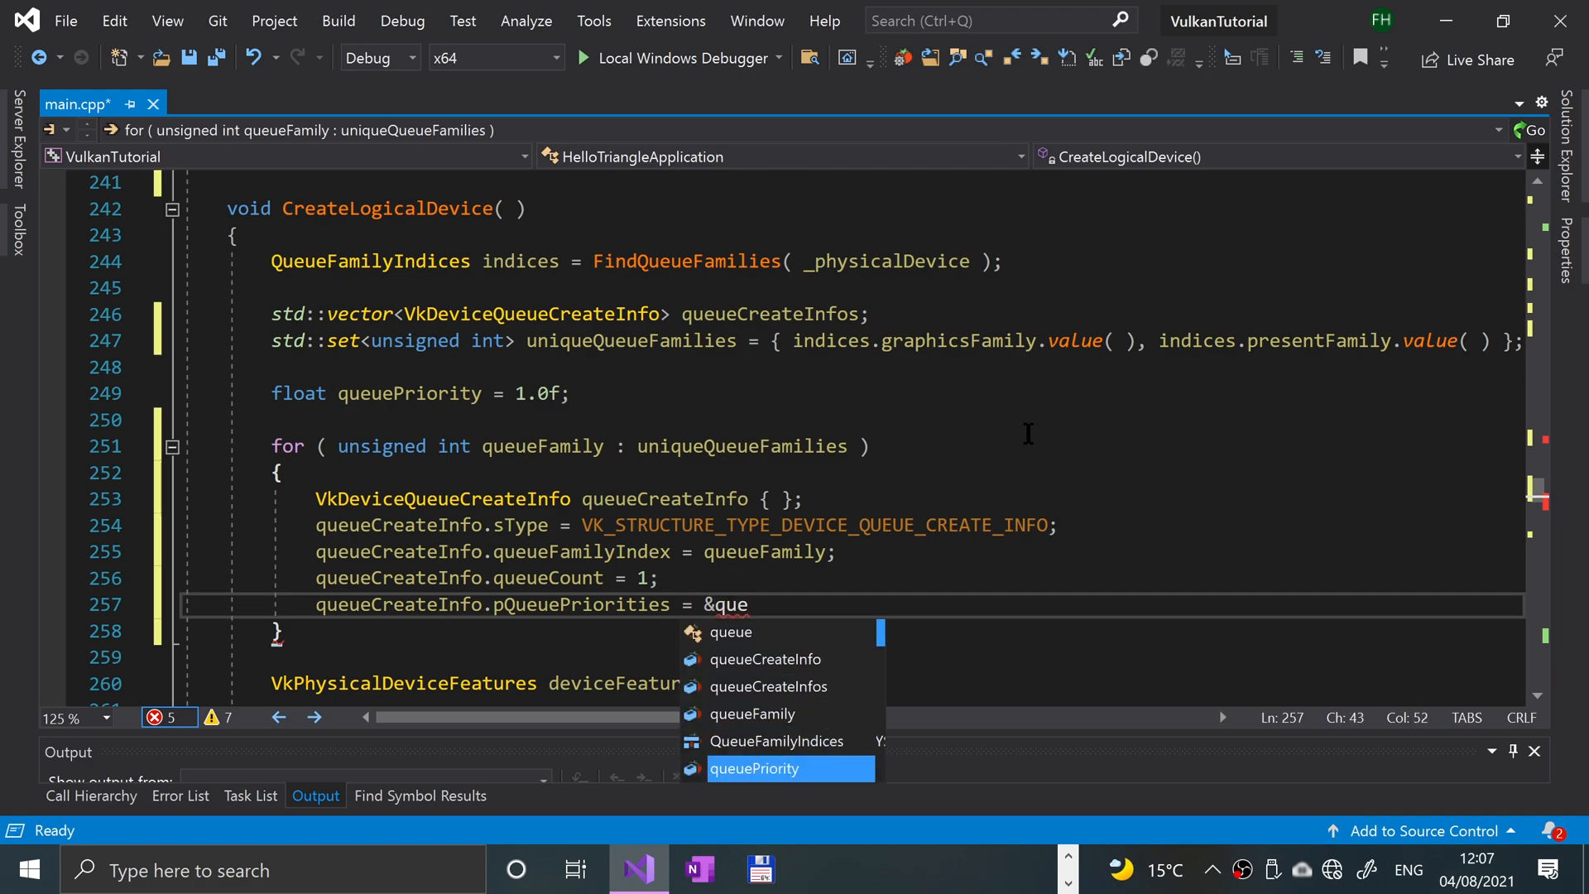
{"action": "type", "text": "queuePriority;"}
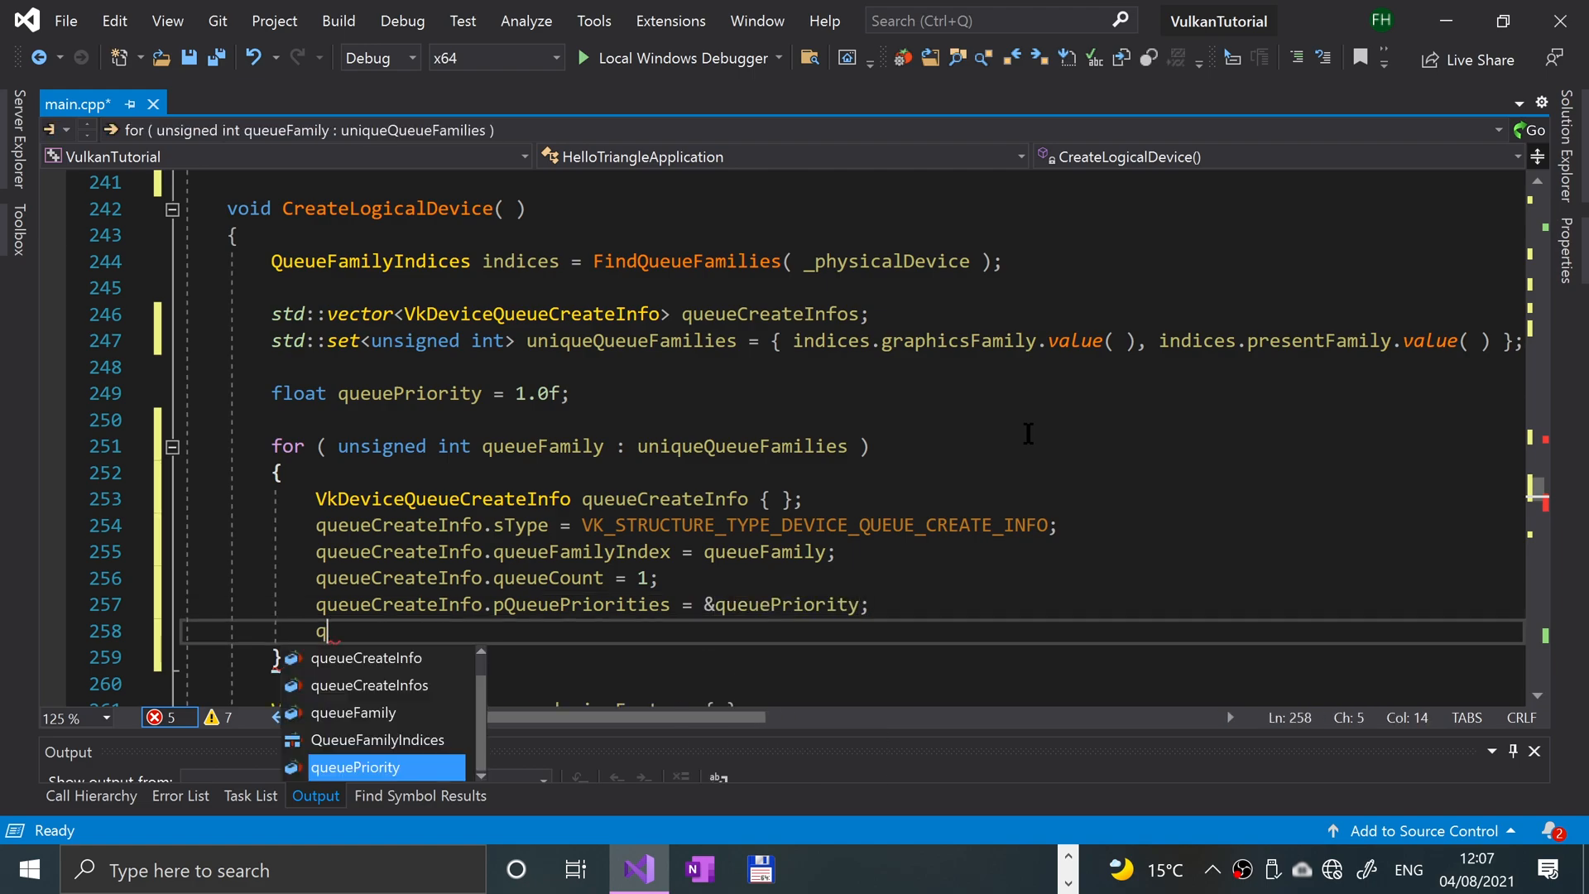
- Push queueCreateInfo into queueCreateInfos with push_back
{"action": "type", "text": "ueueCreateInfos.push_back(("}
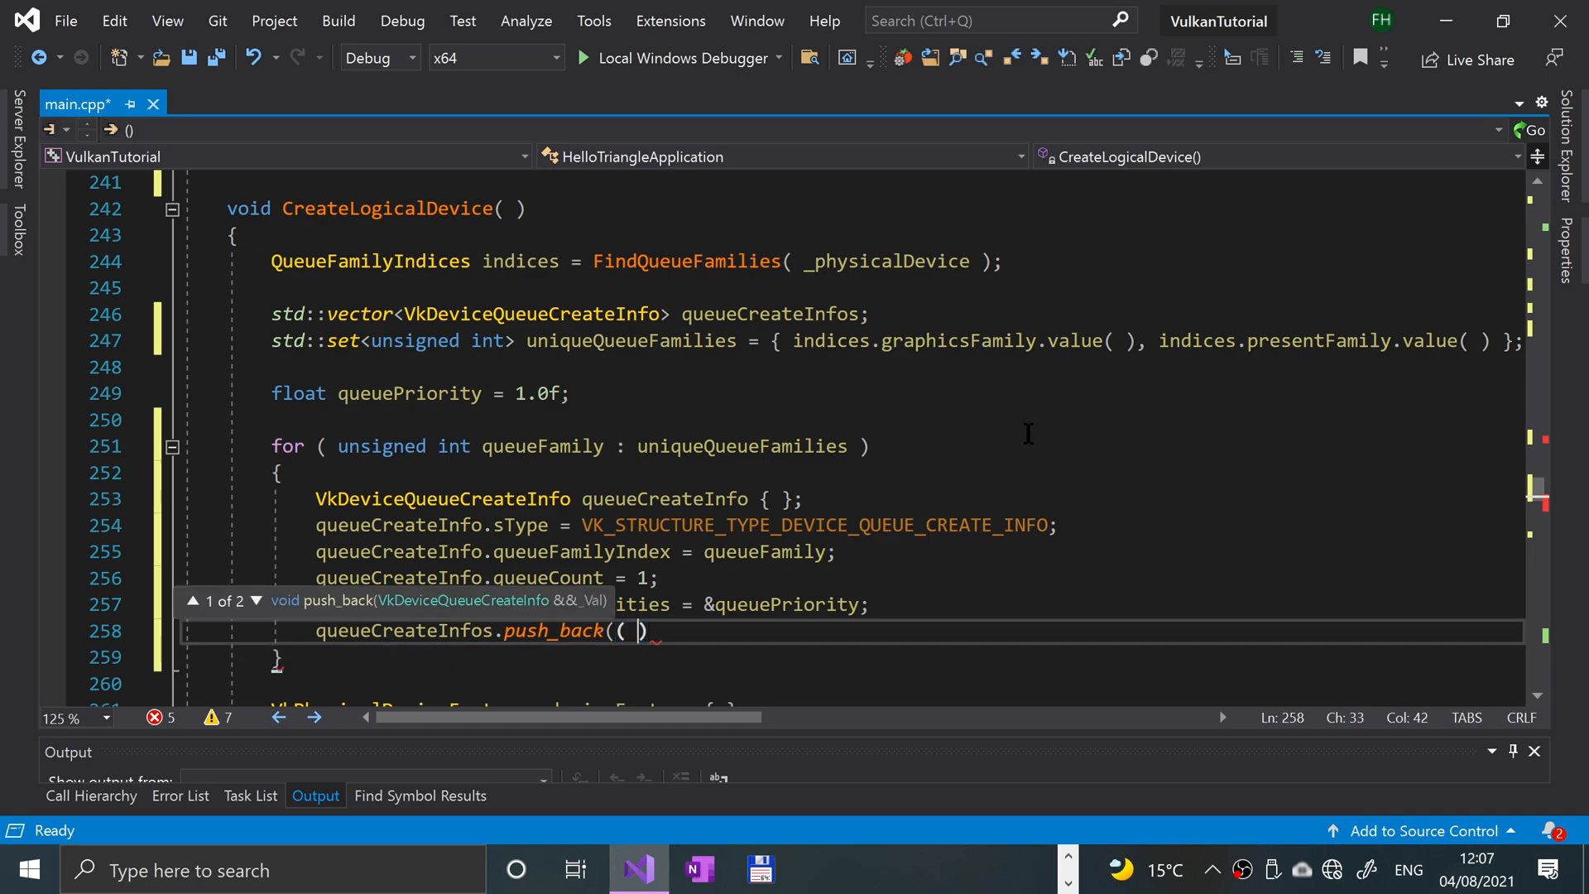
{"action": "type", "text": "queueCreateInfo"}
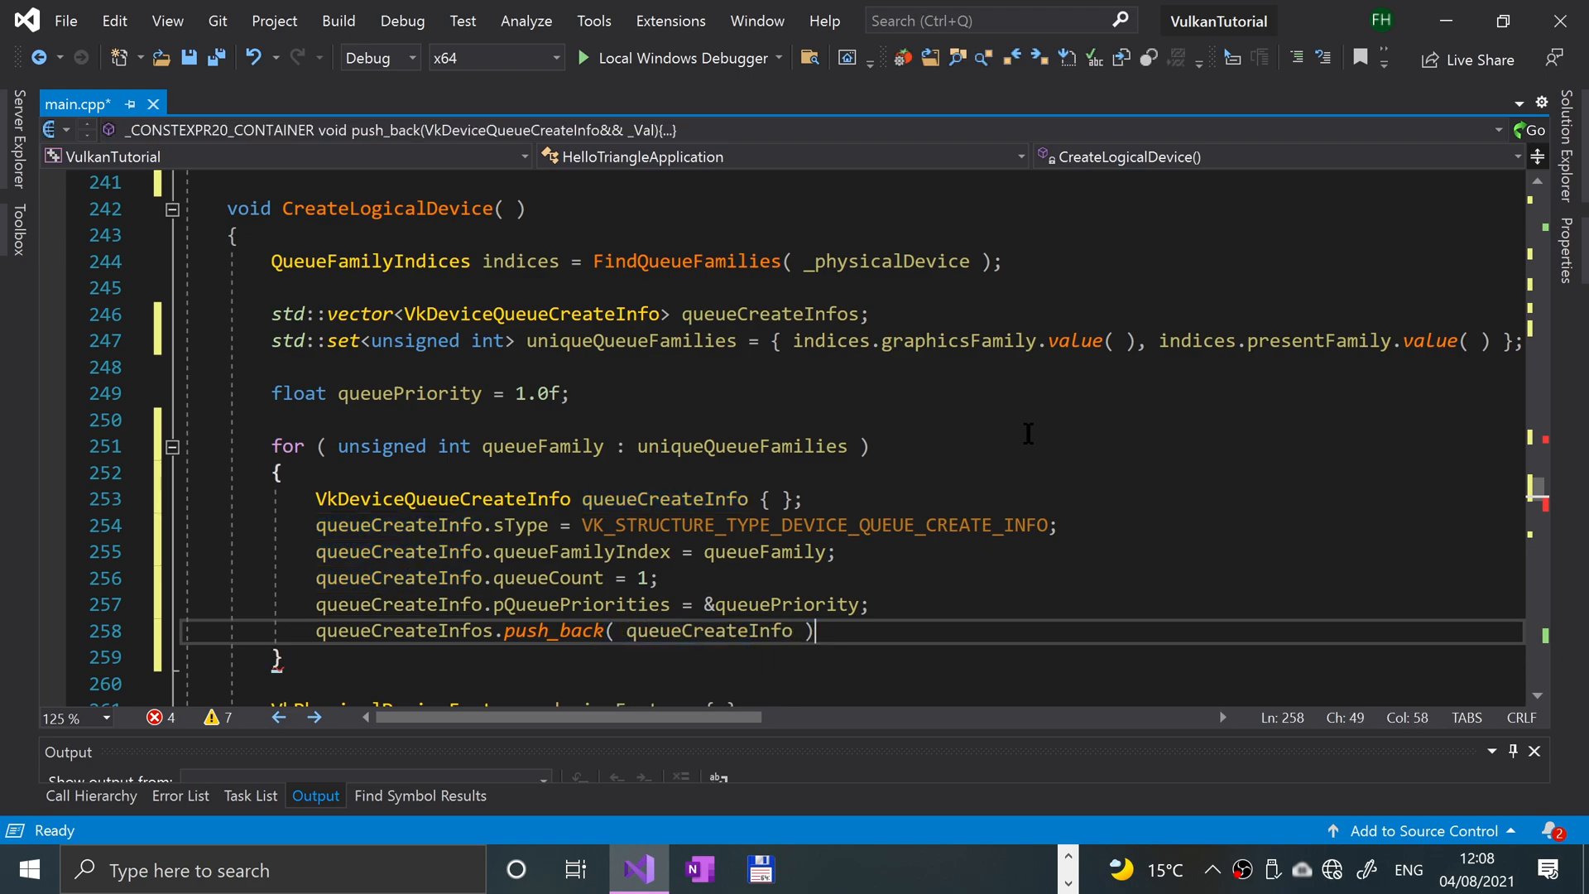
{"action": "type", "text": ";"}
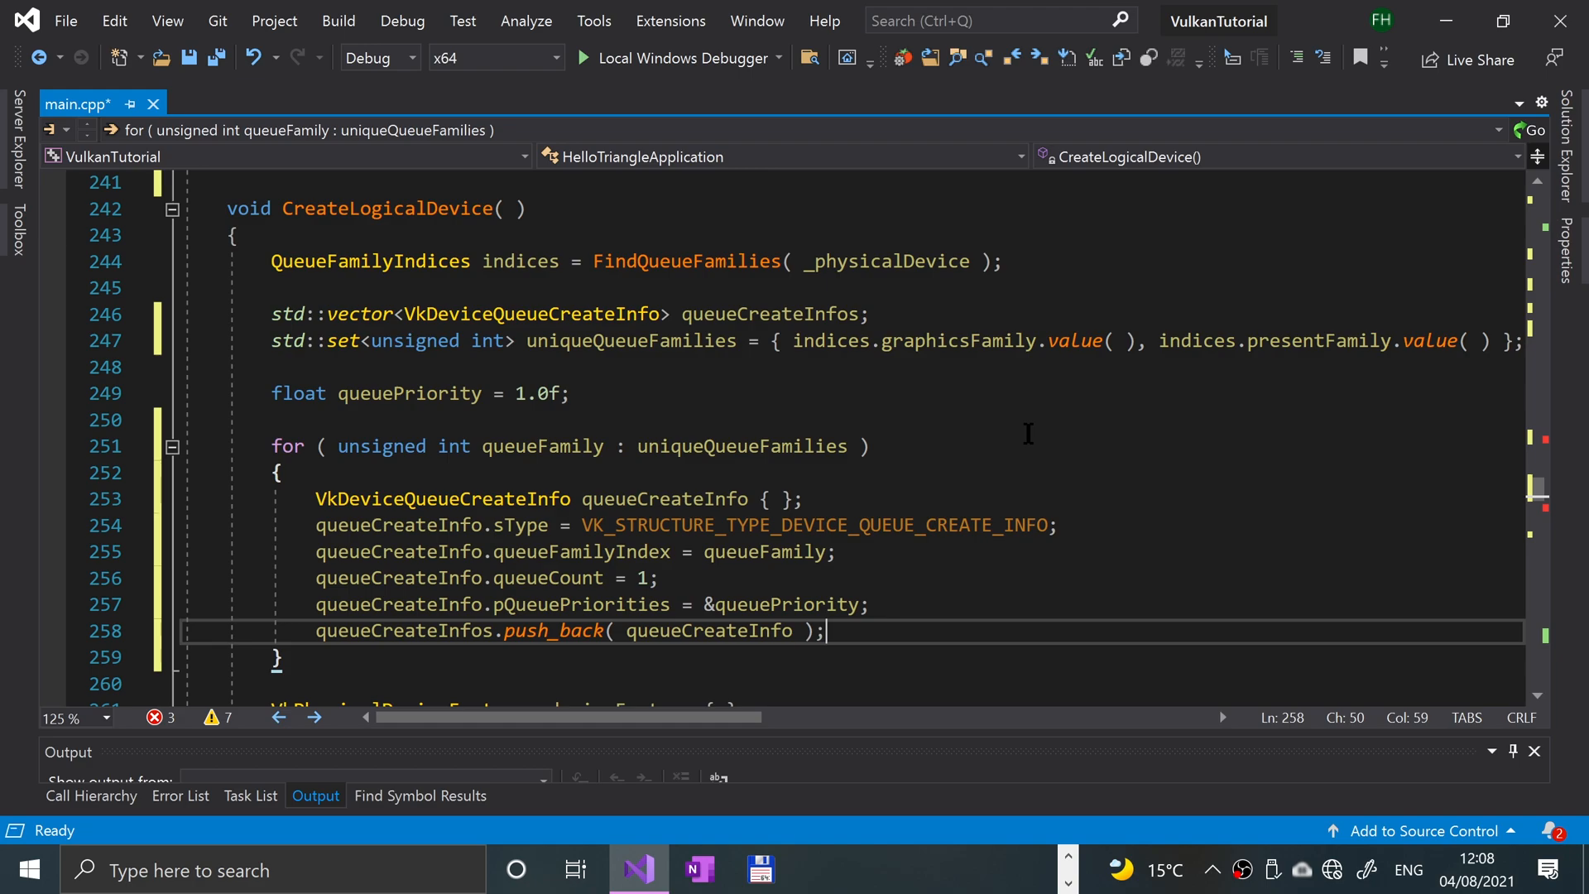
{"action": "mouse_move", "coordinate": [1185, 407]}
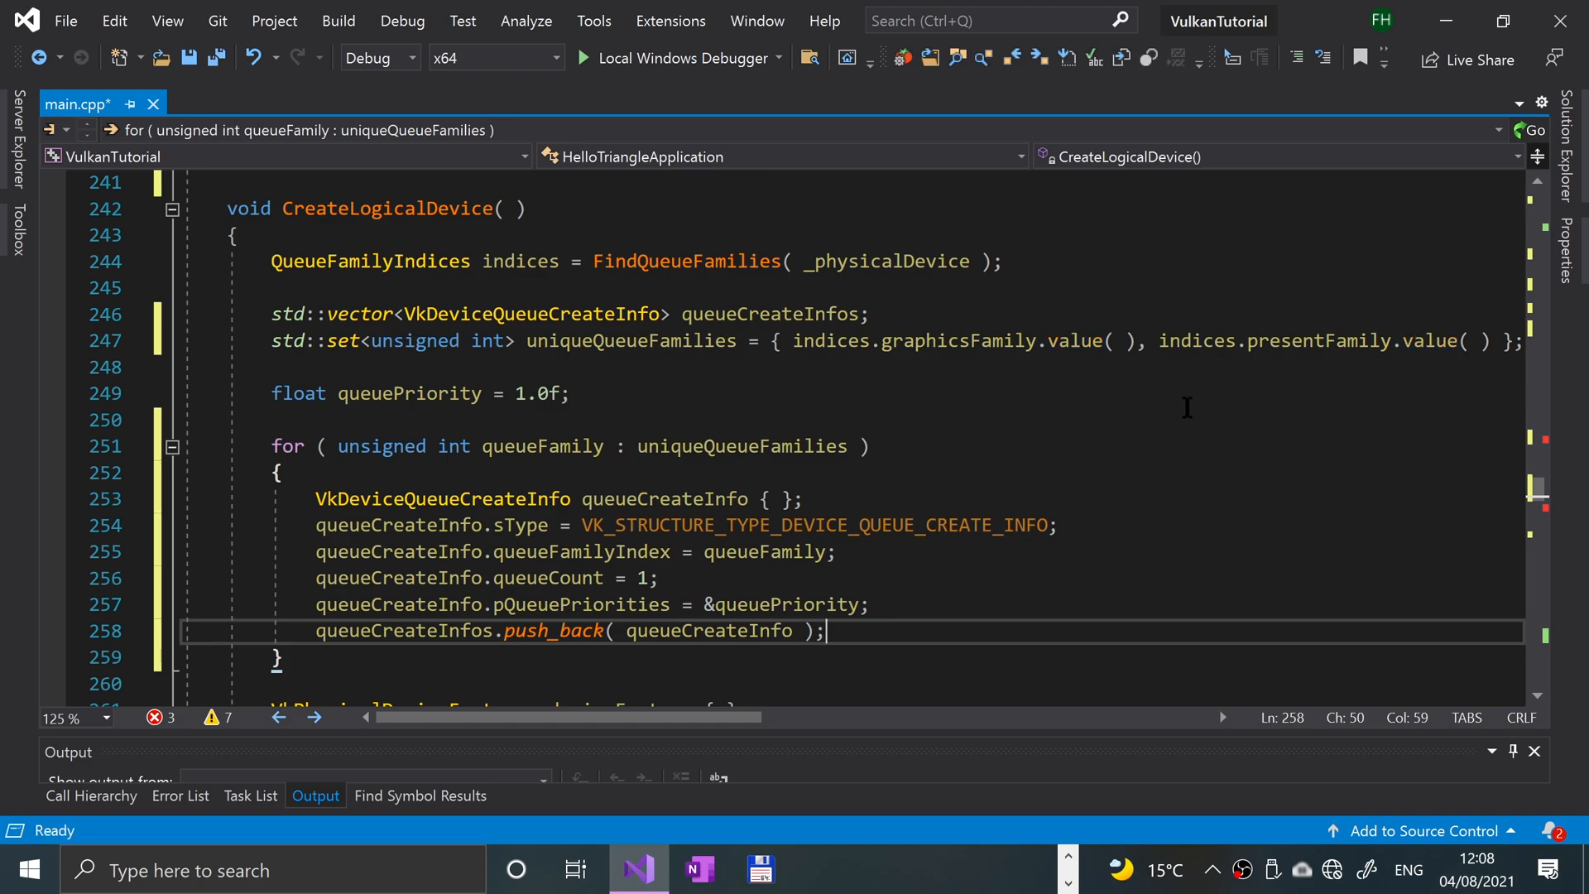
- Set createInfo.queueCreateInfoCount = static_cast<unsigned int>(queueCreateInfos.size())
{"action": "scroll", "scroll_direction": "down", "scroll_amount": 3}
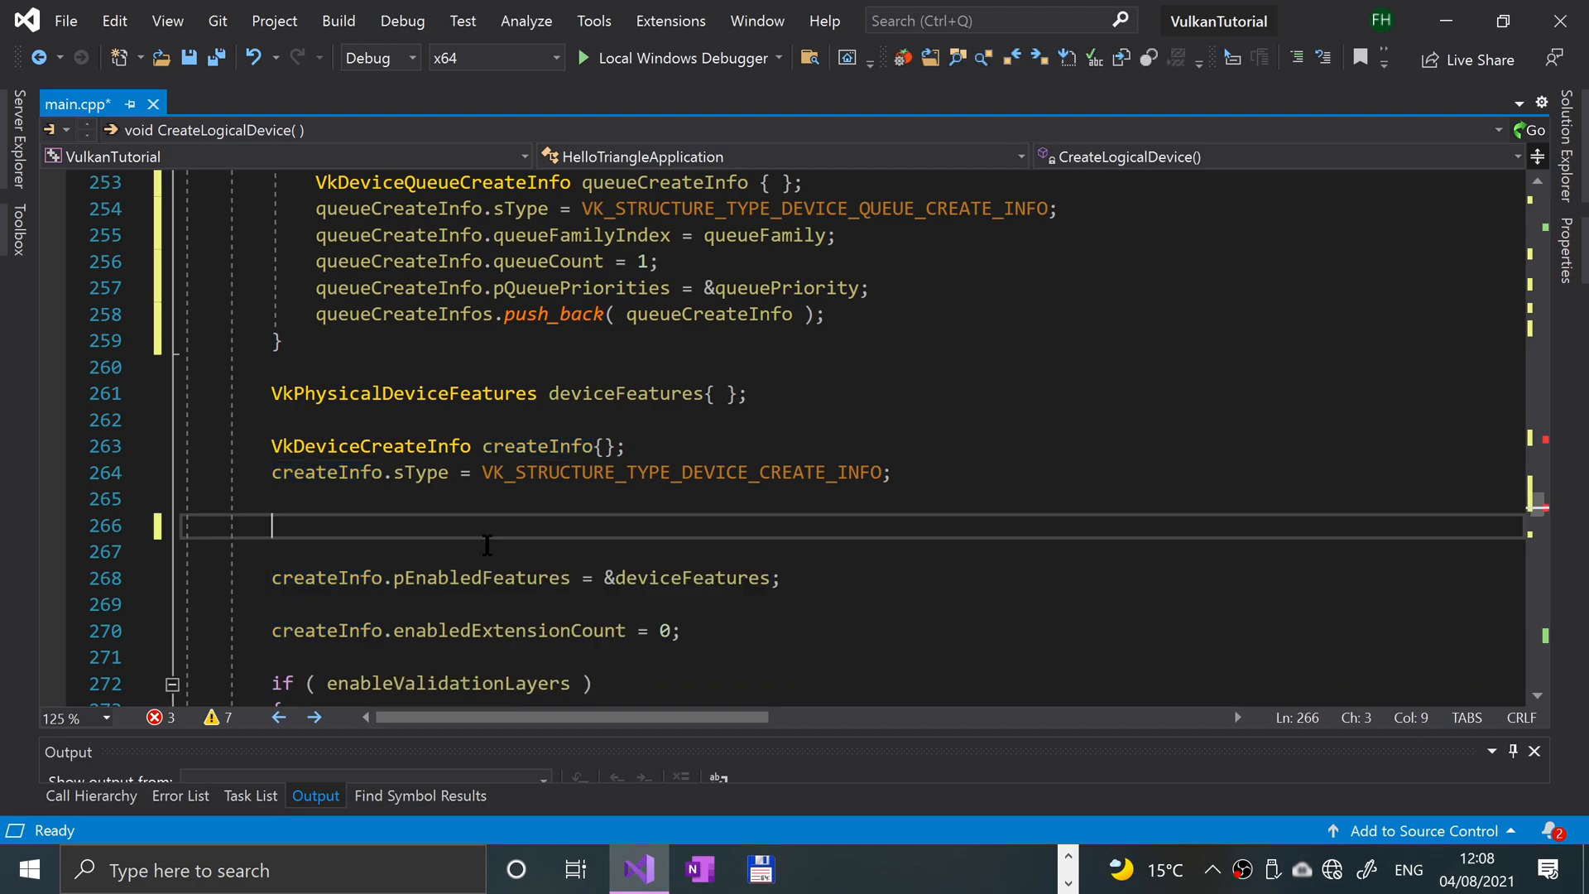
{"action": "type", "text": "createInfo"}
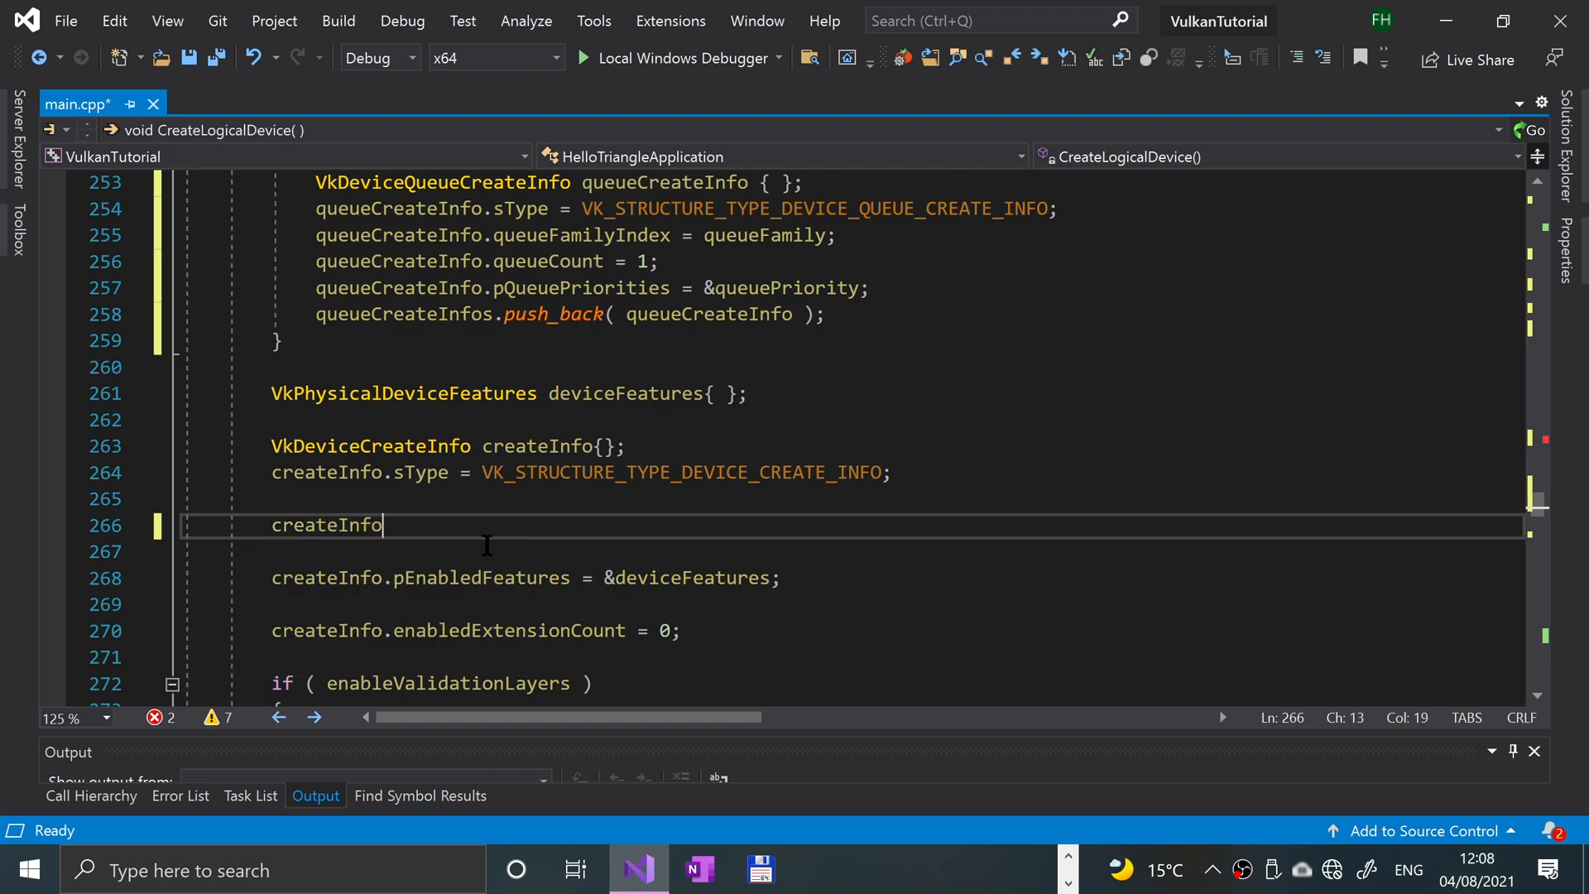
{"action": "type", "text": ".que"}
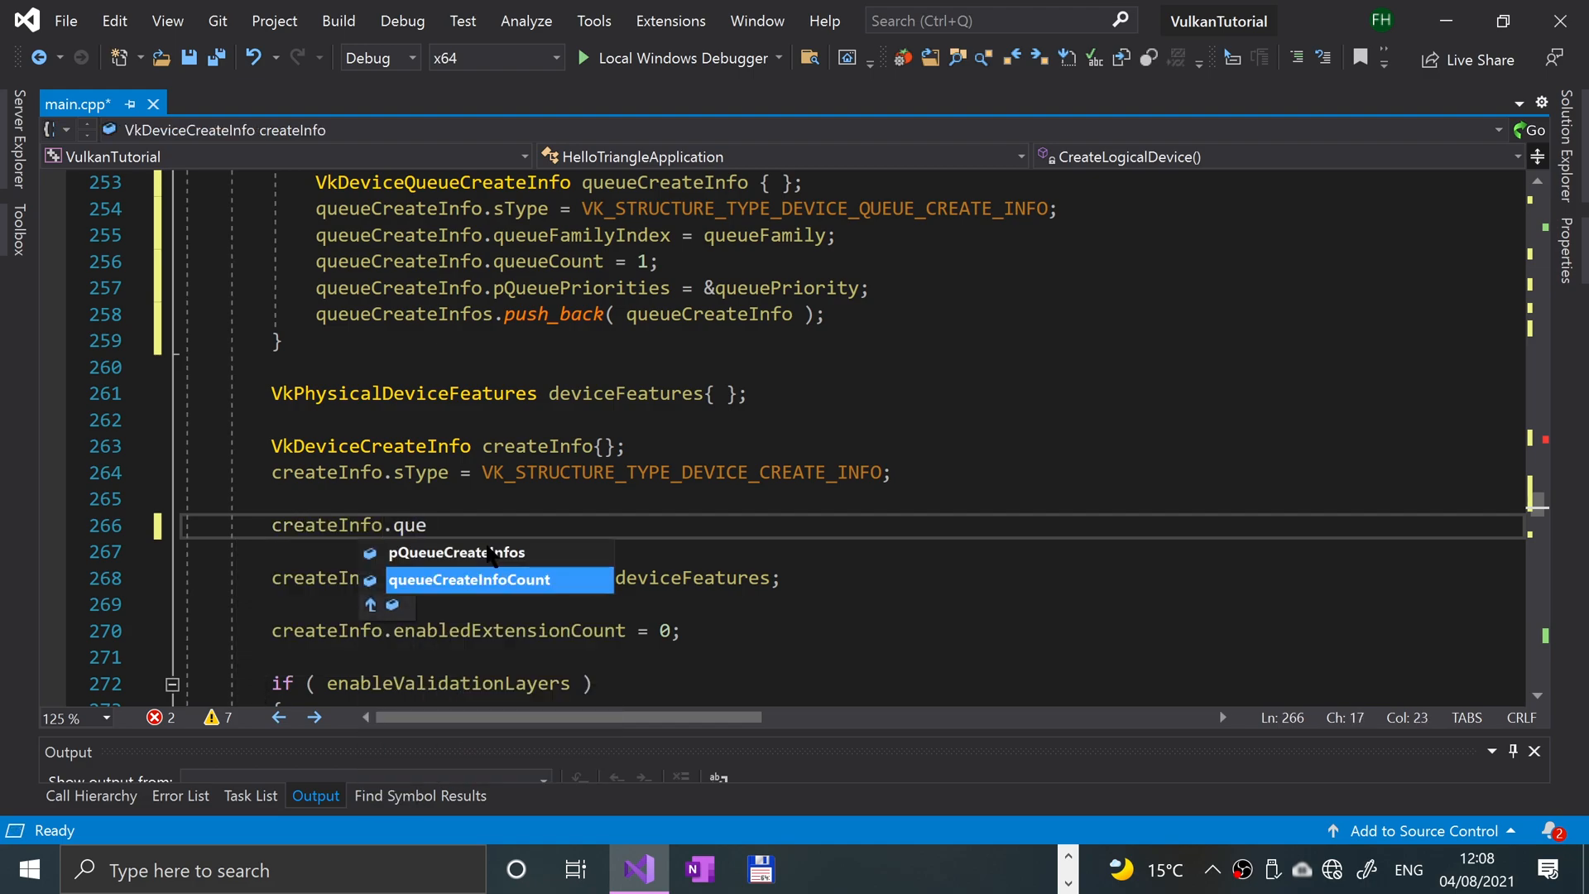
{"action": "type", "text": "queueCreateInfoCount ="}
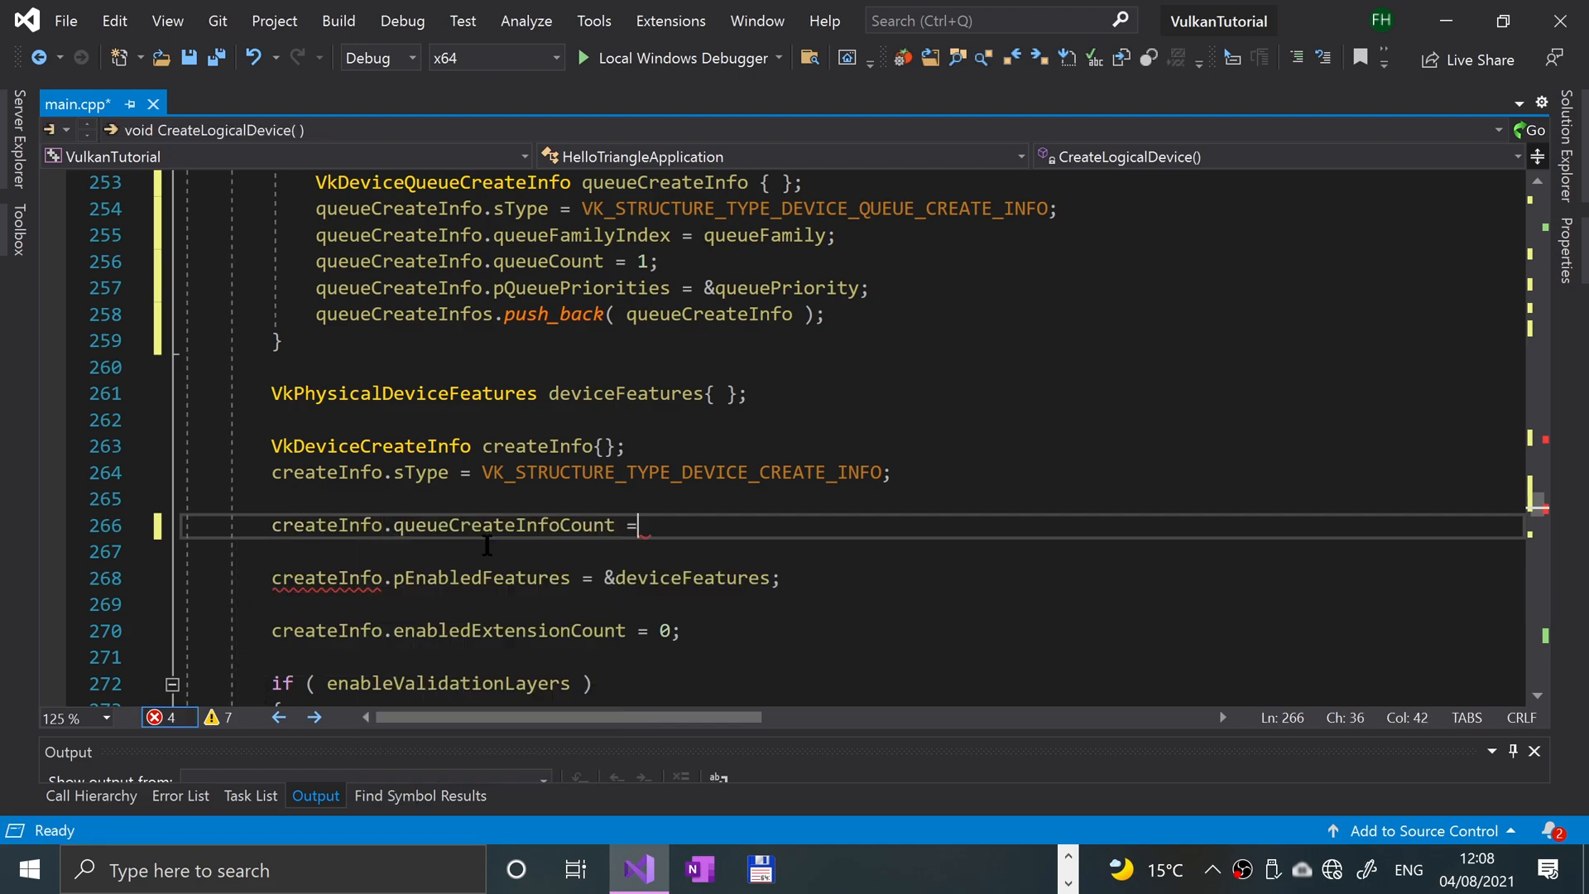
{"action": "type", "text": "sta"}
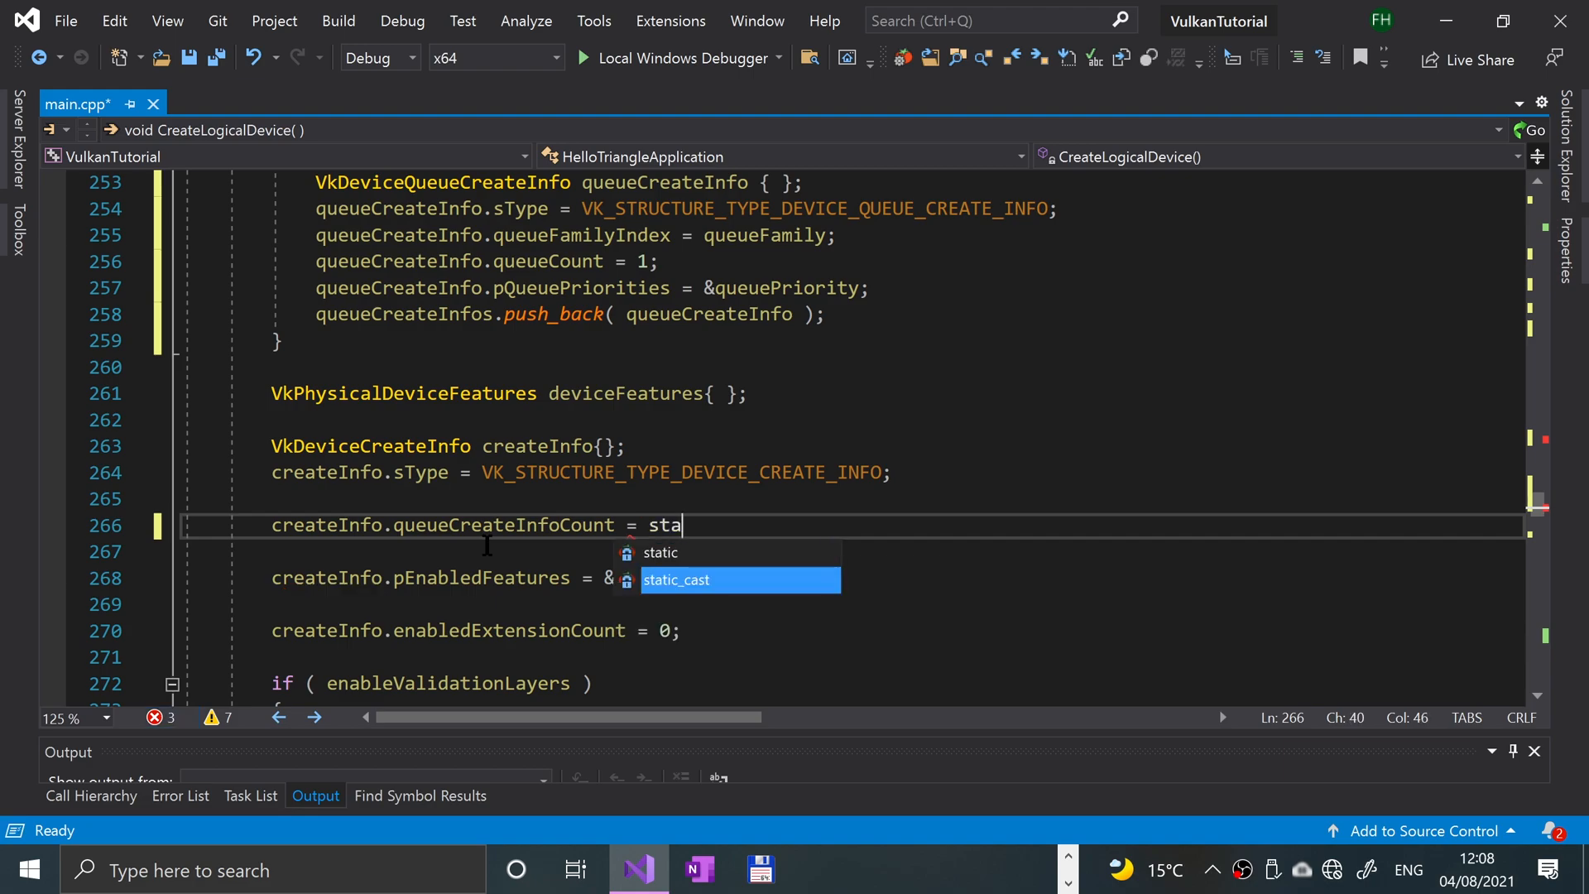
{"action": "type", "text": "static_cast<"}
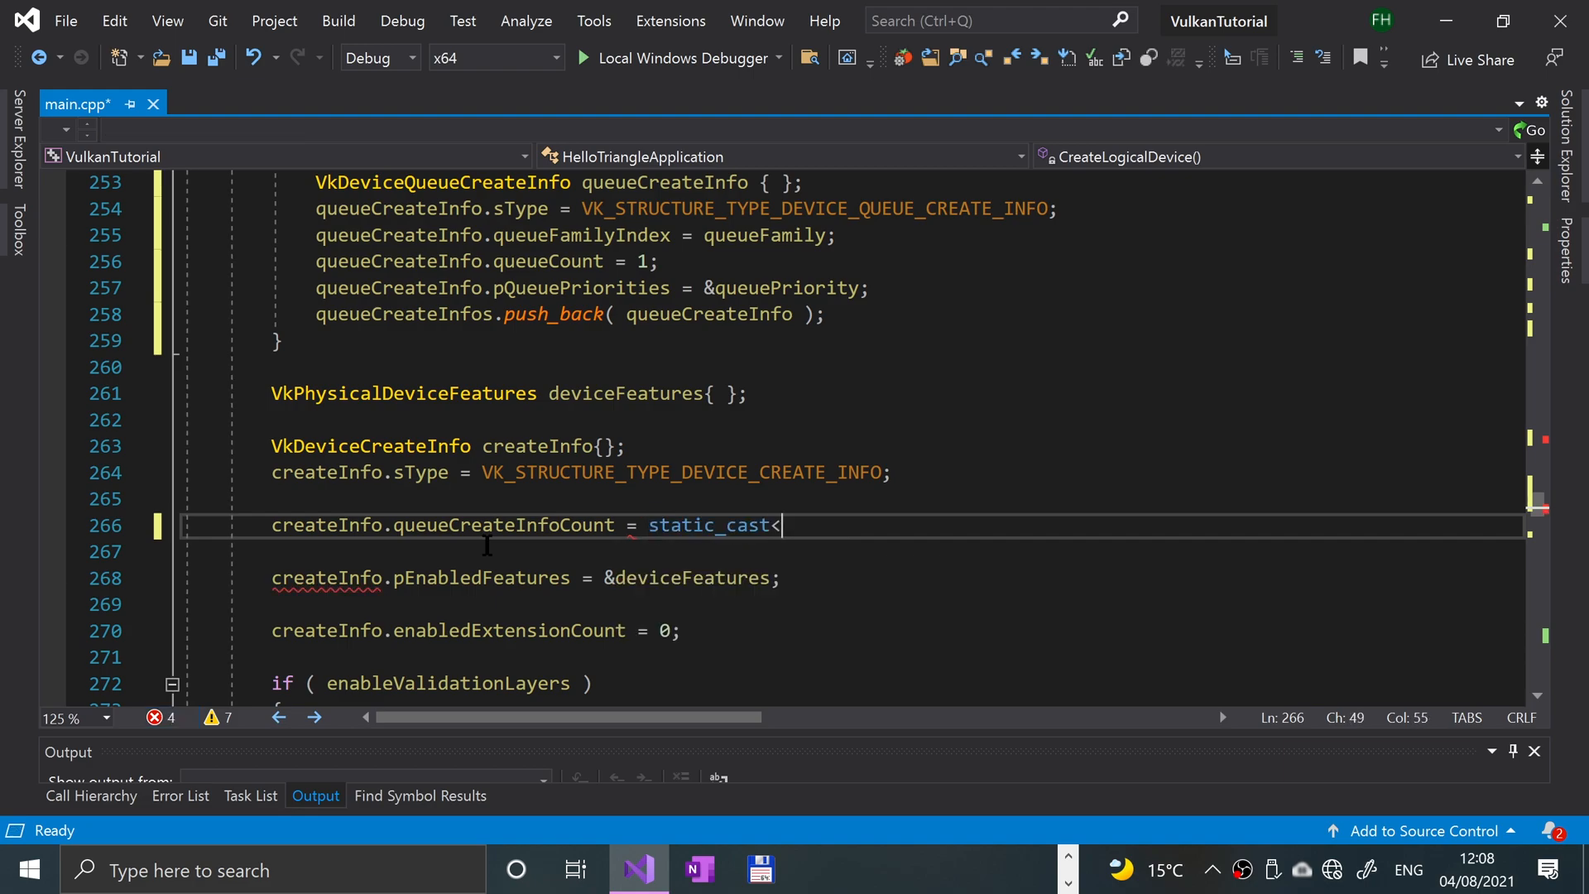
{"action": "type", "text": "unsigned"}
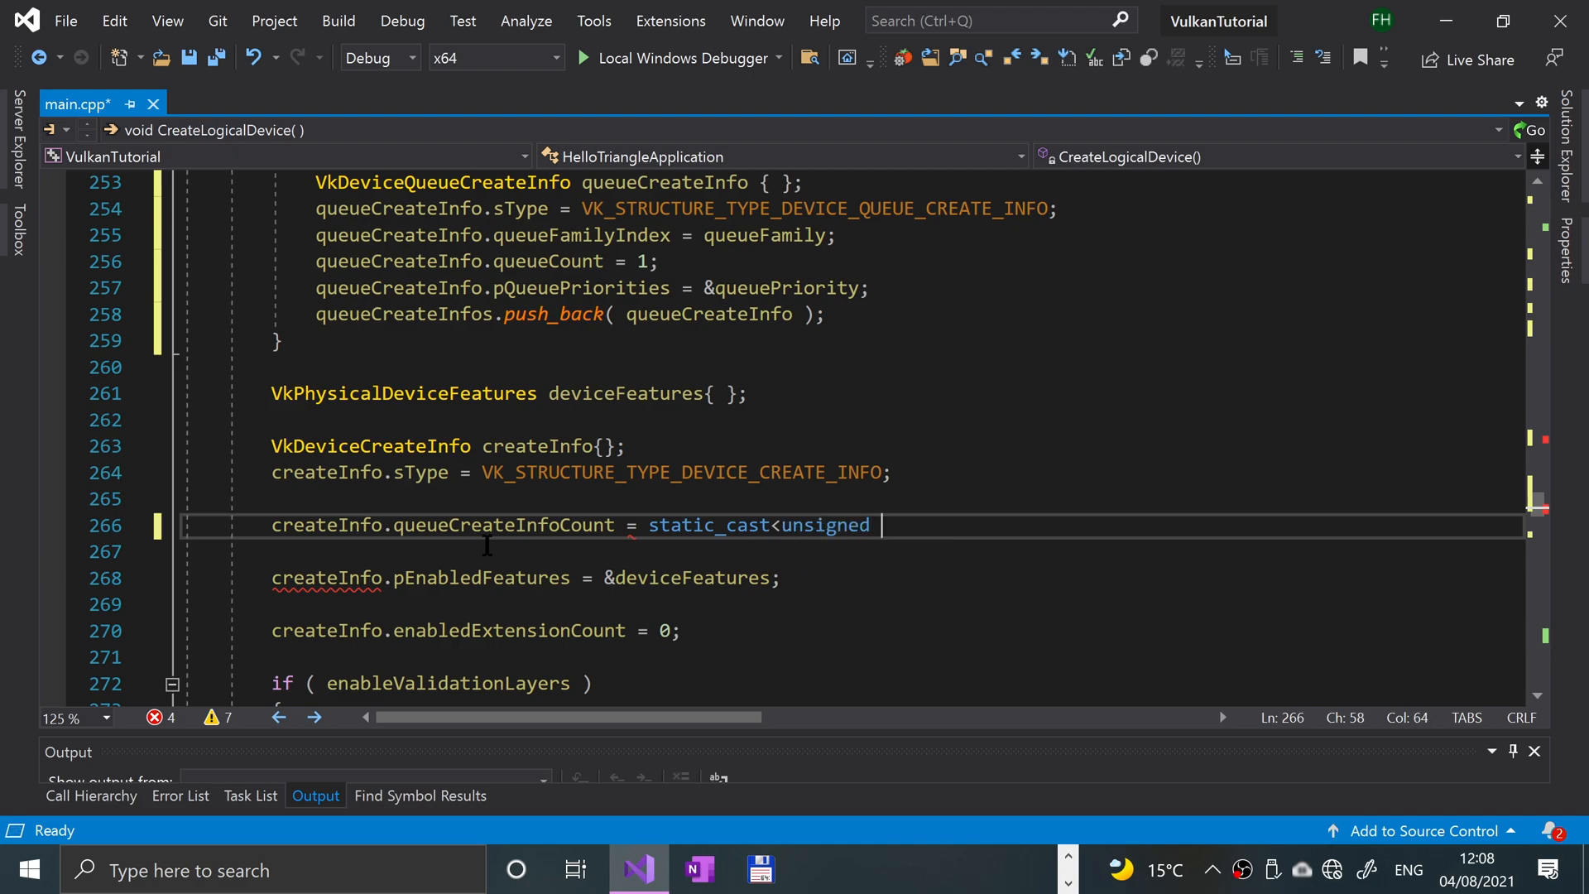
{"action": "type", "text": "int>()"}
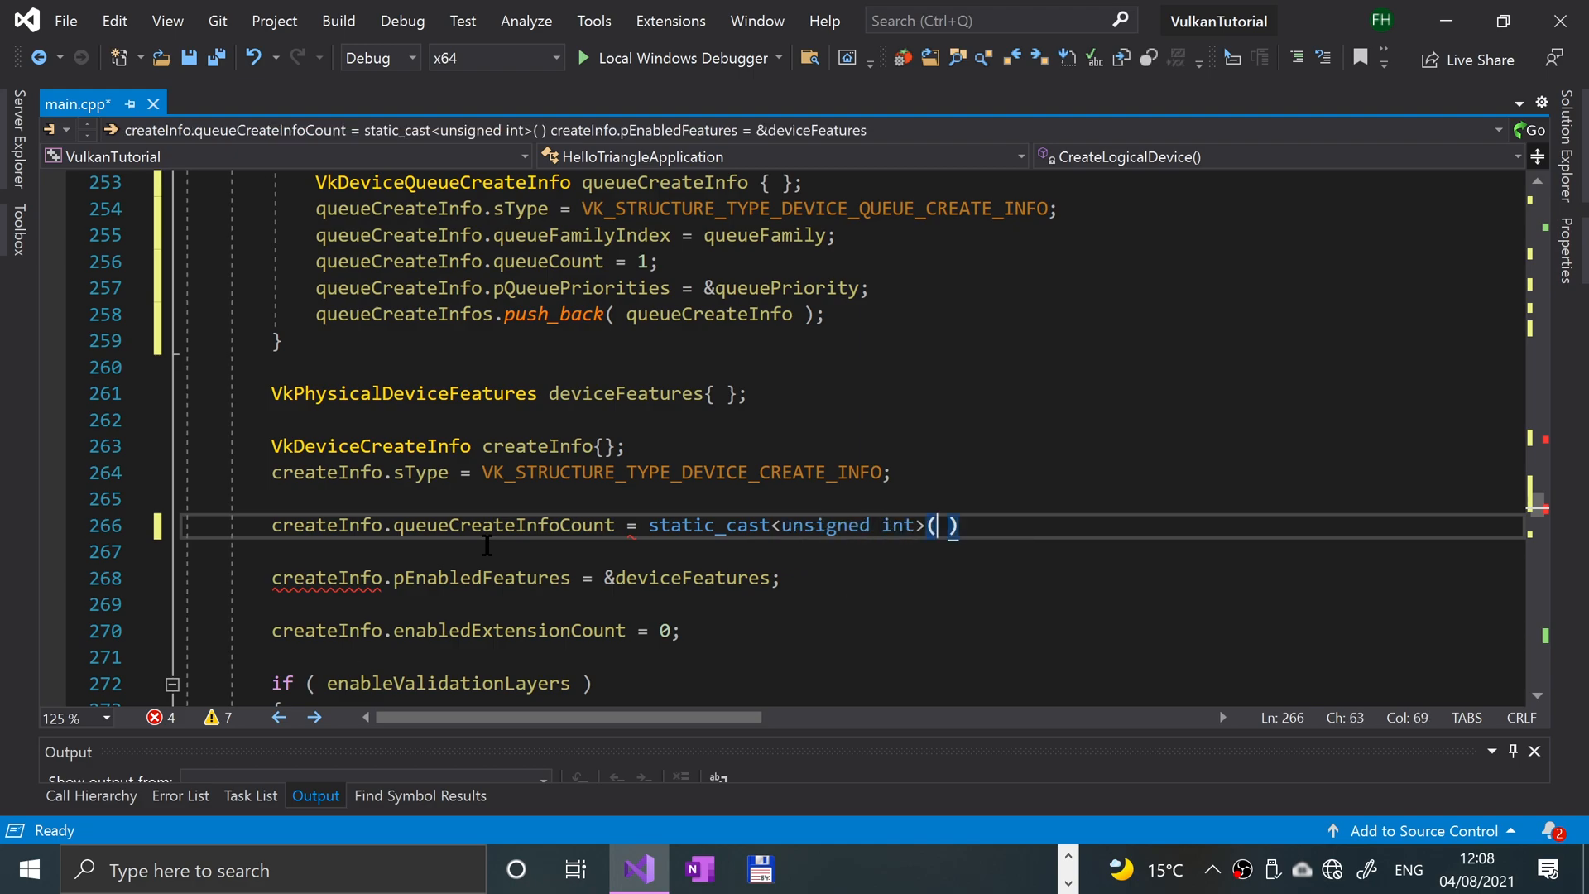
{"action": "type", "text": "queueCreateInfos.size("}
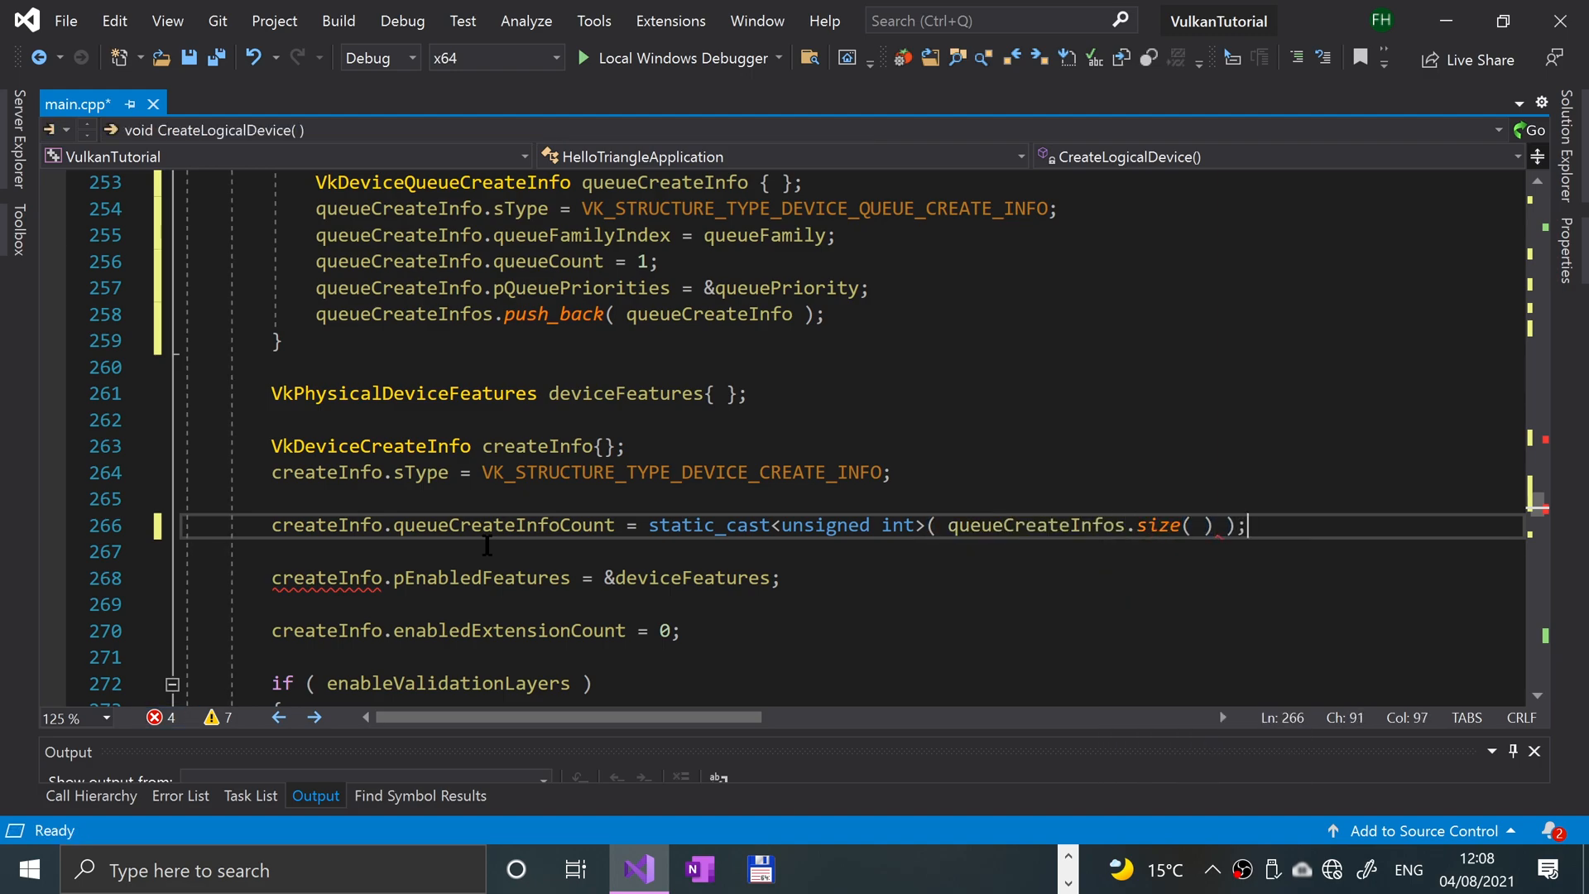
- Set createInfo.pQueueCreateInfos = queueCreateInfos.data()
{"action": "type", "text": "createInfo"}
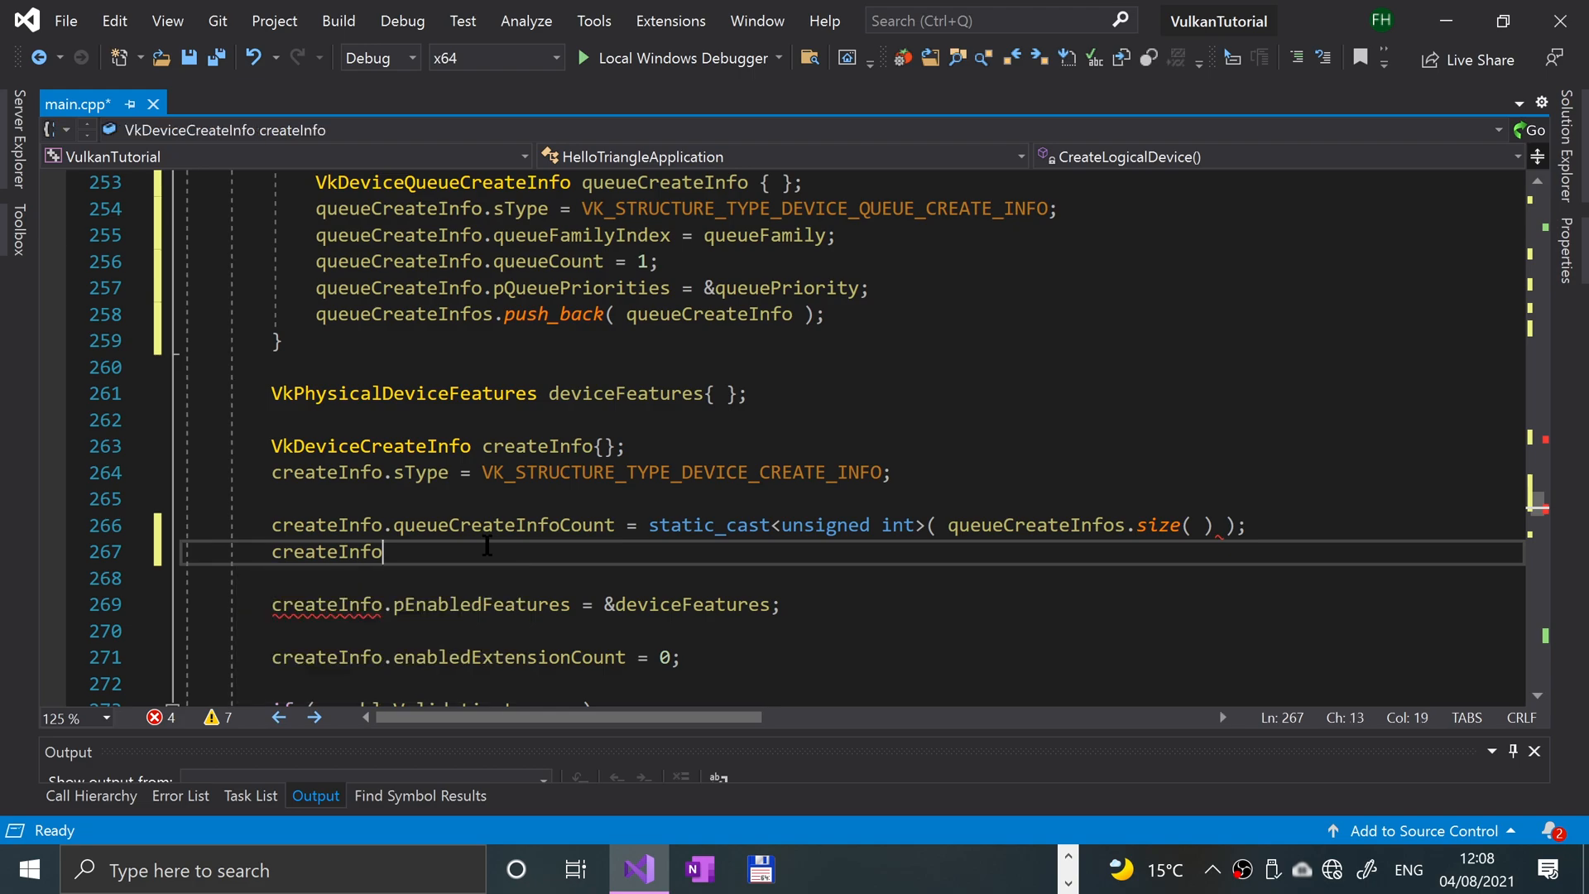
{"action": "type", "text": "."}
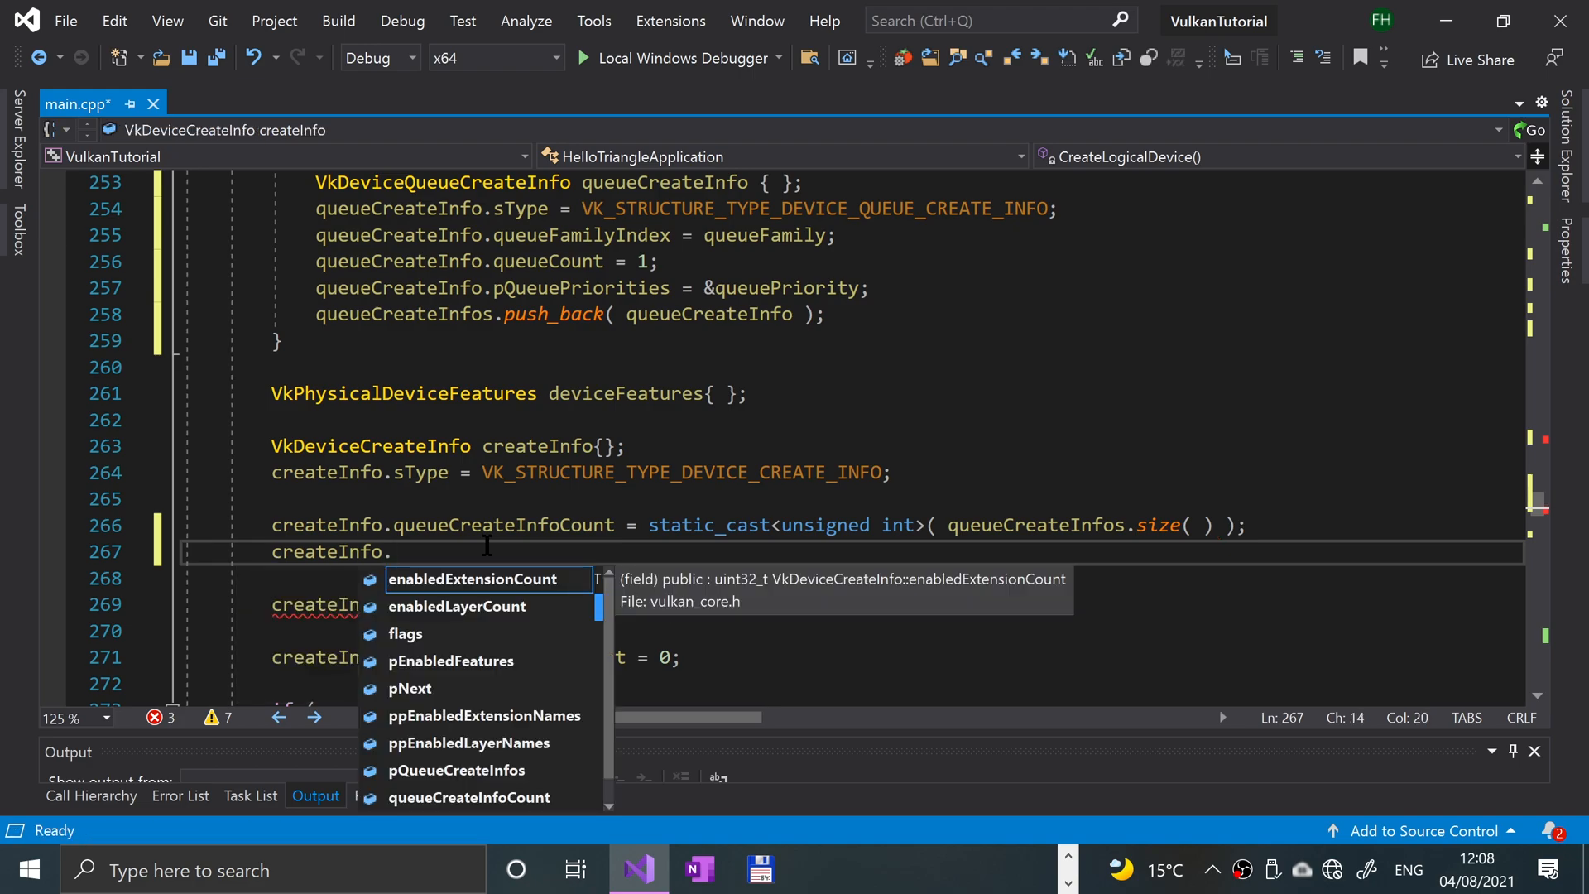
{"action": "type", "text": "pqu"}
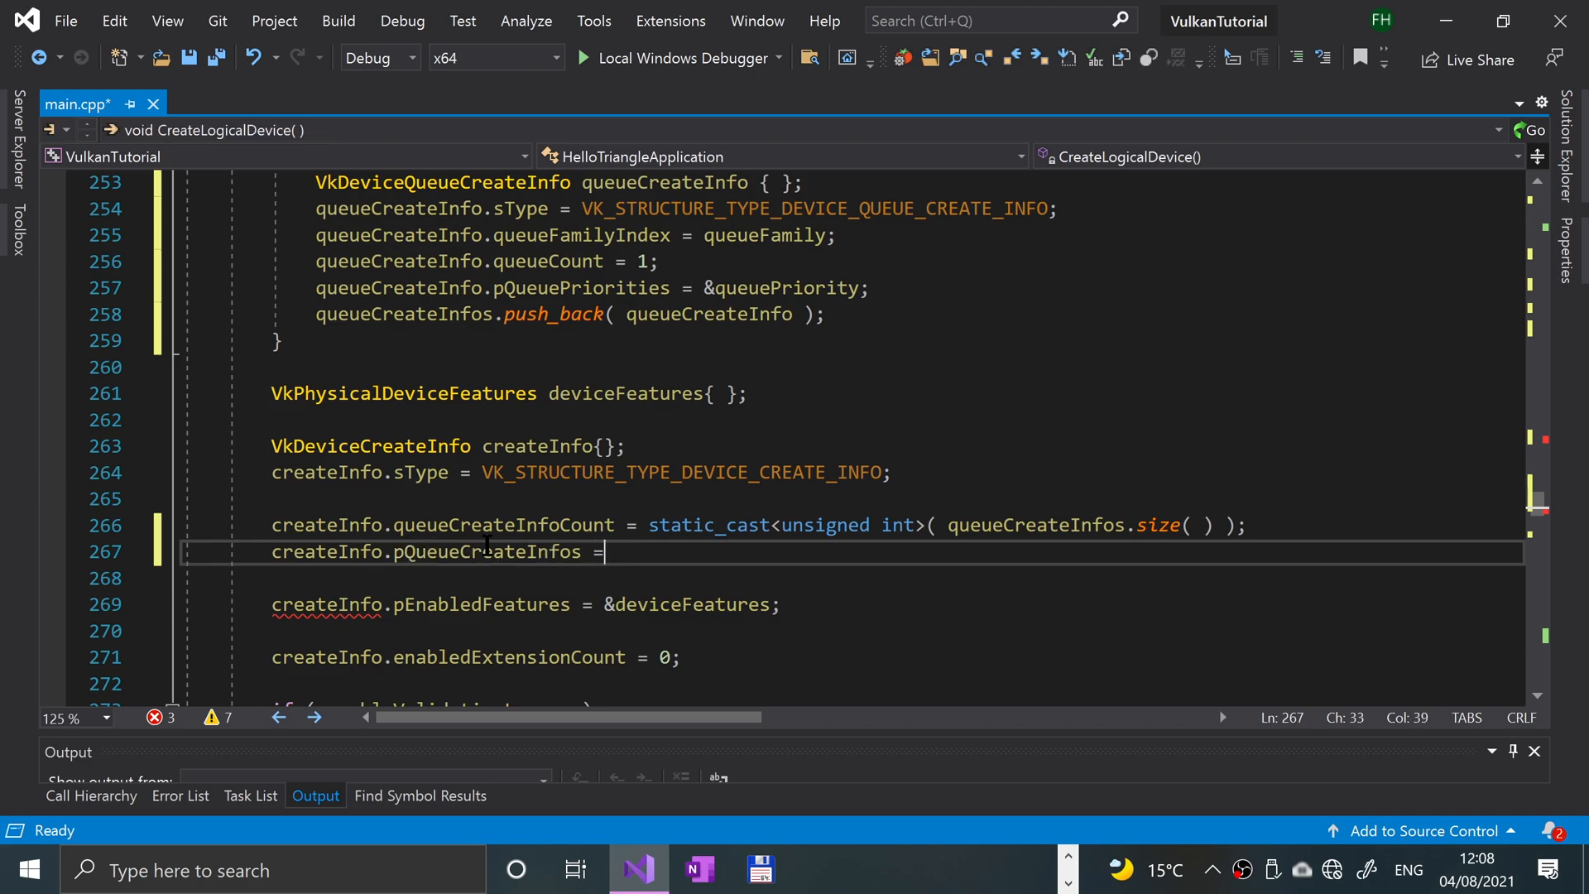
{"action": "type", "text": "queueCreateInfos"}
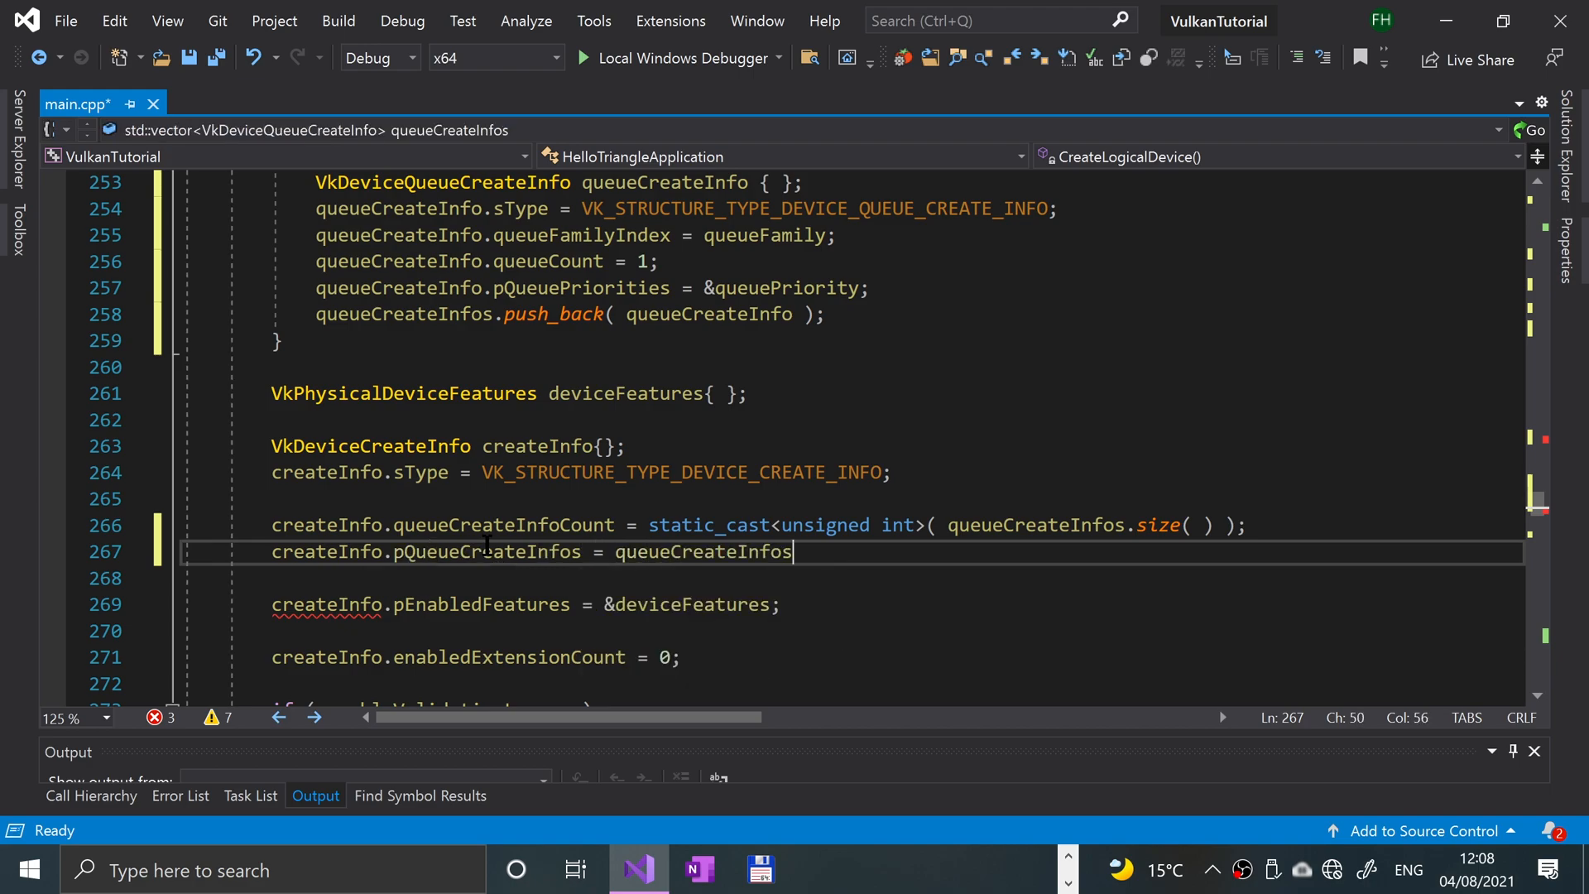
{"action": "type", "text": ".data()"}
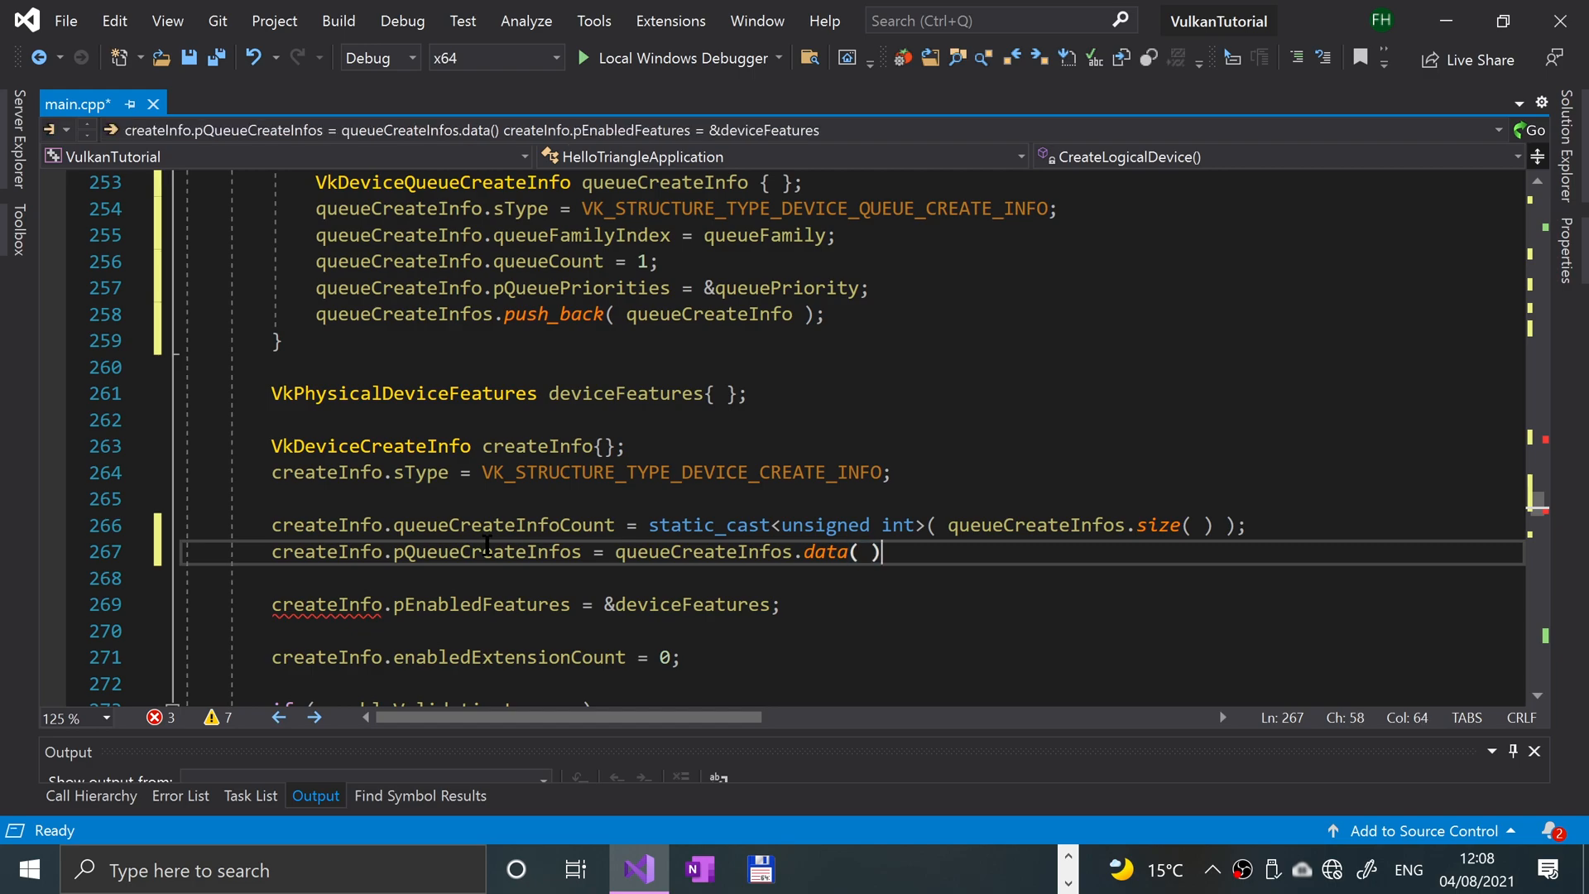
{"action": "type", "text": ";"}
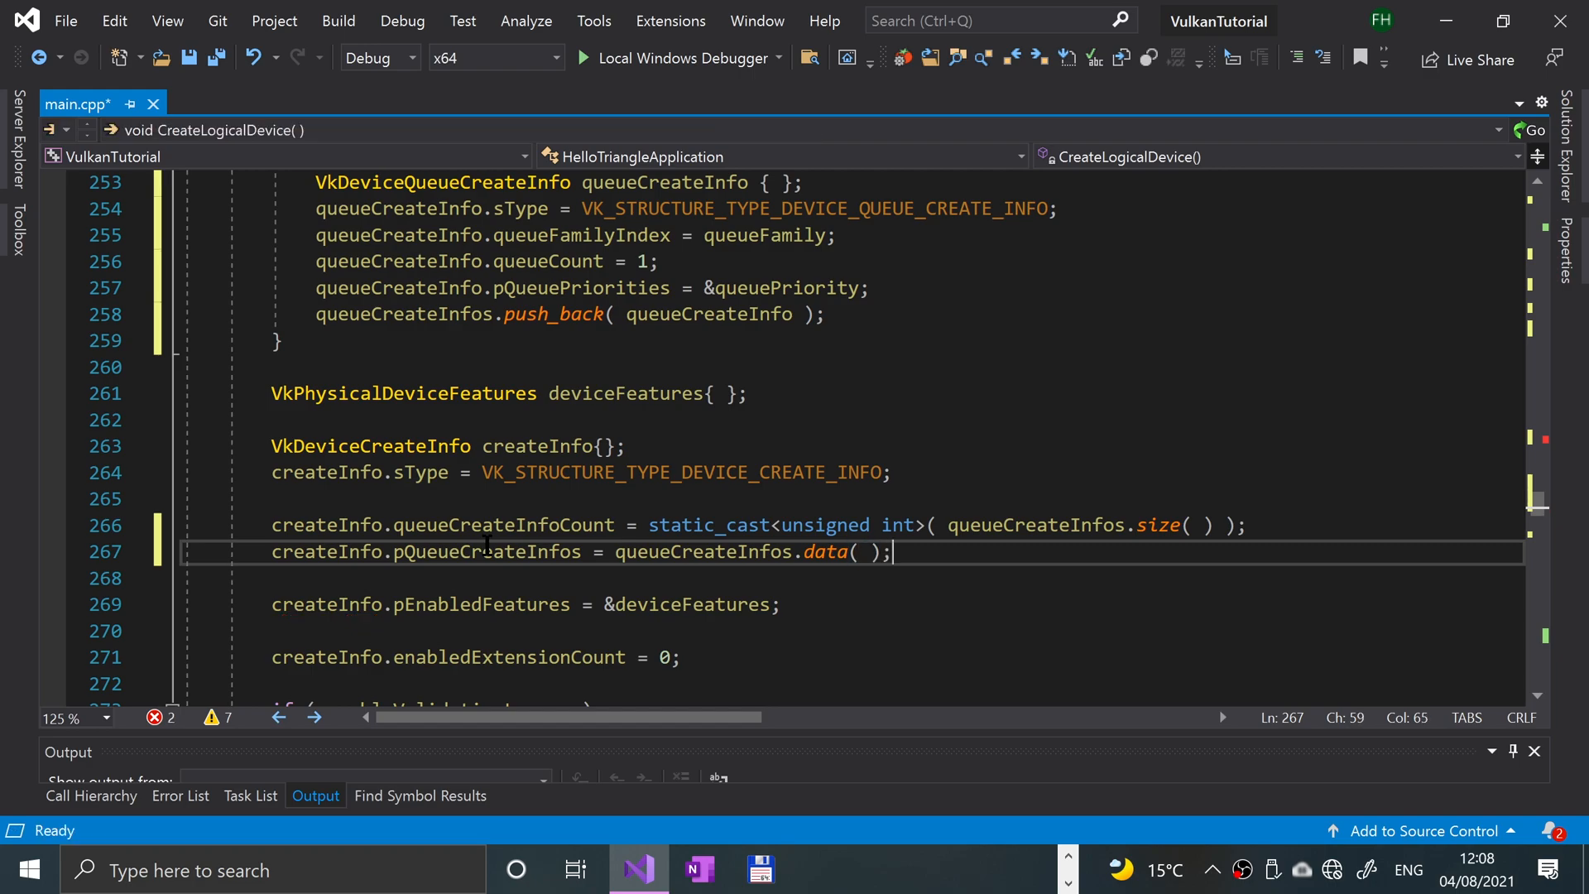
- Make the second vkGetDeviceQueue call use indices.presentFamily.value() and store into &_presentQueue
{"action": "scroll", "scroll_direction": "down", "scroll_amount": 3}
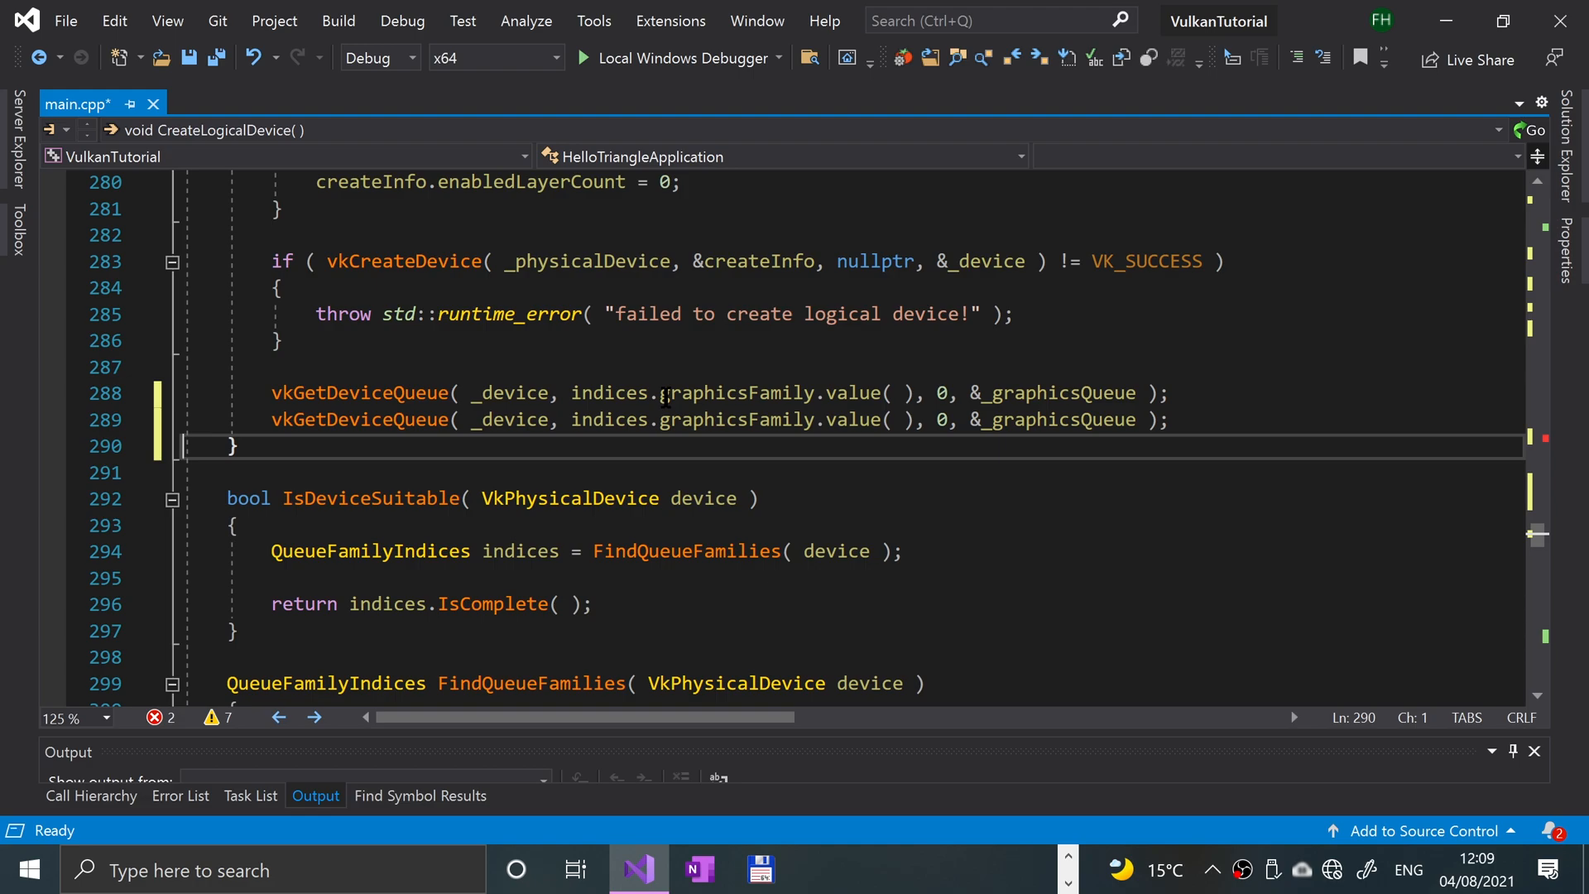
{"action": "double_click", "coordinate": [734, 418]}
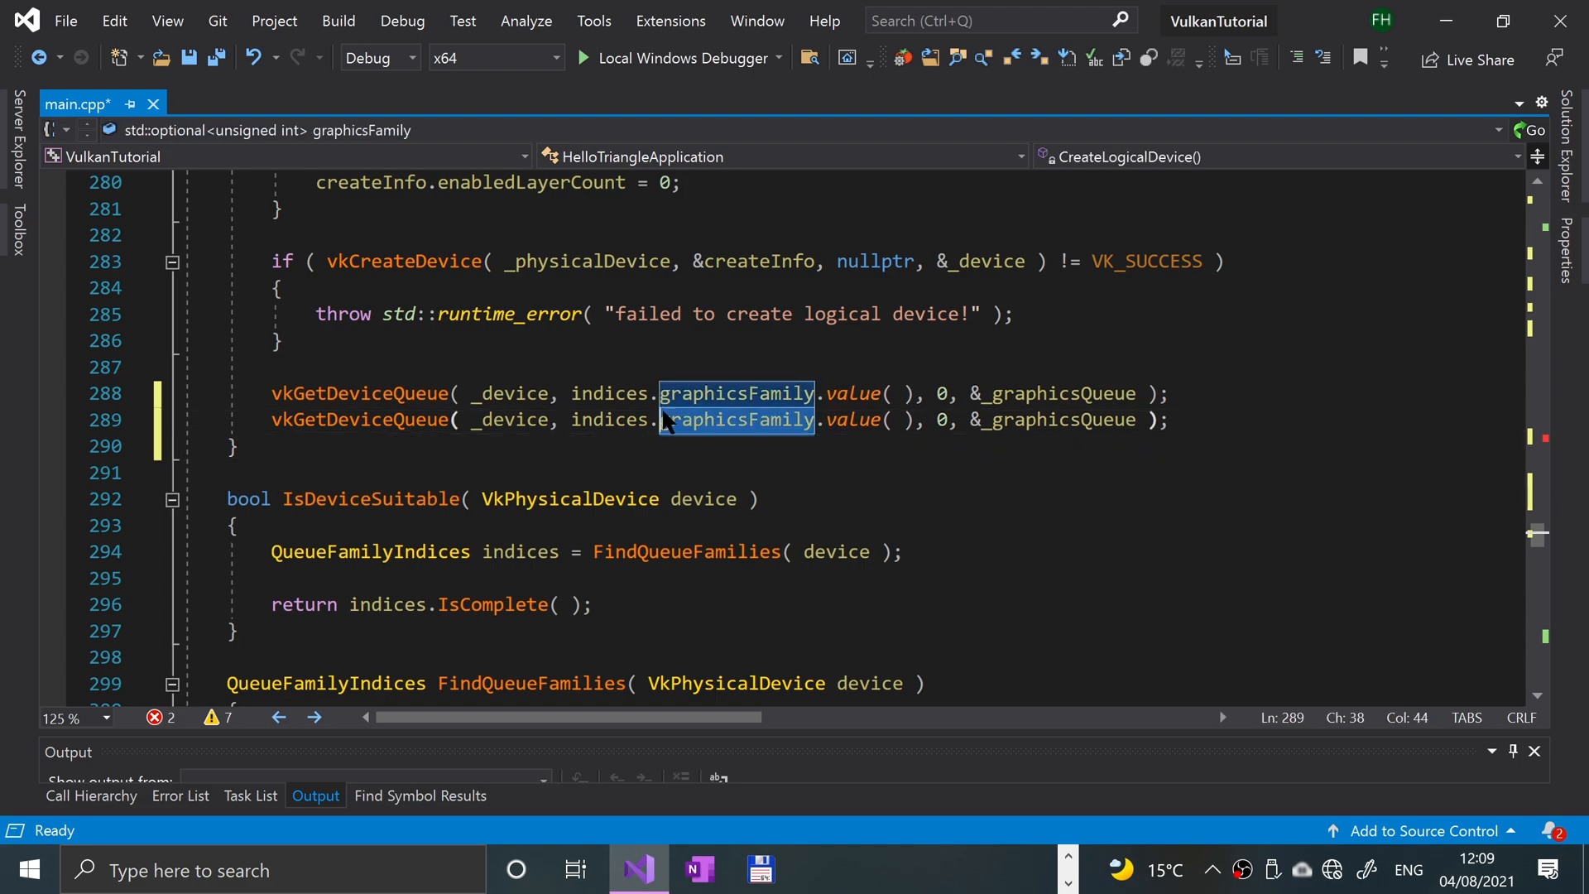
{"action": "type", "text": "presentFamily"}
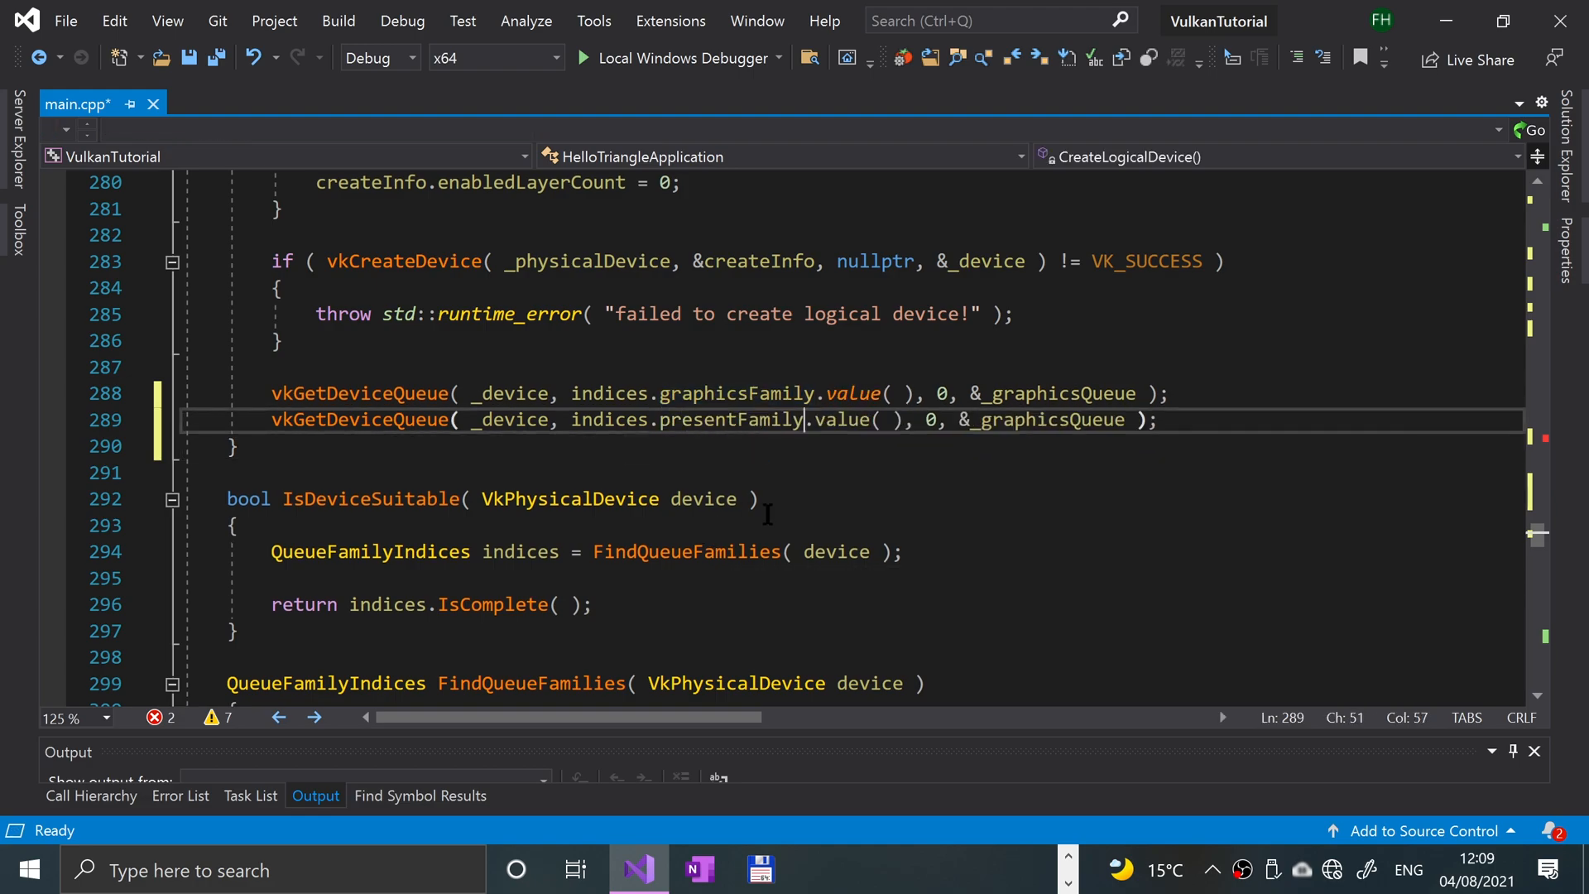
{"action": "double_click", "coordinate": [1046, 419]}
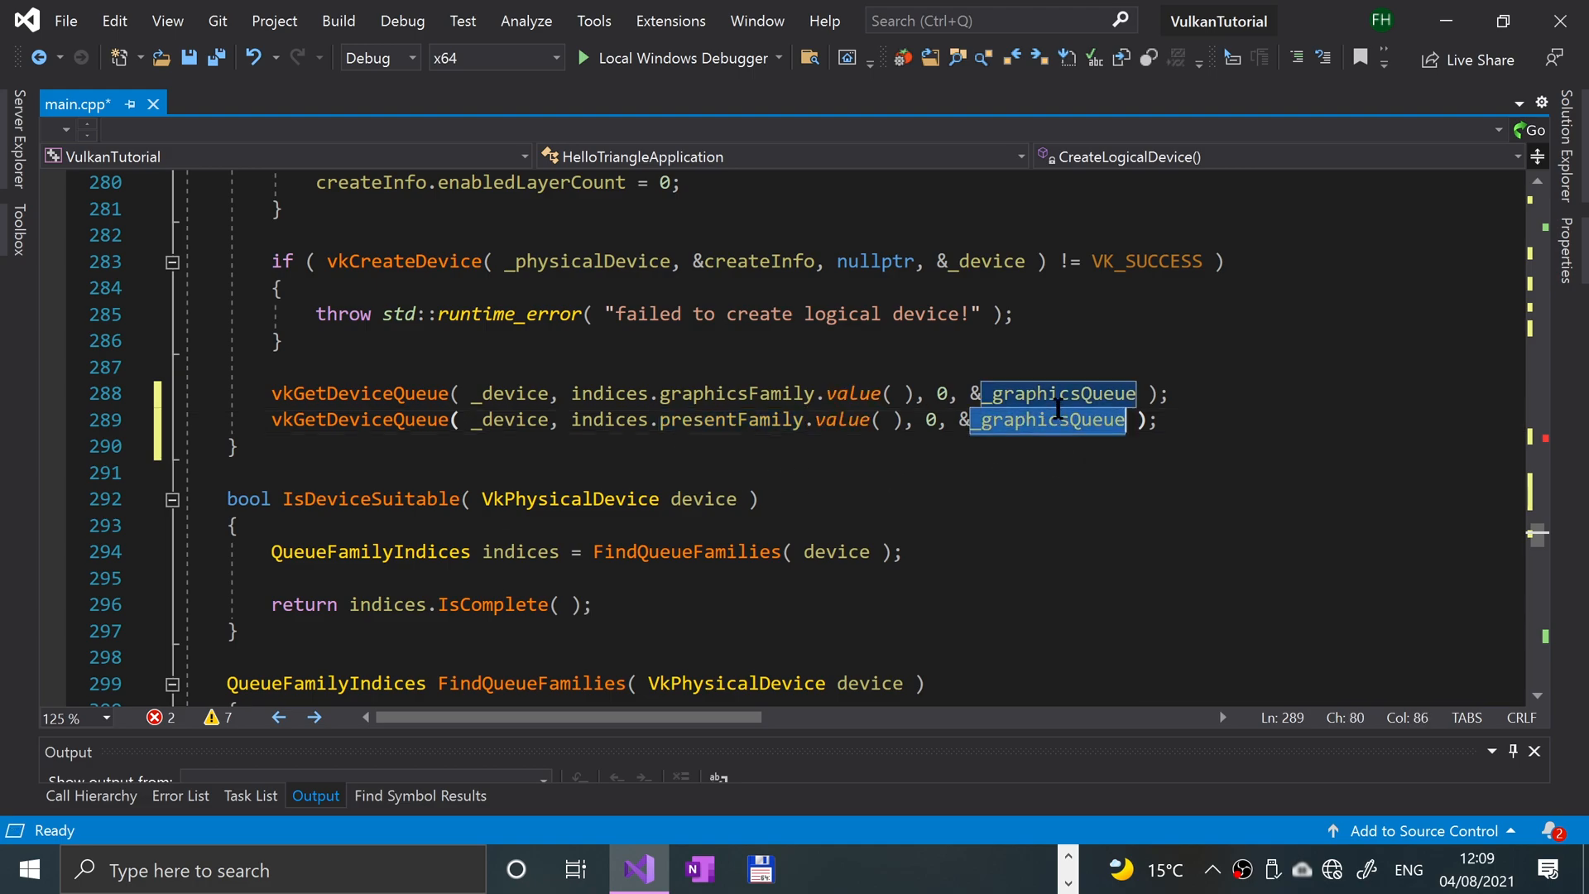
{"action": "type", "text": "_presentQueue"}
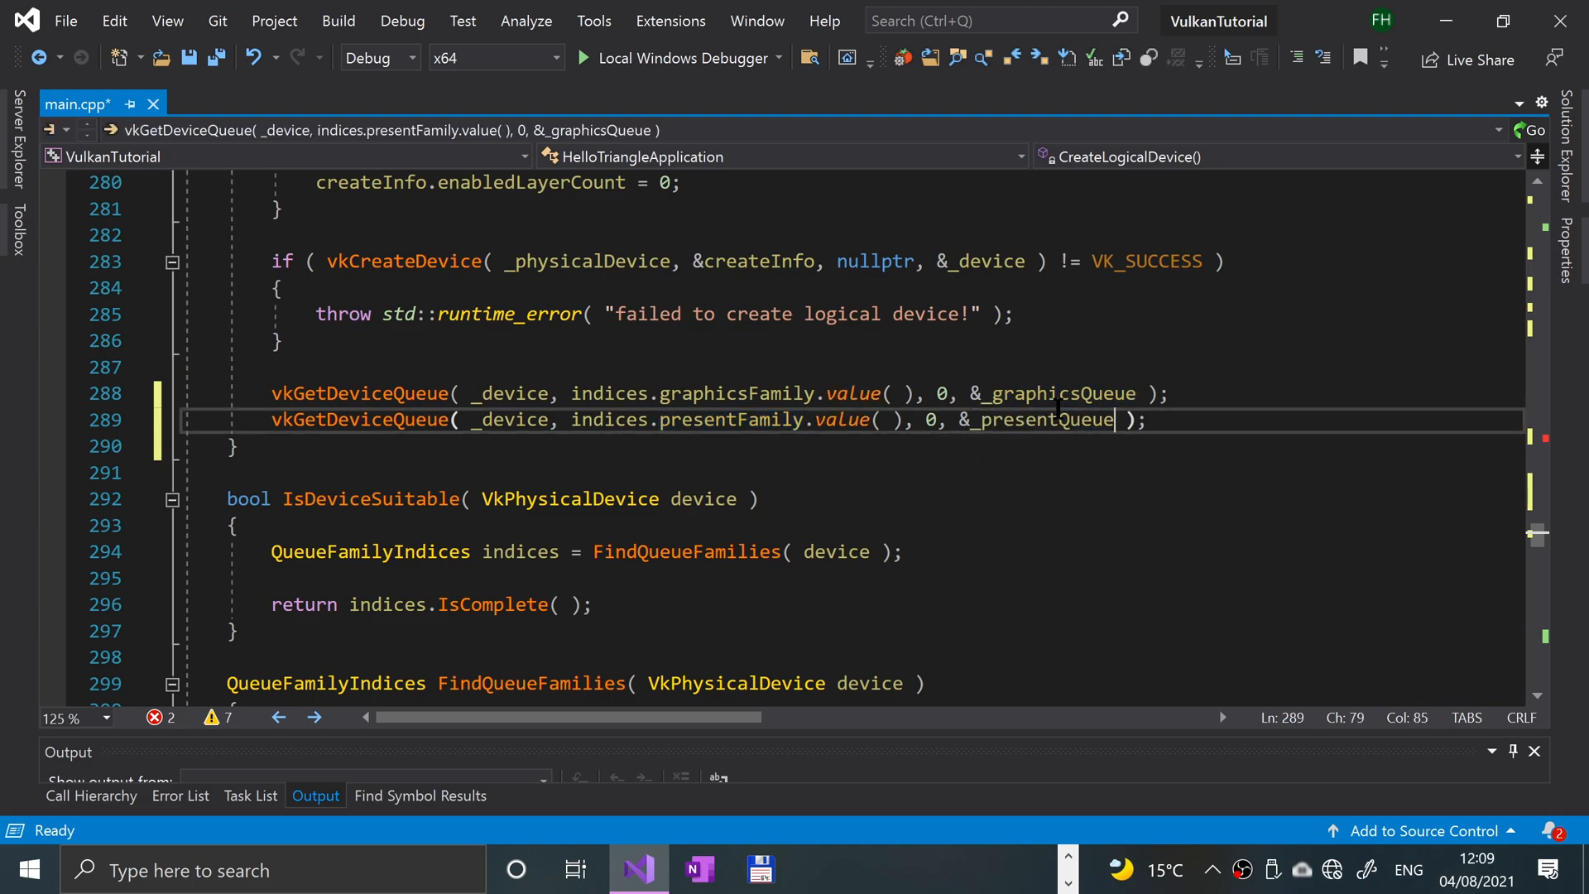
{"action": "double_click", "coordinate": [1041, 418]}
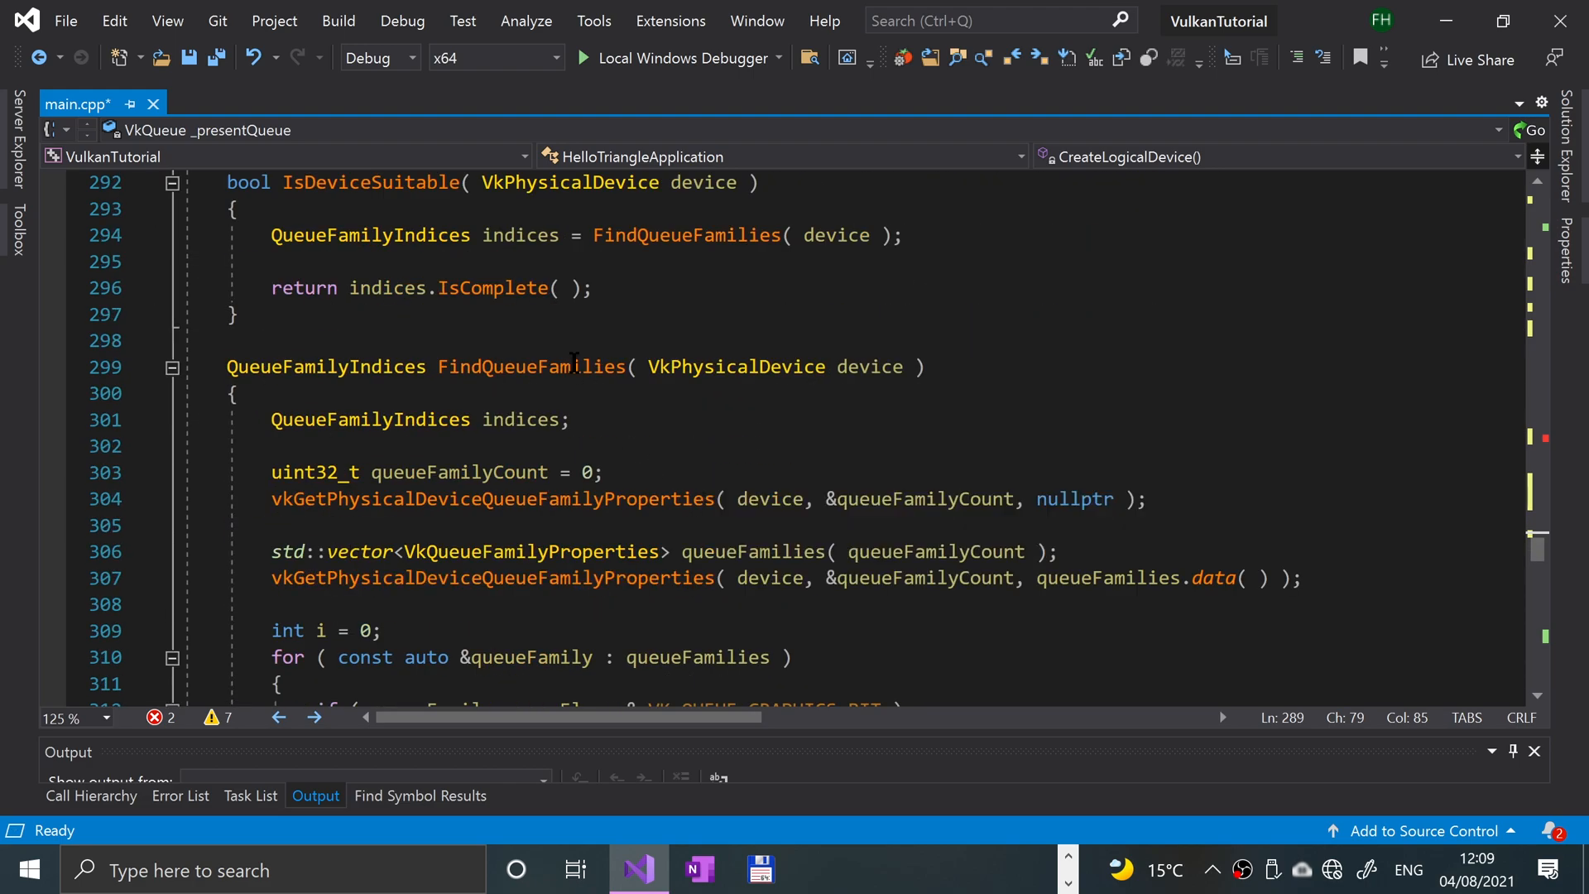
{"action": "mouse_move", "coordinate": [544, 365]}
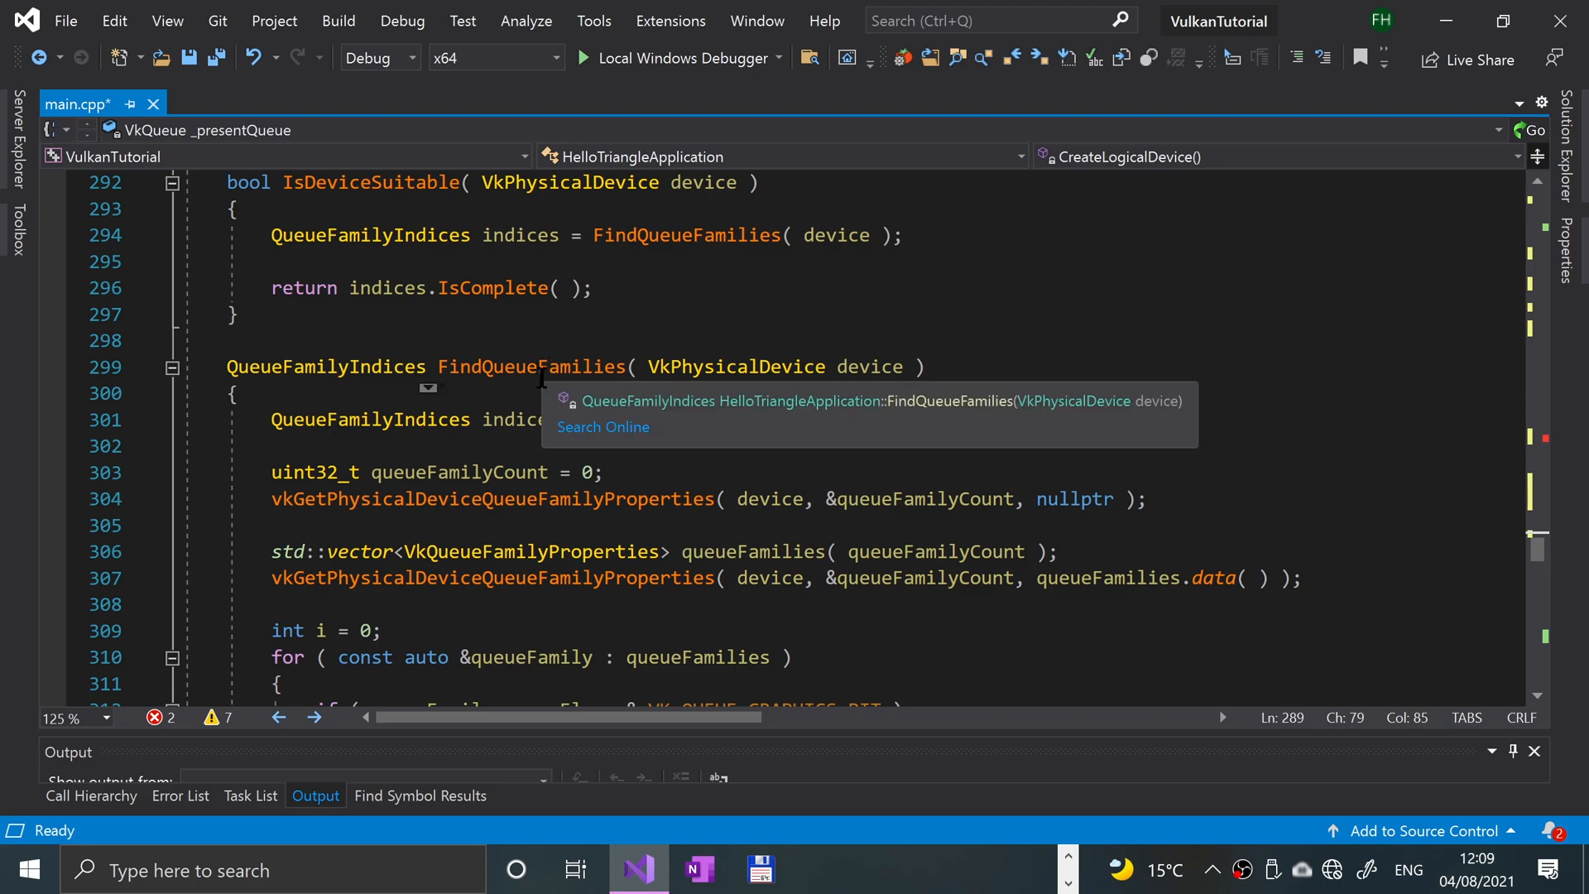
- Declare VkBool32 presentSupport = false inside the FindQueueFamilies loop
{"action": "scroll", "scroll_direction": "down", "scroll_amount": 3}
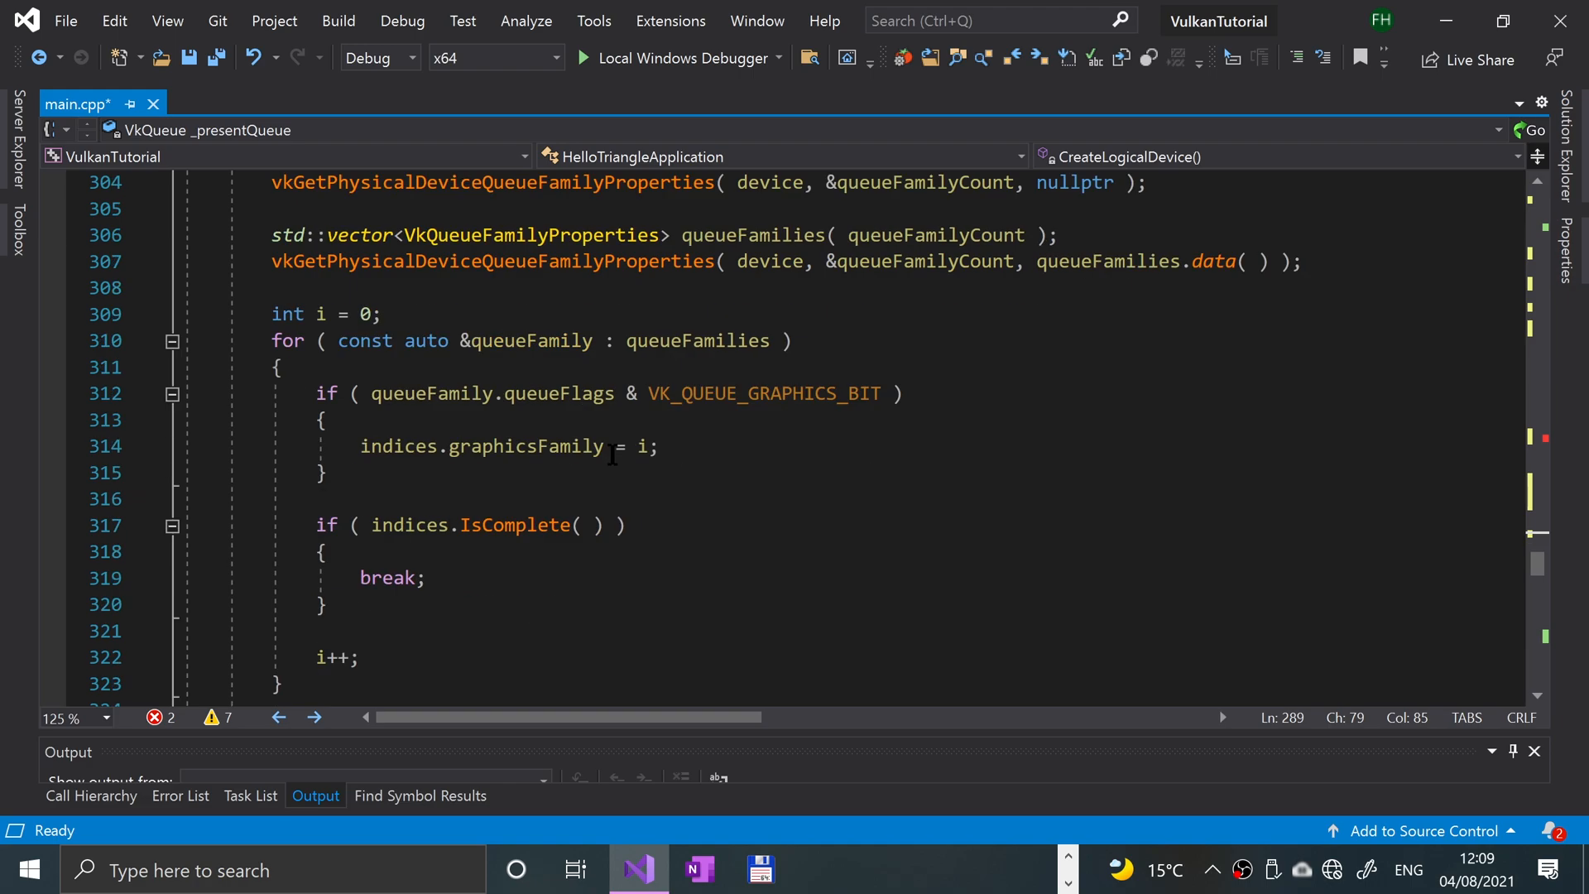
{"action": "mouse_move", "coordinate": [467, 525]}
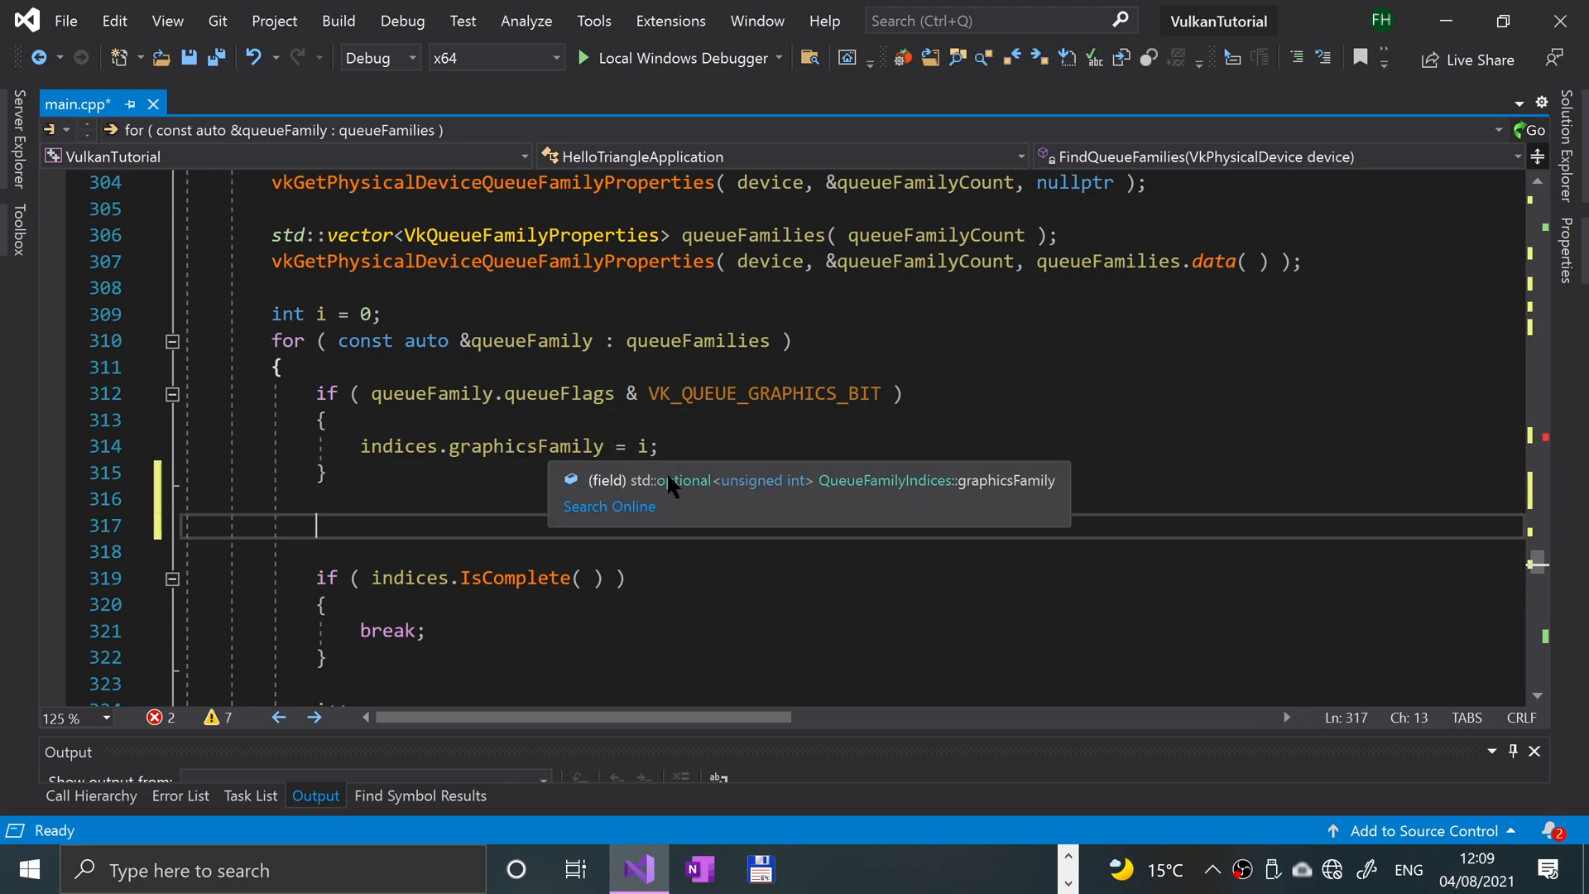
{"action": "type", "text": "vkbool"}
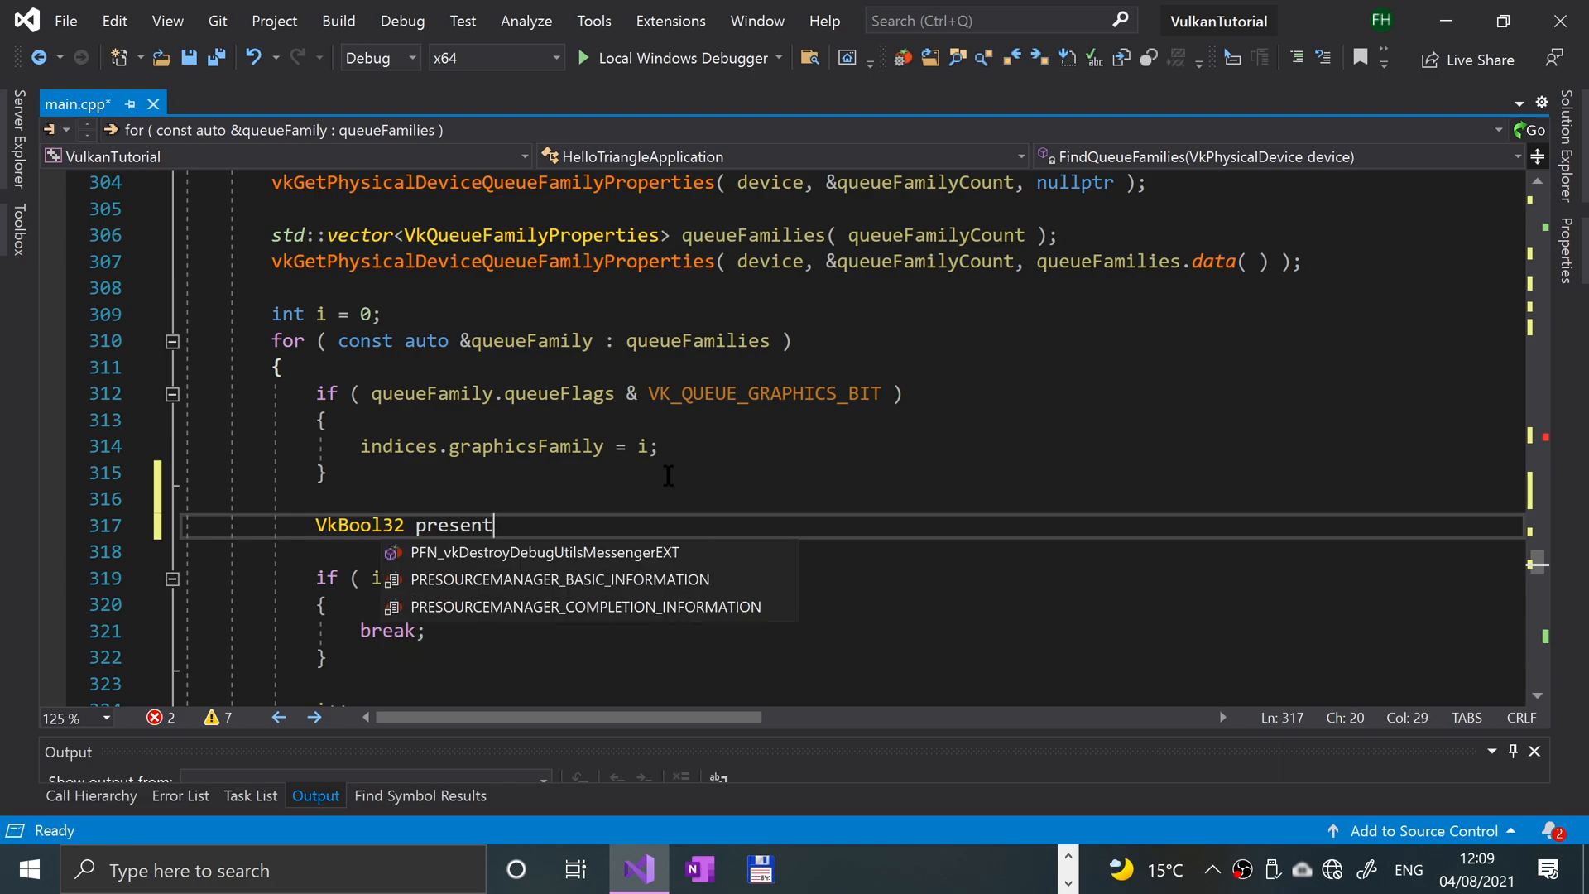
{"action": "type", "text": "Support ="}
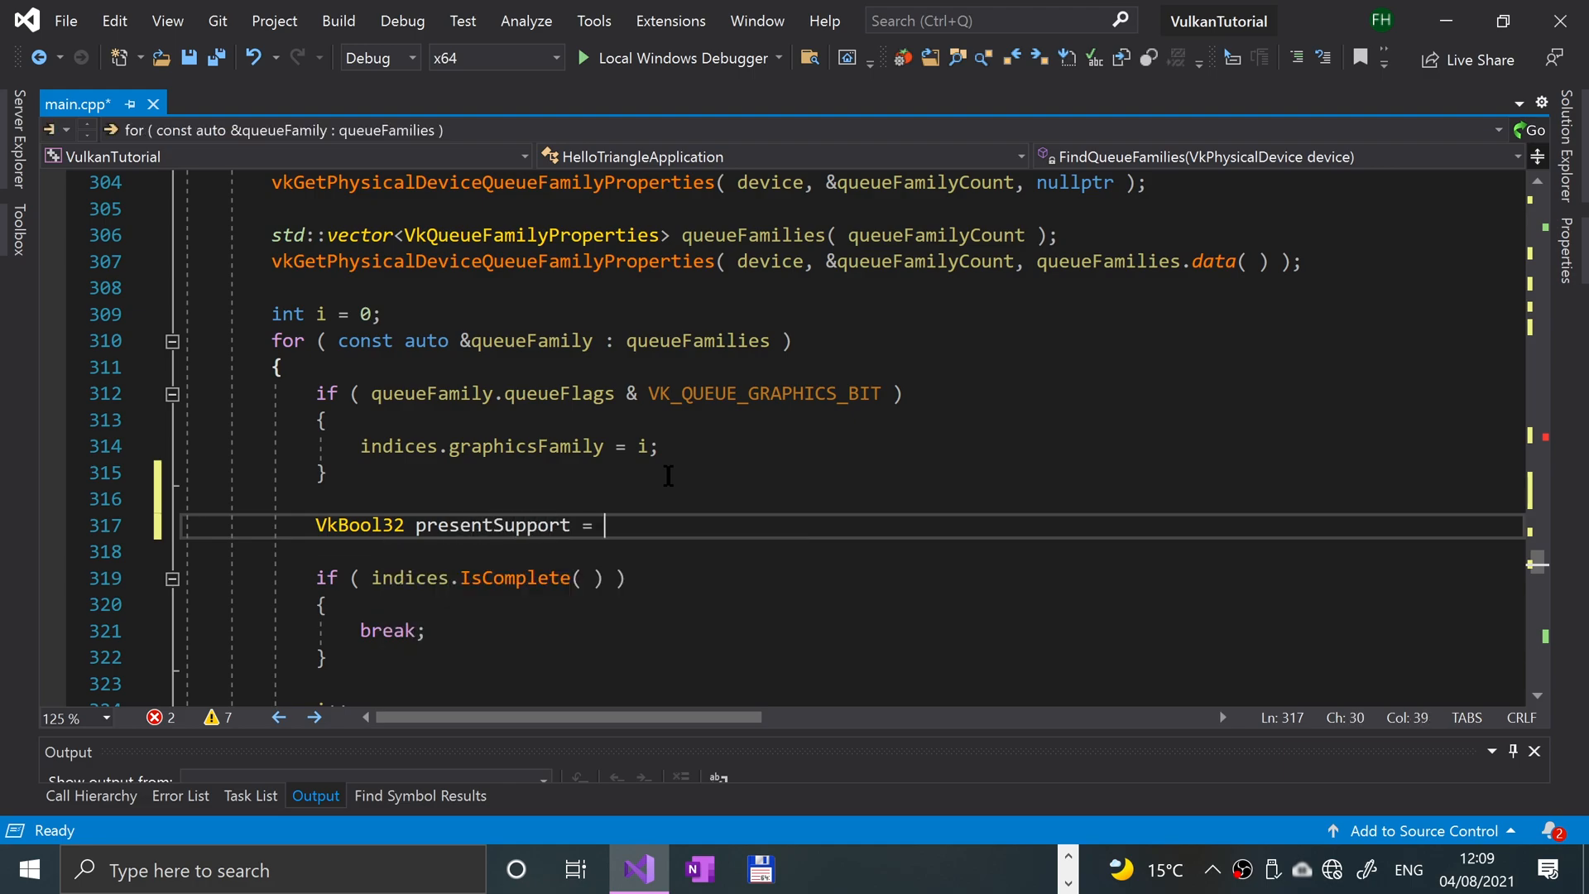
{"action": "type", "text": "false;"}
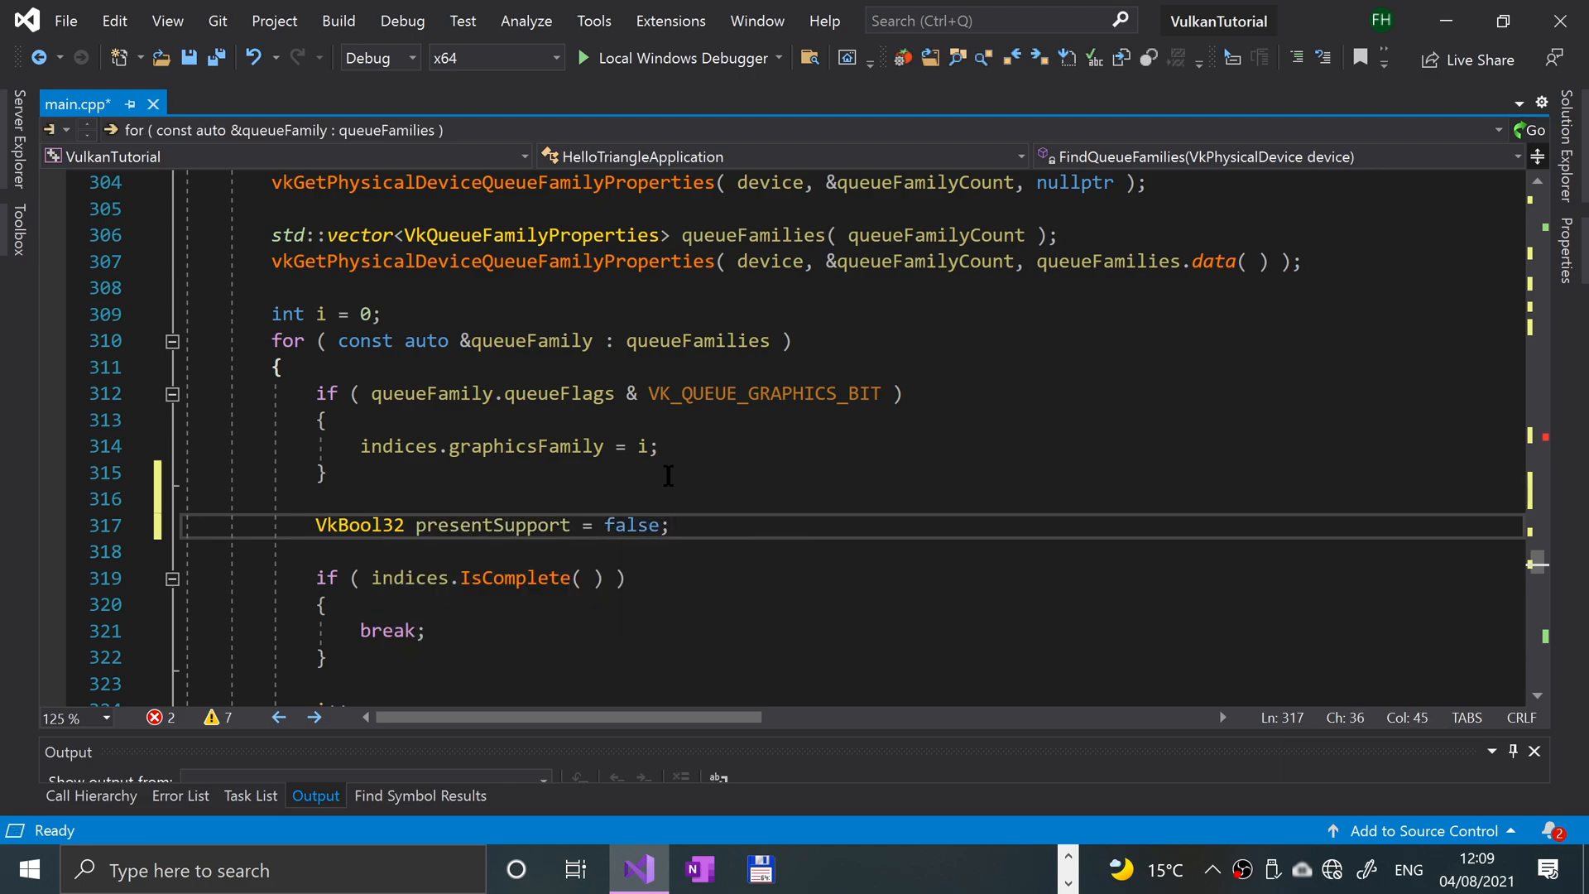
- Call vkGetPhysicalDeviceSurfaceSupportKHR( device, i, _surface, &presentSupport )
{"action": "type", "text": "vkgetp"}
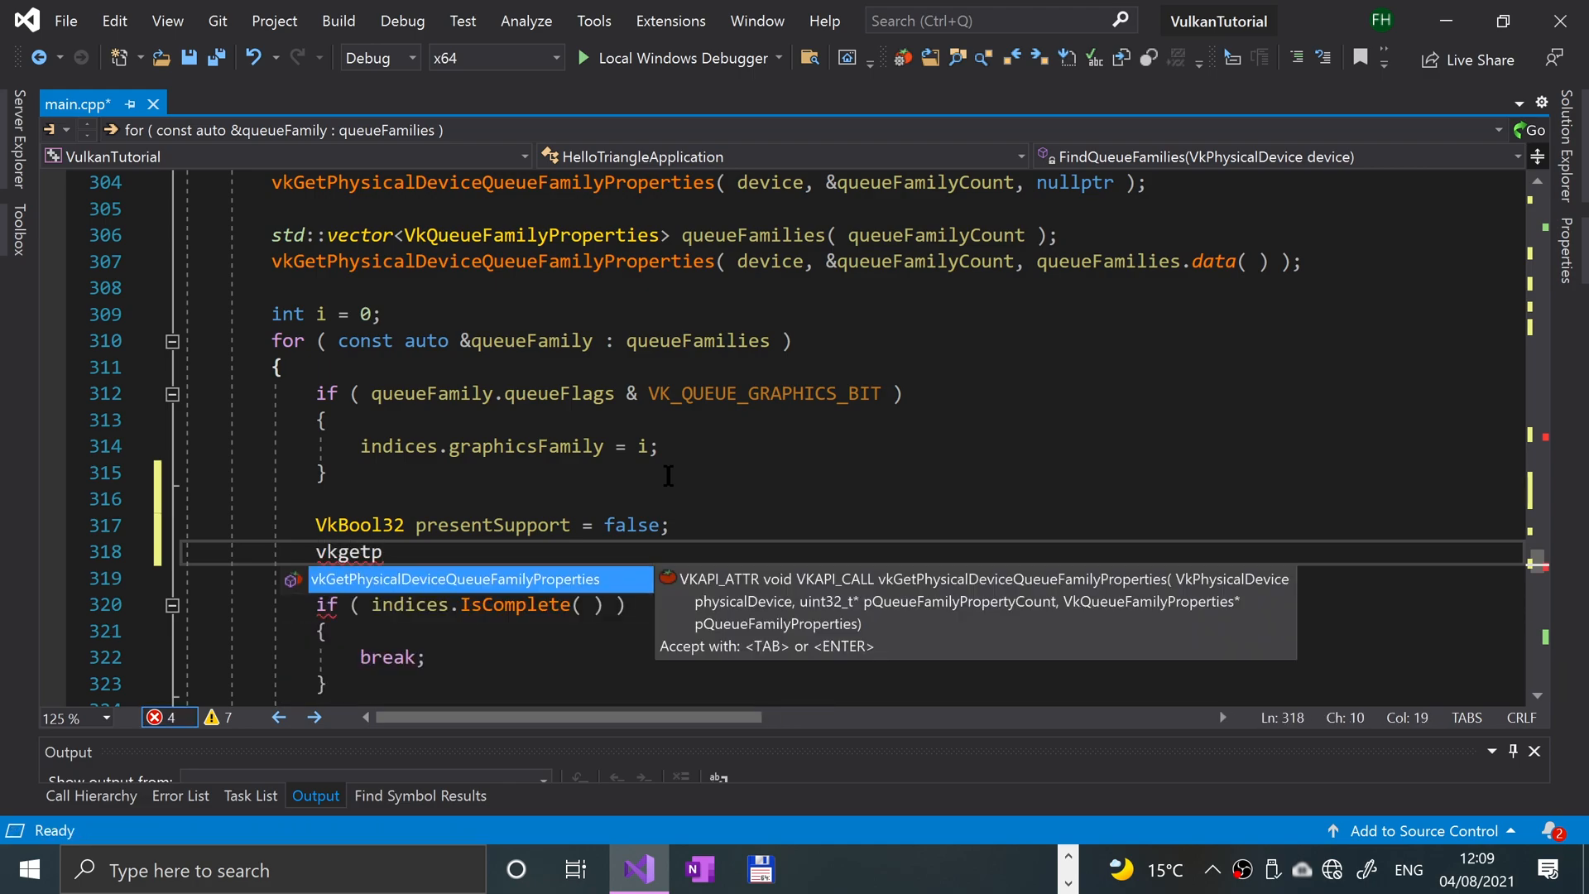
{"action": "type", "text": "hy"}
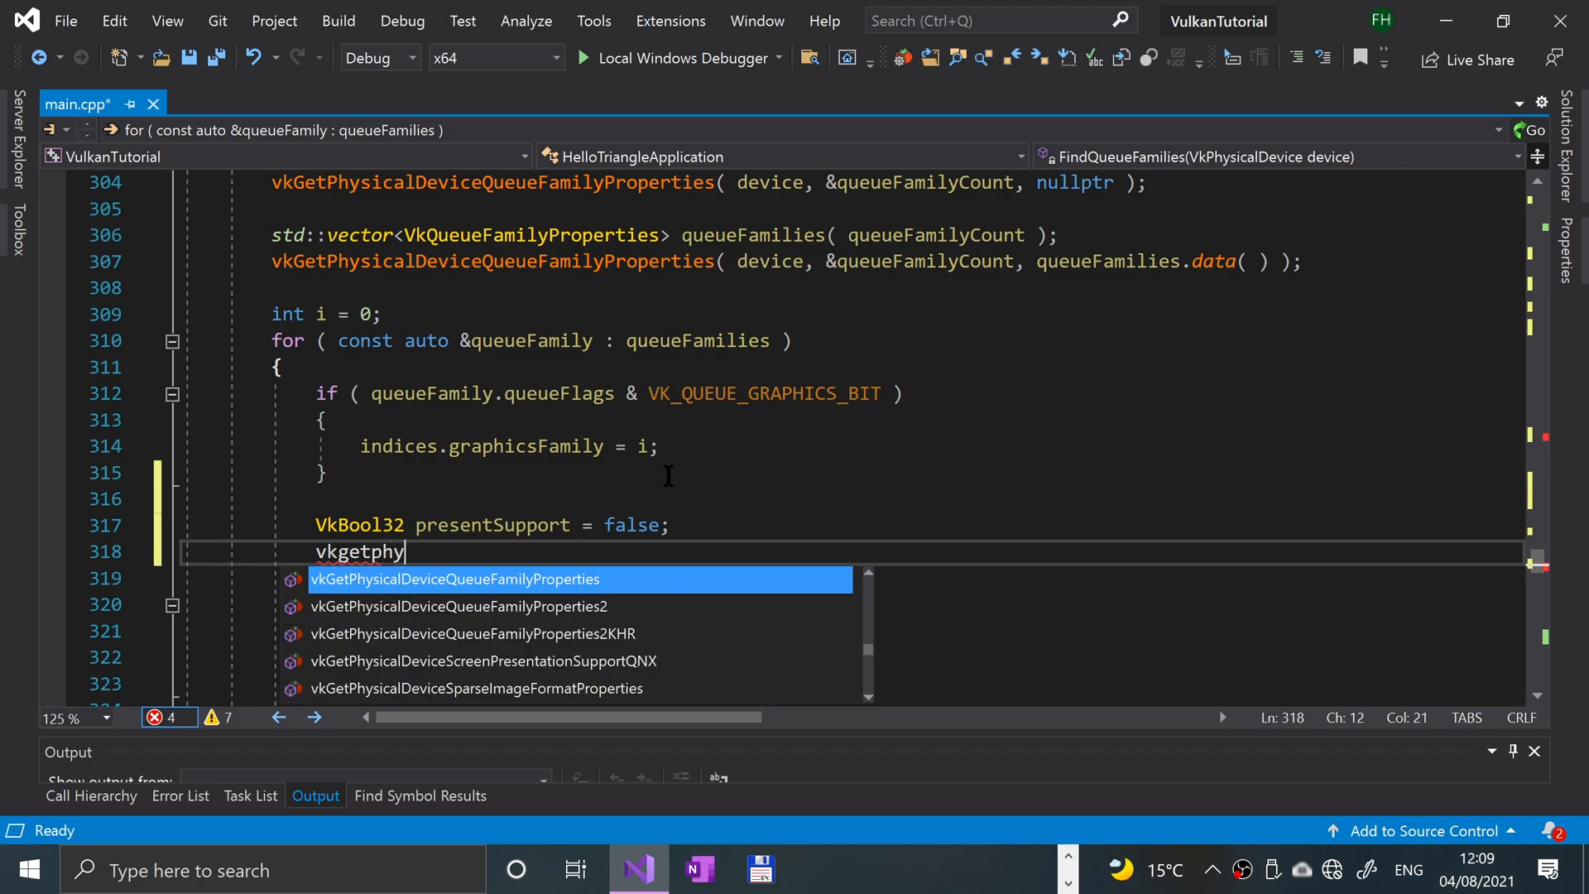
{"action": "type", "text": "sicald"}
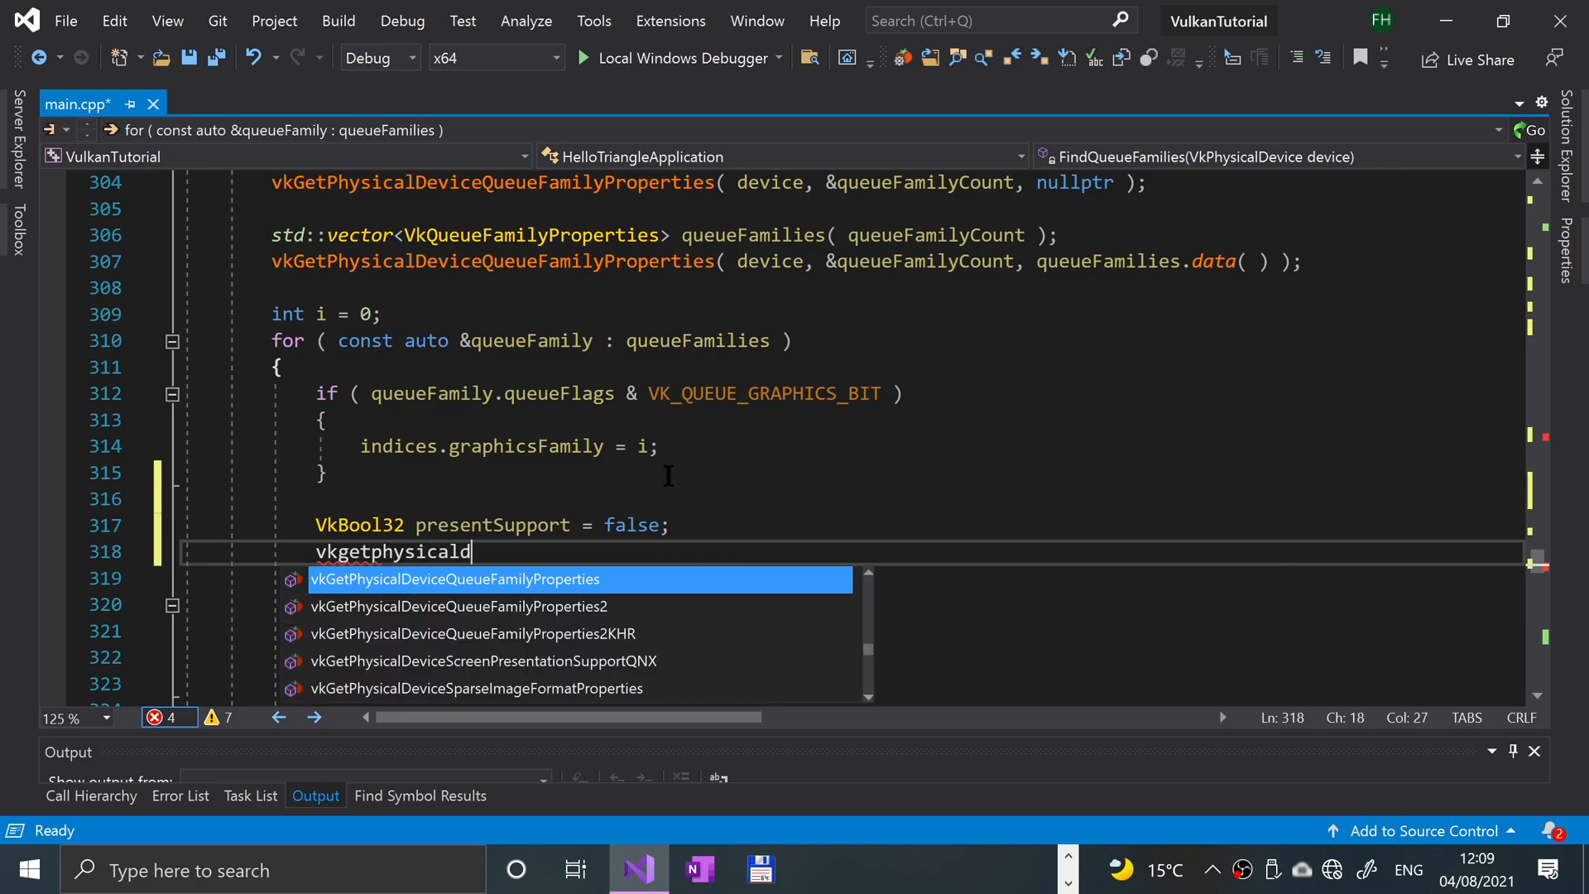
{"action": "type", "text": "evicesurfa"}
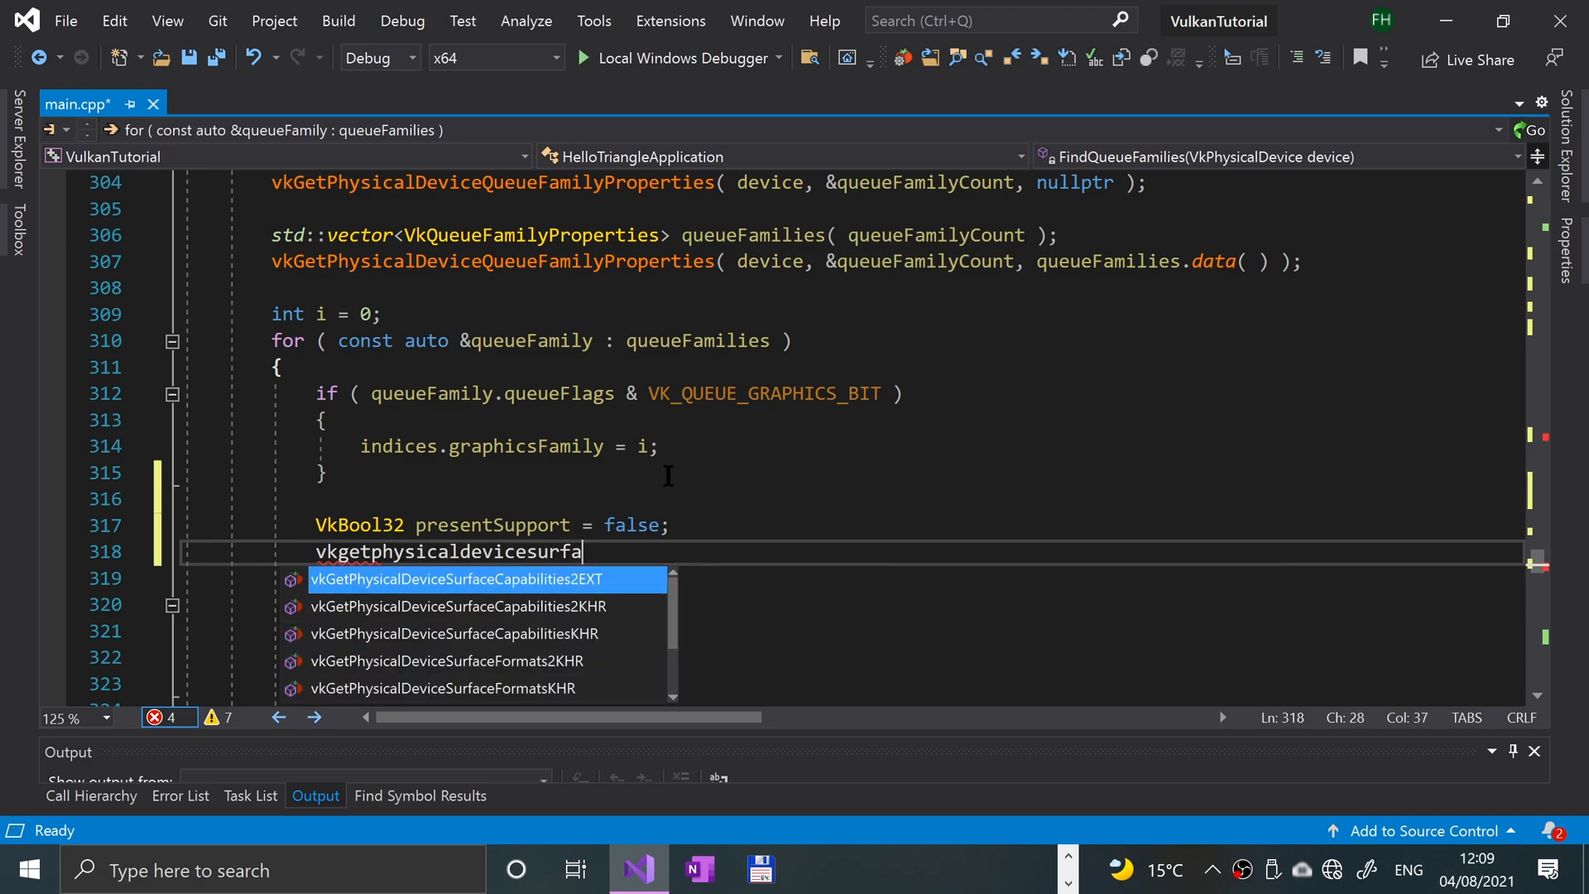
{"action": "type", "text": "ceSupportKHR("}
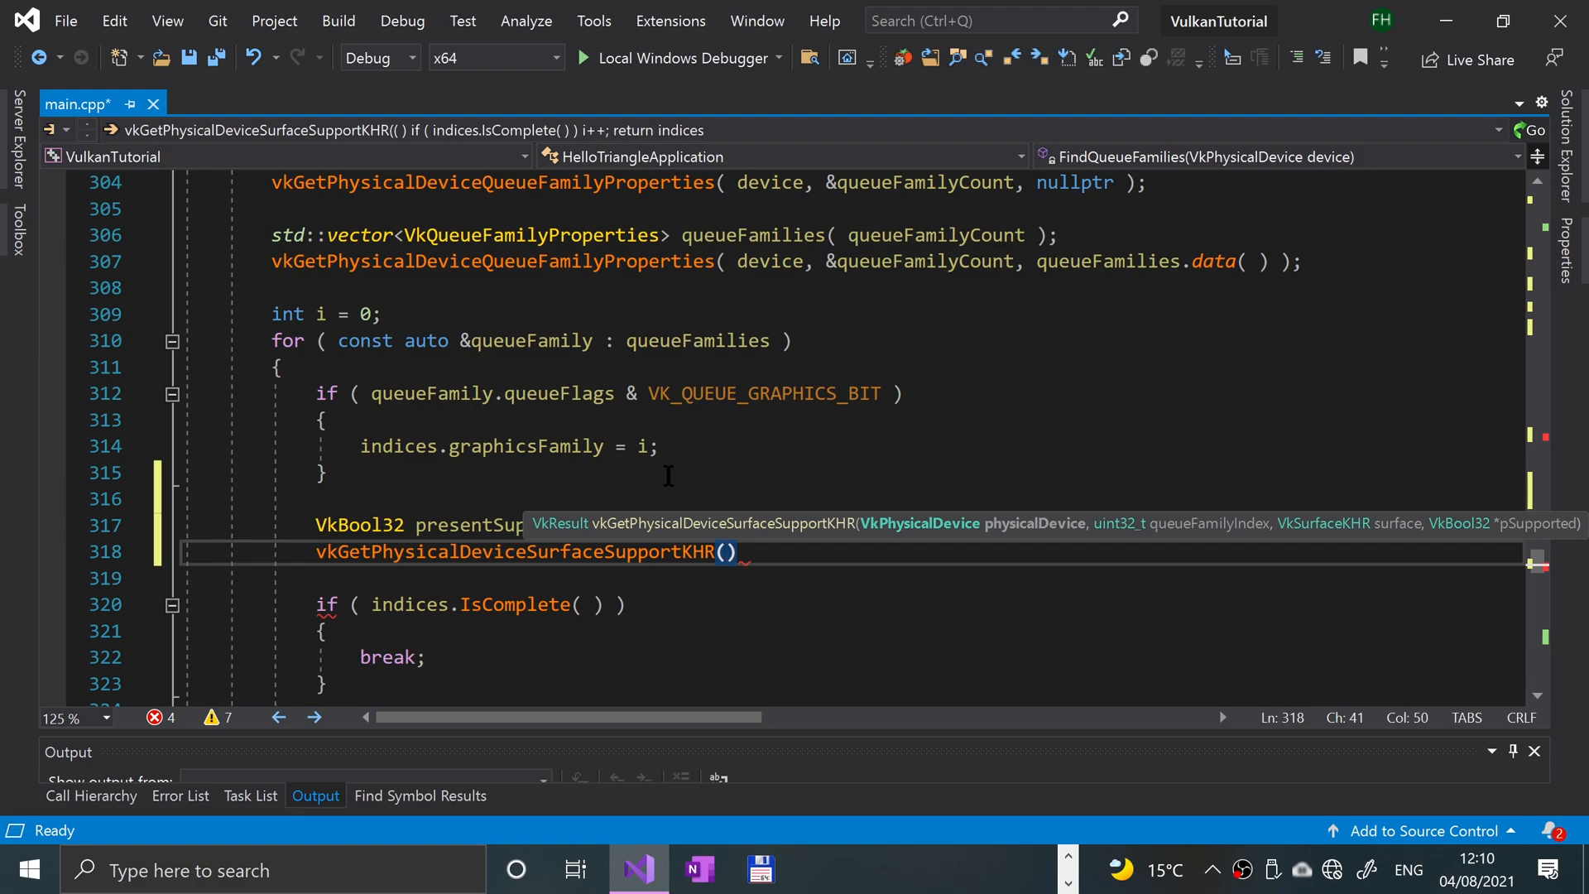
{"action": "type", "text": "devic"}
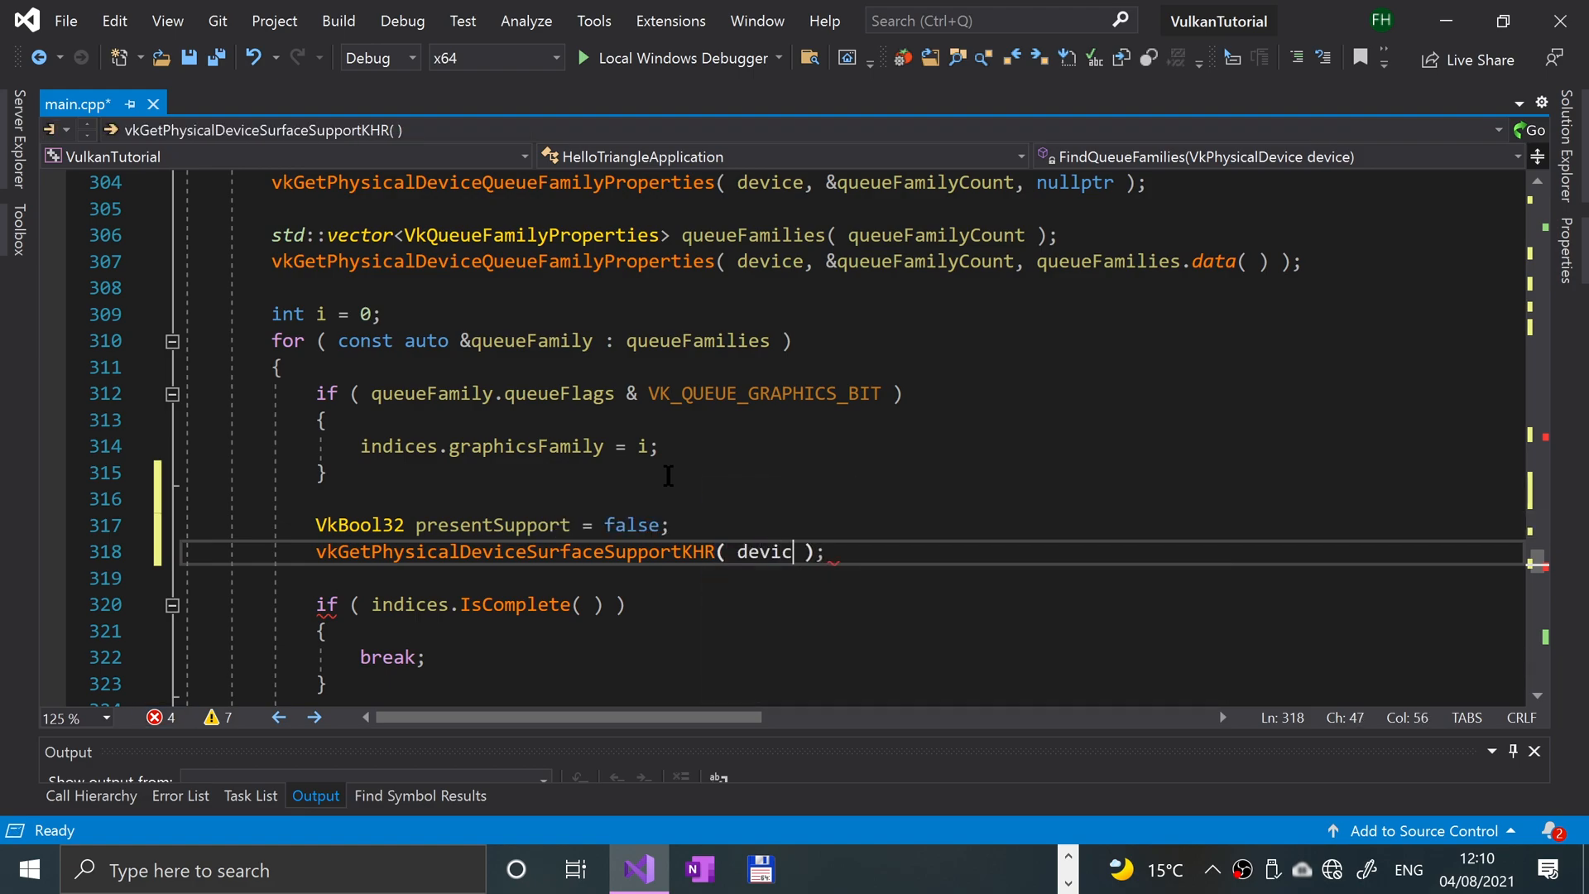
{"action": "type", "text": ","}
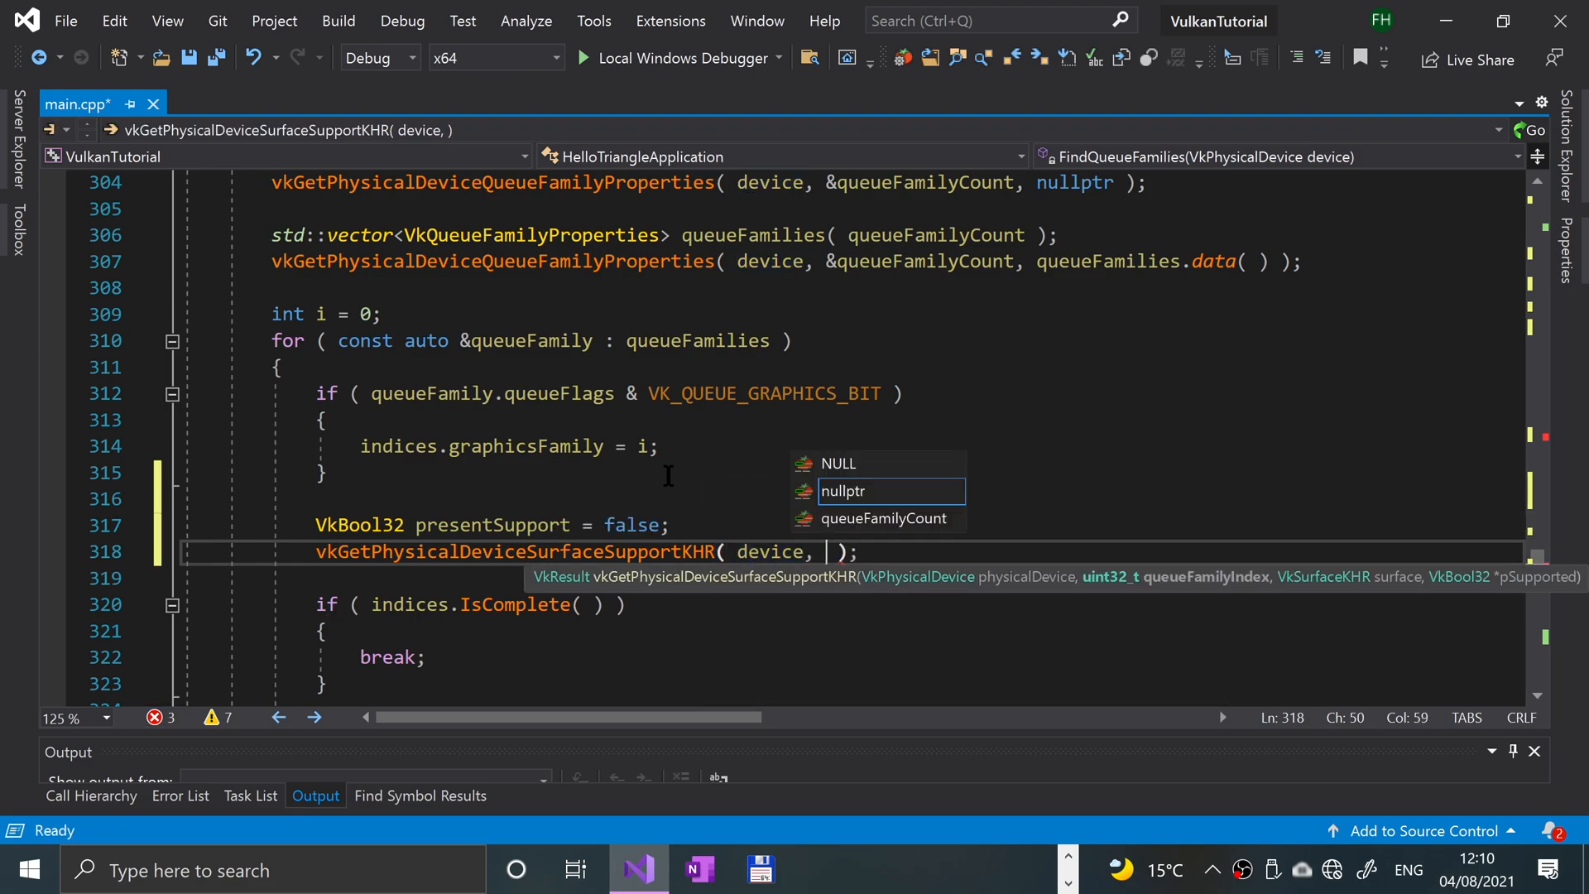
{"action": "type", "text": "i,"}
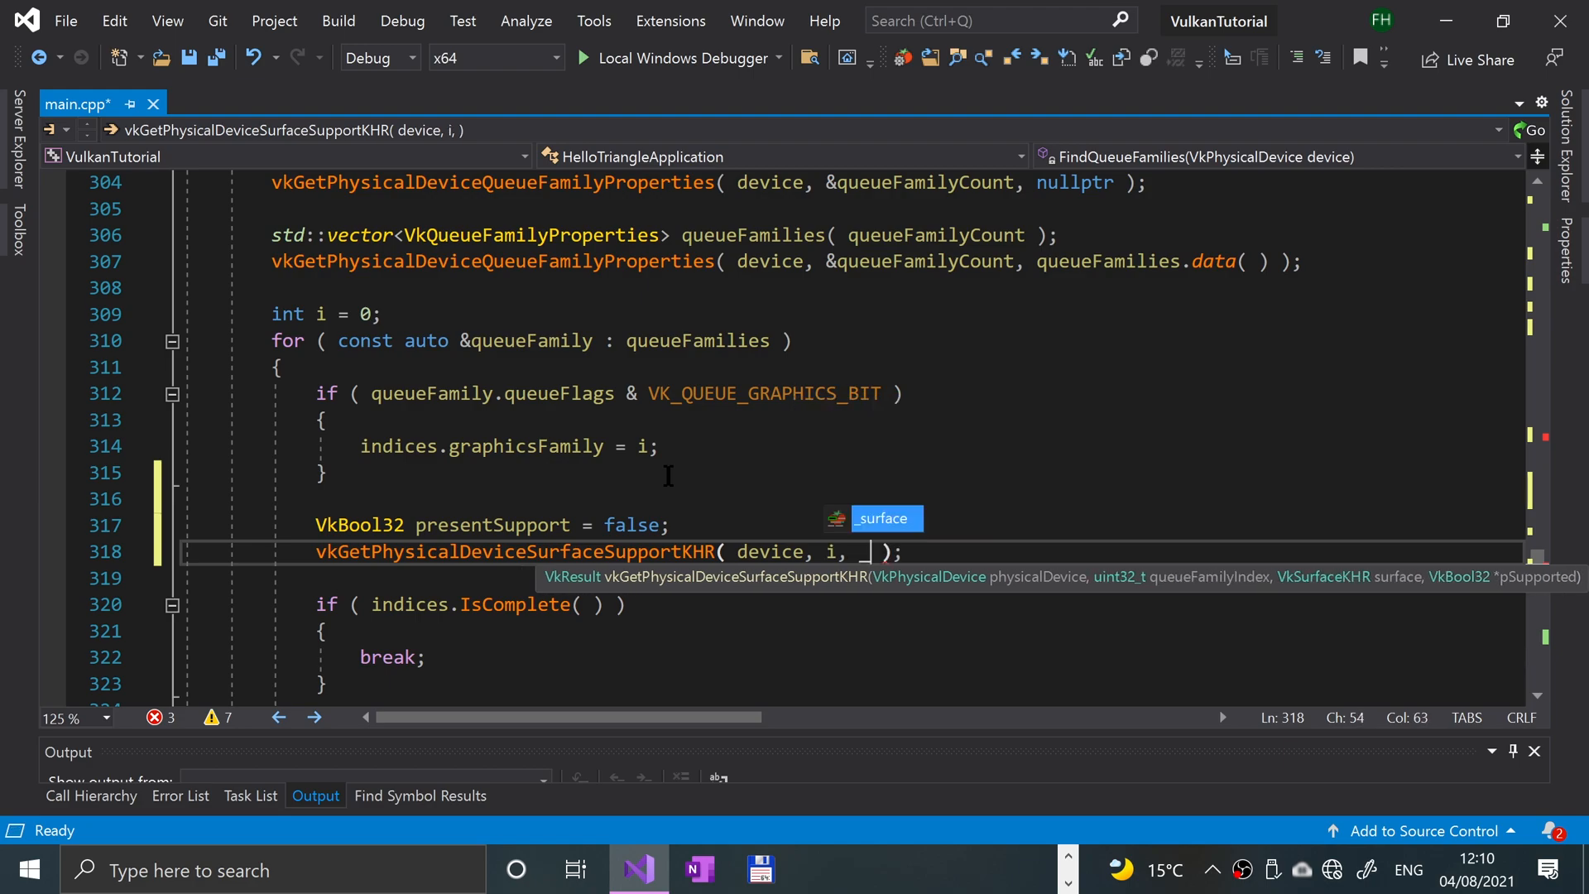
{"action": "type", "text": "_surface, &presentSupport"}
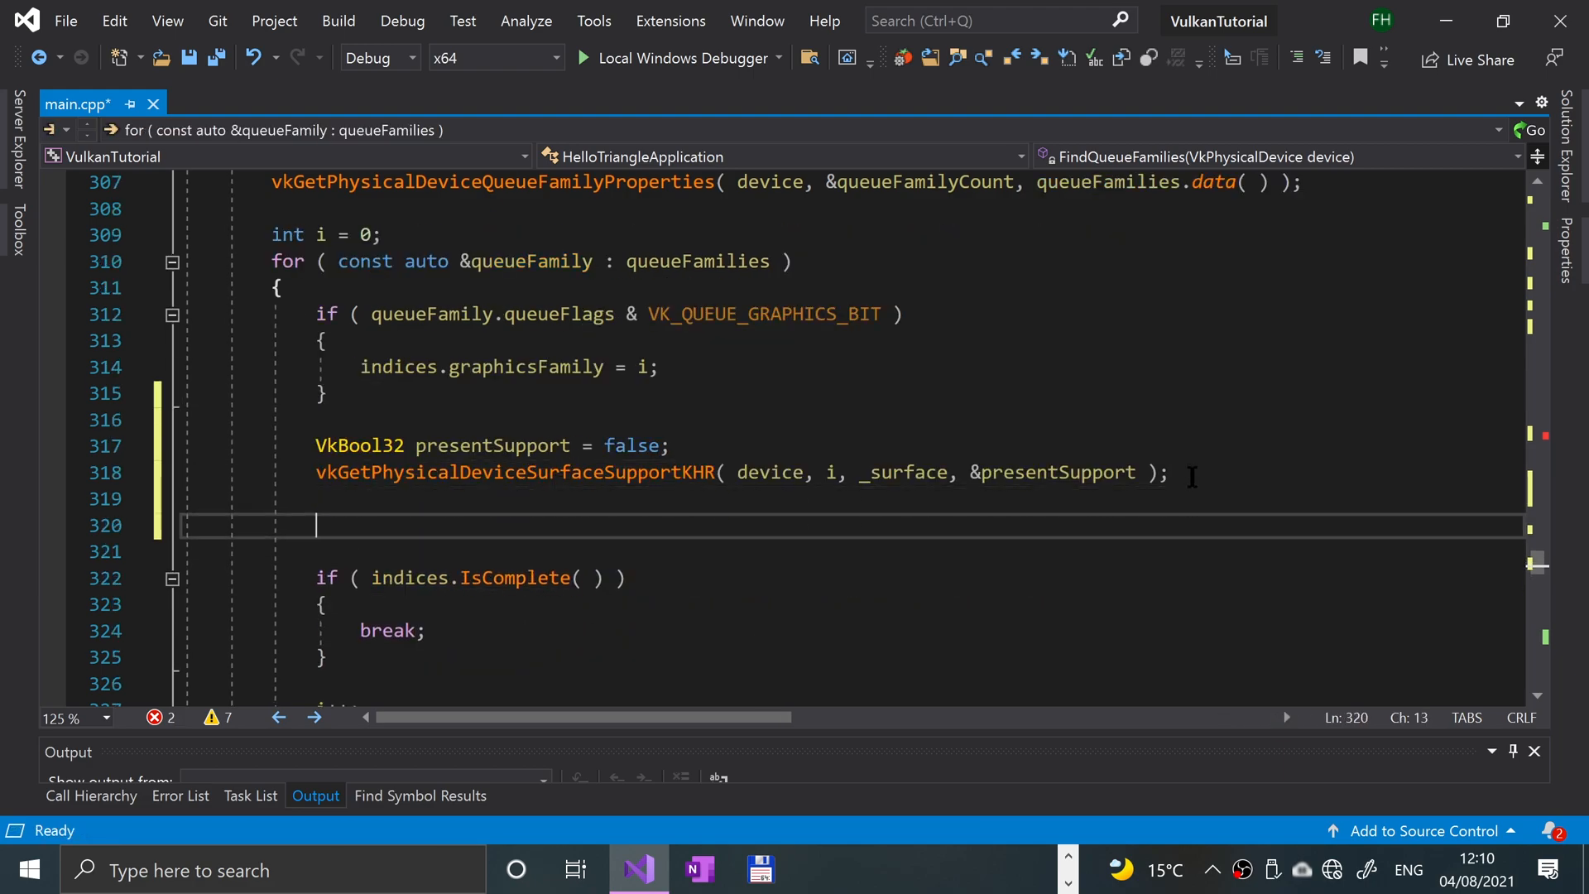
- Add if ( presentSupport ) { indices.presentFamily = i; } below the support query
{"action": "type", "text": "if ("}
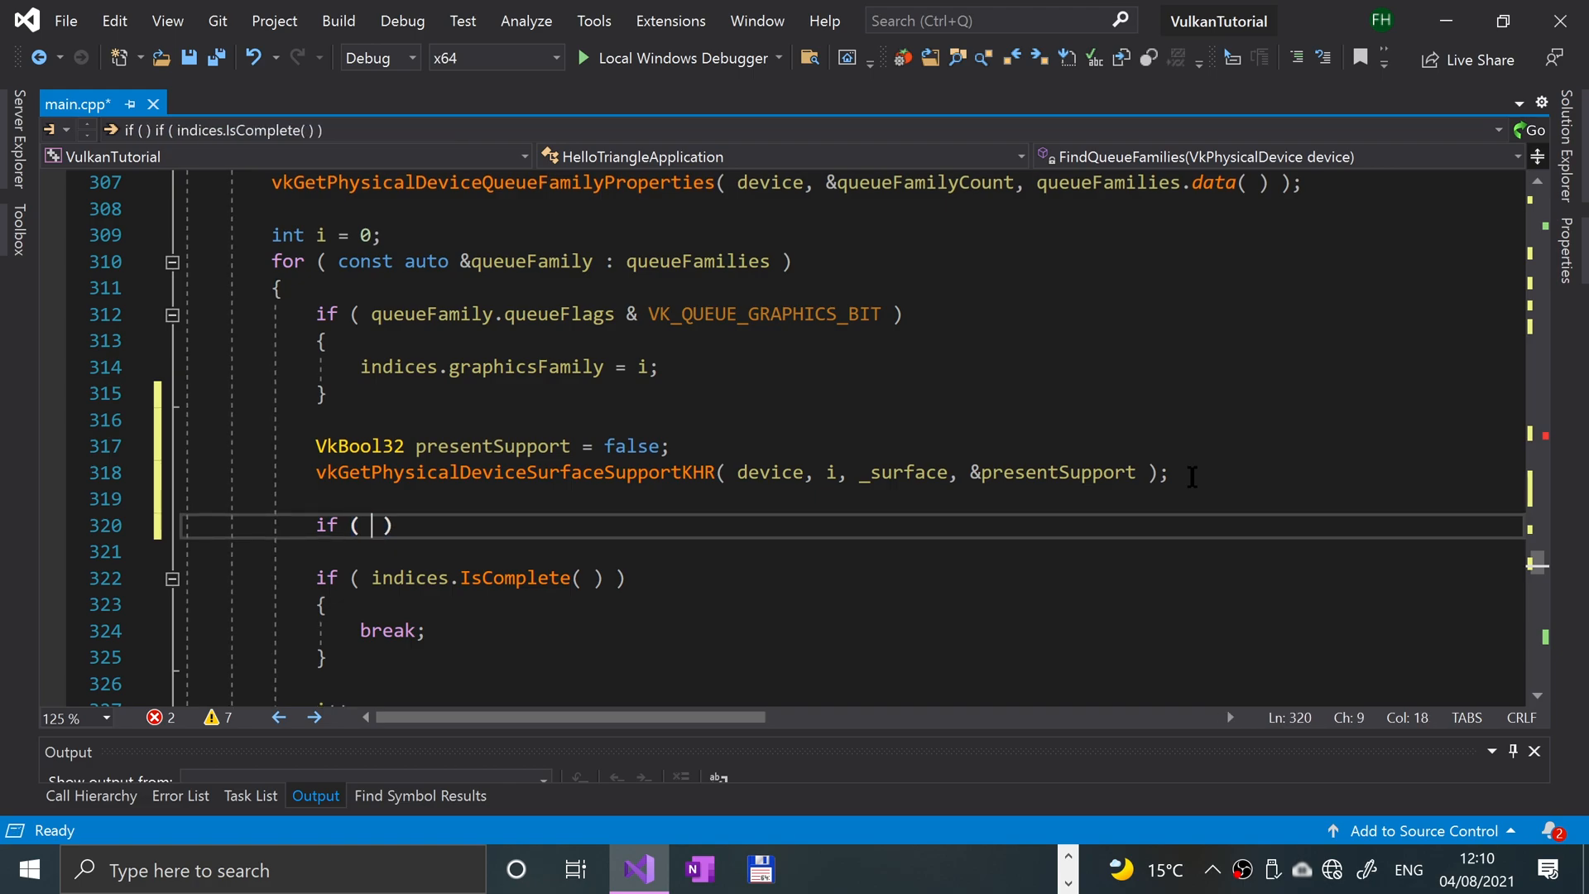
{"action": "type", "text": "presentSupport"}
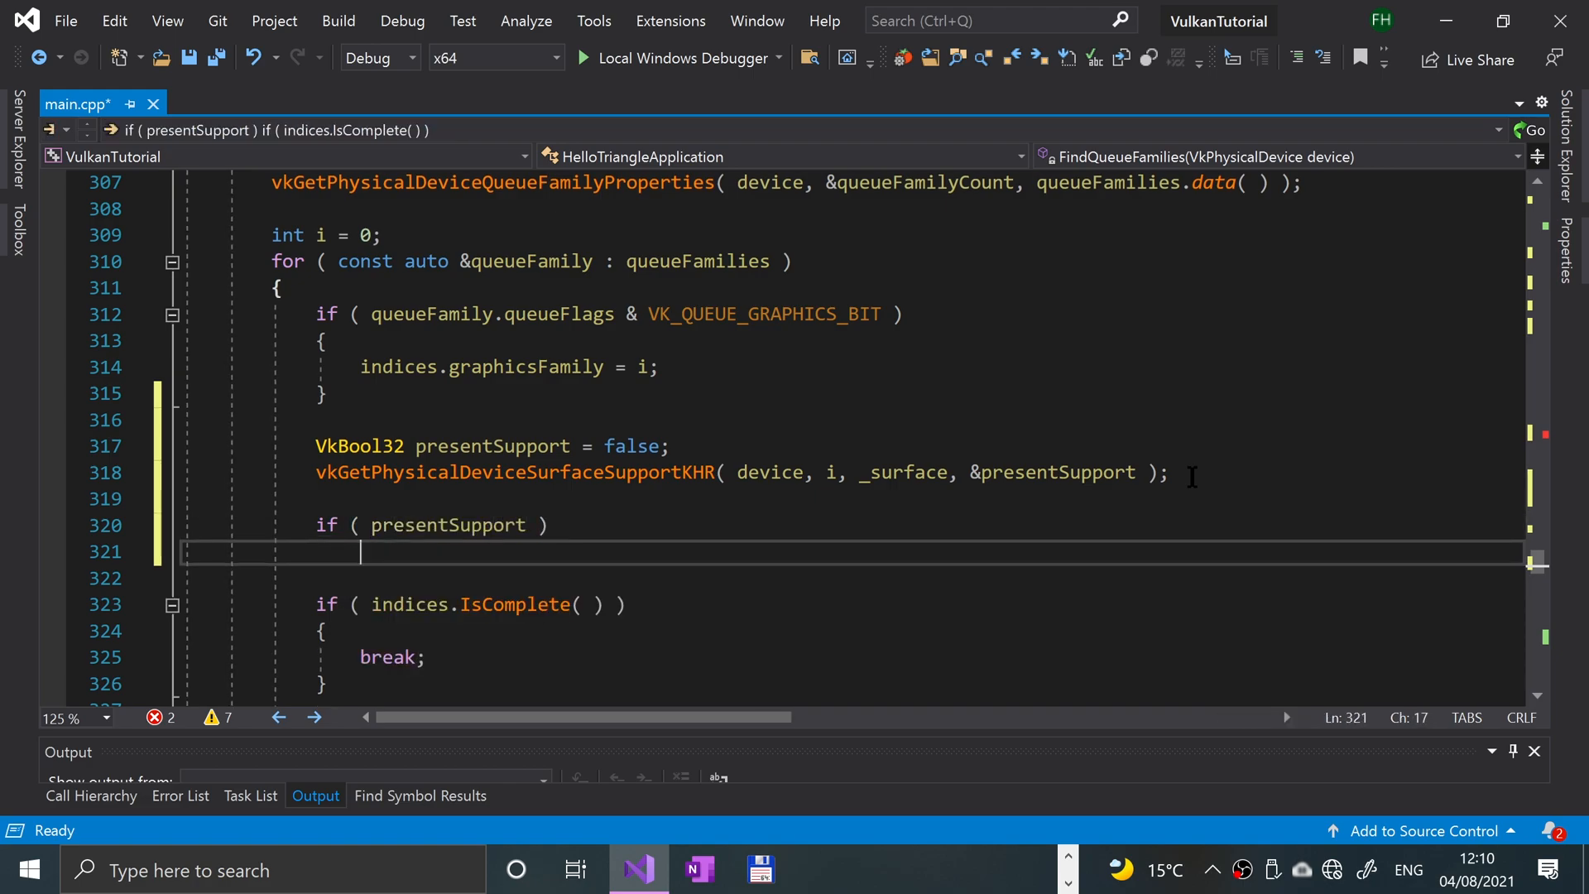
{"action": "type", "text": "{"}
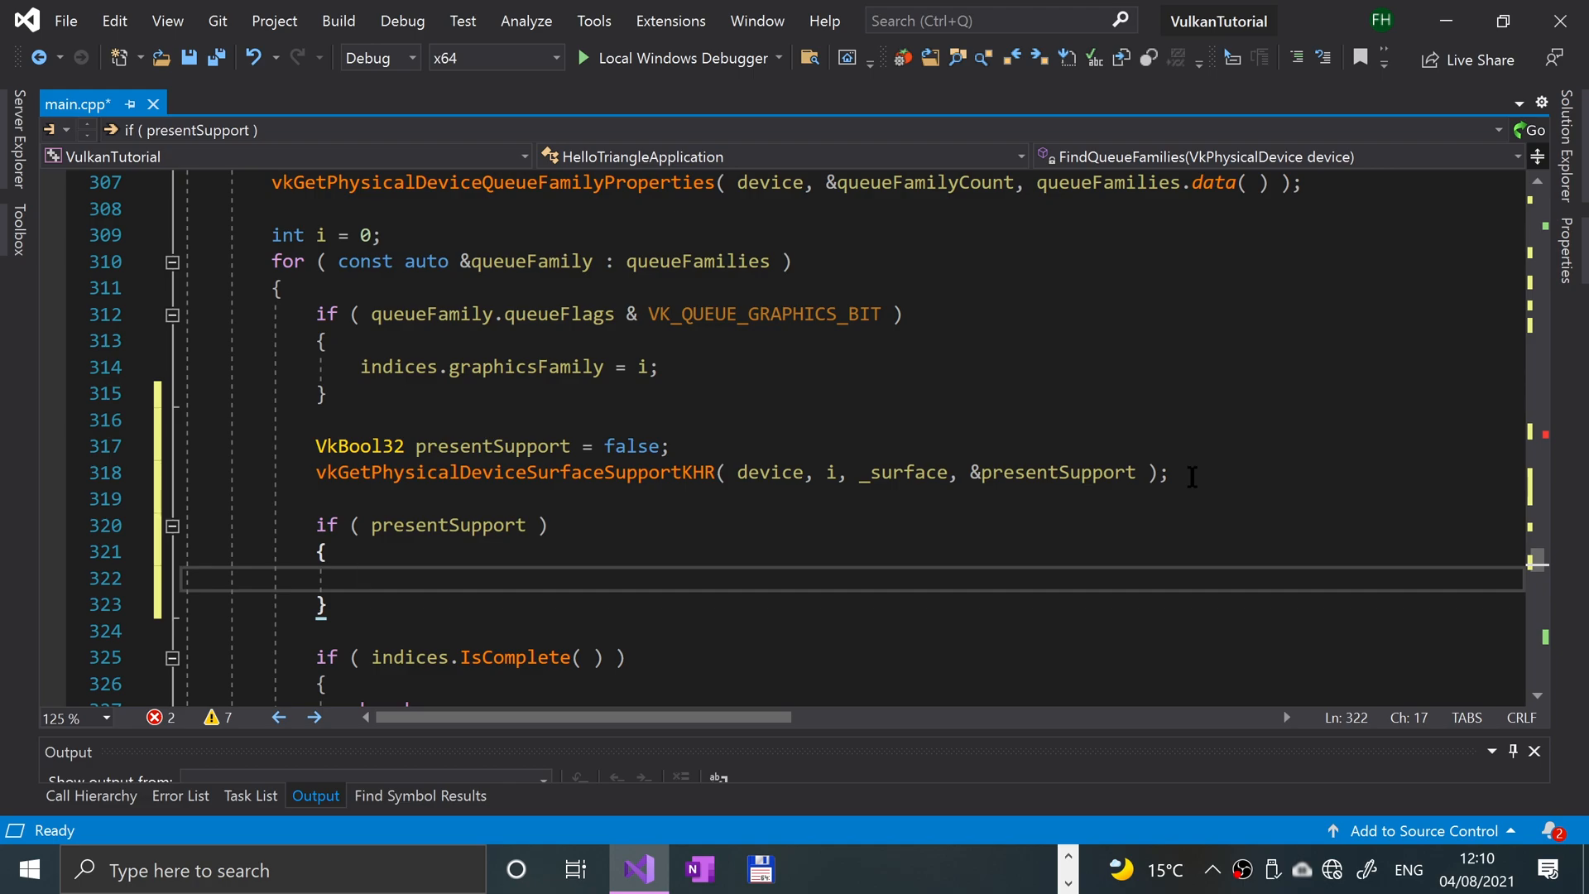
{"action": "type", "text": "in"}
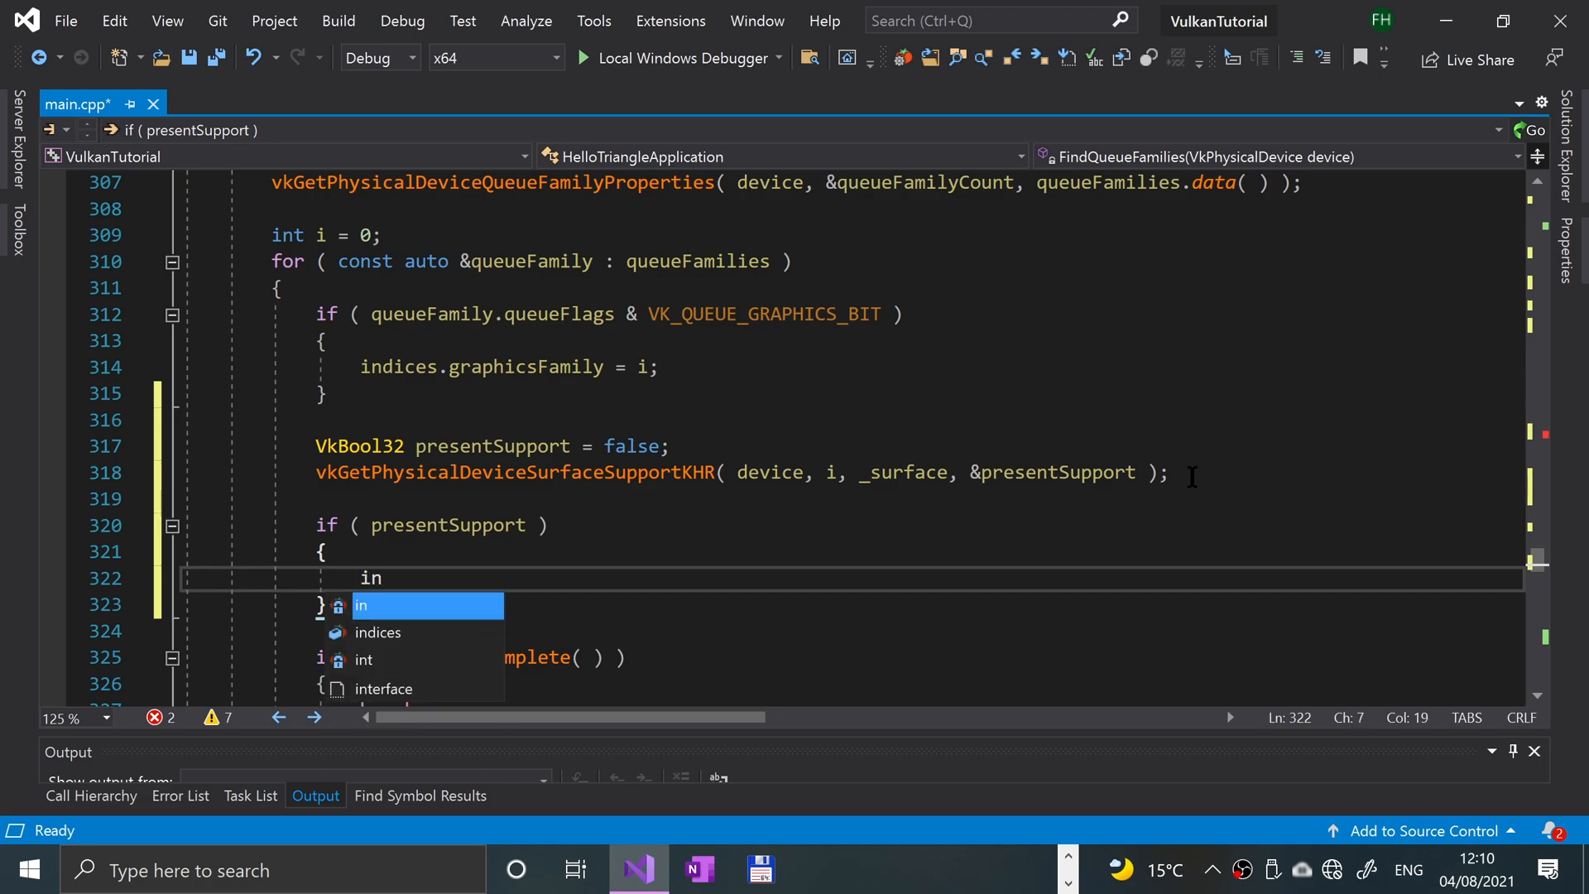
{"action": "type", "text": "dices.presentFamily ="}
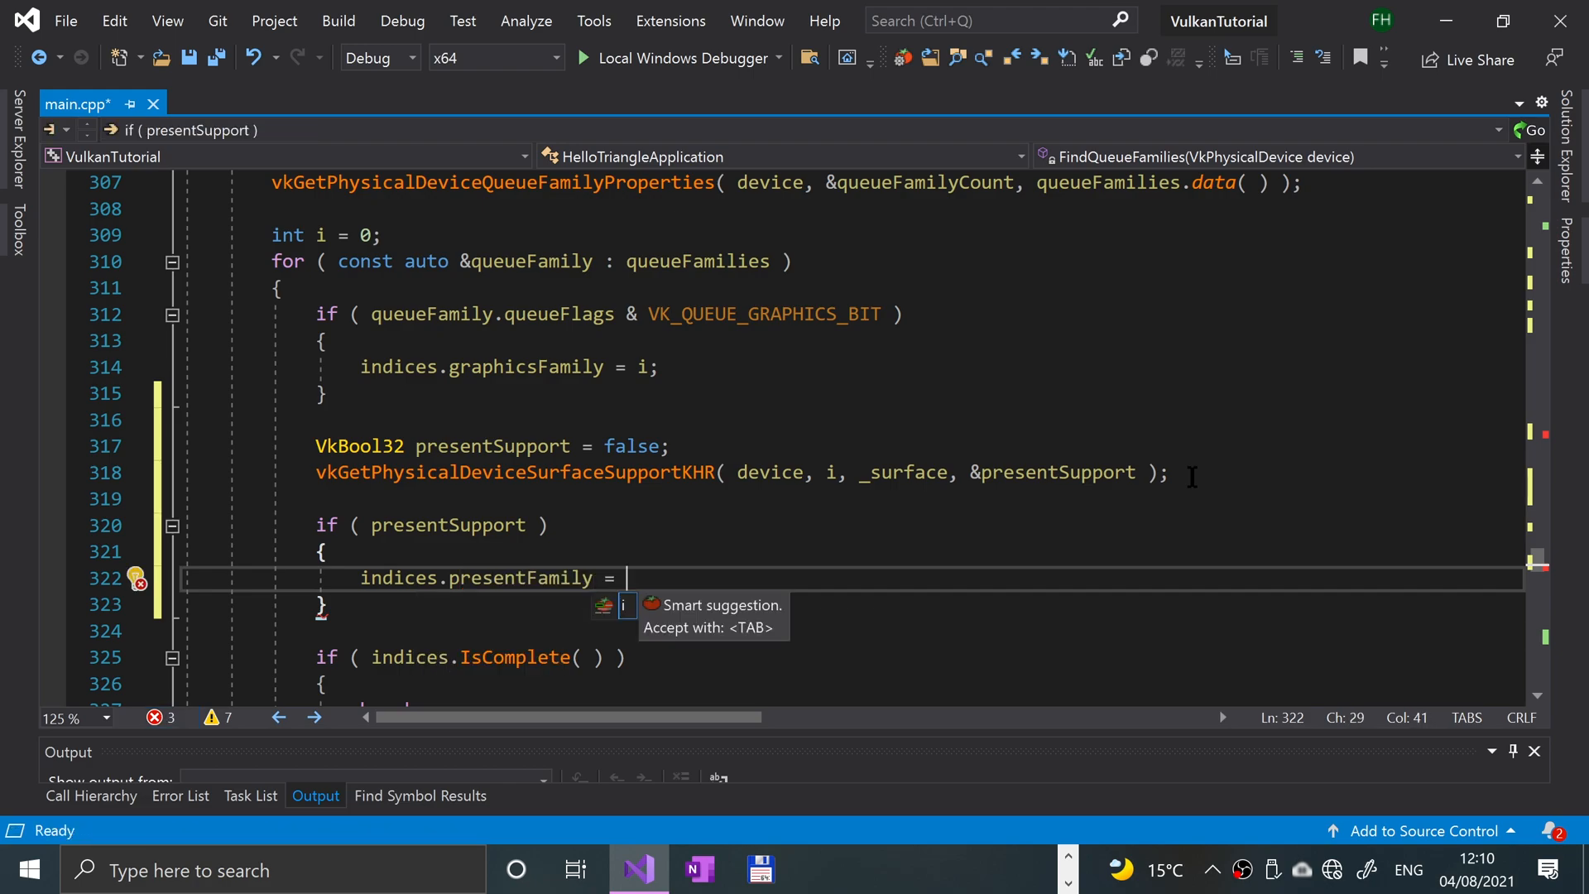
{"action": "type", "text": "i;"}
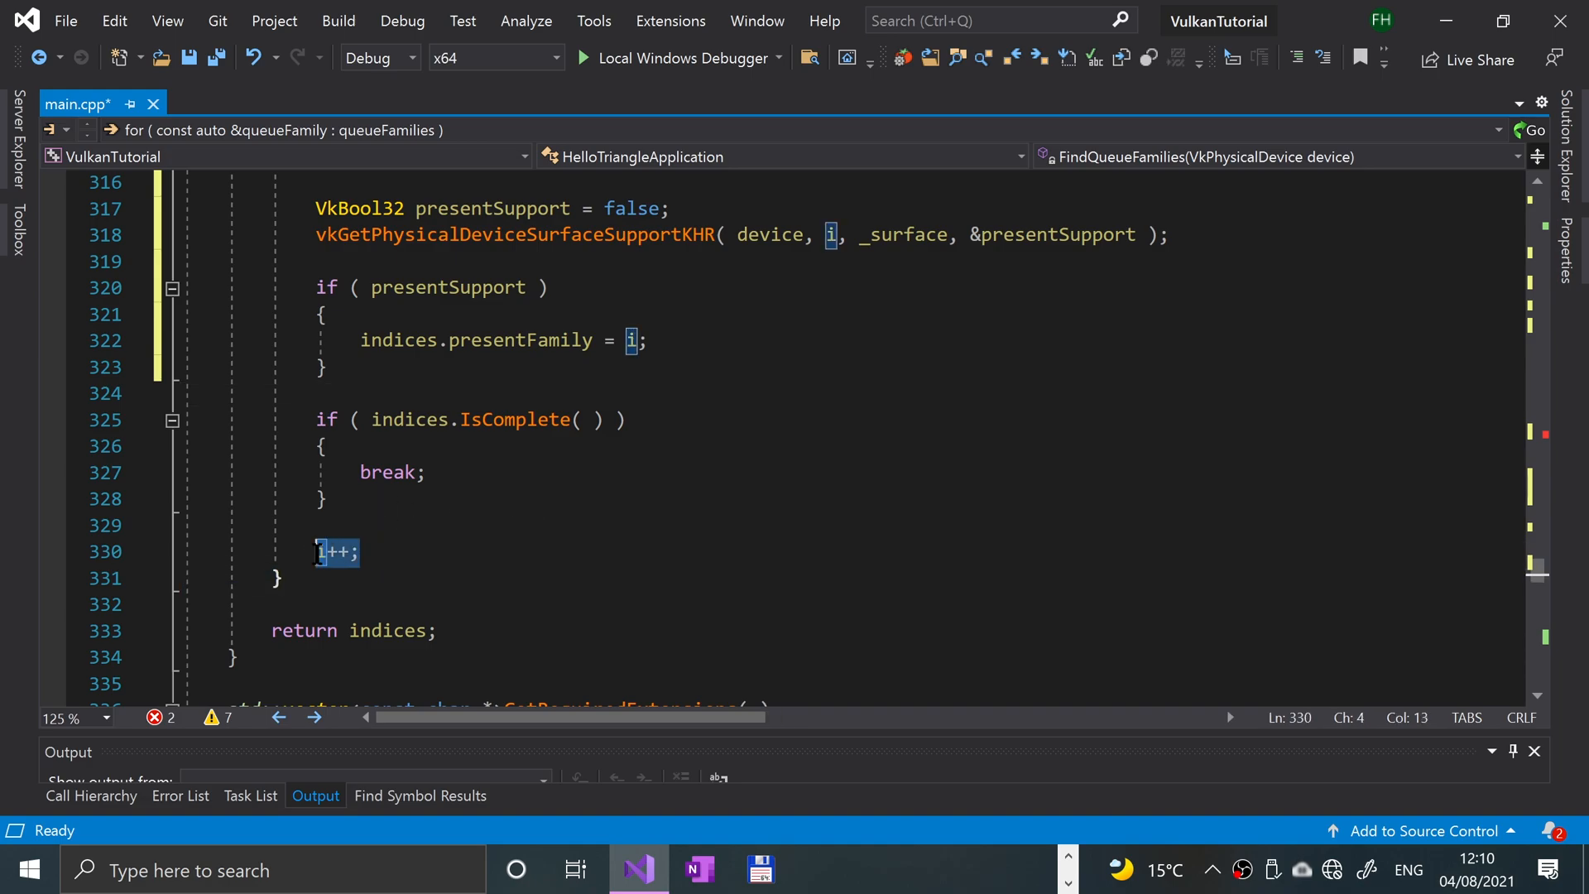
{"action": "left_click", "coordinate": [380, 551]}
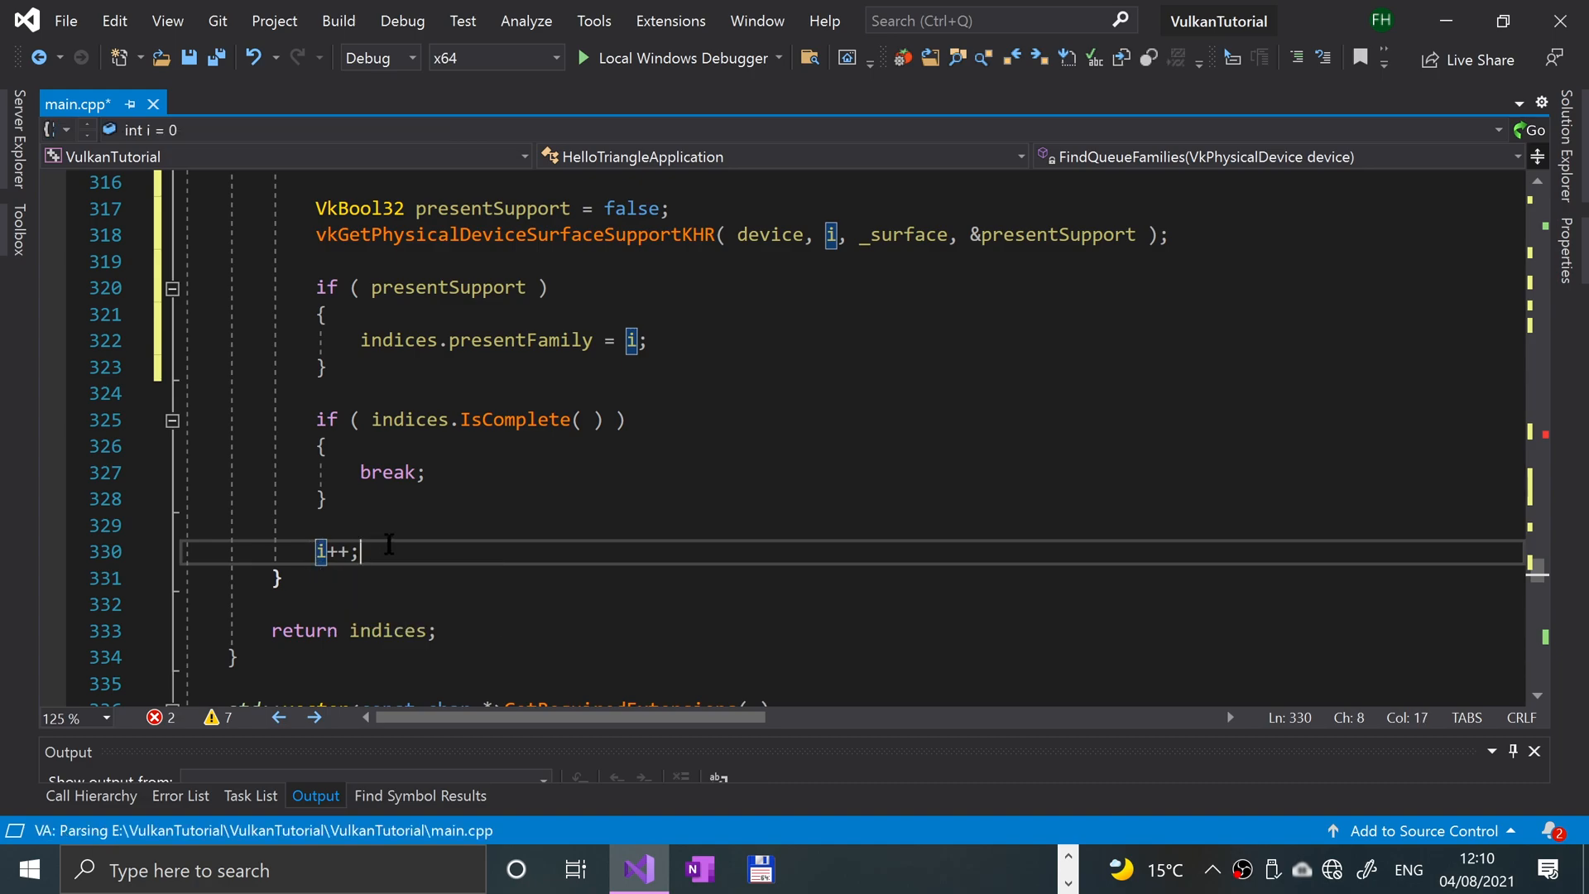
{"action": "double_click", "coordinate": [322, 551]}
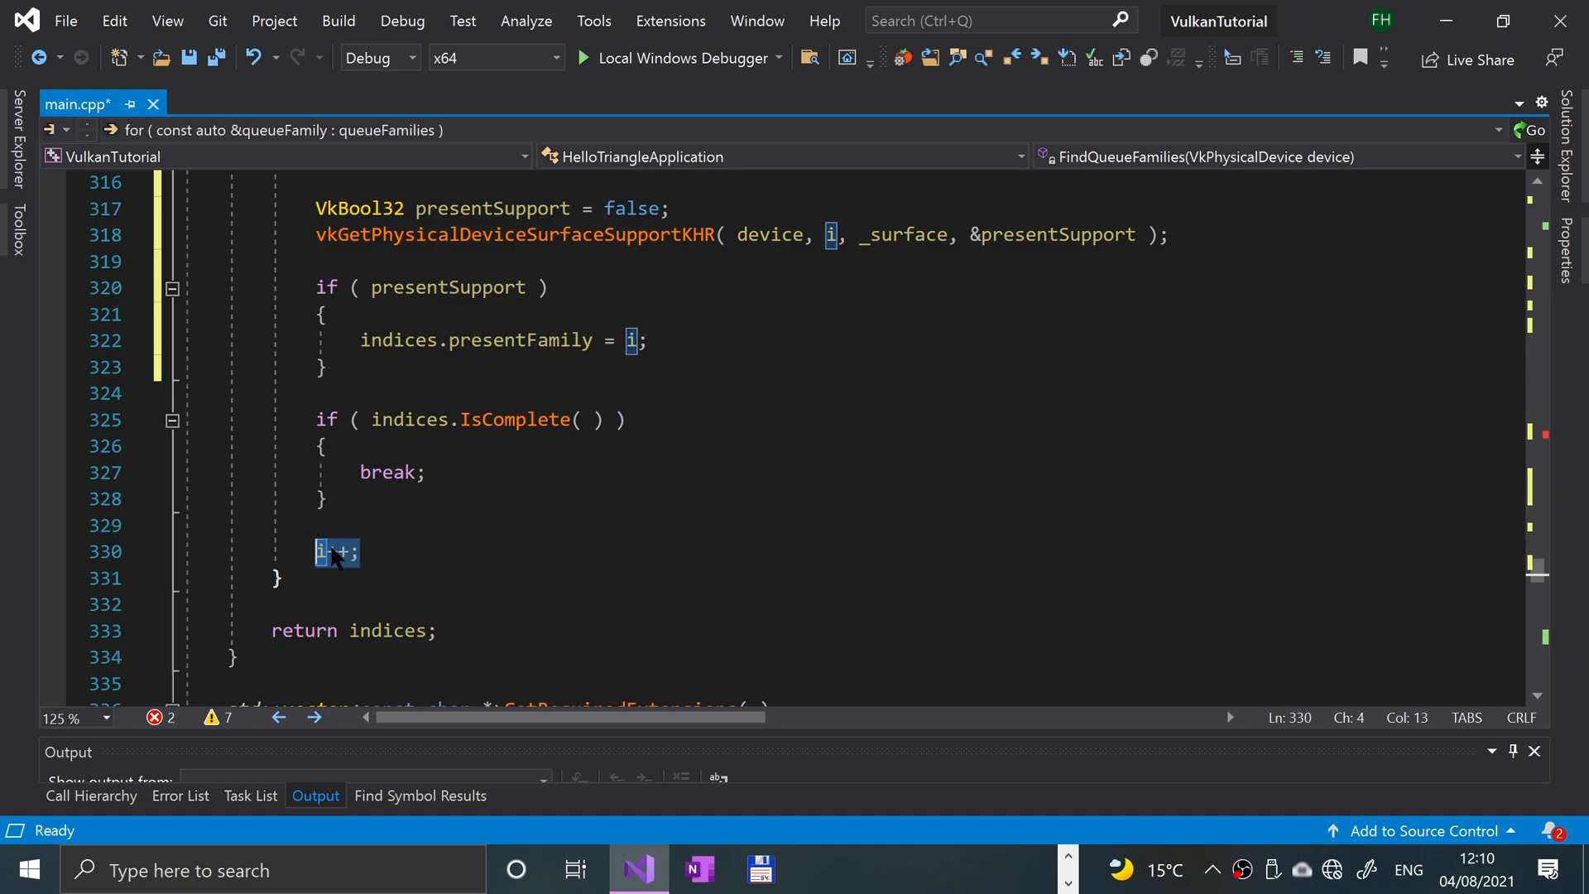
{"action": "mouse_move", "coordinate": [378, 563]}
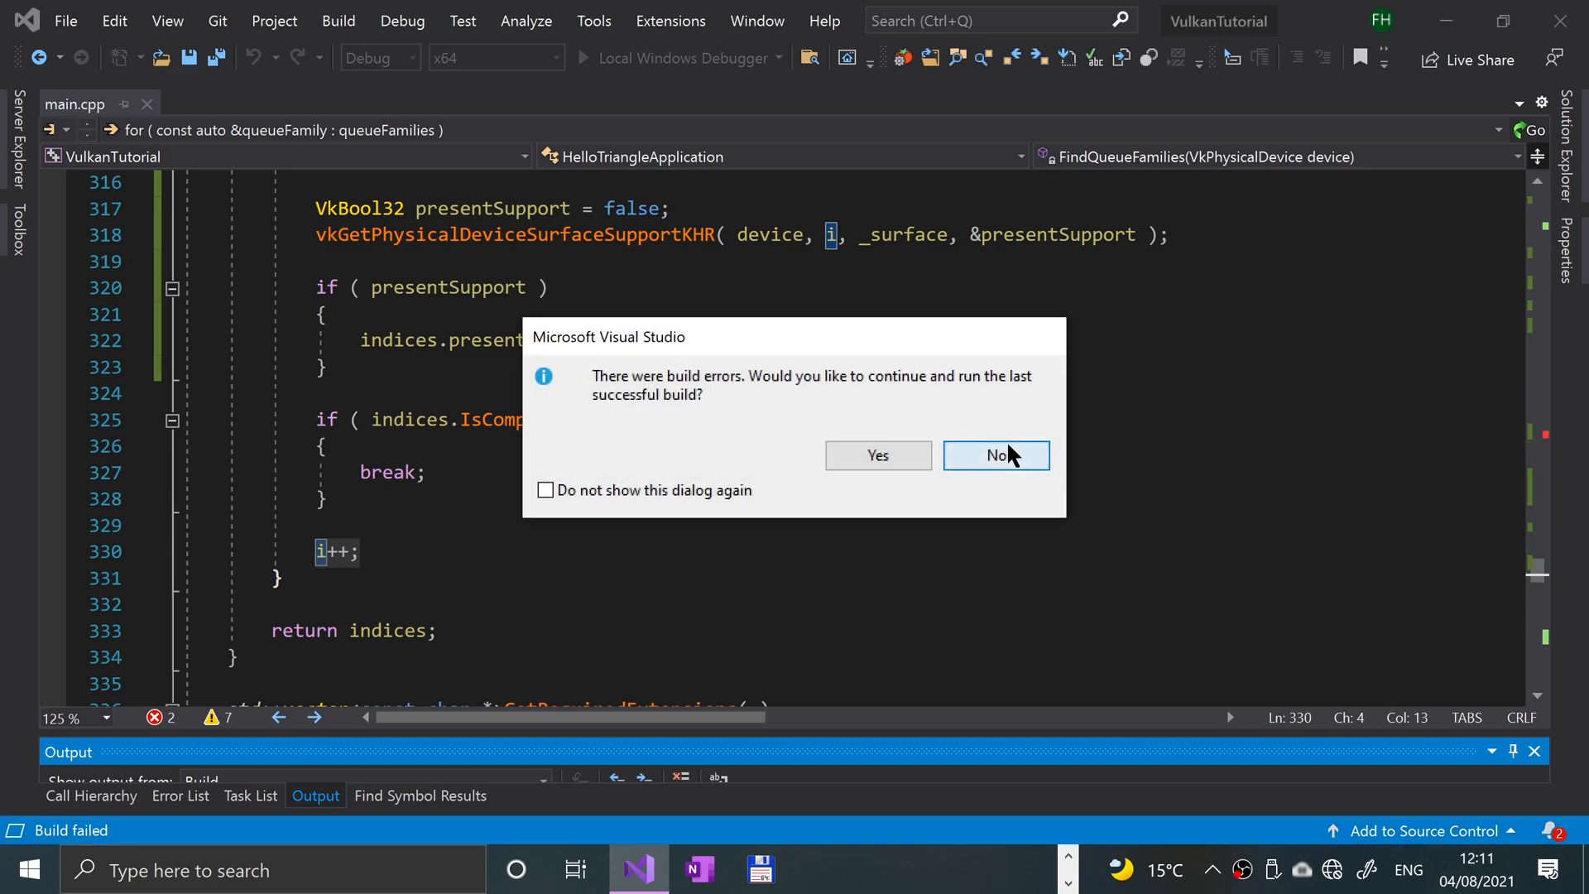
- Rebuild and run VulkanTutorial, then close the empty Vulkan window and debug console
{"action": "left_click", "coordinate": [995, 454]}
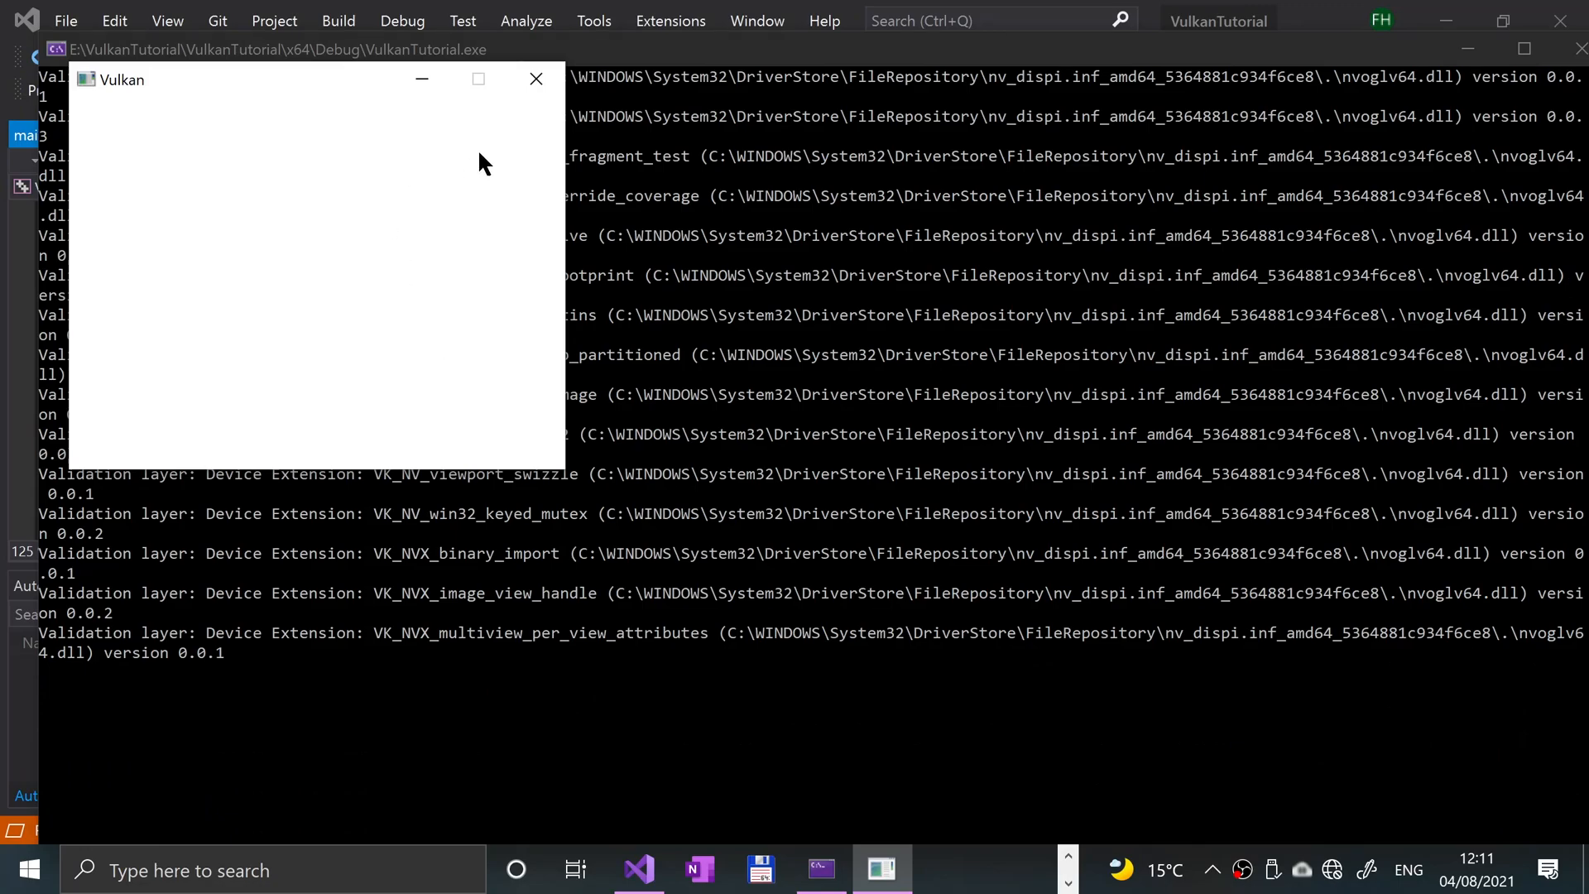
{"action": "left_click", "coordinate": [536, 80]}
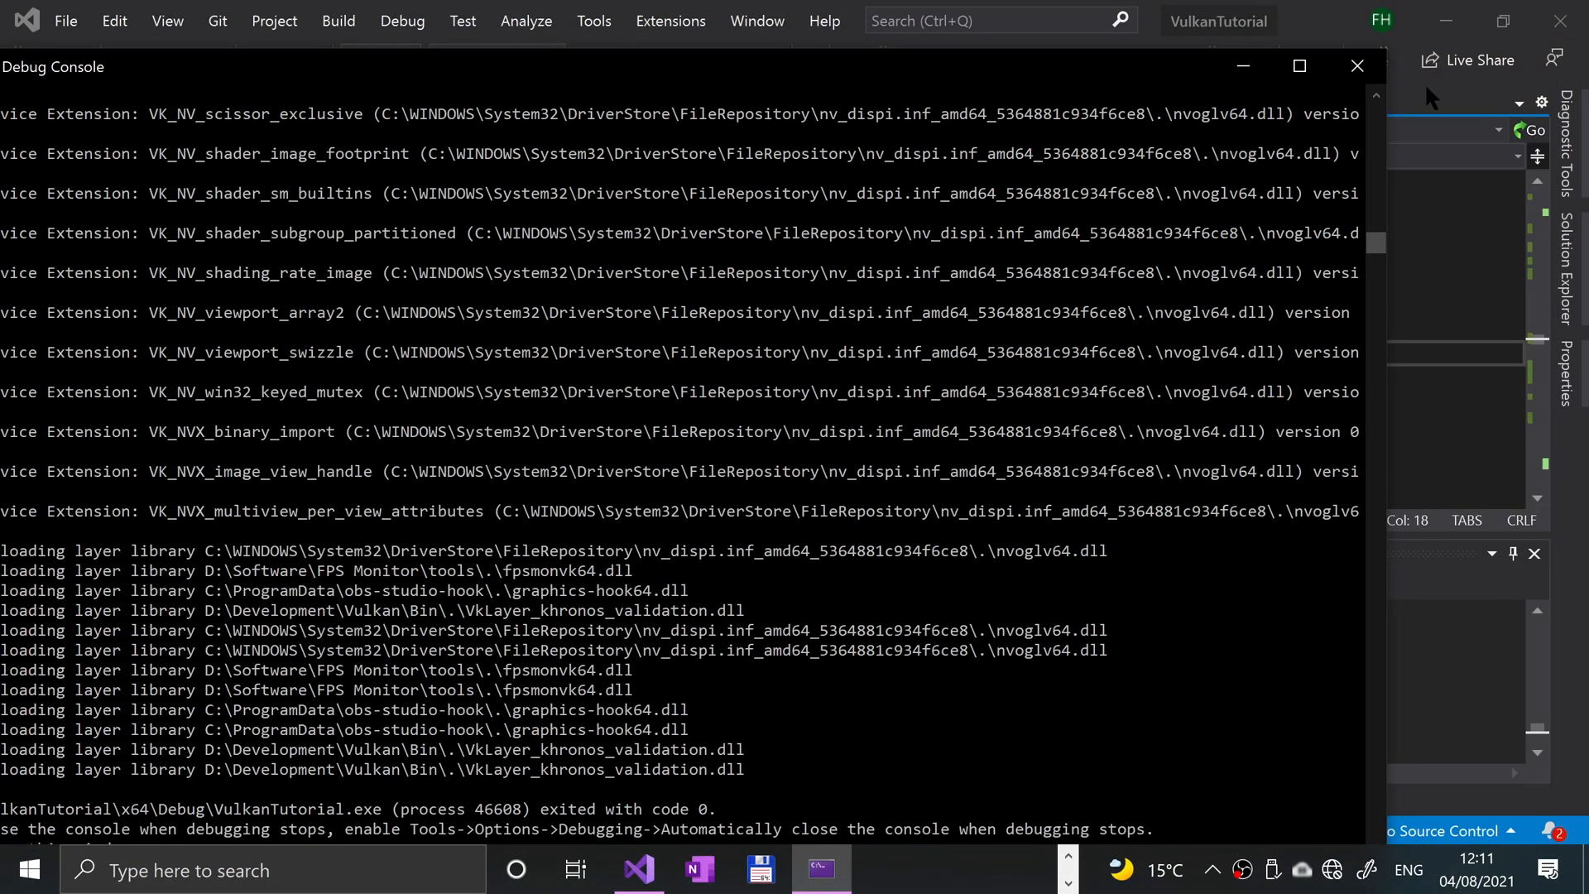
{"action": "left_click", "coordinate": [1356, 65]}
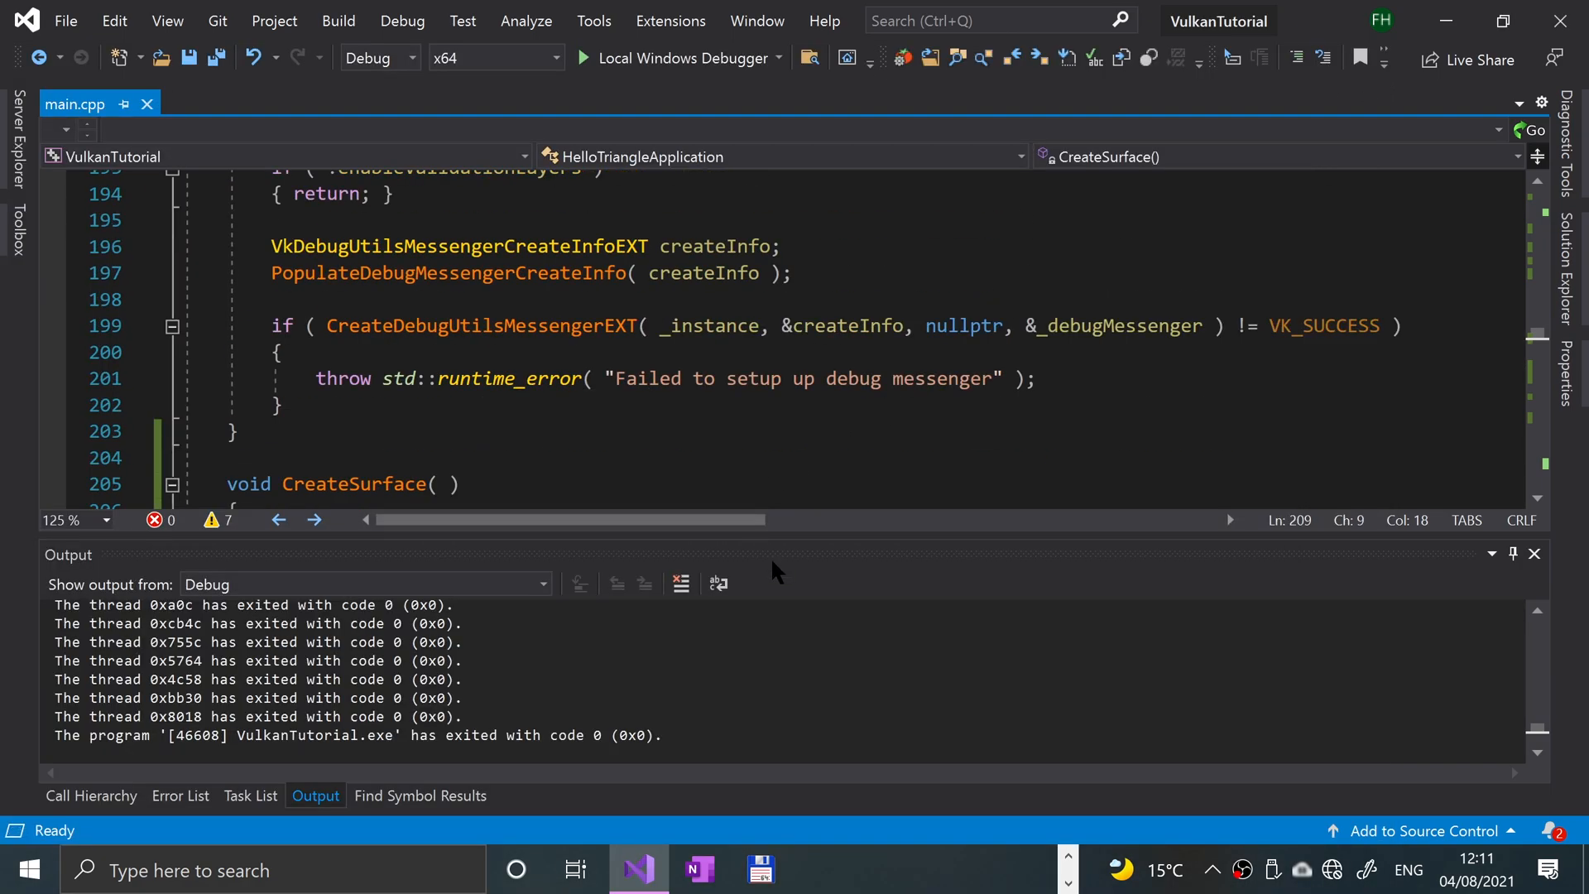